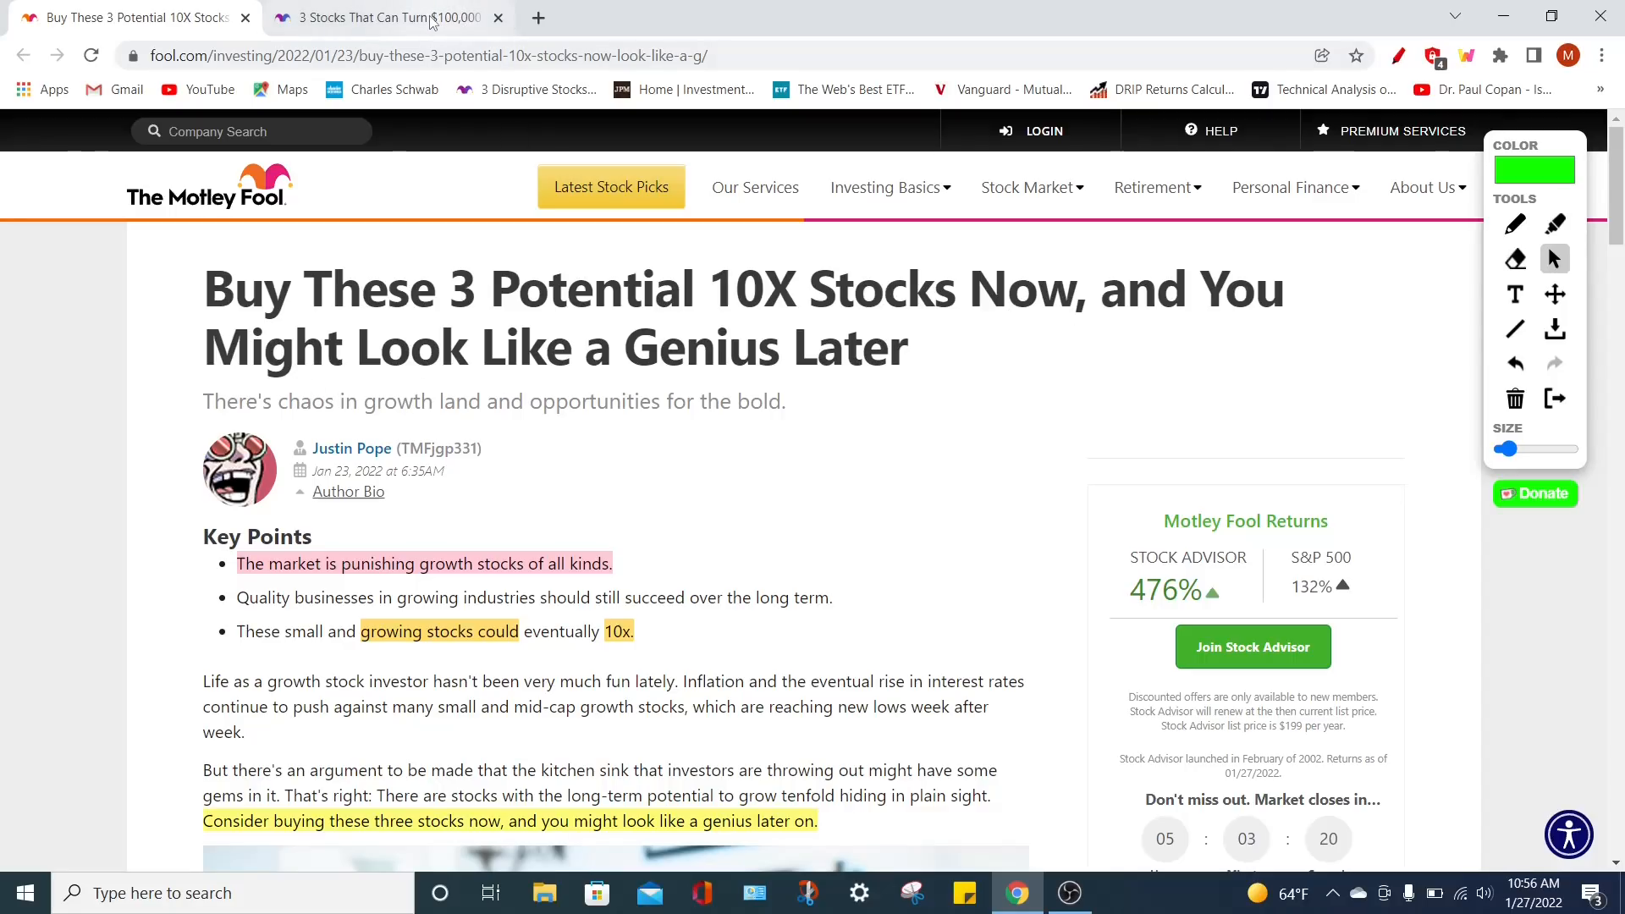
Return to the 3 Potential 10X Stocks article and reach the '1. Fiverr International' section and its chart
click(384, 17)
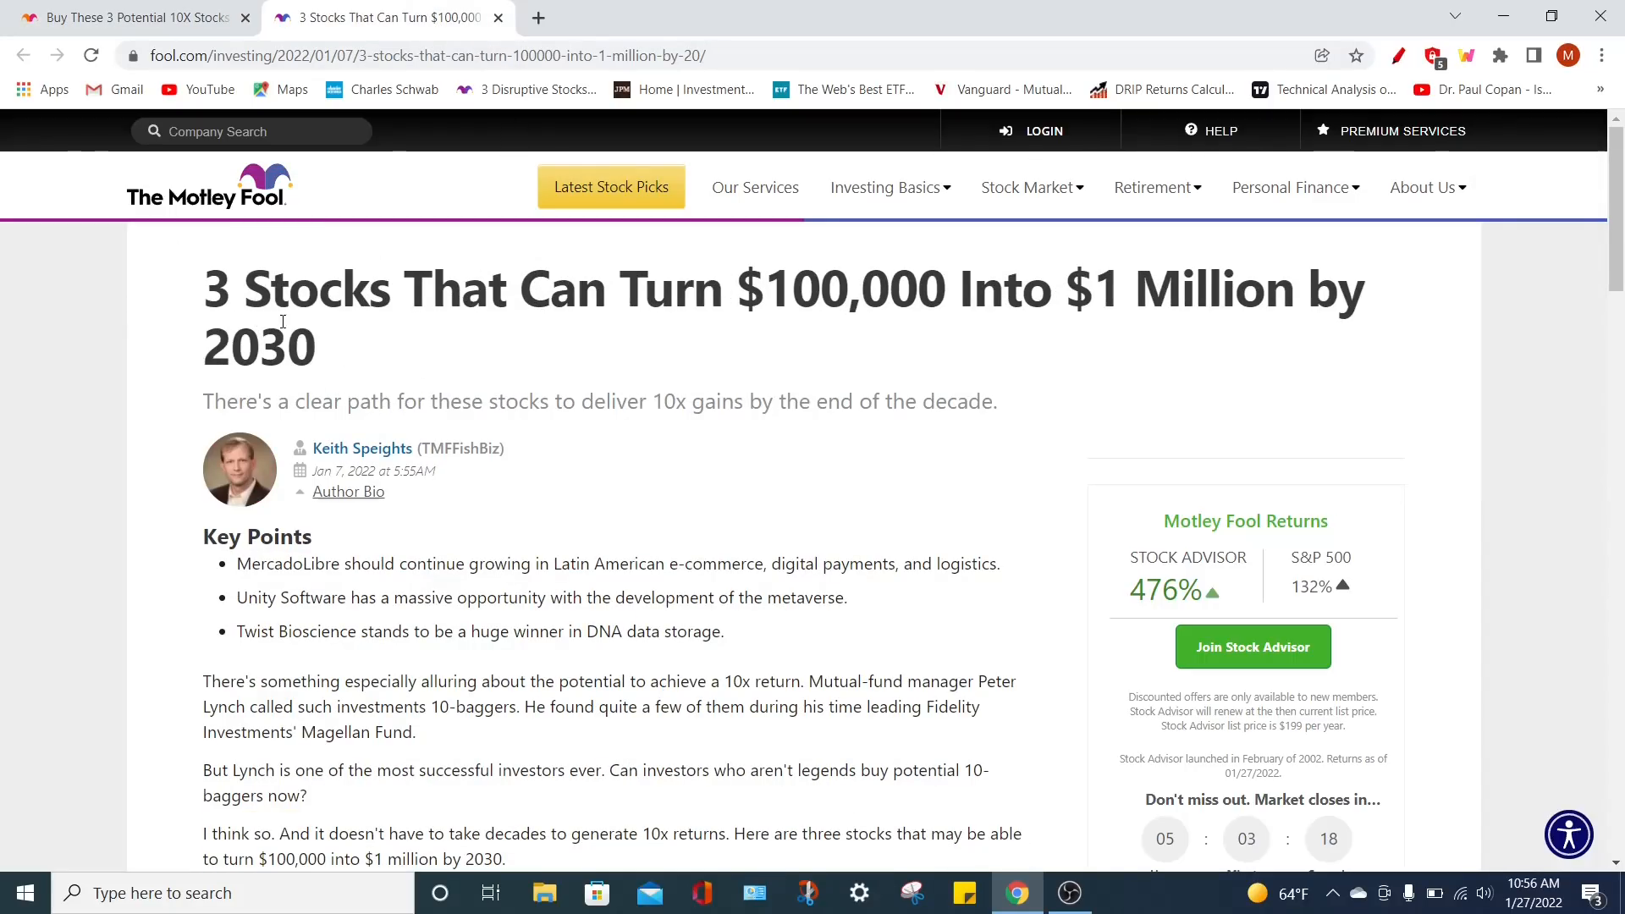
mouse_move(1031, 349)
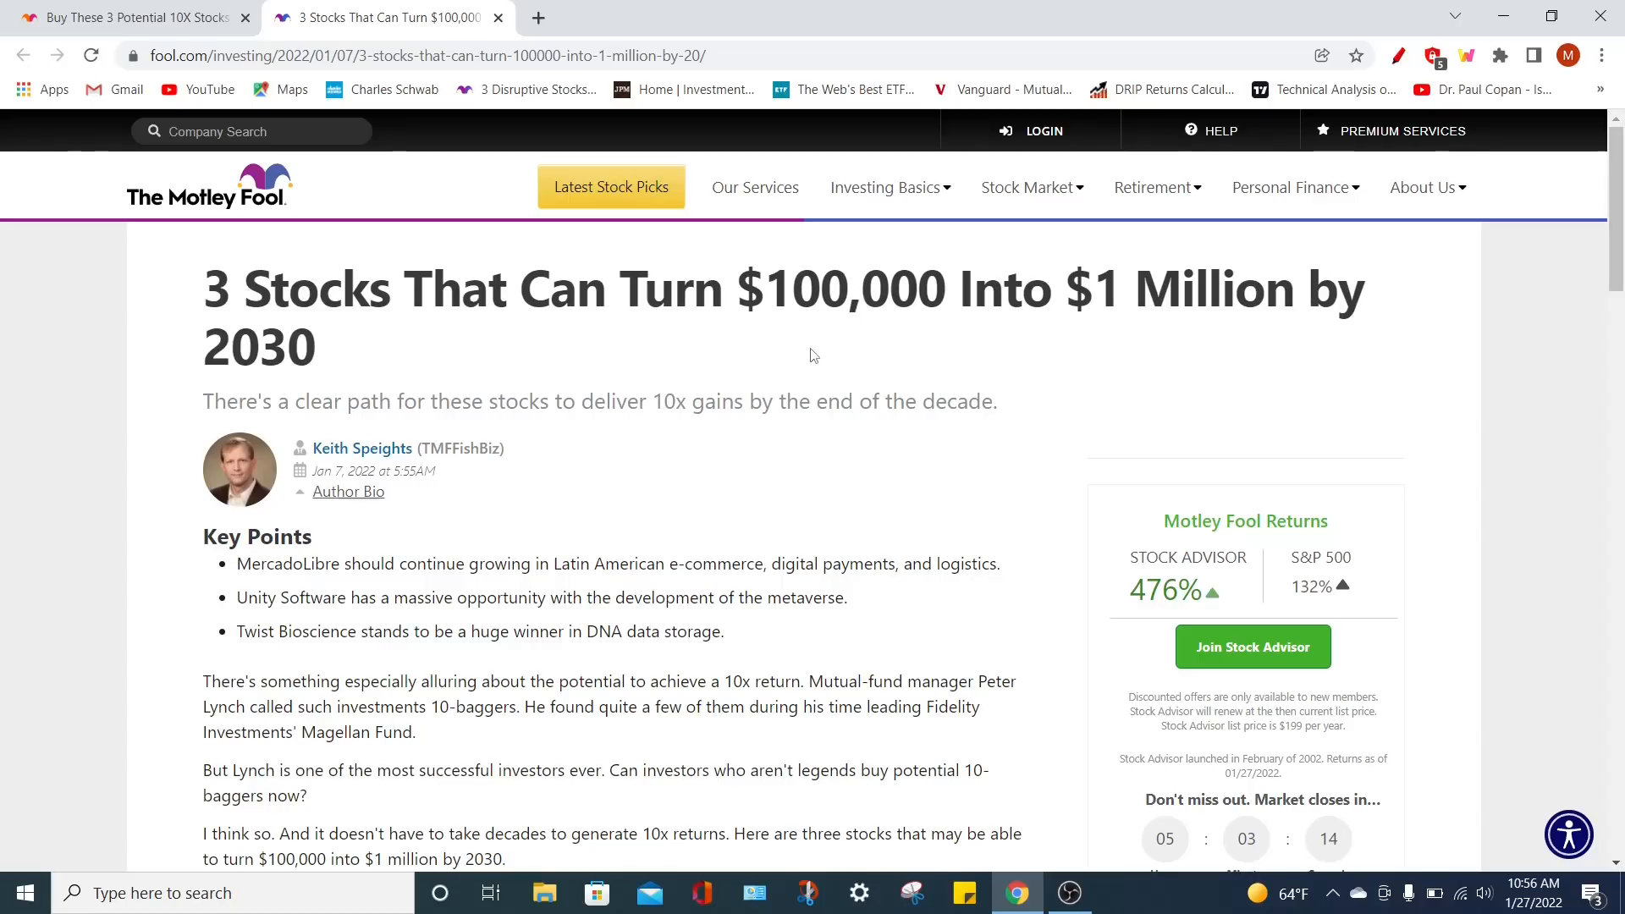
click(124, 17)
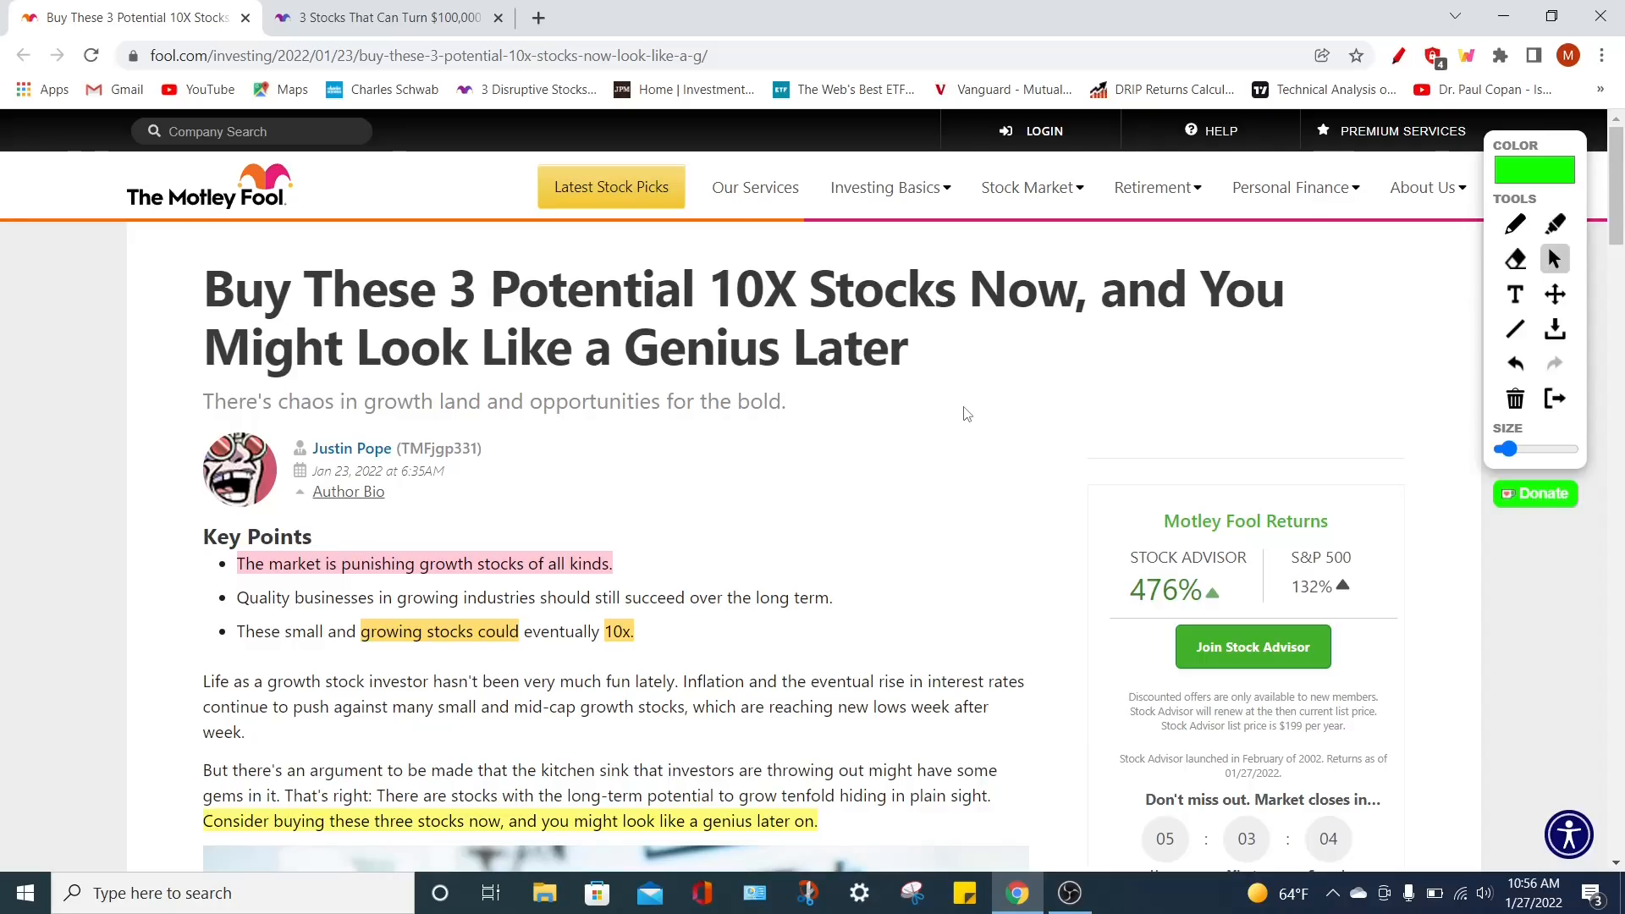
scroll(down, 3)
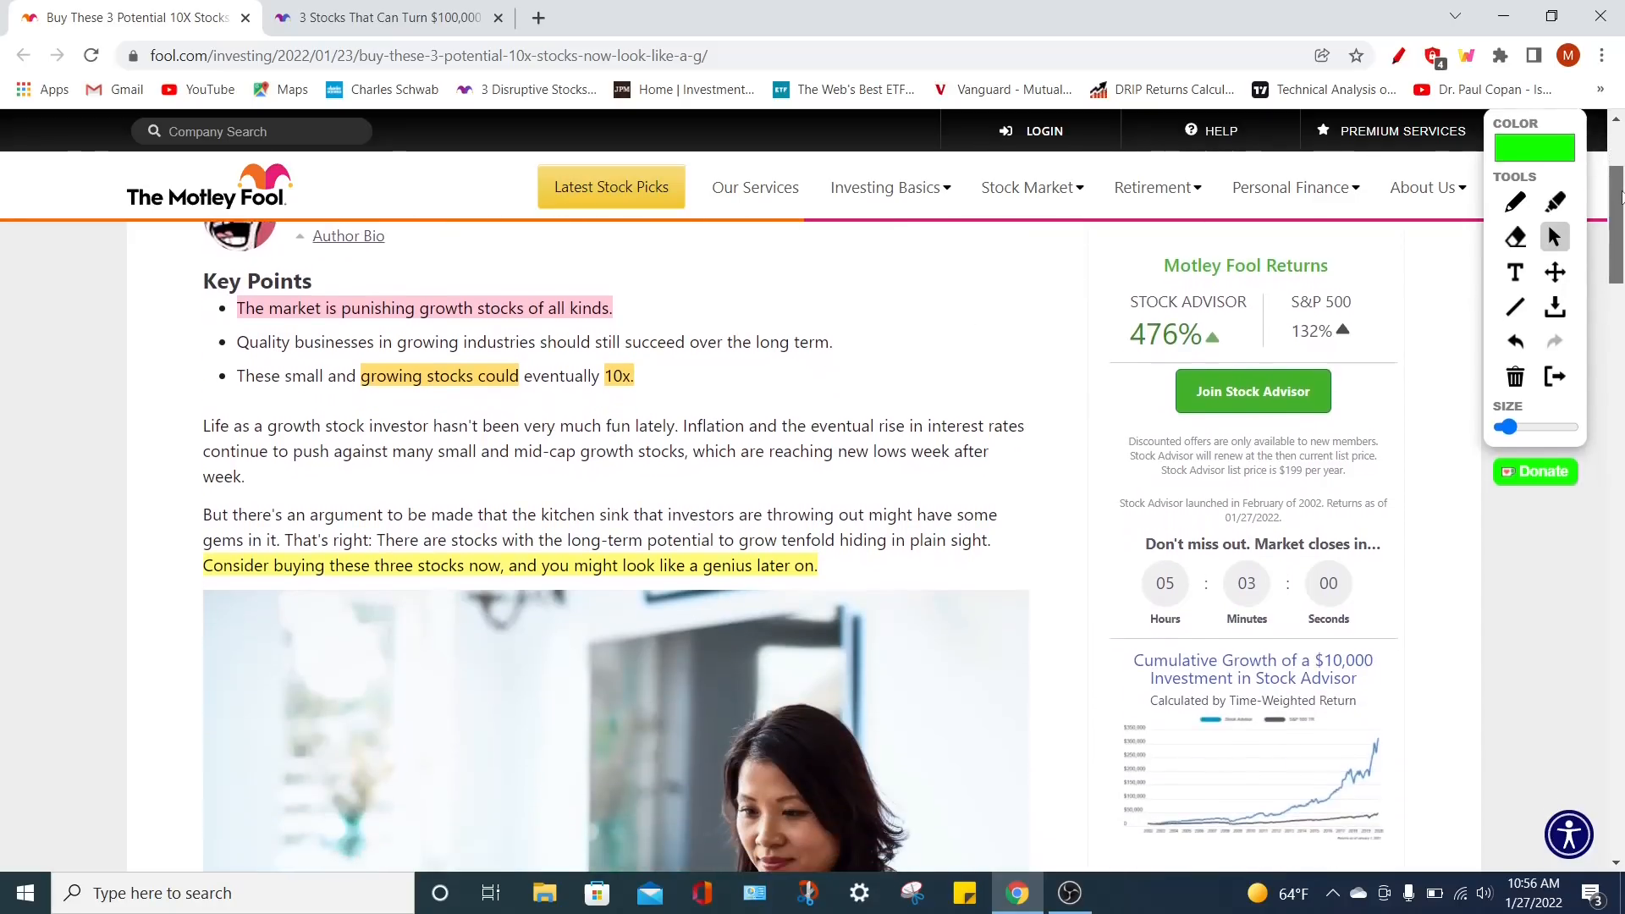
scroll(down, 3)
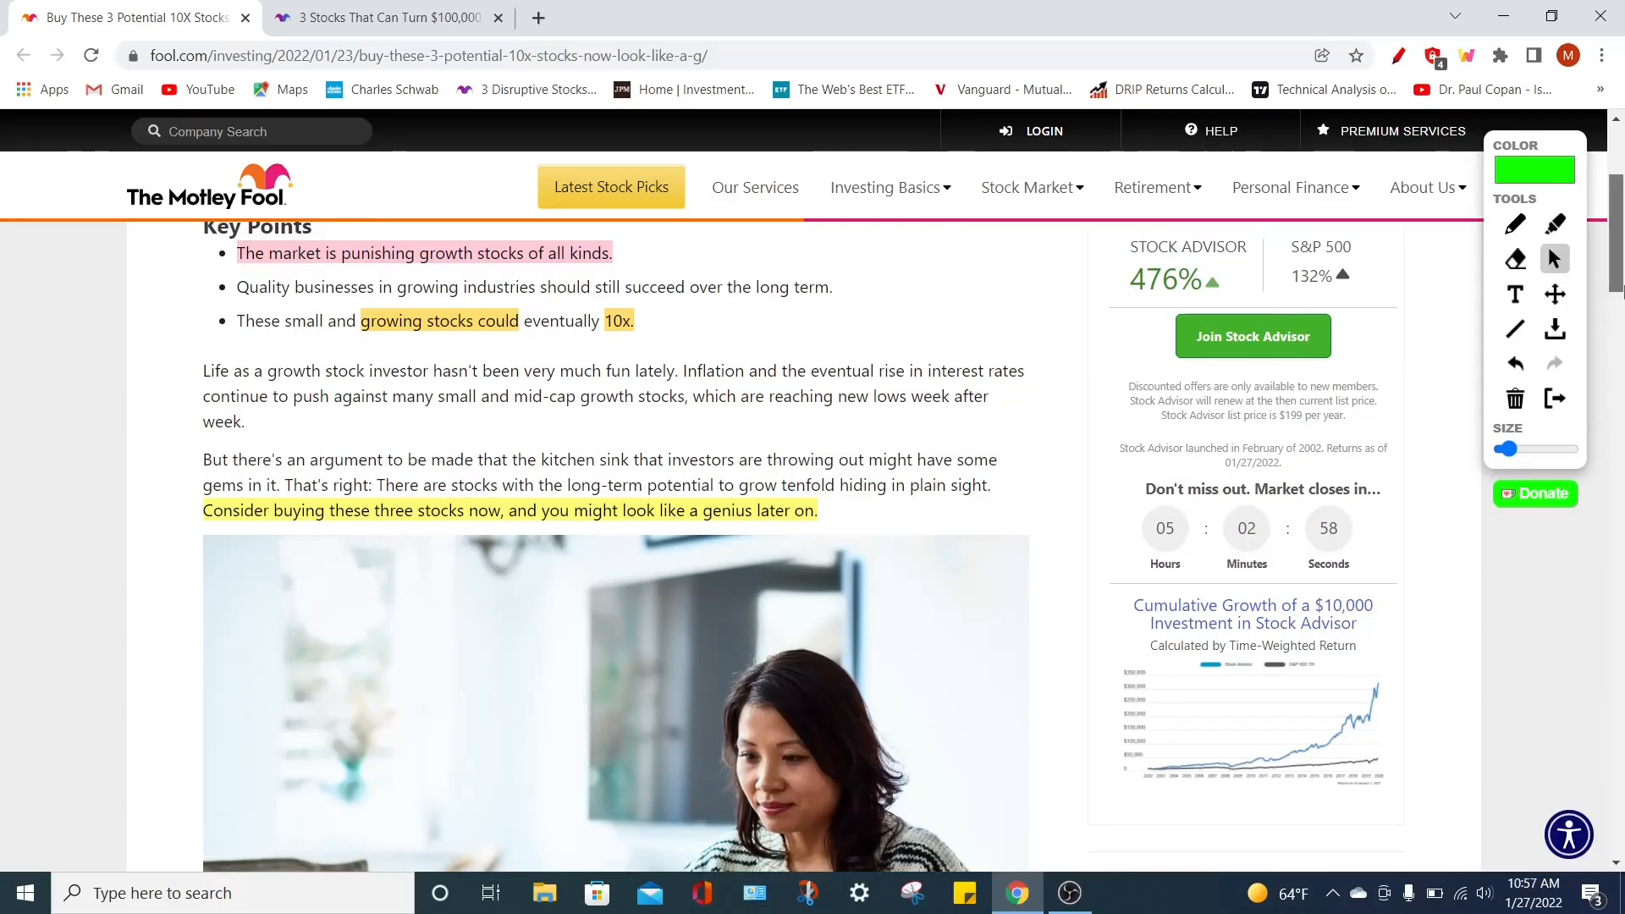
scroll(down, 3)
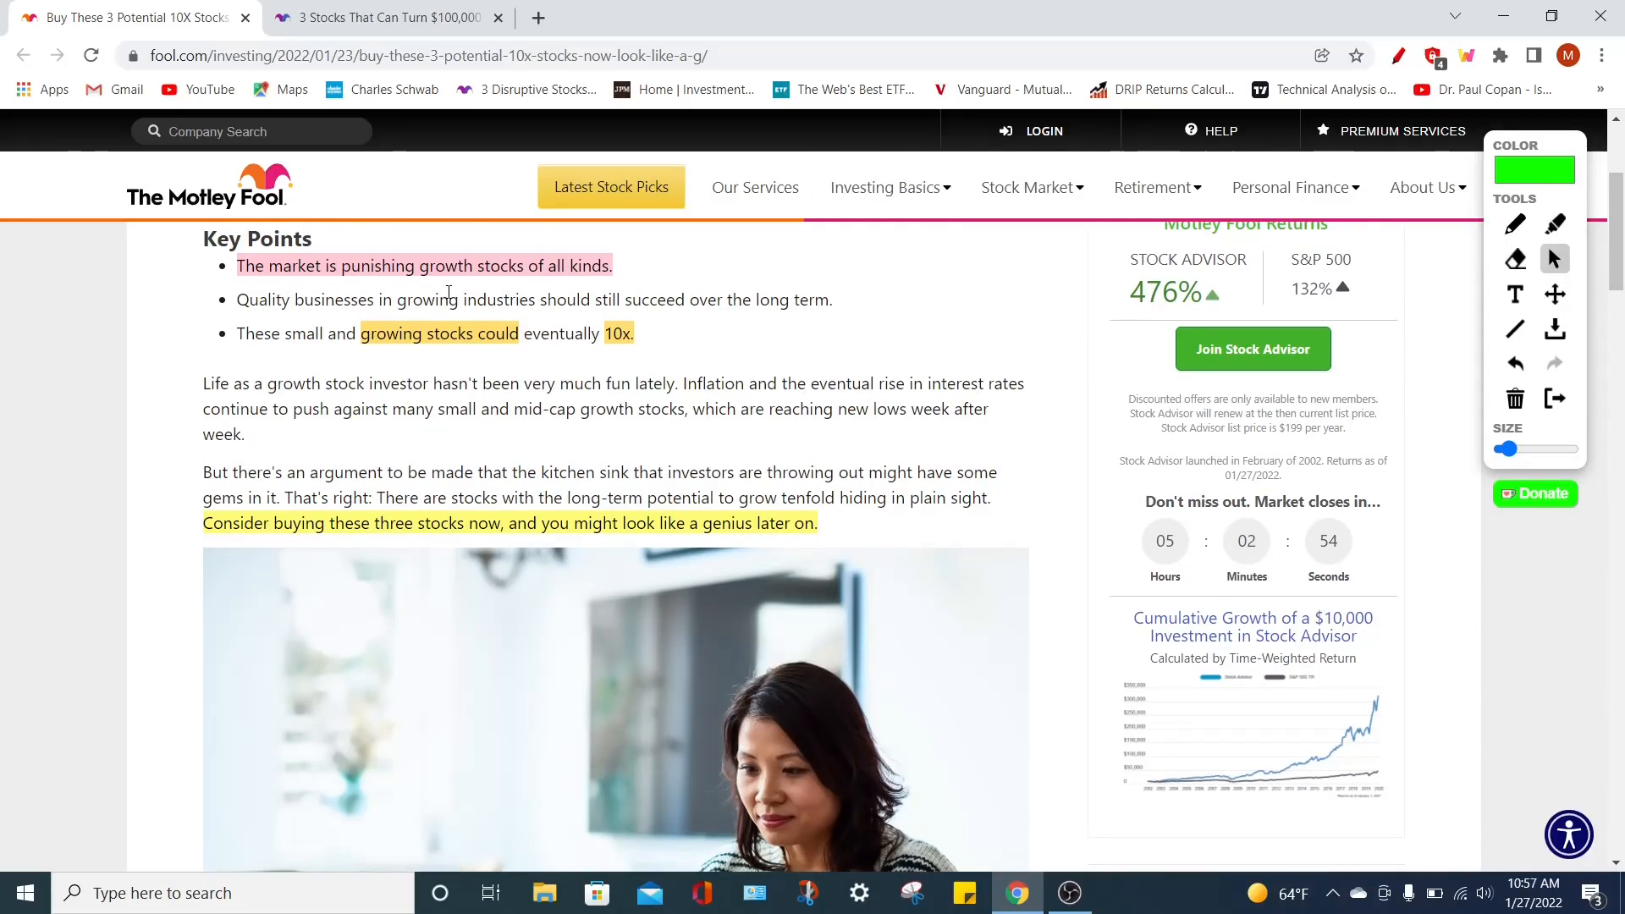
mouse_move(860, 280)
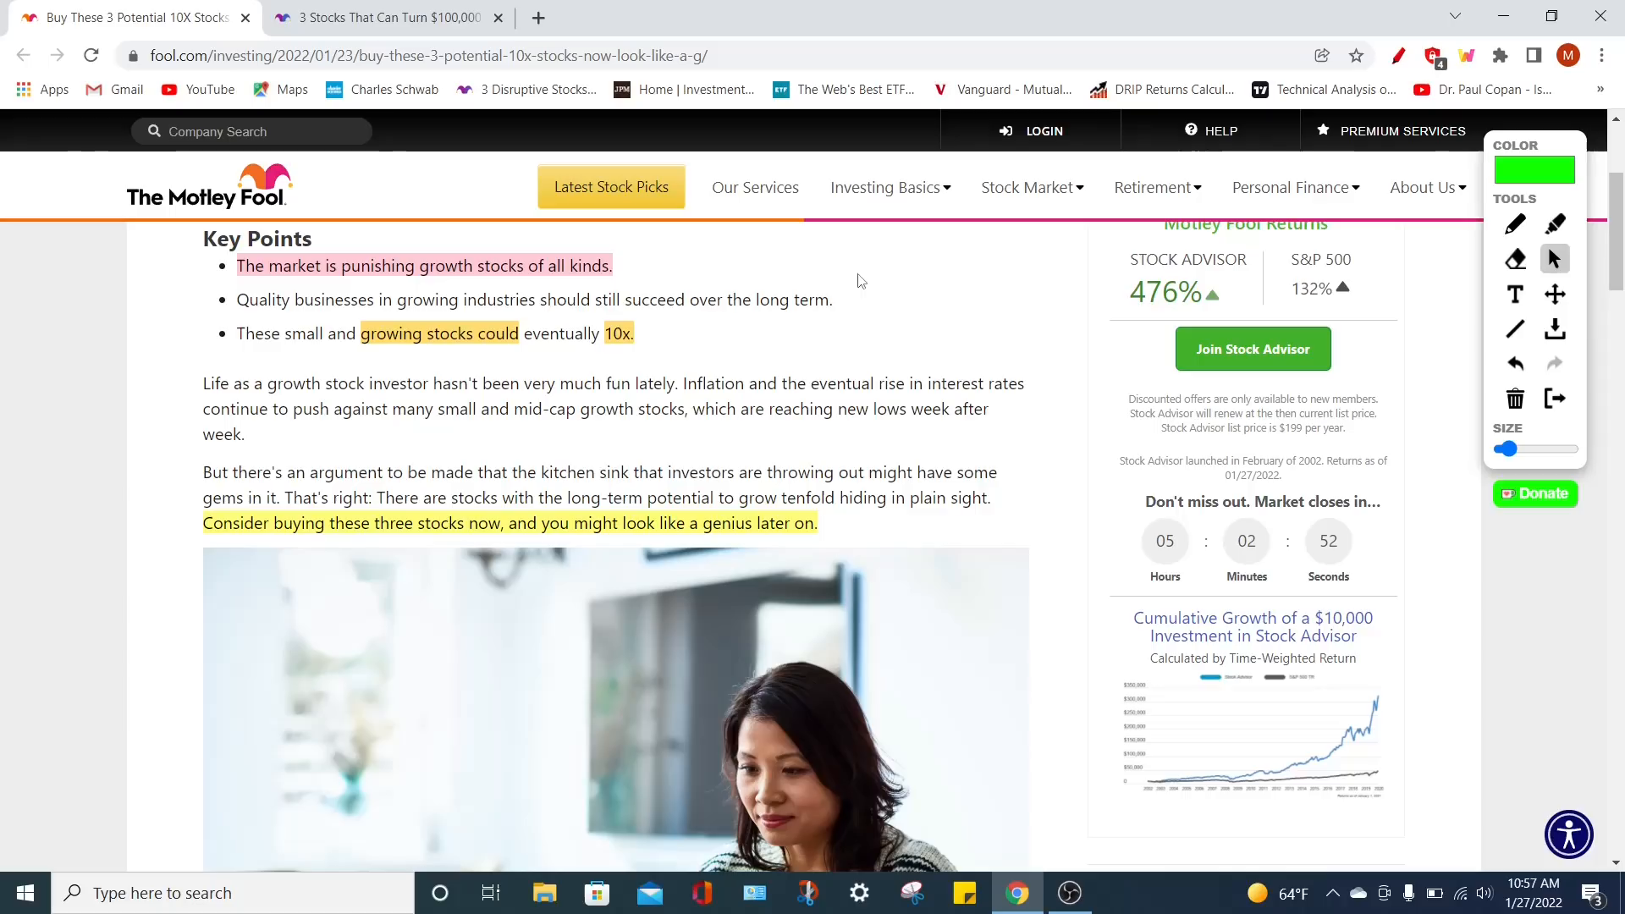
mouse_move(876, 320)
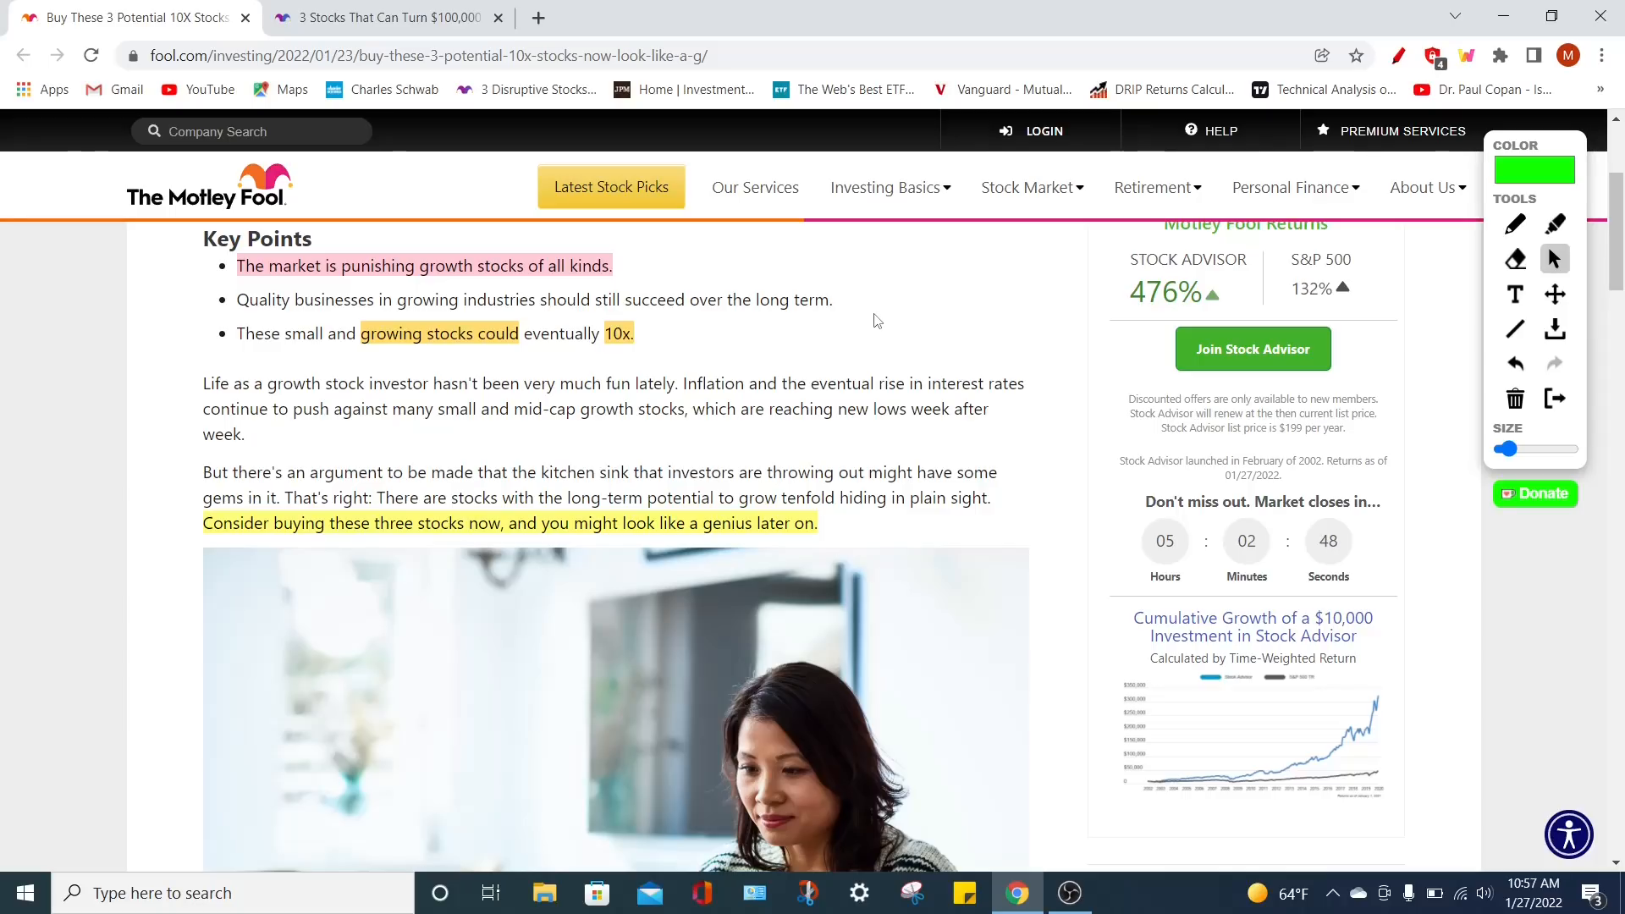
scroll(down, 3)
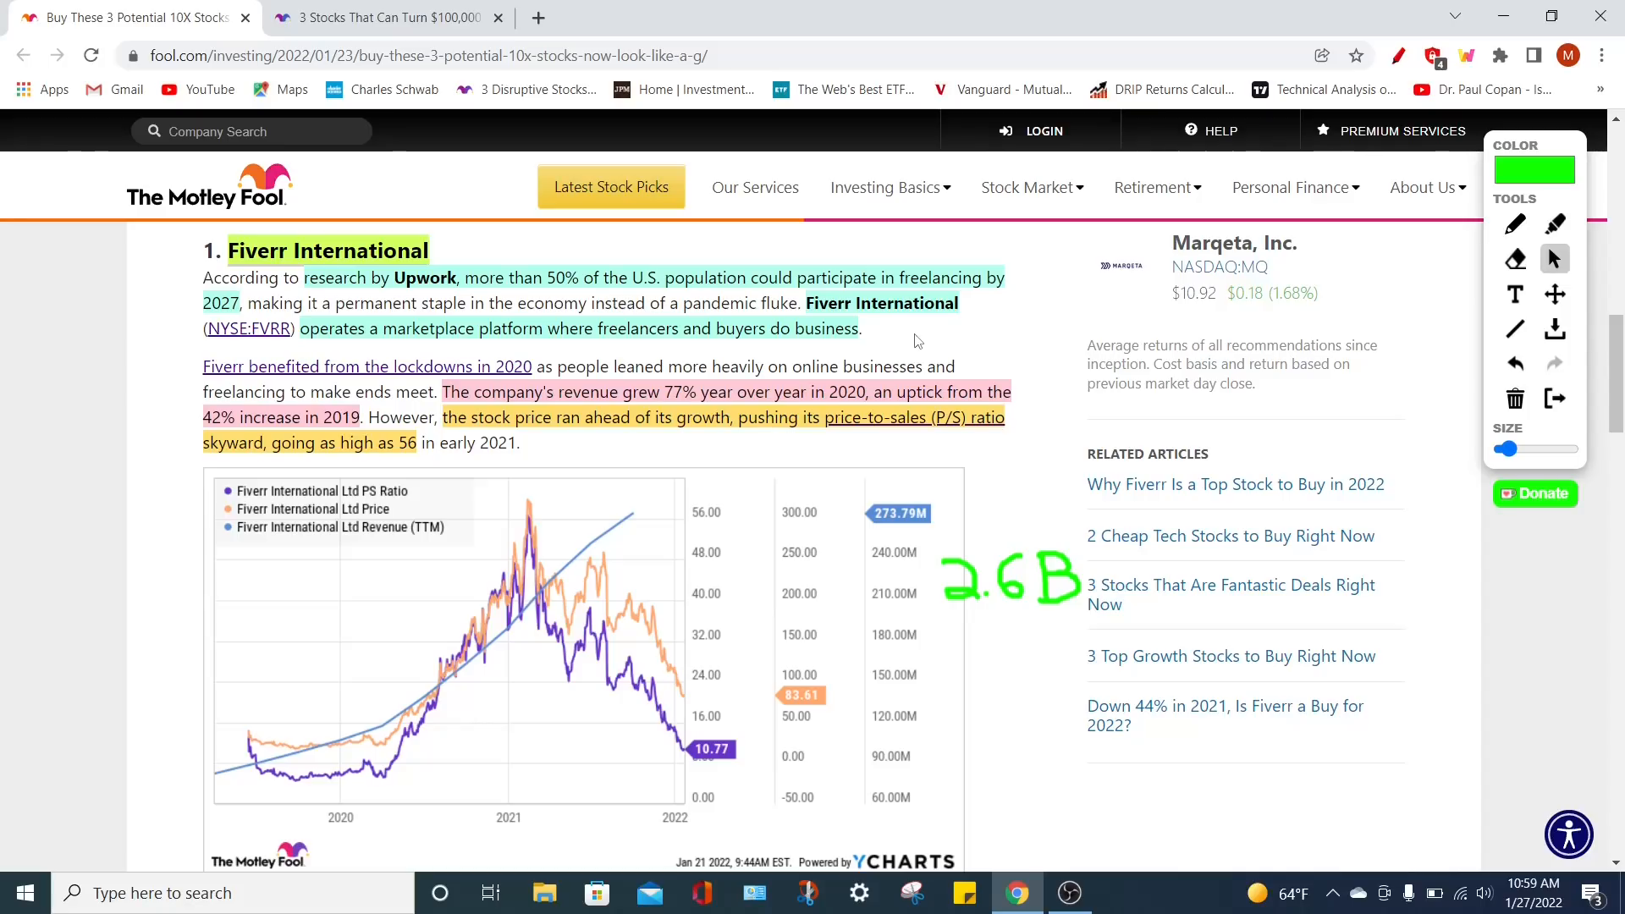
mouse_move(948, 371)
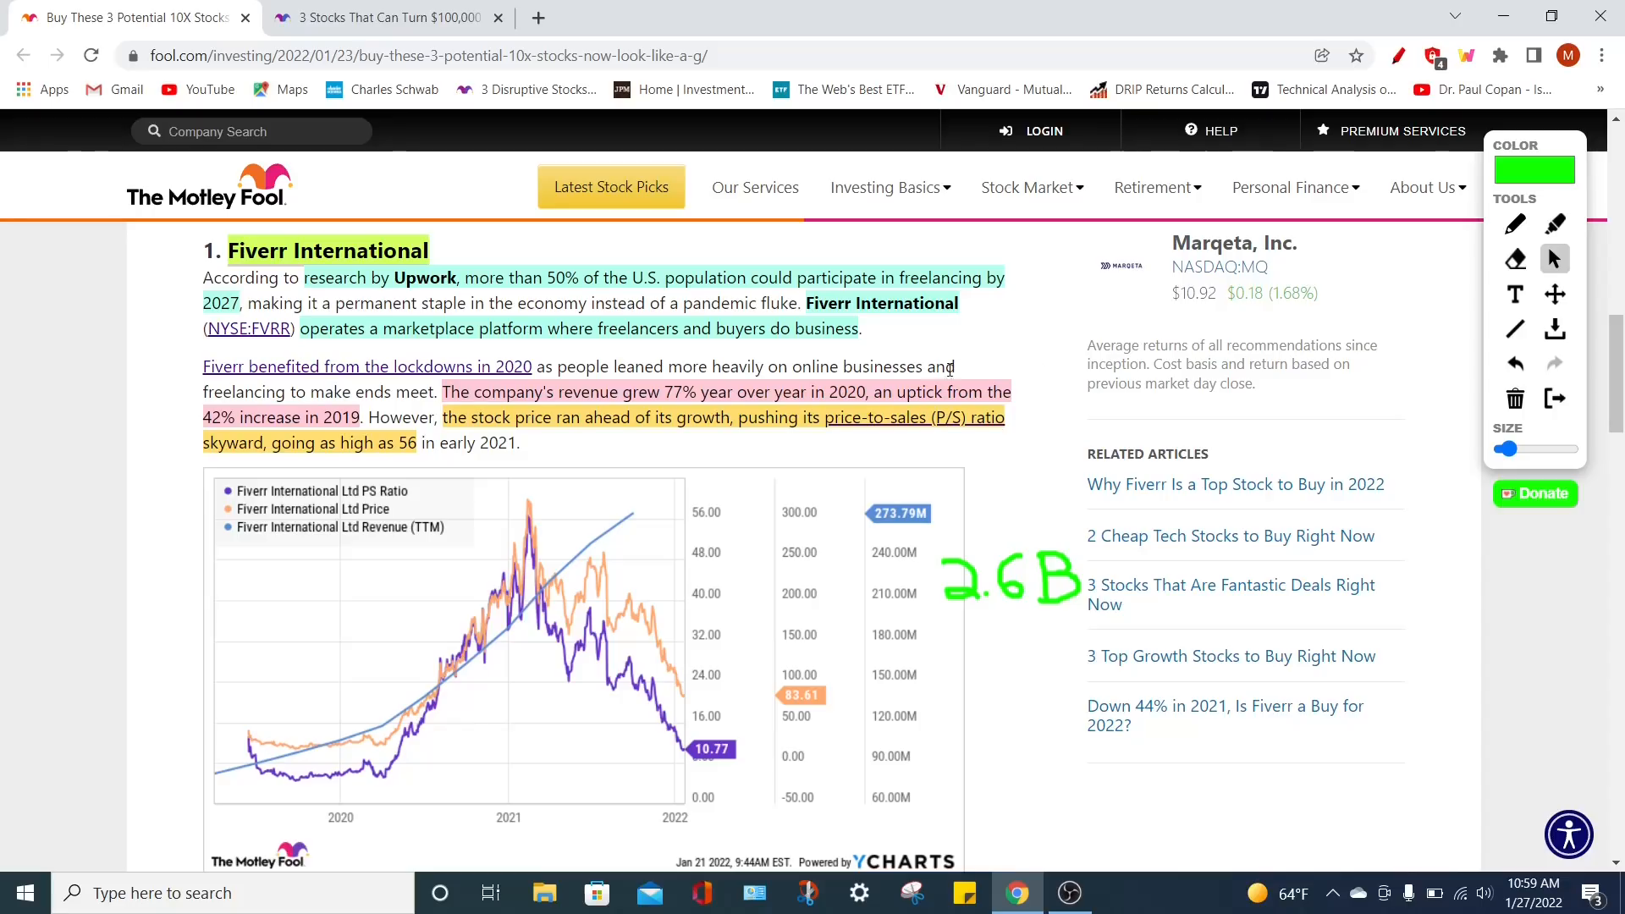
Bring the end of the Fiverr chart and the P/S paragraph below it into view
scroll(down, 3)
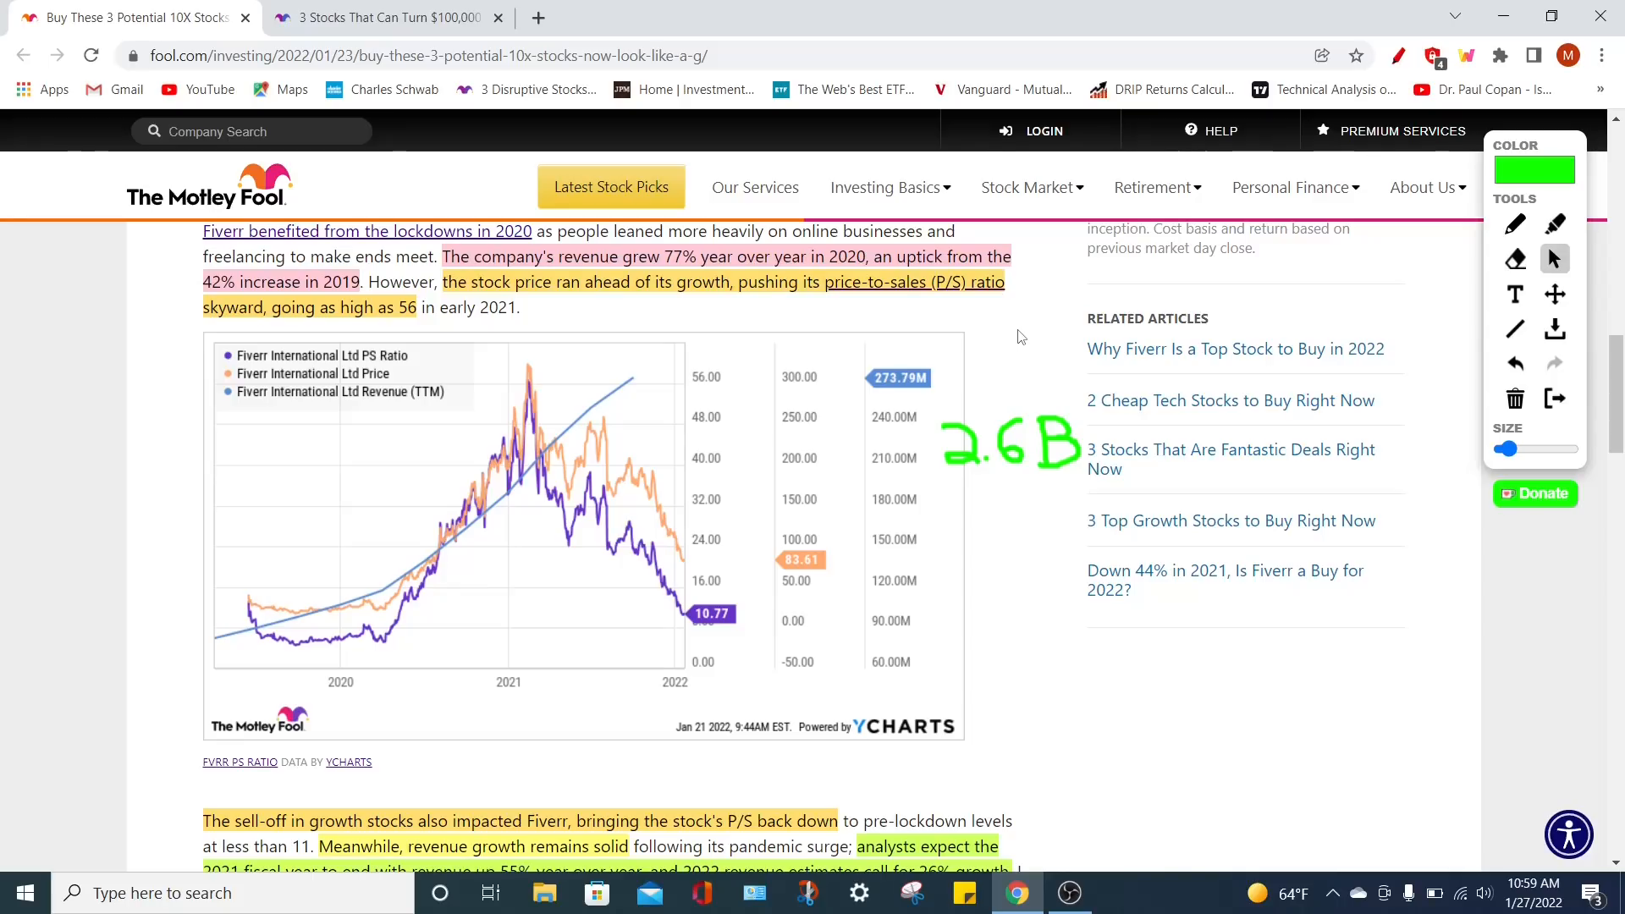
mouse_move(994, 344)
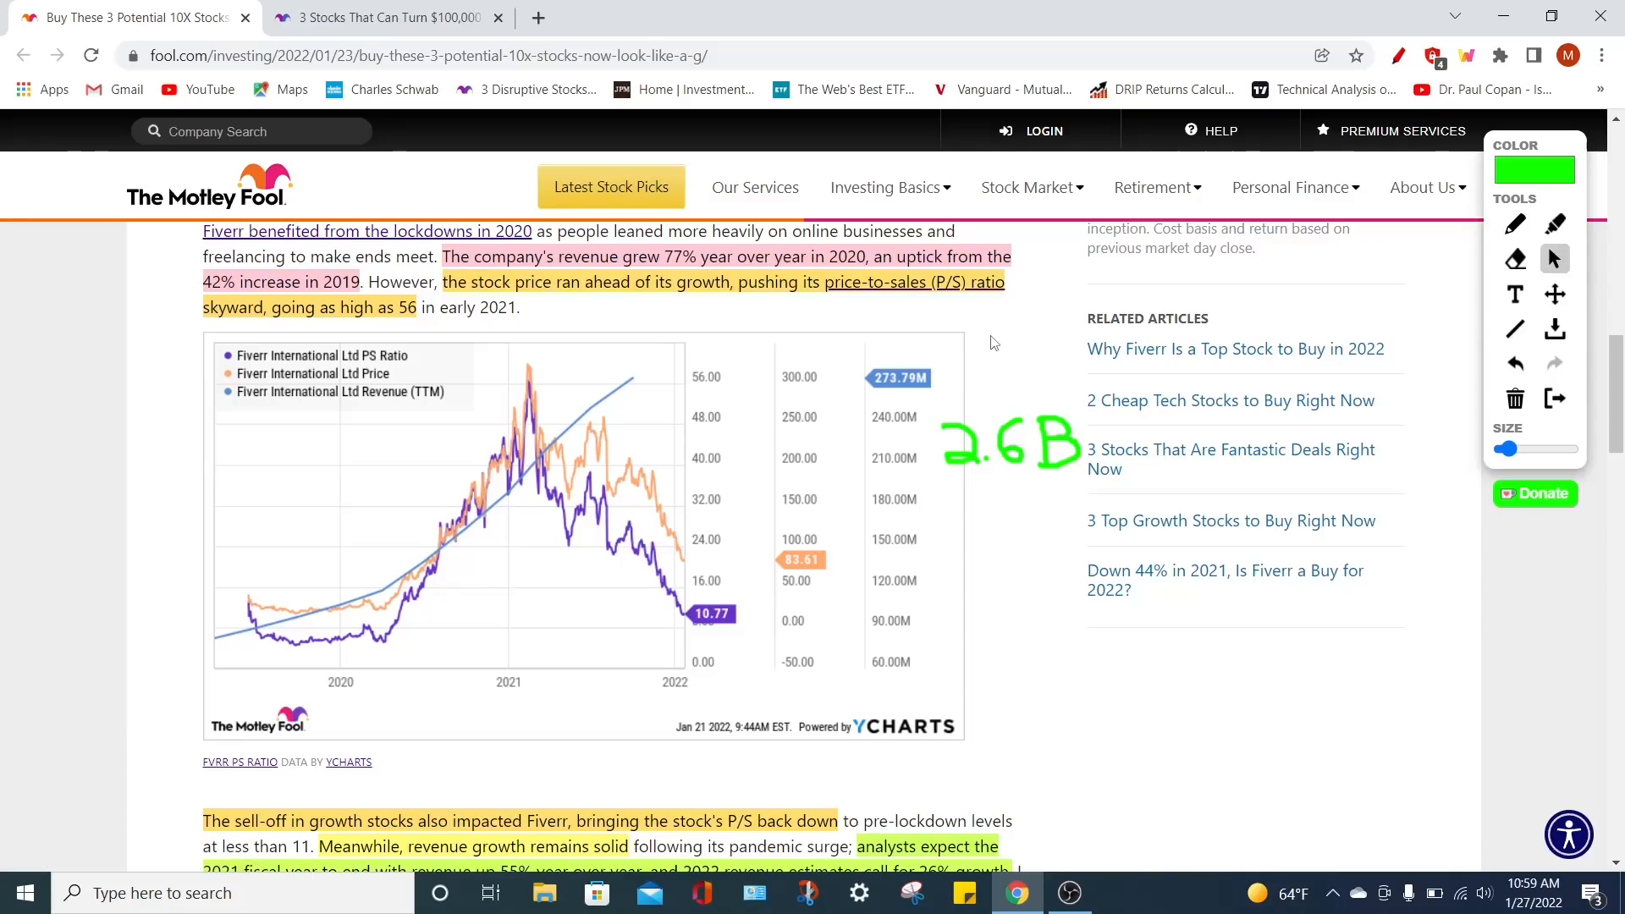
mouse_move(846, 547)
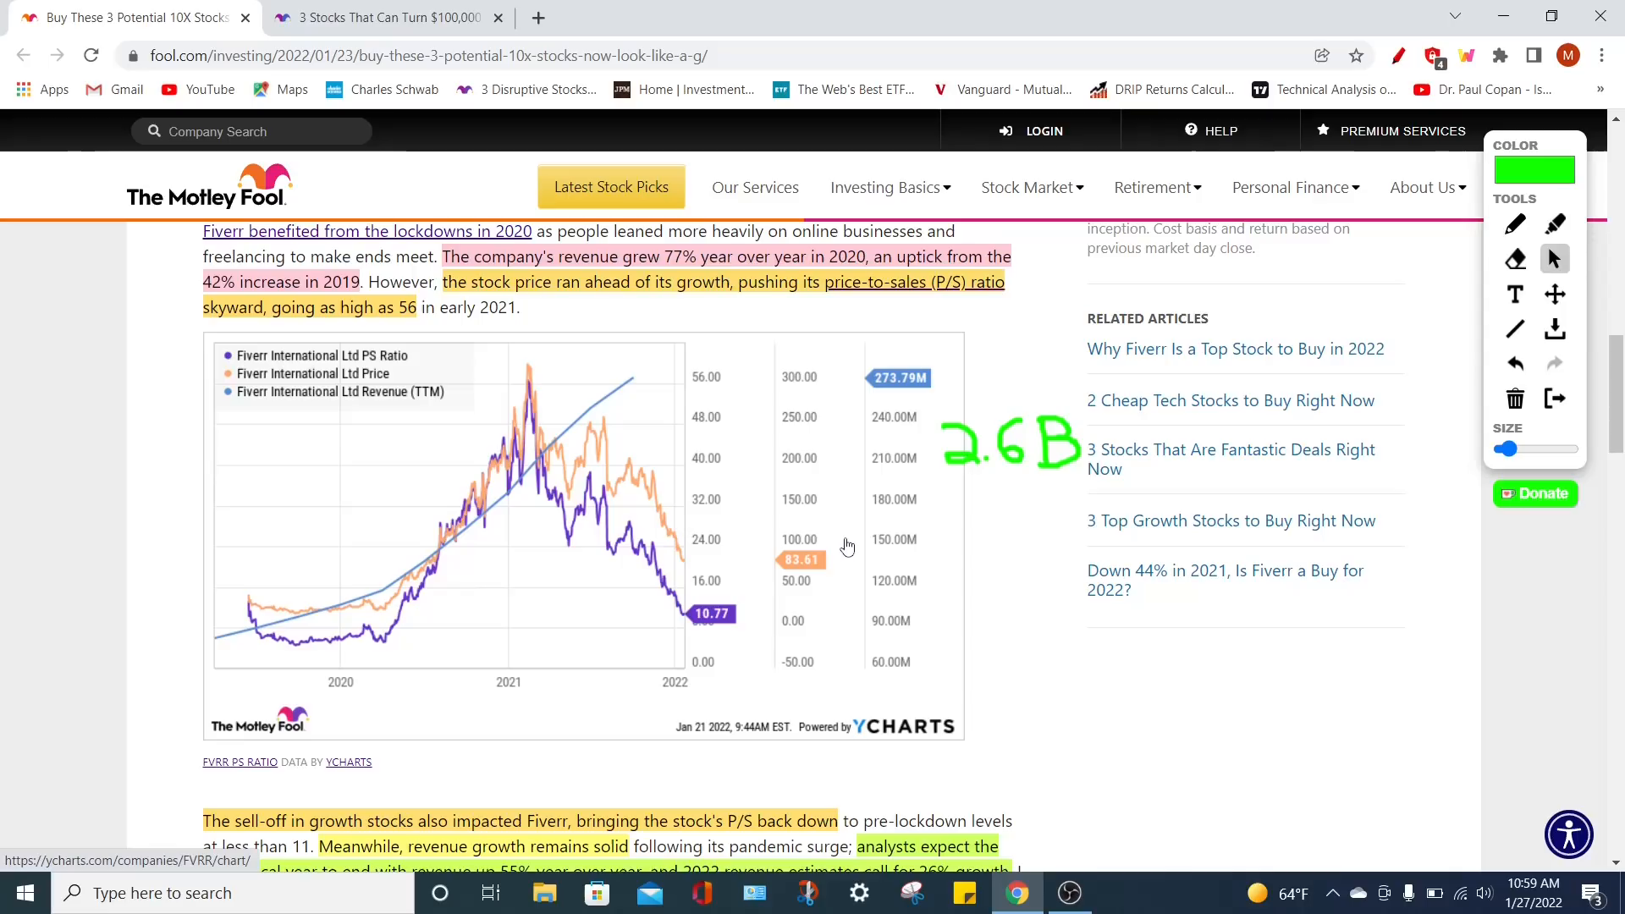
mouse_move(811, 612)
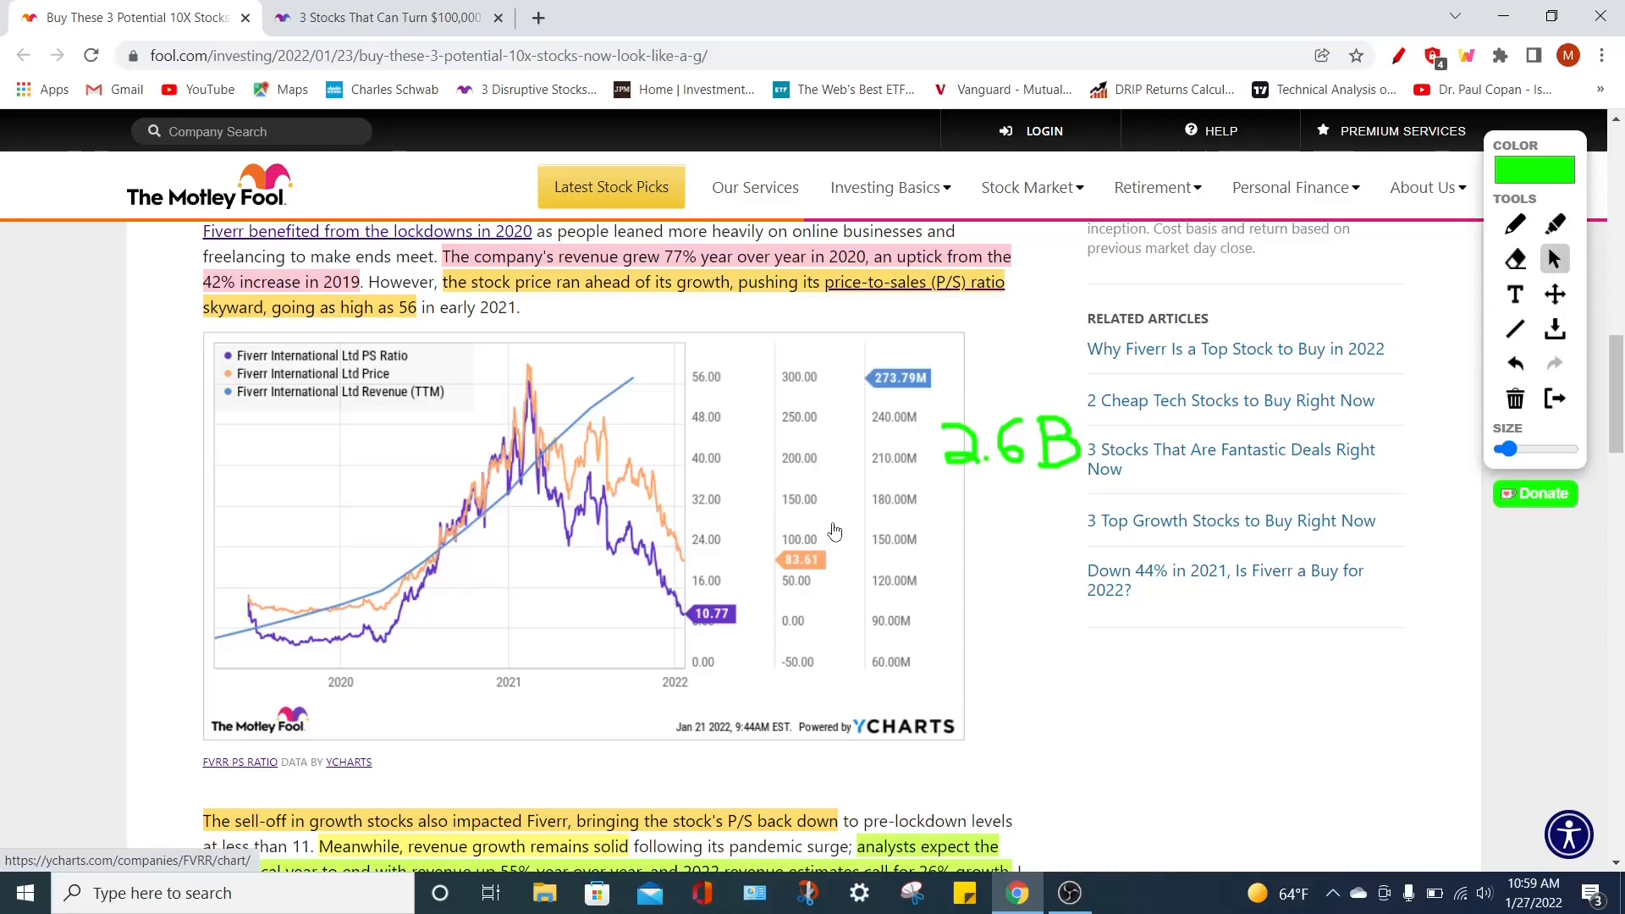
mouse_move(744, 576)
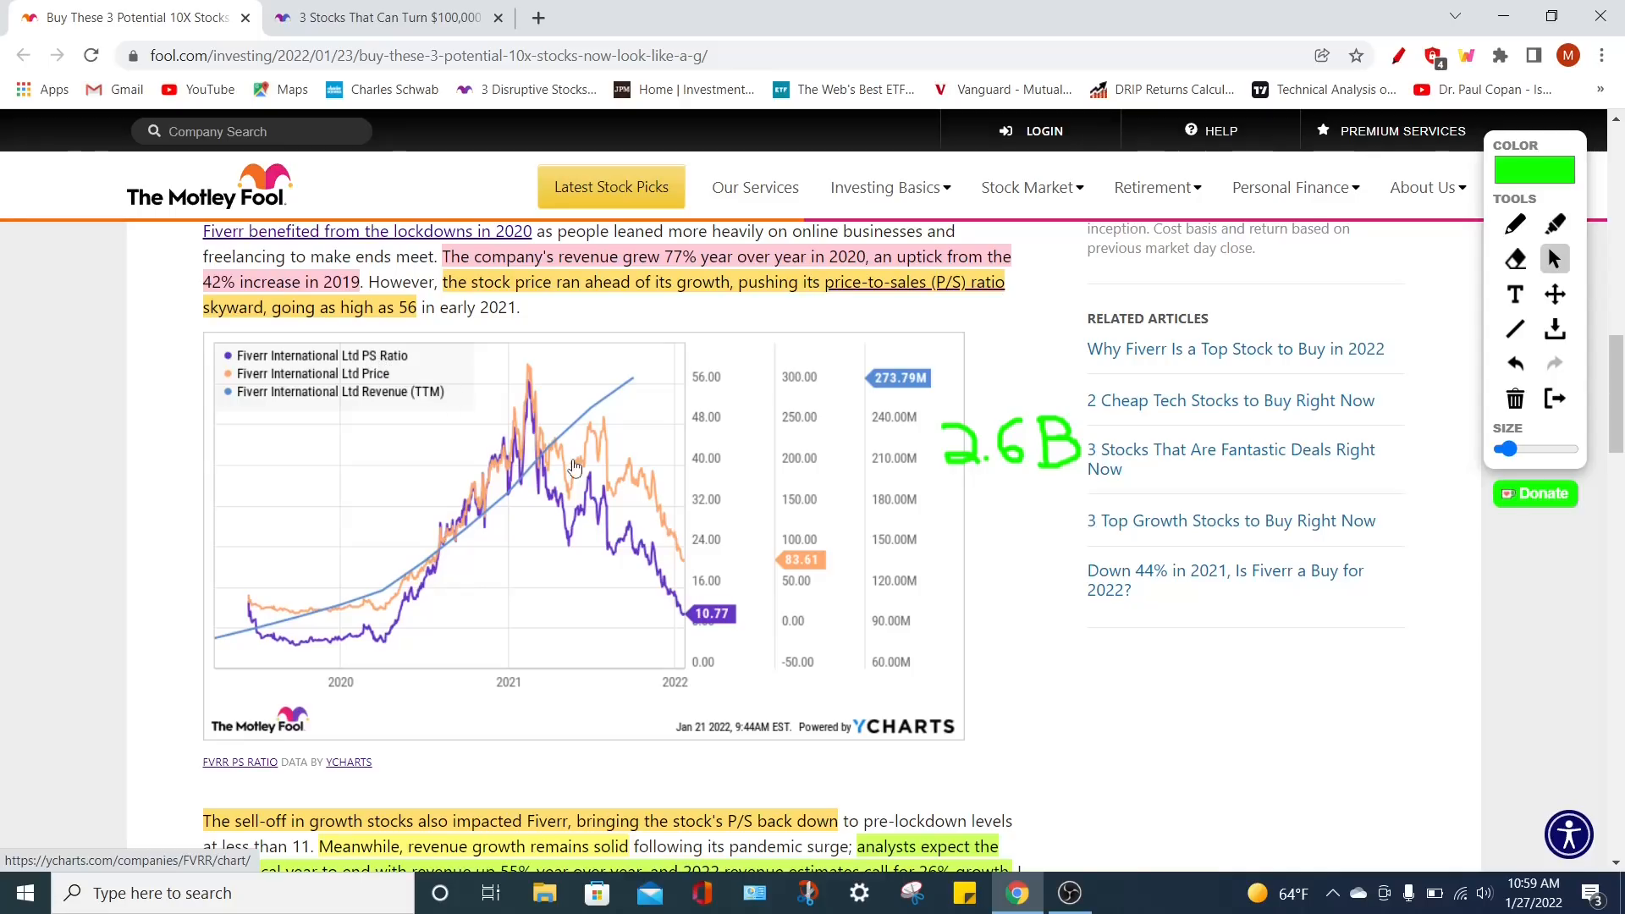
mouse_move(672, 643)
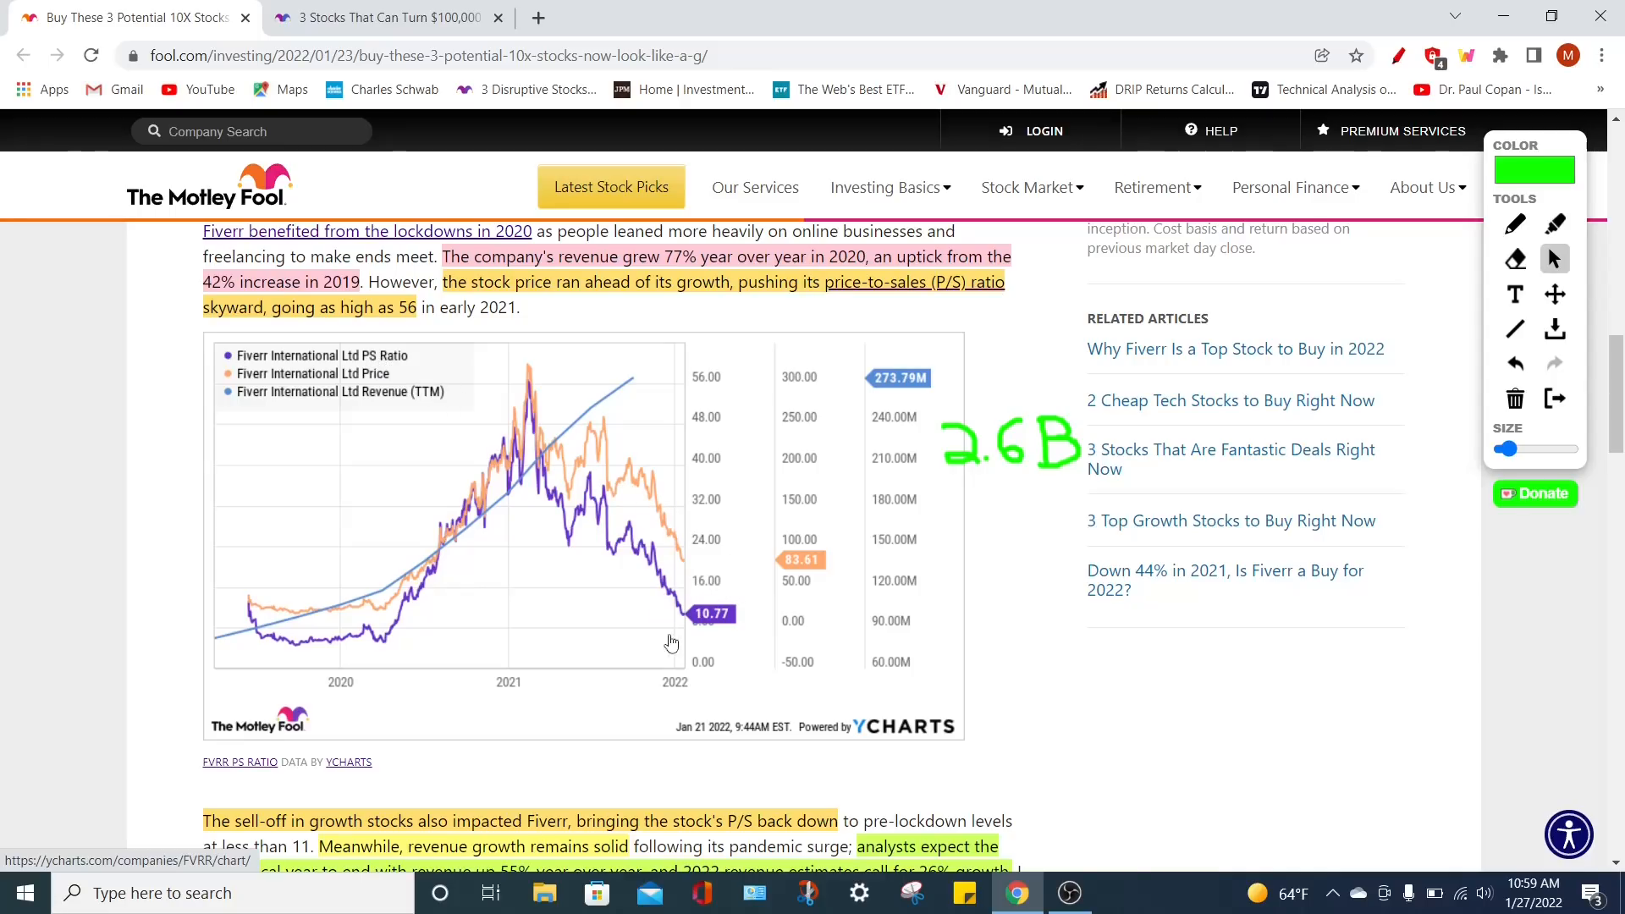
mouse_move(699, 658)
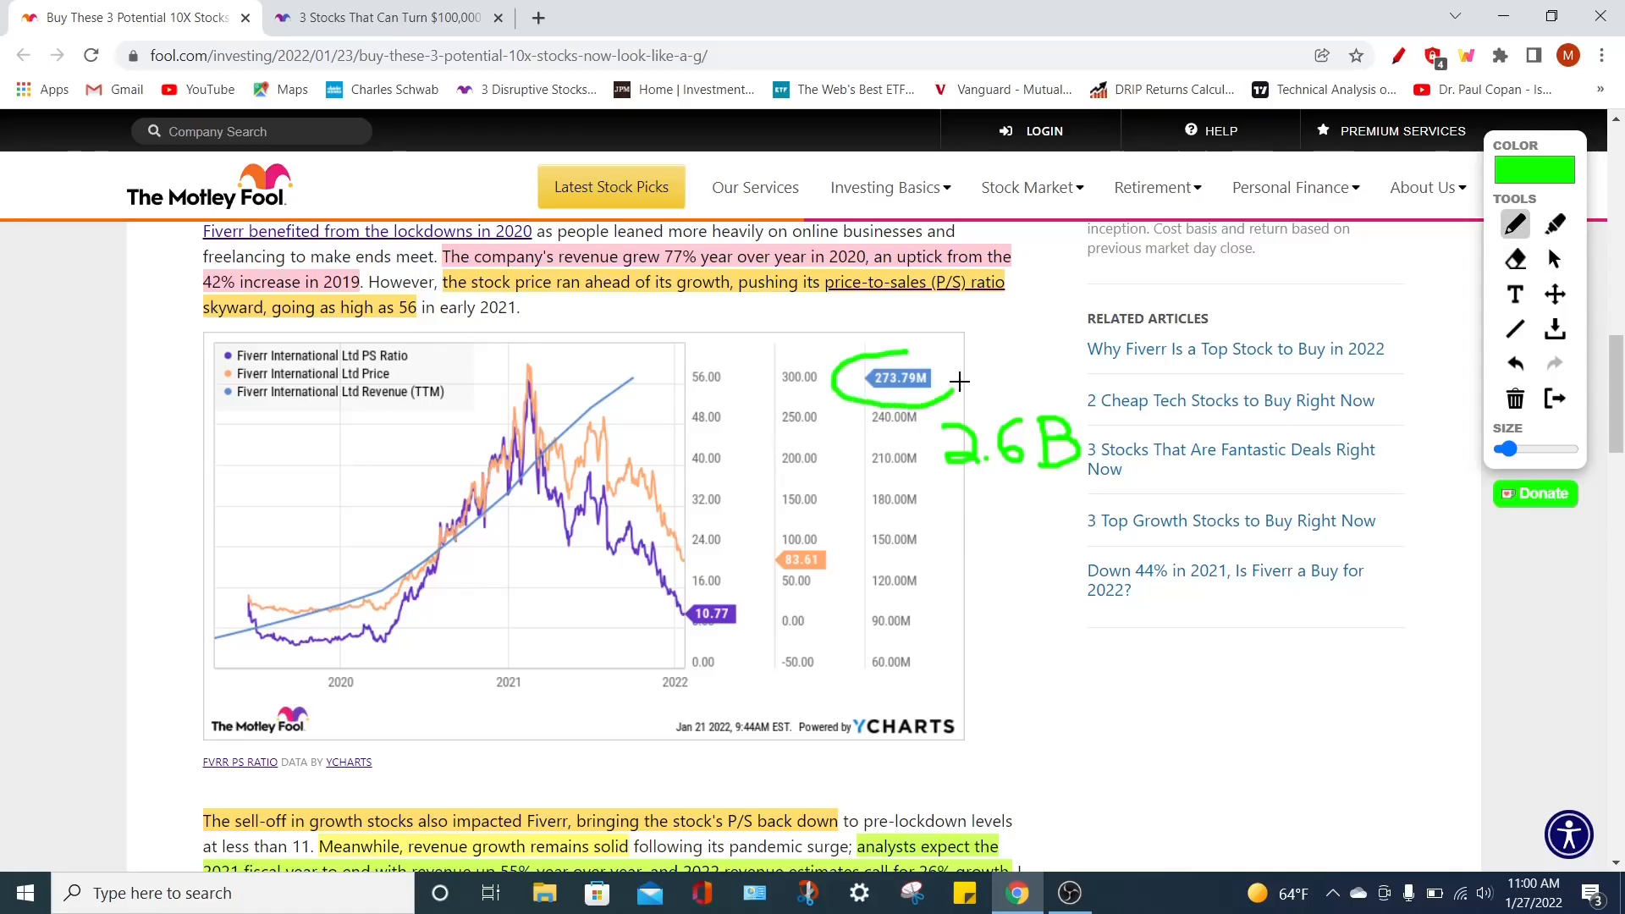
Finish the green circle around 273.79M and draw an upward arrow along the revenue trend
drag(959, 381, 845, 351)
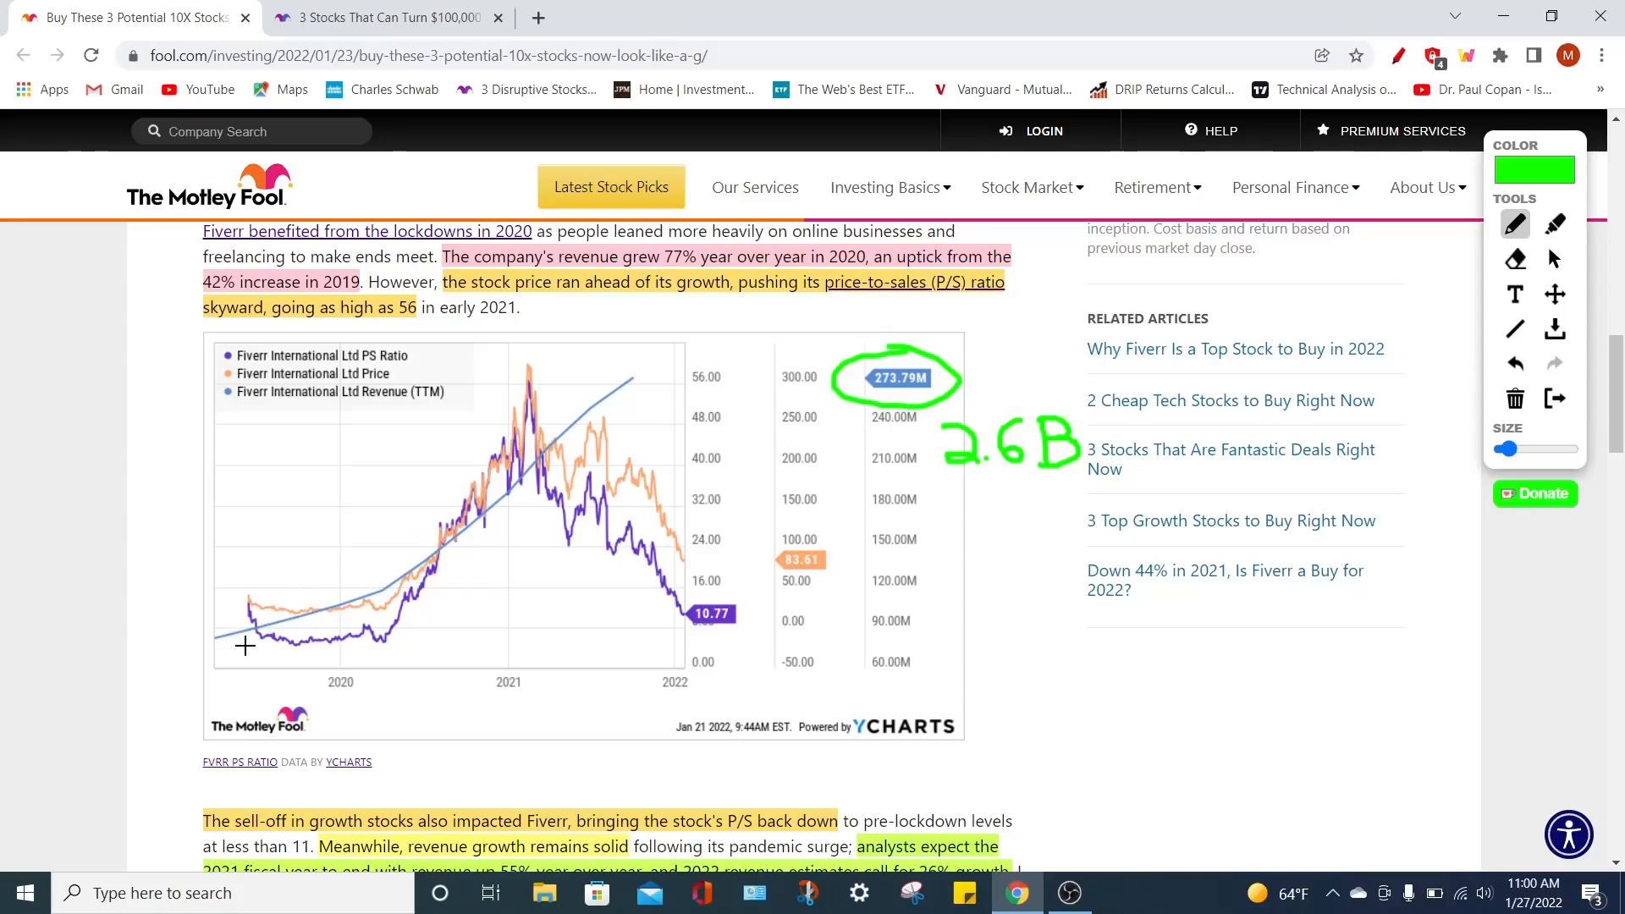
drag(245, 647, 663, 411)
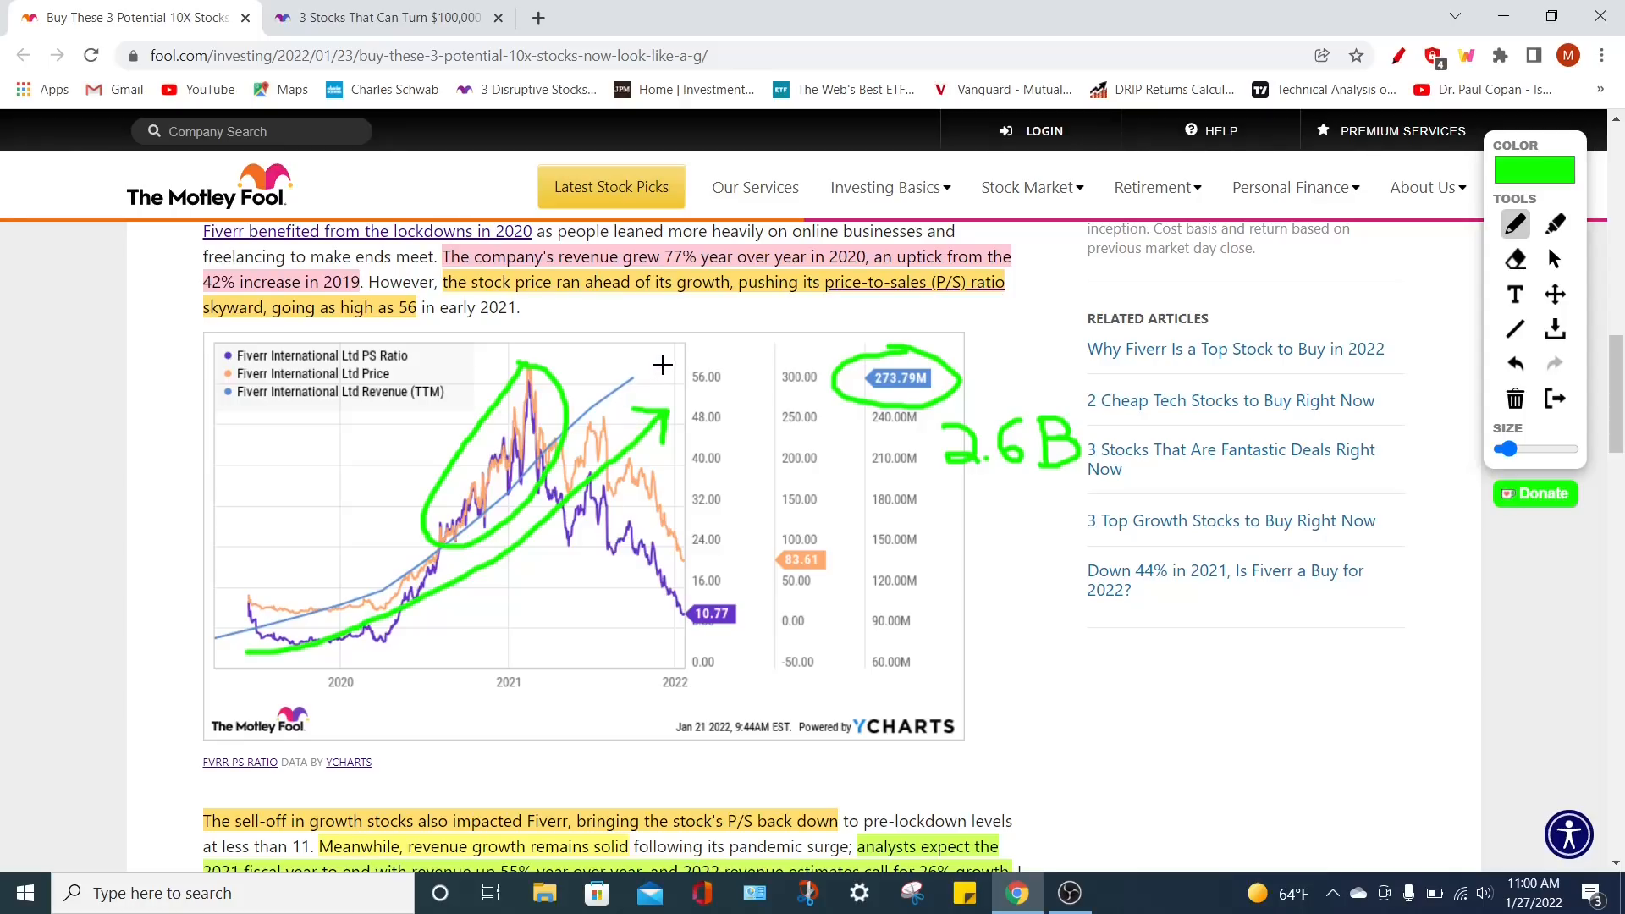
mouse_move(630, 383)
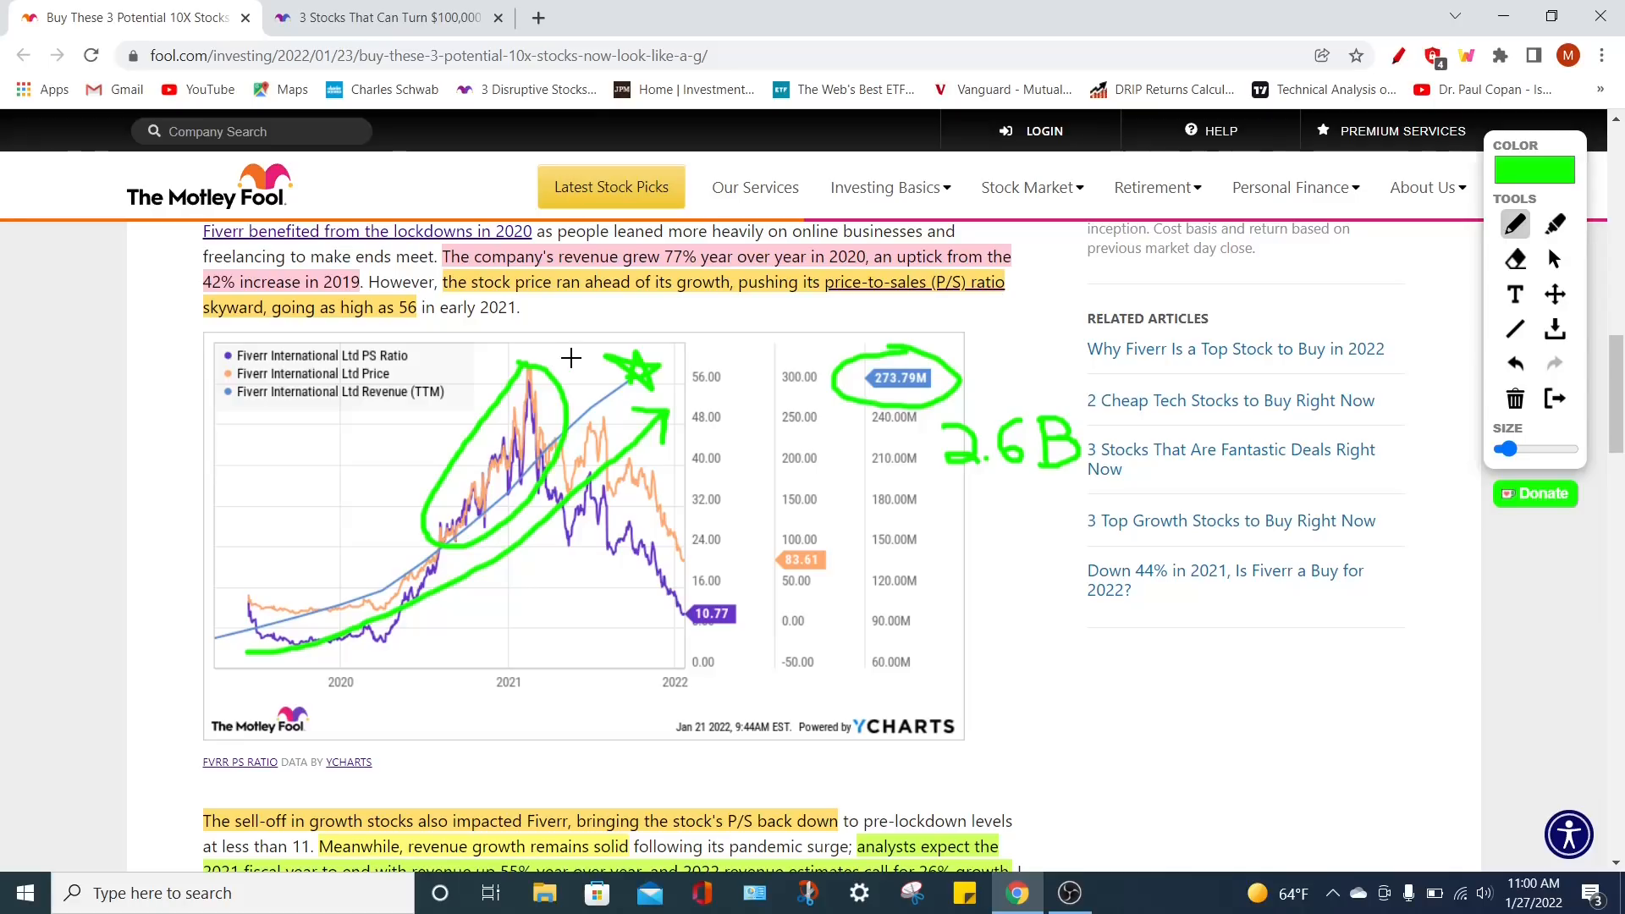
mouse_move(1119, 506)
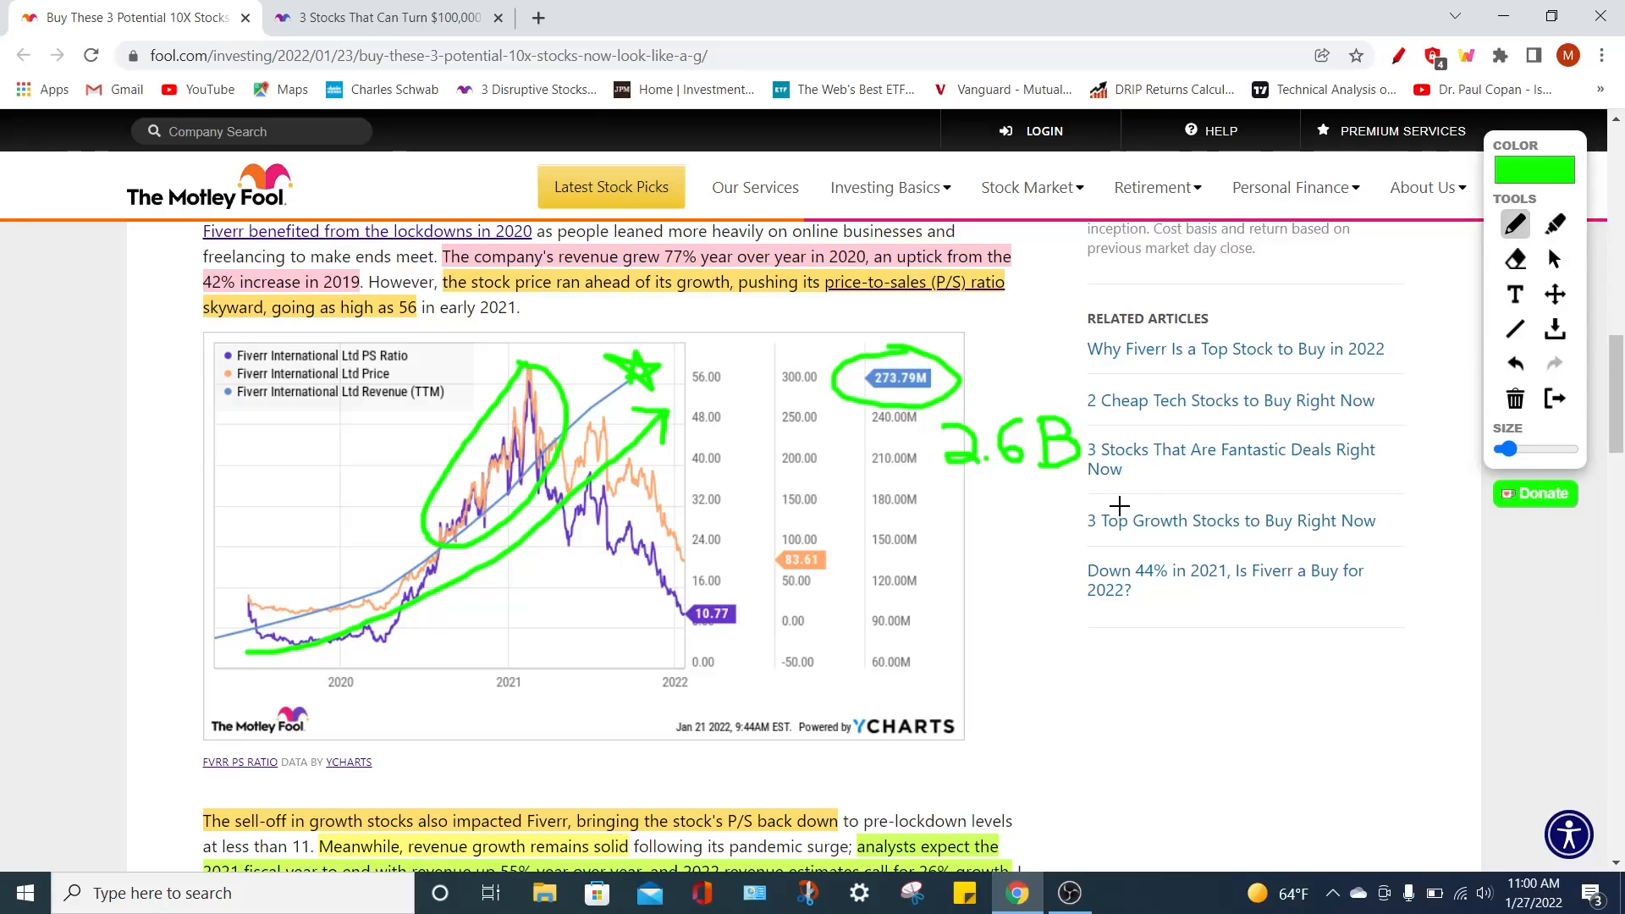
mouse_move(988, 510)
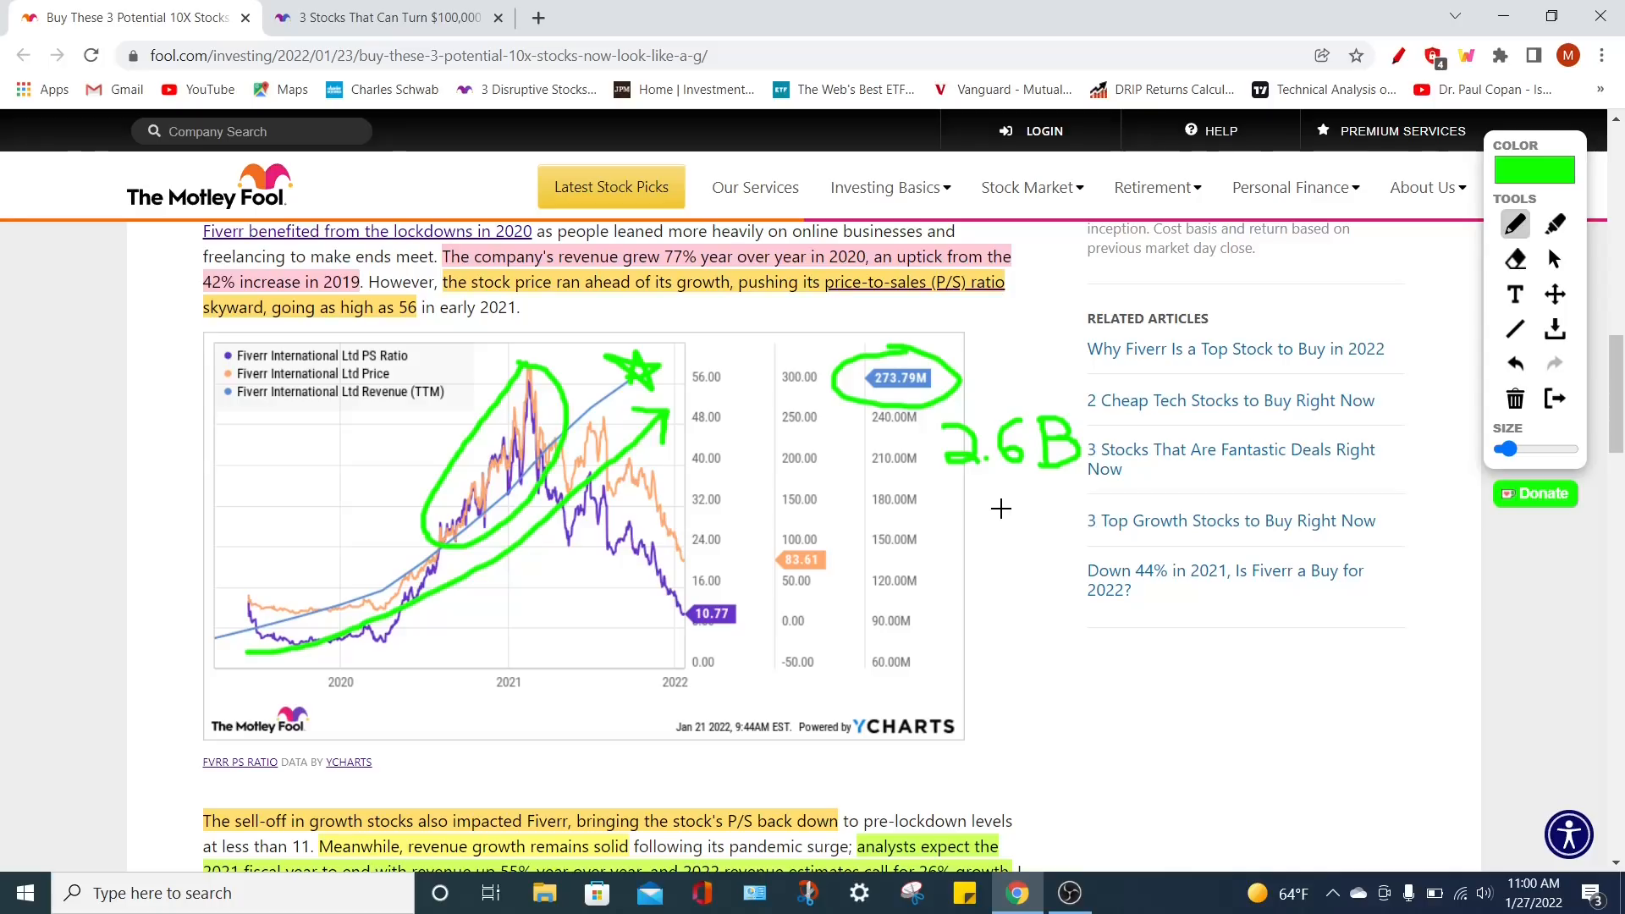
mouse_move(1022, 515)
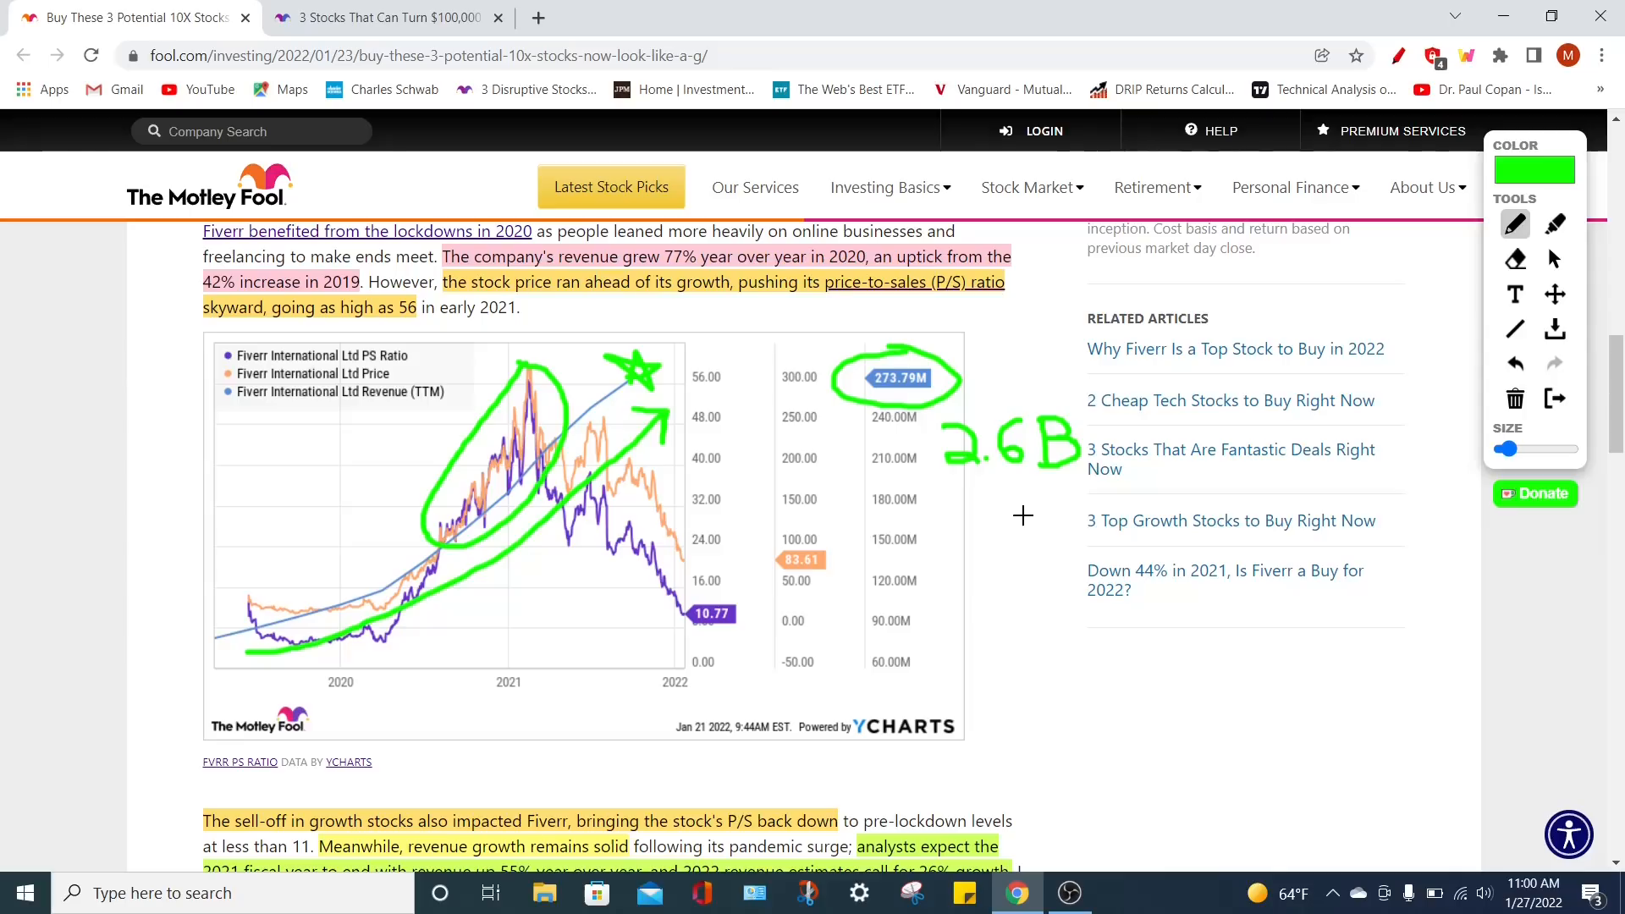
Reach the Marqeta section showing '5.8B' beside its chart and the MQ price-target note
scroll(down, 3)
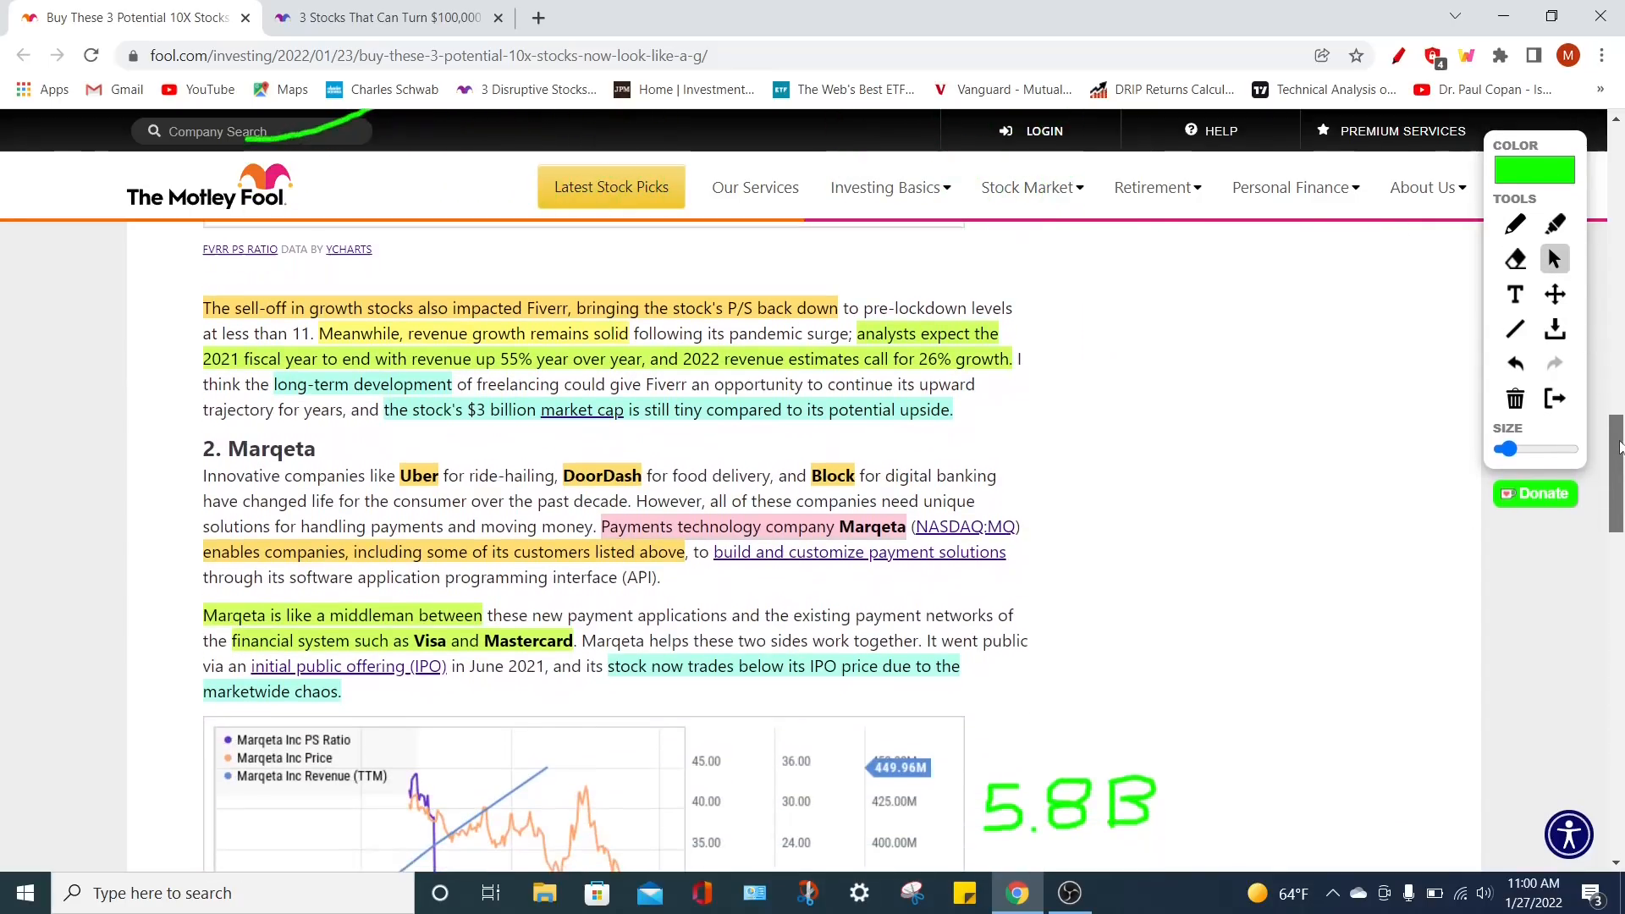
scroll(down, 3)
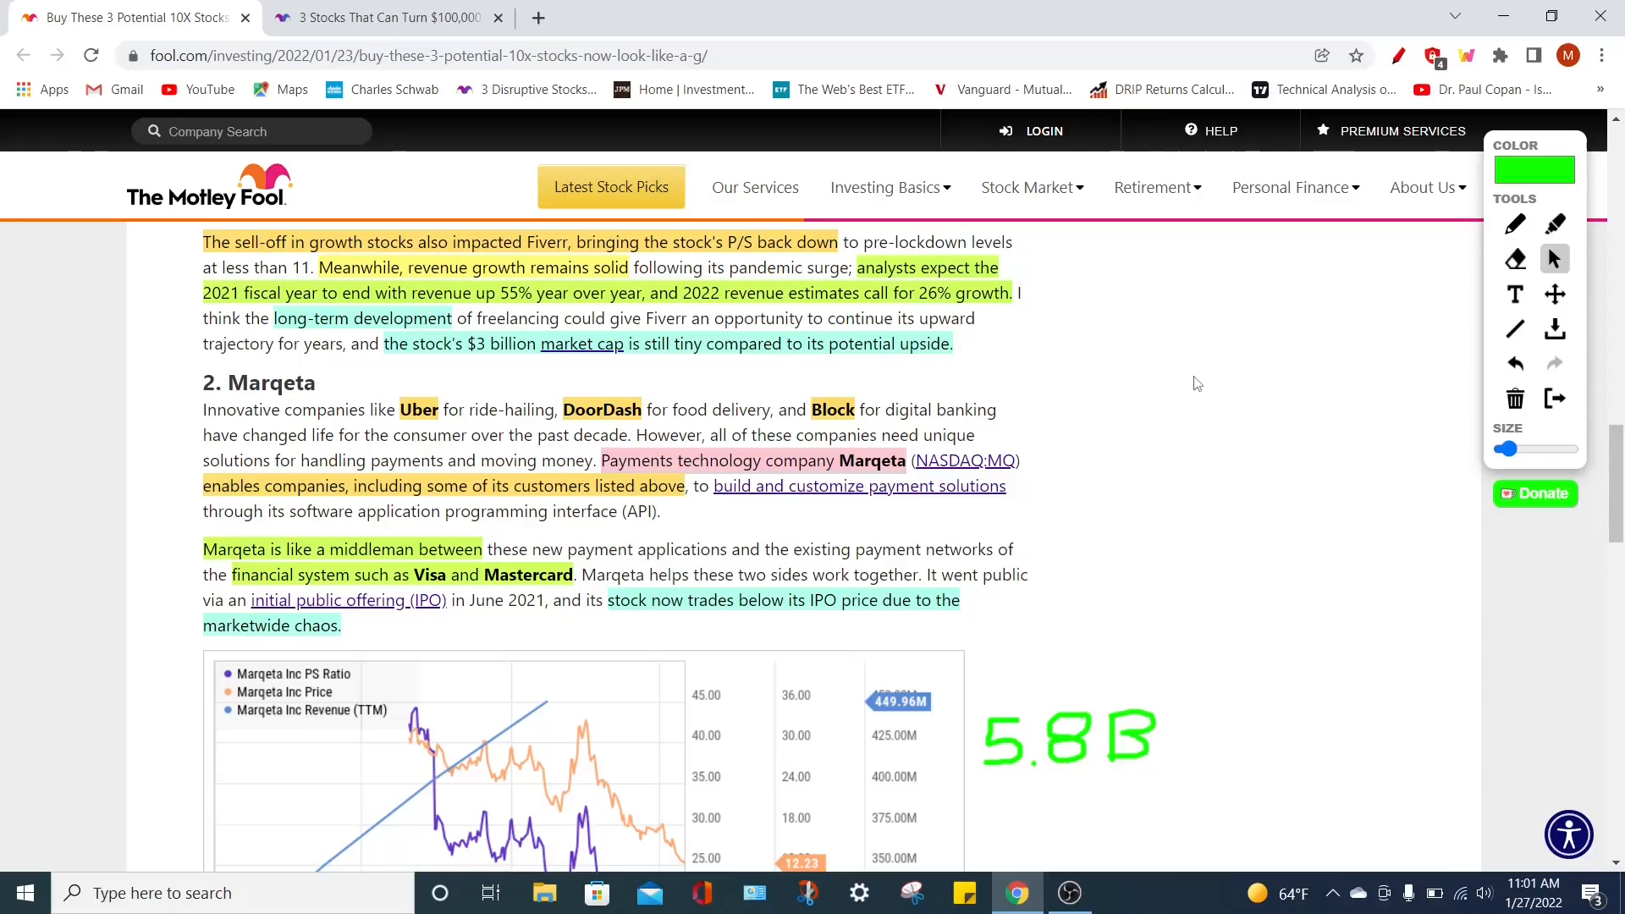
mouse_move(793, 313)
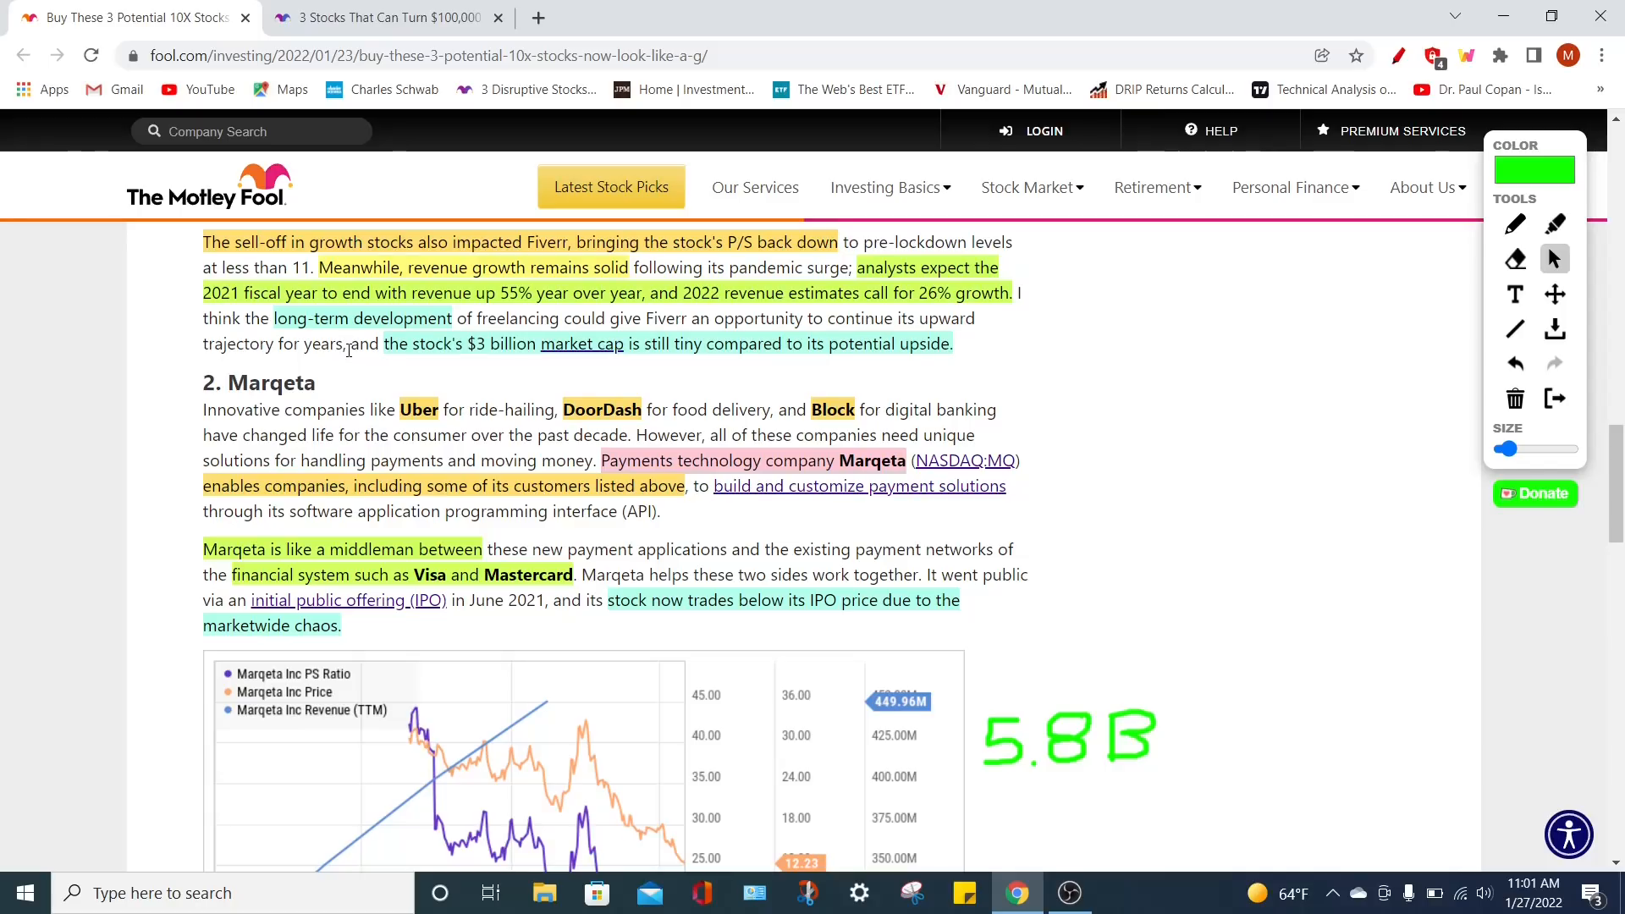
scroll(down, 3)
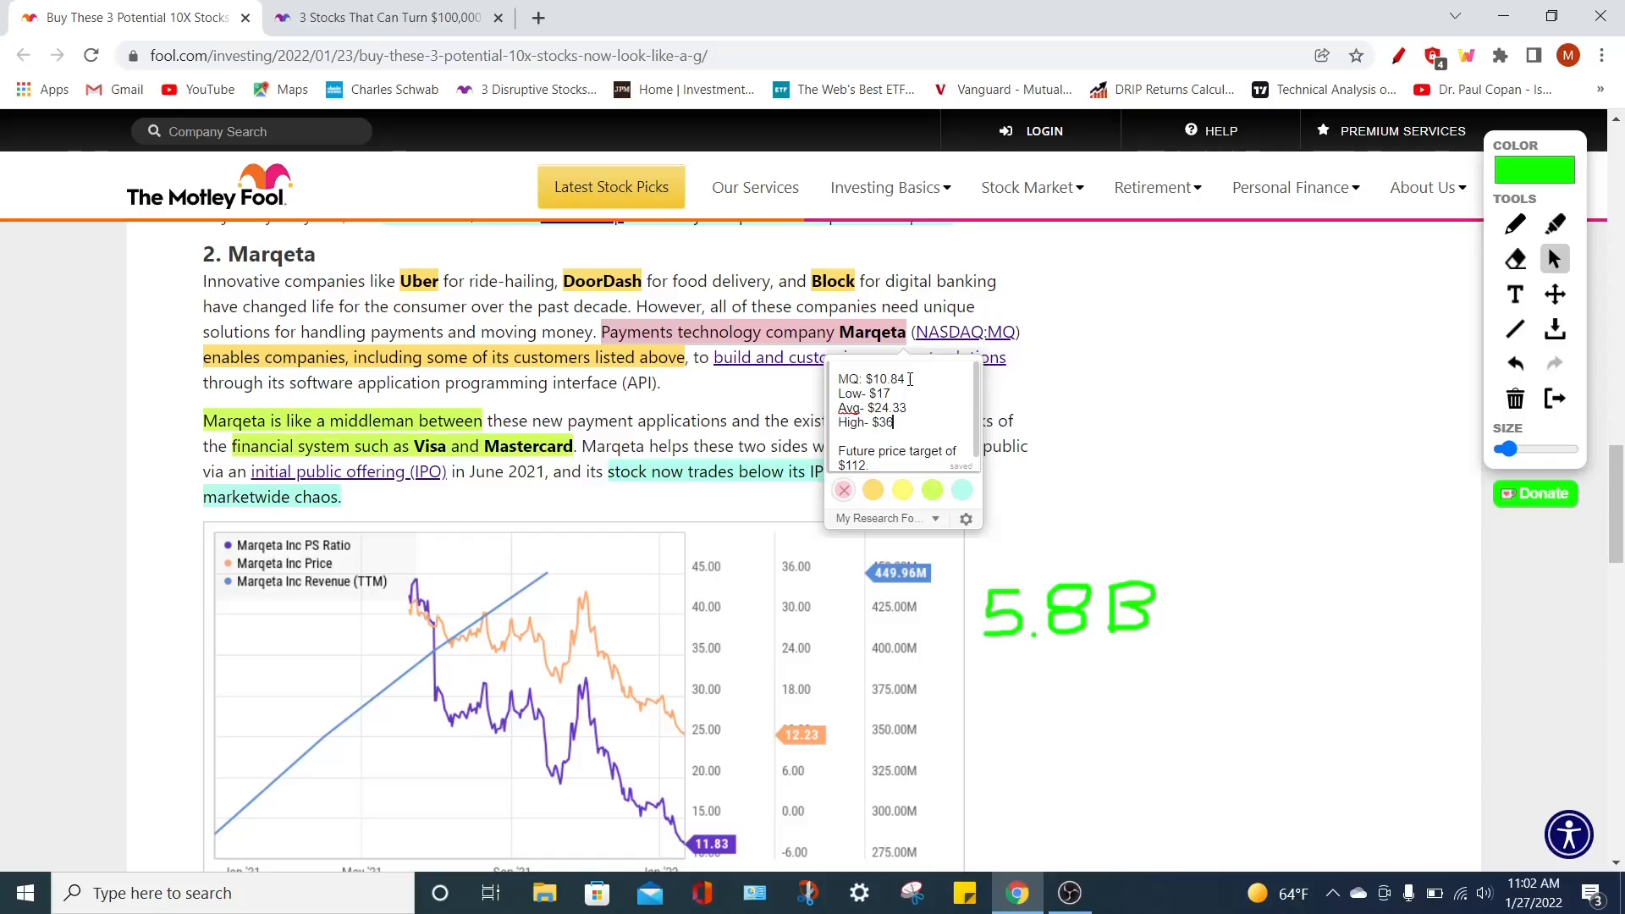
Select the MQ price line in the note, then dismiss the Marqeta research note
double_click(871, 378)
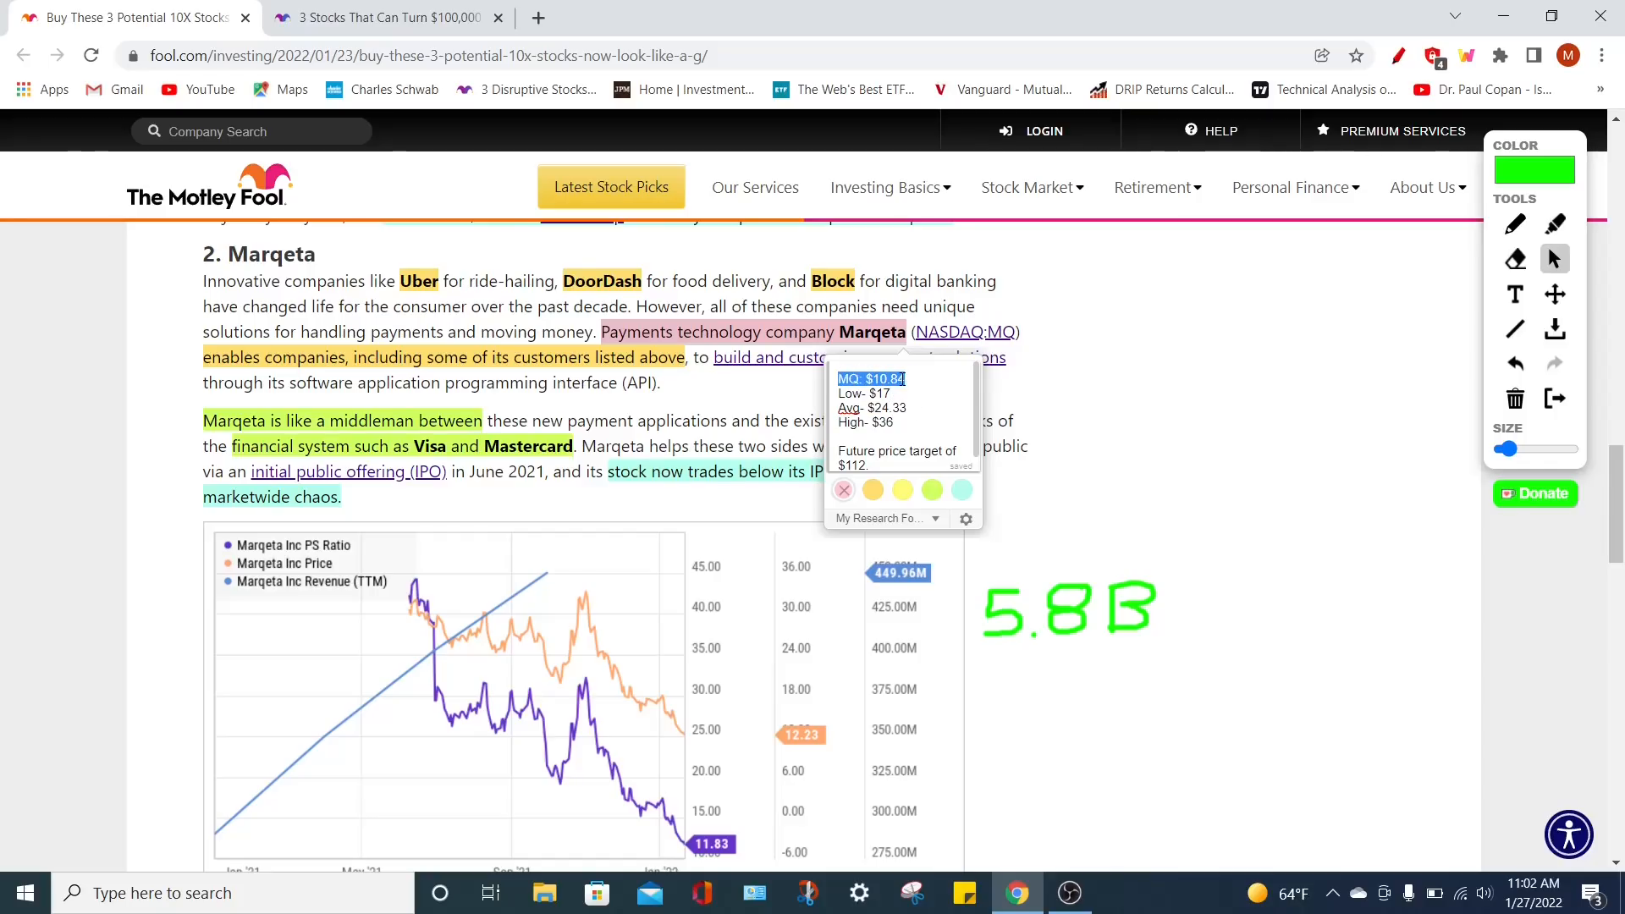
click(884, 394)
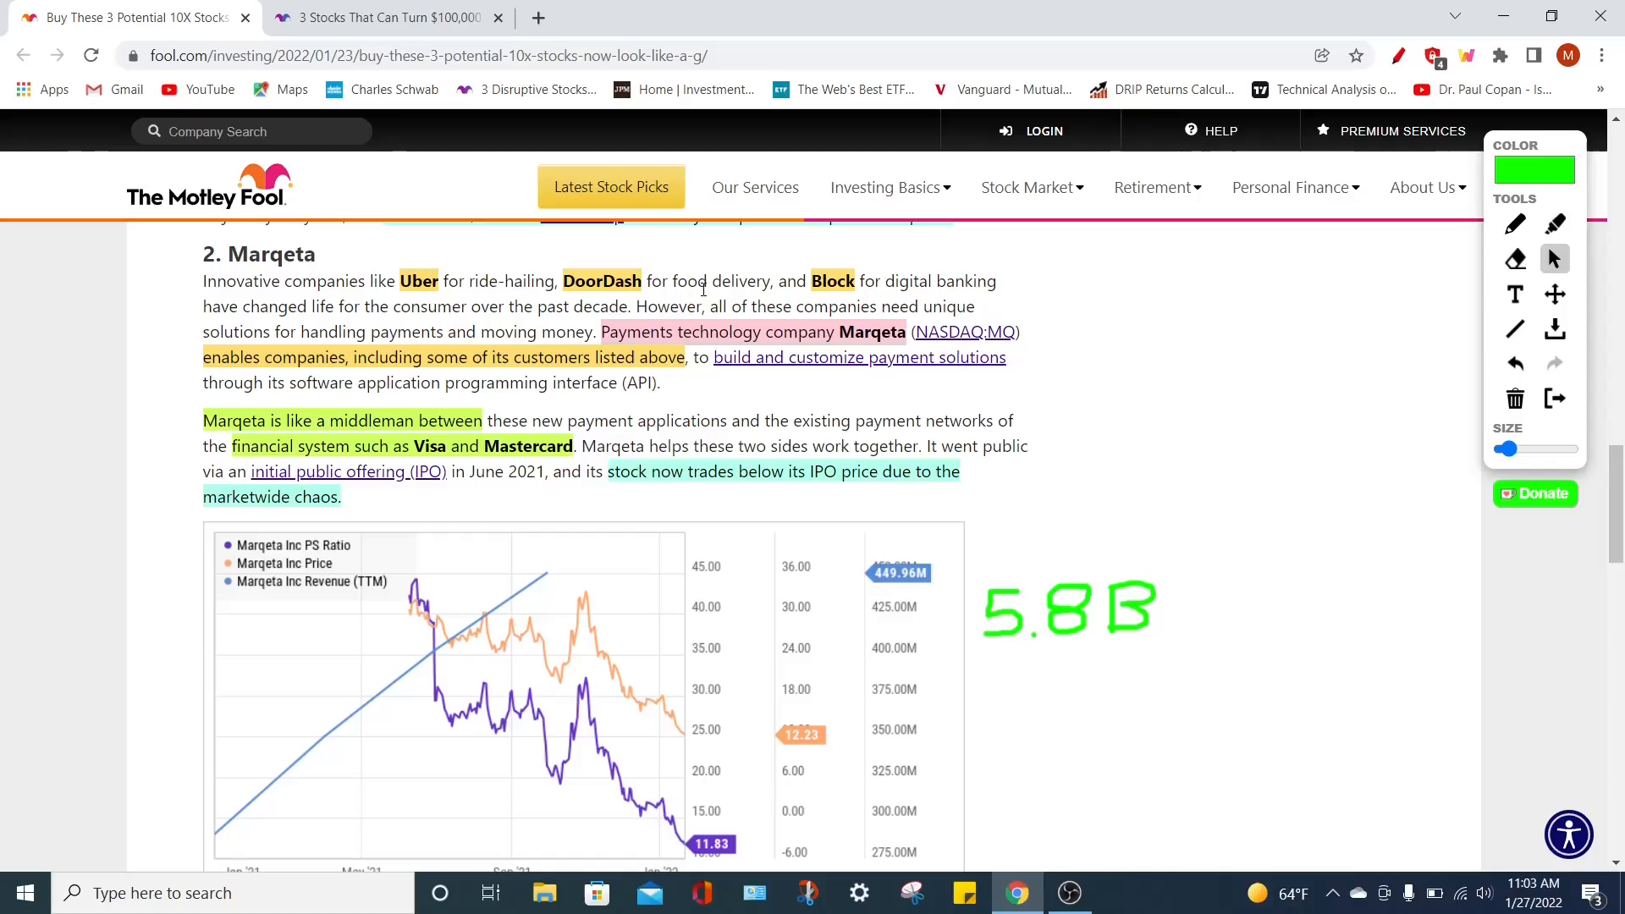
mouse_move(859, 300)
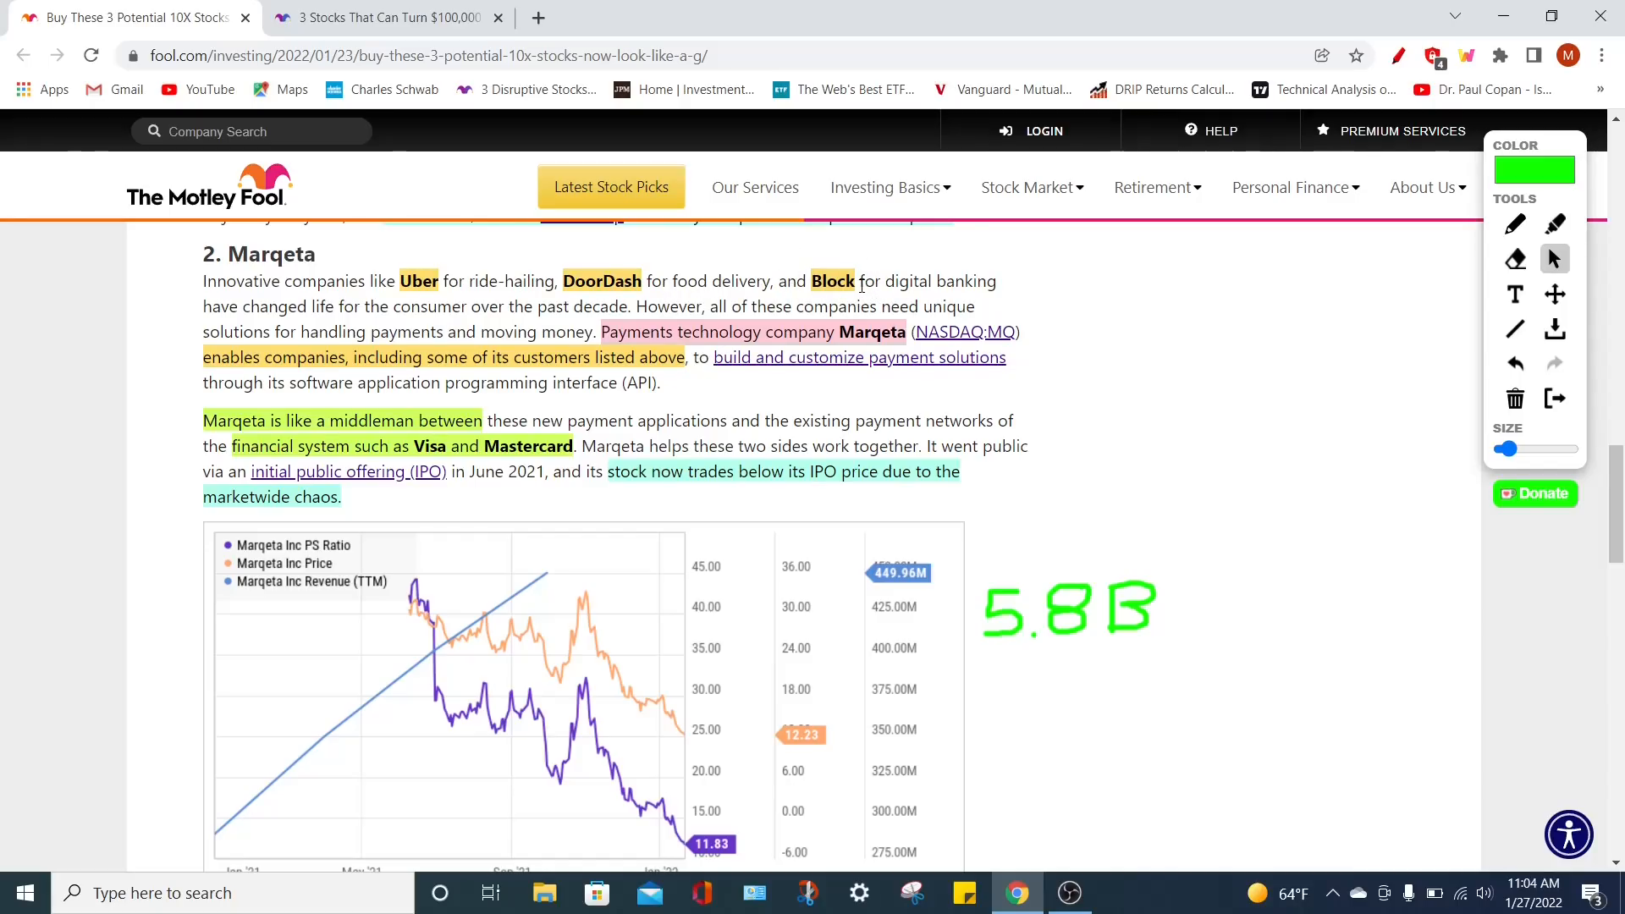
mouse_move(325, 244)
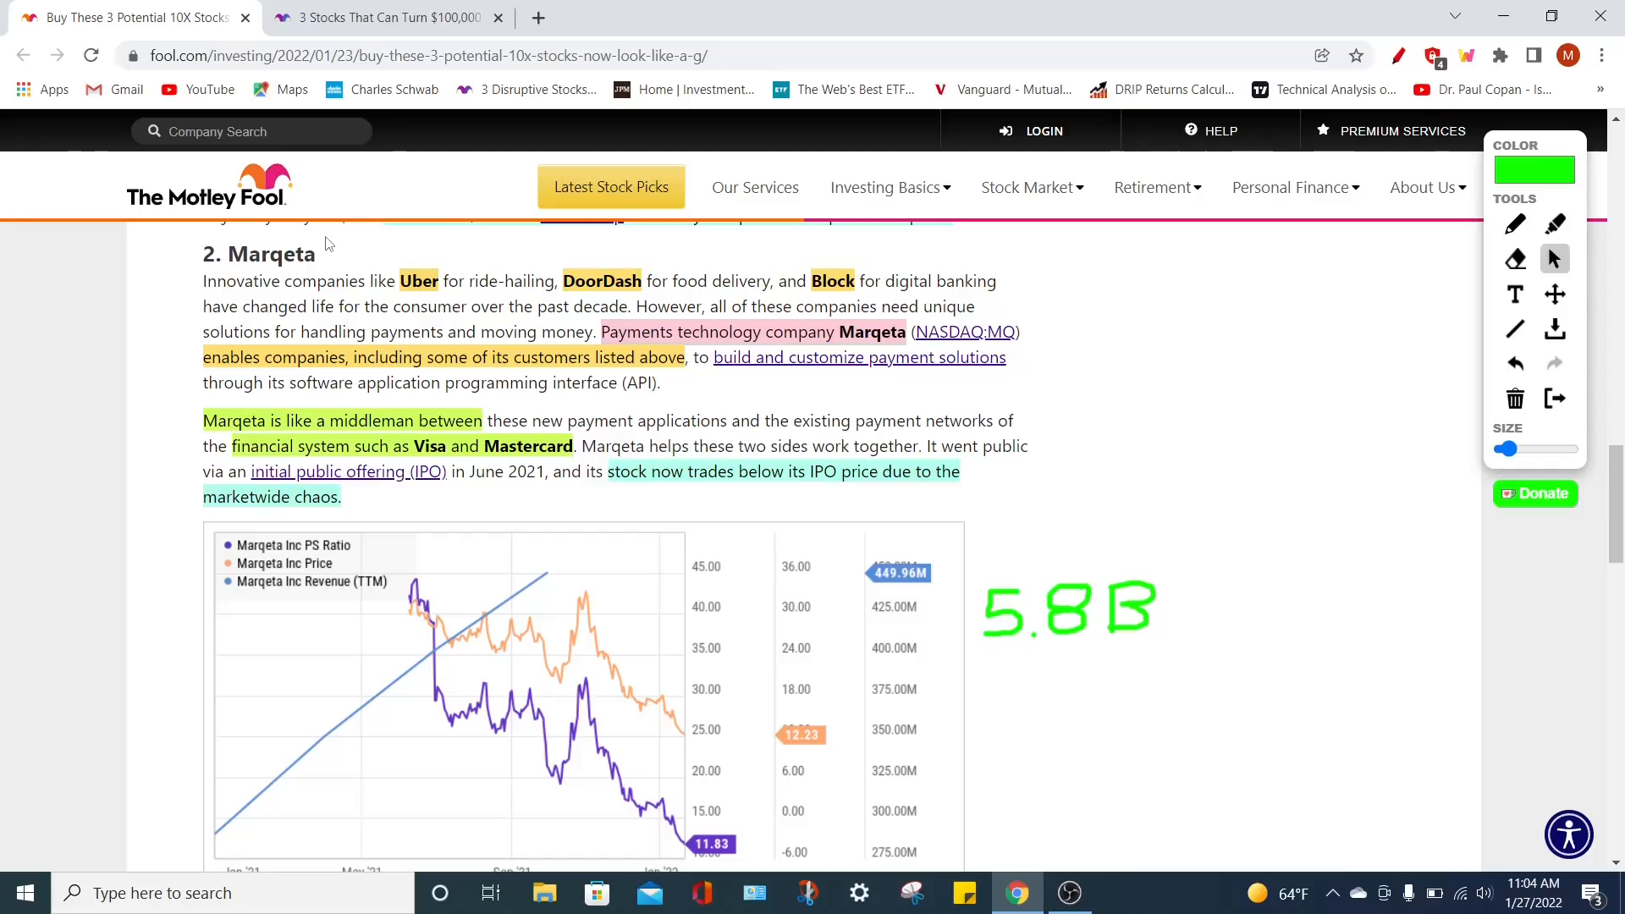
mouse_move(1183, 396)
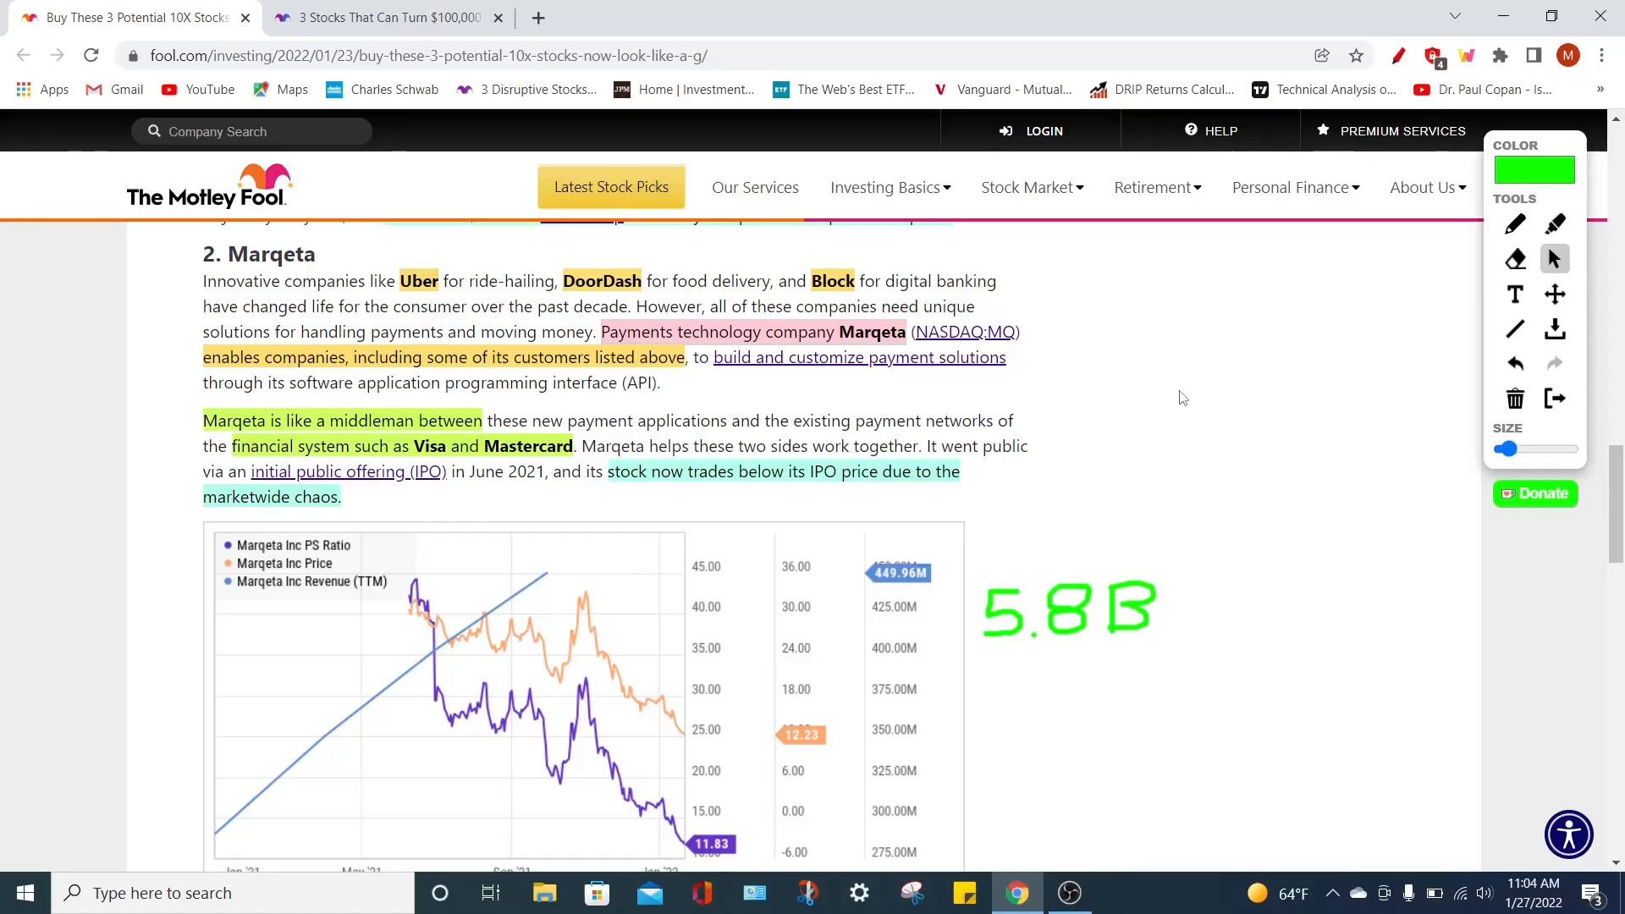
With the green pen, draw an upward arrow along Marqeta's revenue rise and a downward arrow by the price decline
scroll(down, 3)
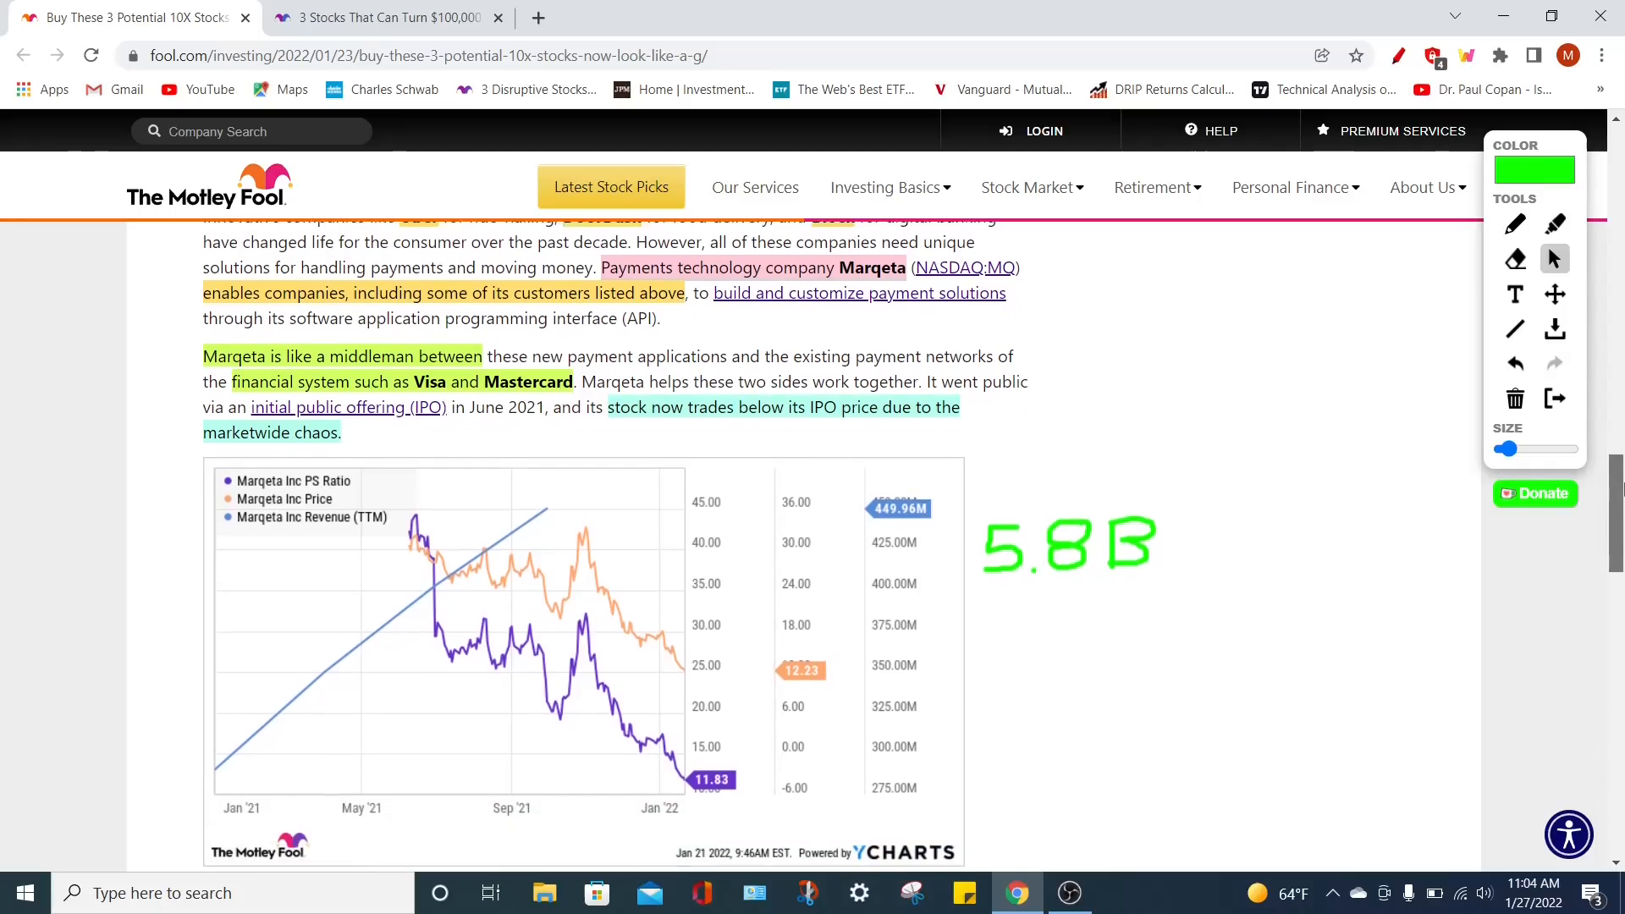
scroll(down, 3)
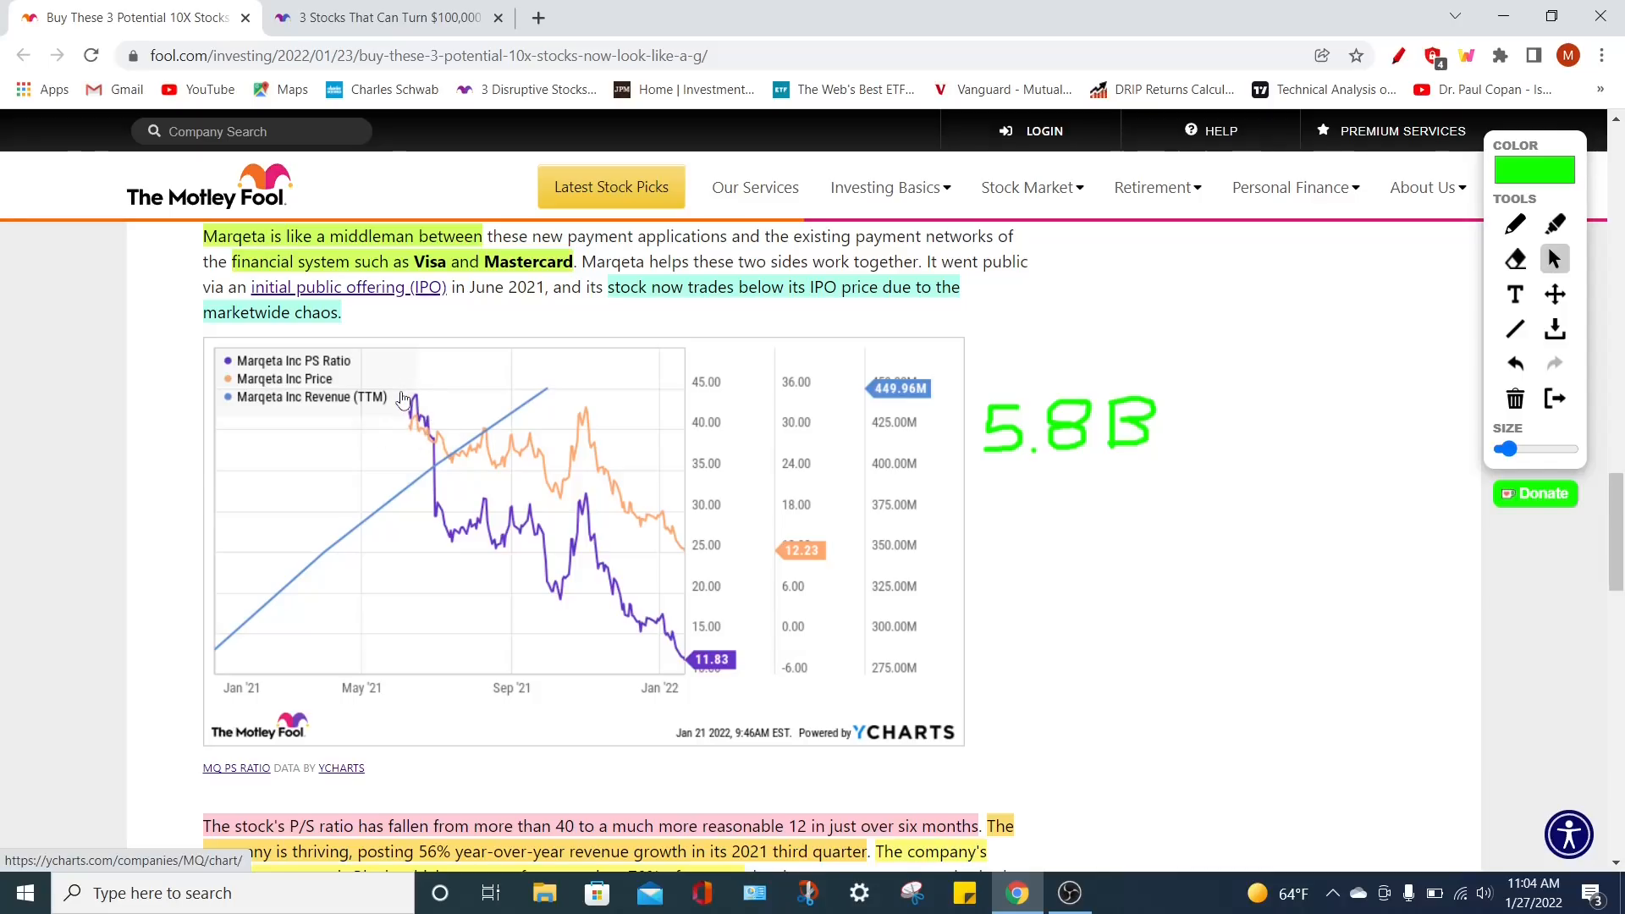
mouse_move(421, 403)
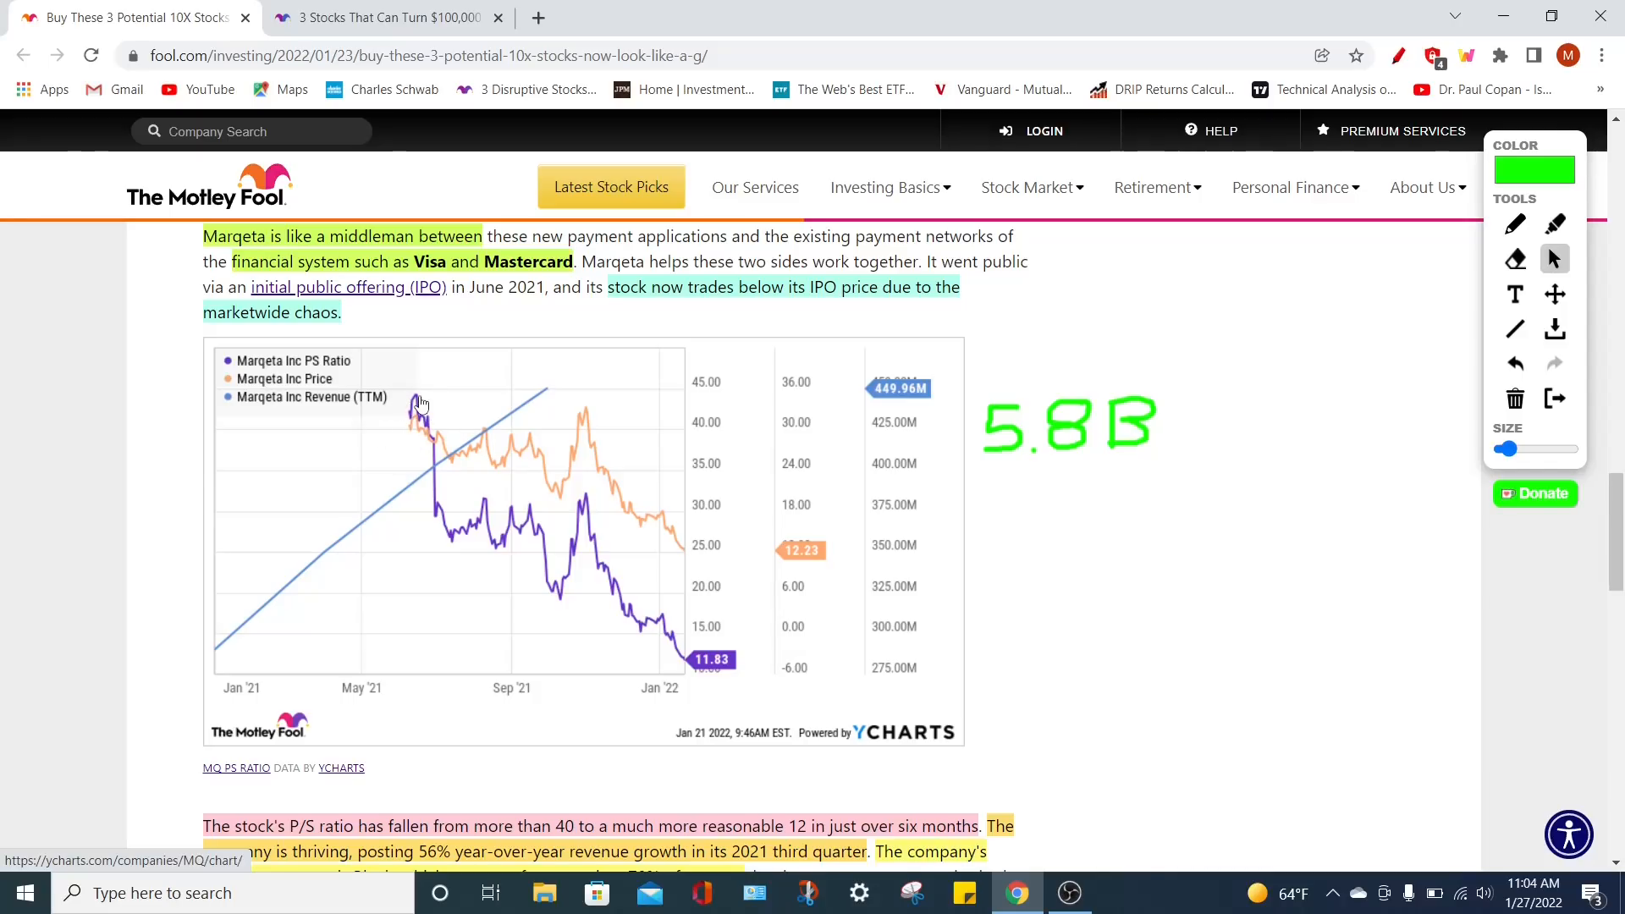
mouse_move(435, 422)
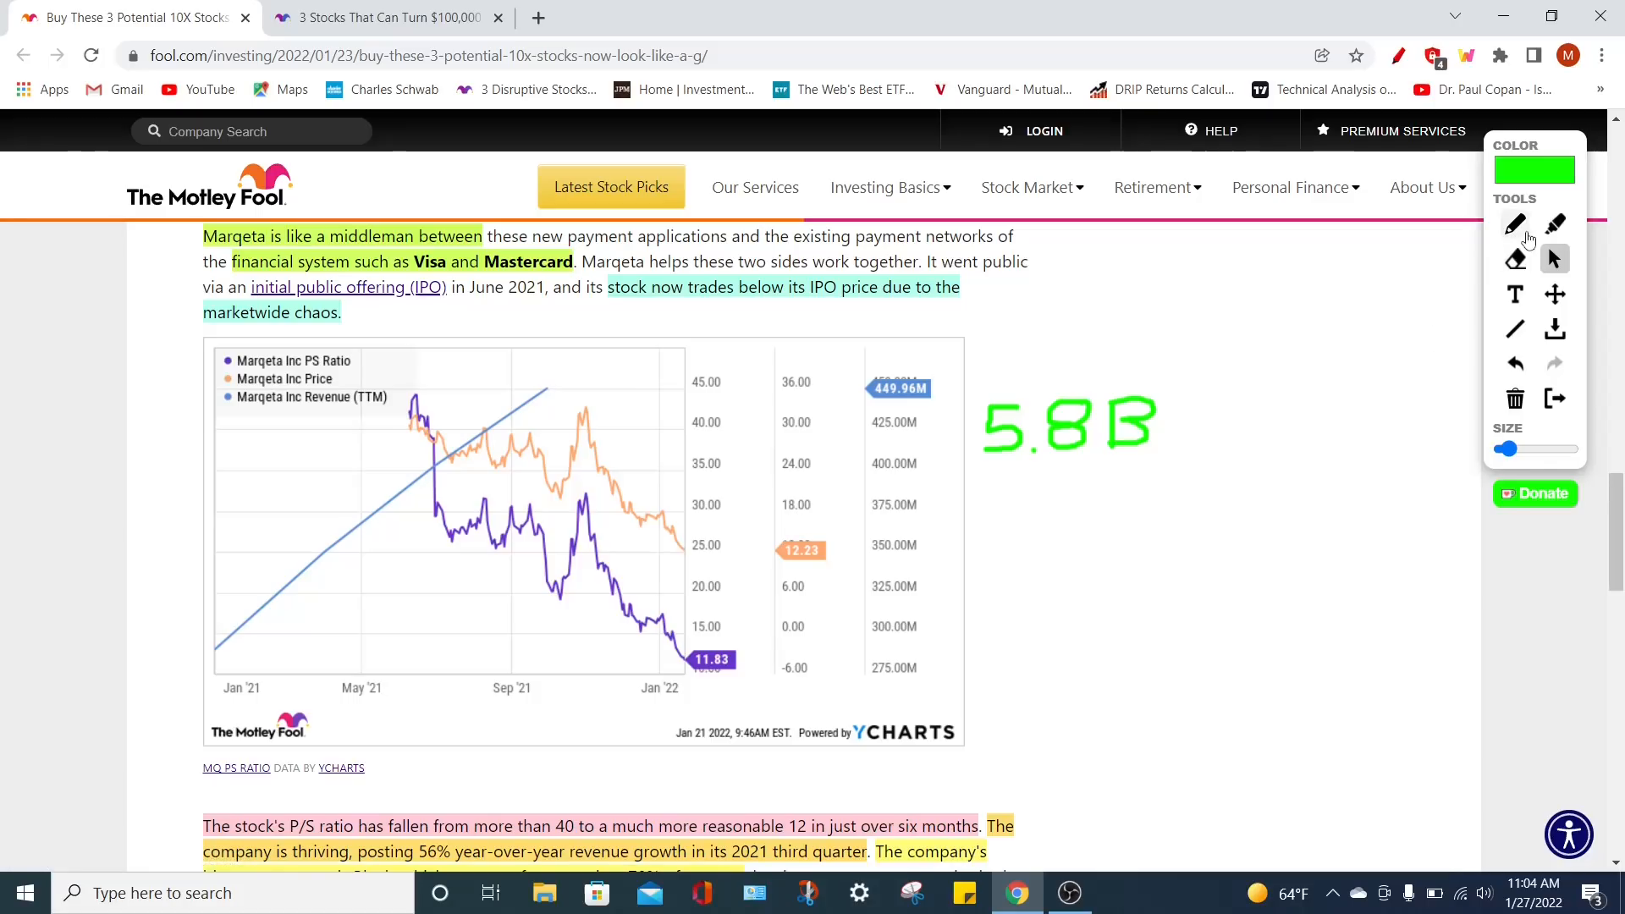
click(1514, 223)
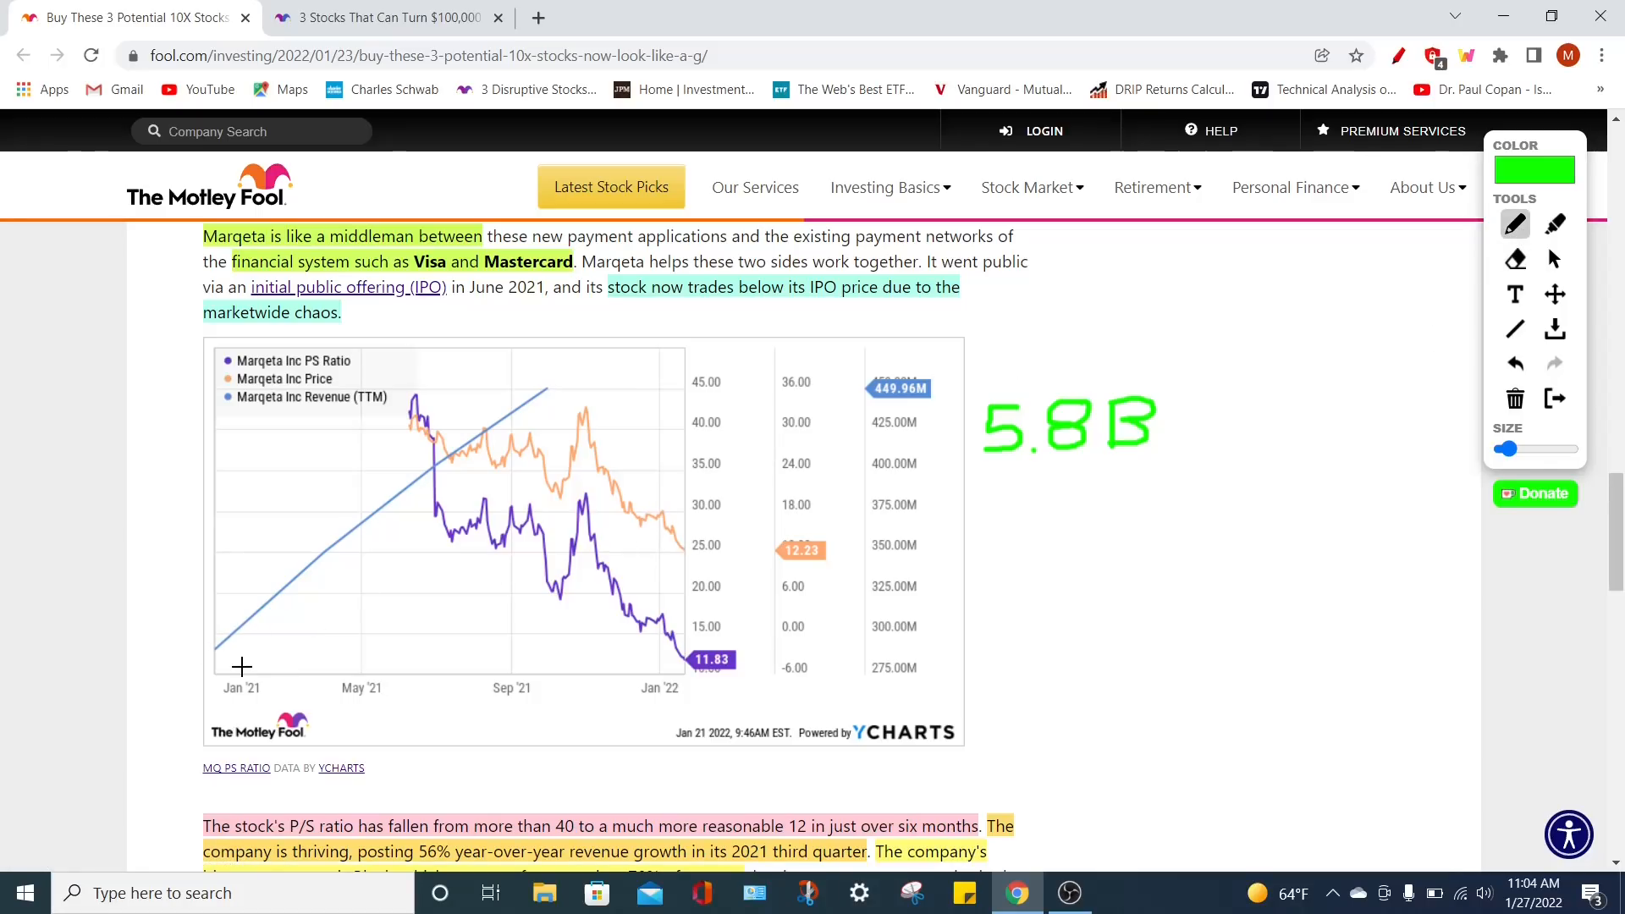
drag(242, 668, 527, 450)
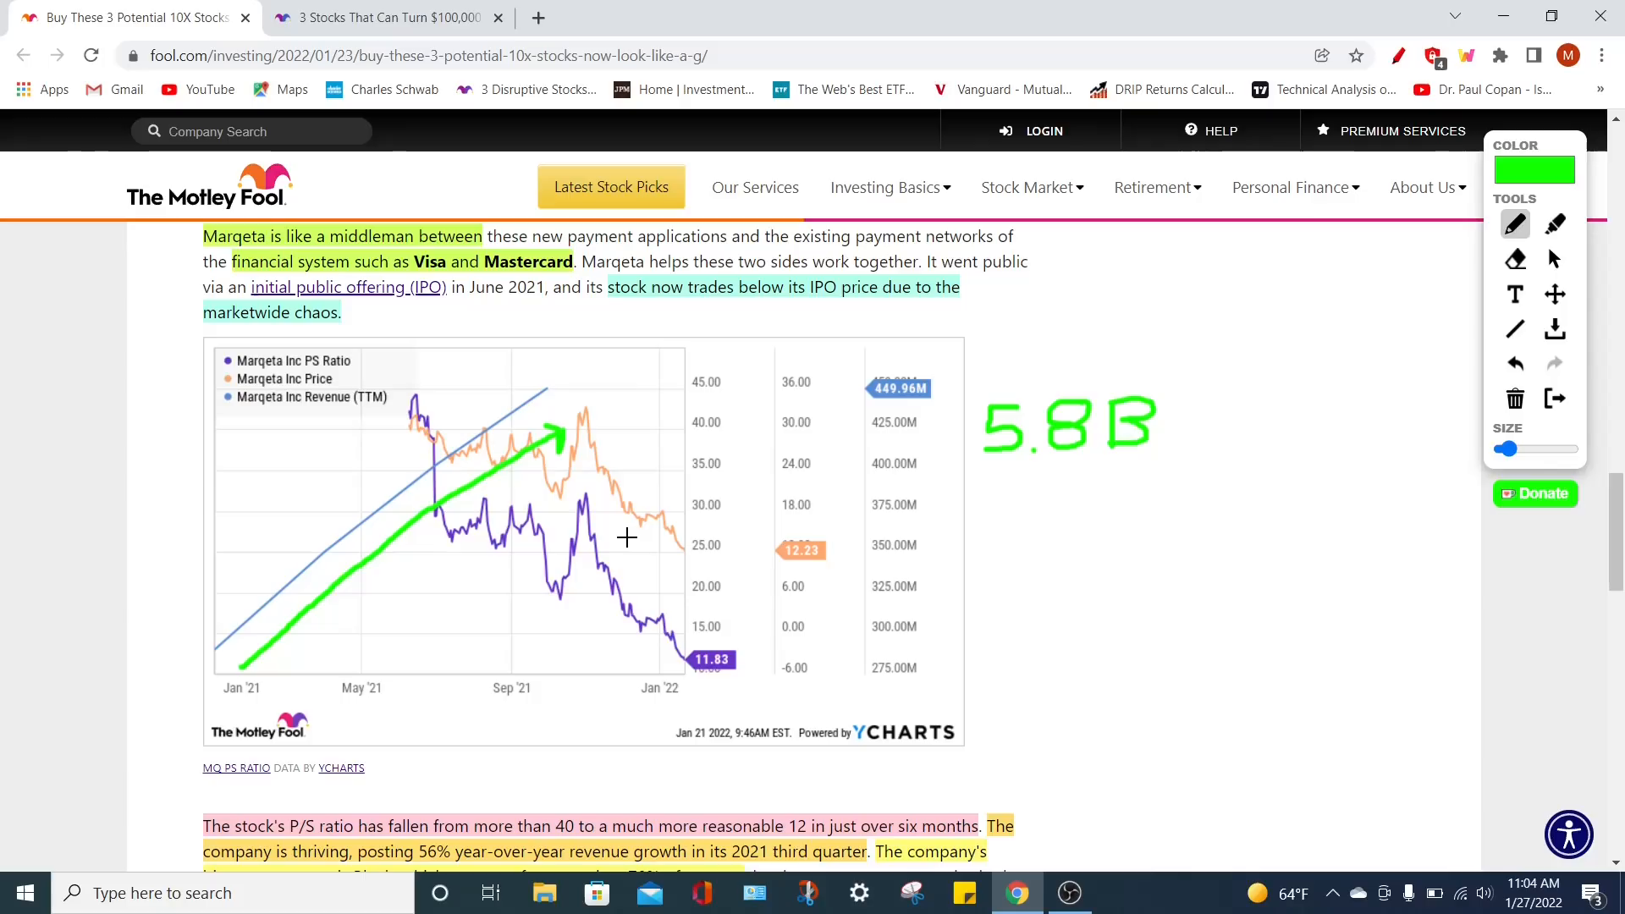
drag(625, 537, 674, 579)
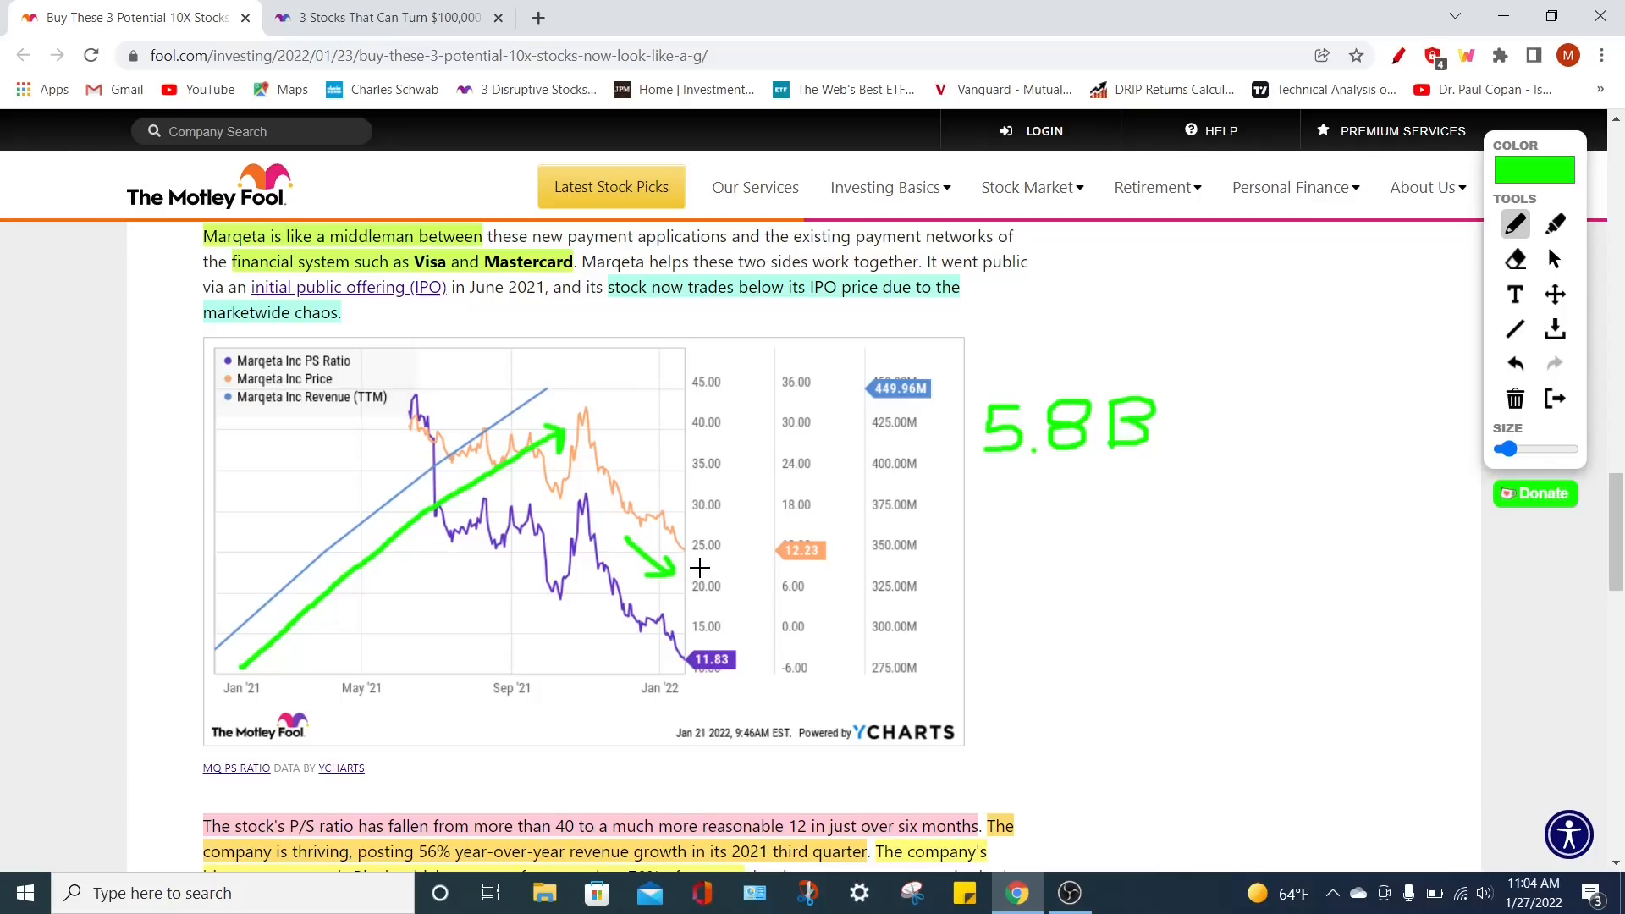
mouse_move(537, 493)
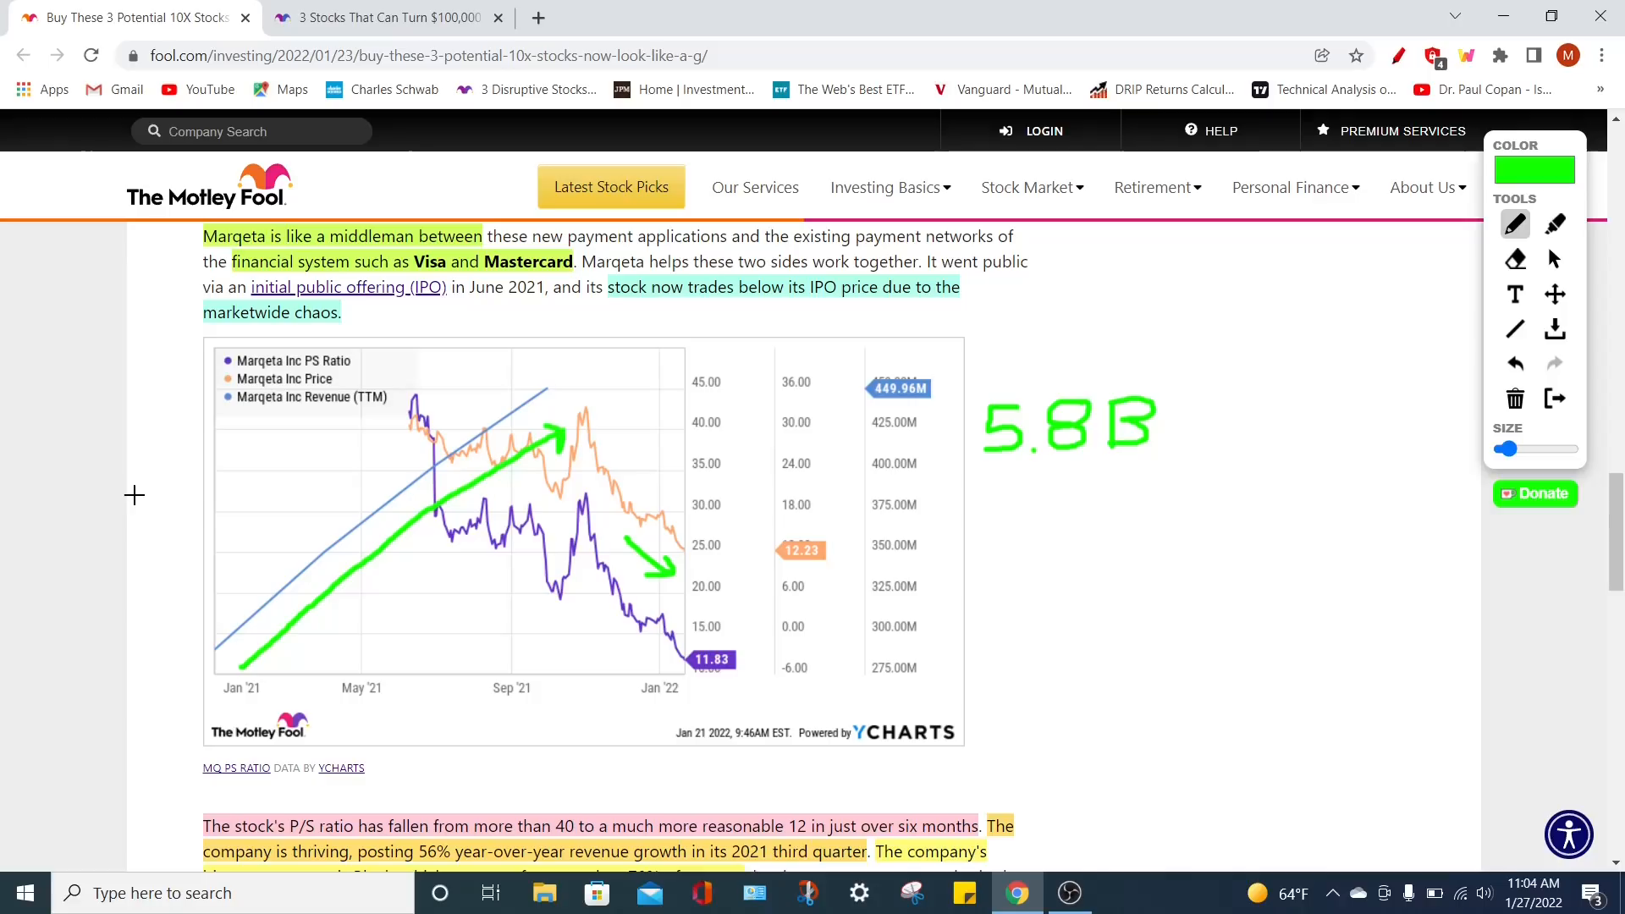
mouse_move(897, 366)
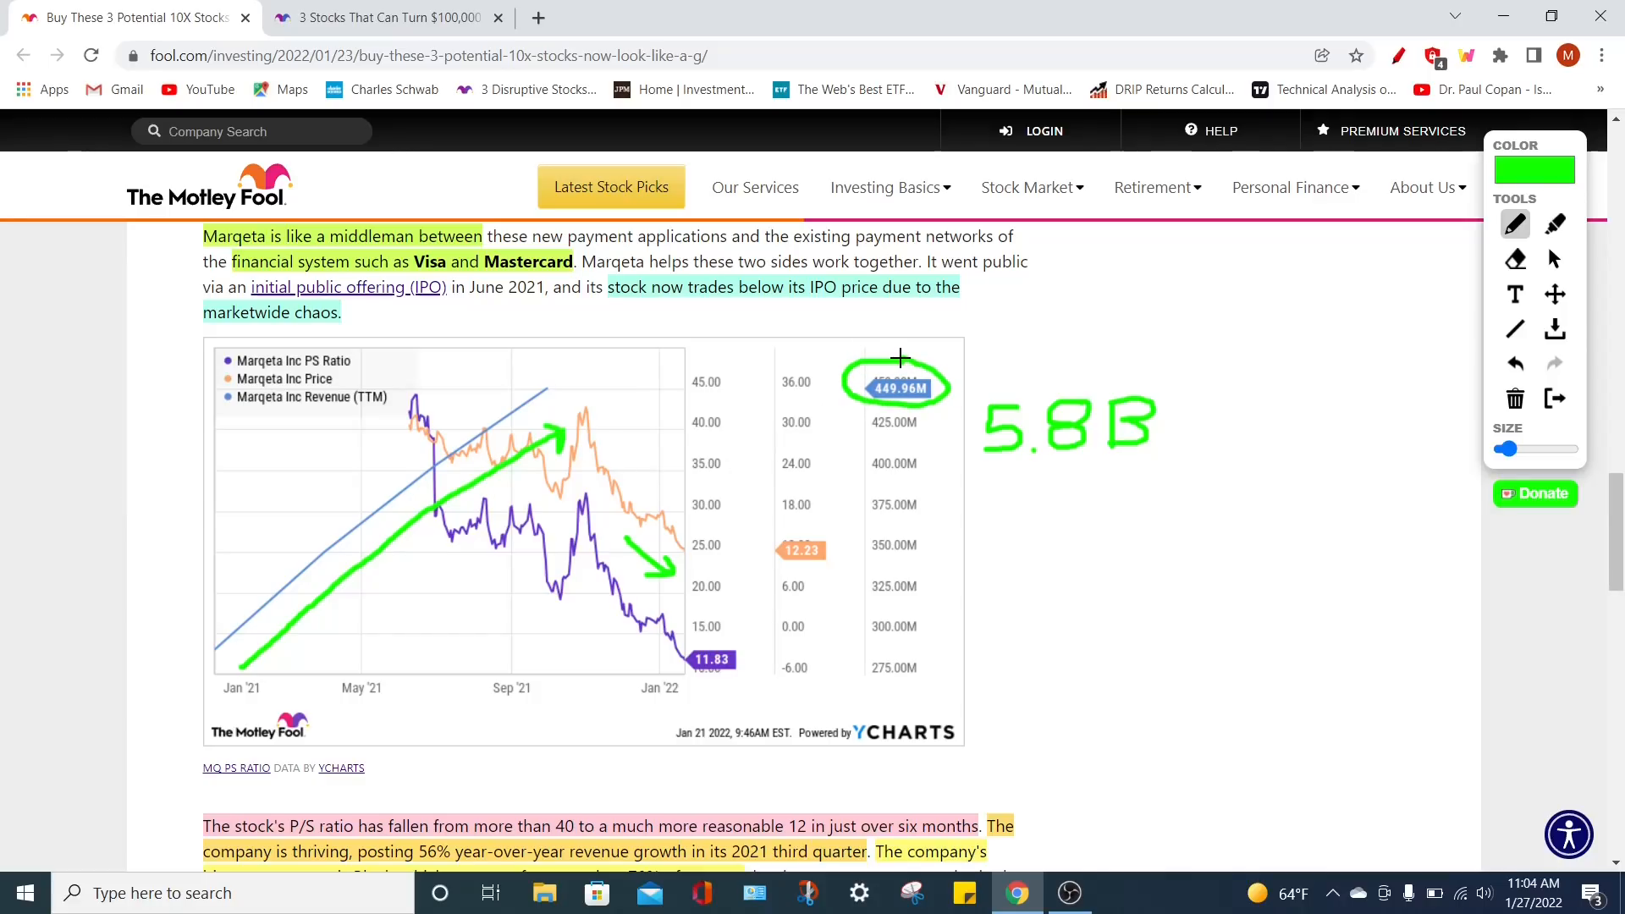
mouse_move(807, 352)
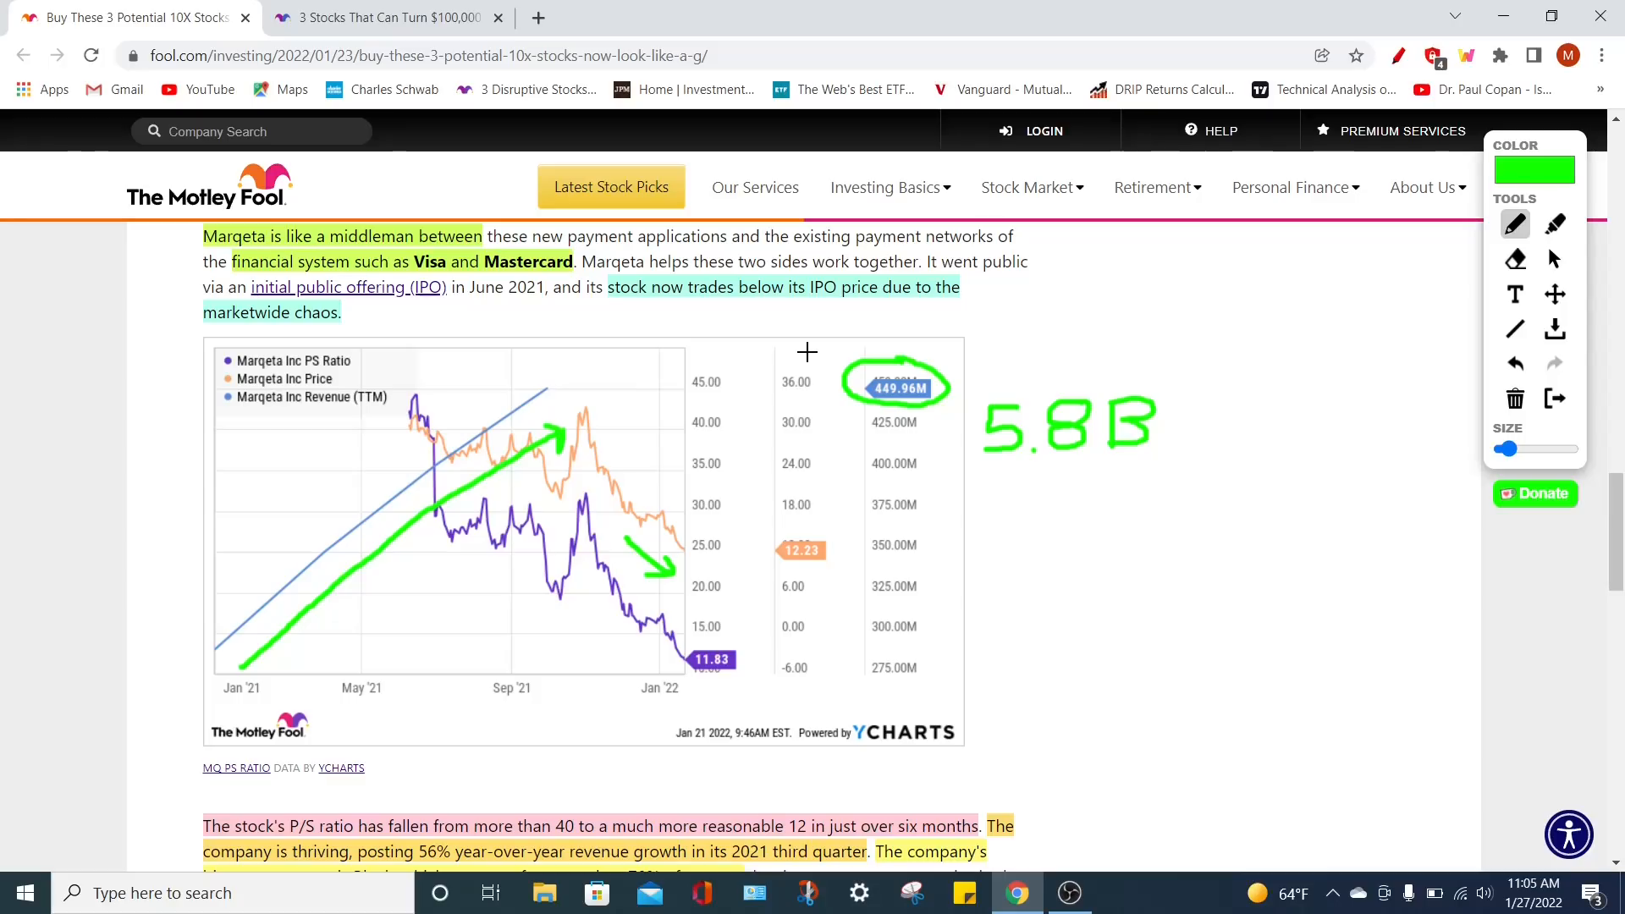
mouse_move(975, 423)
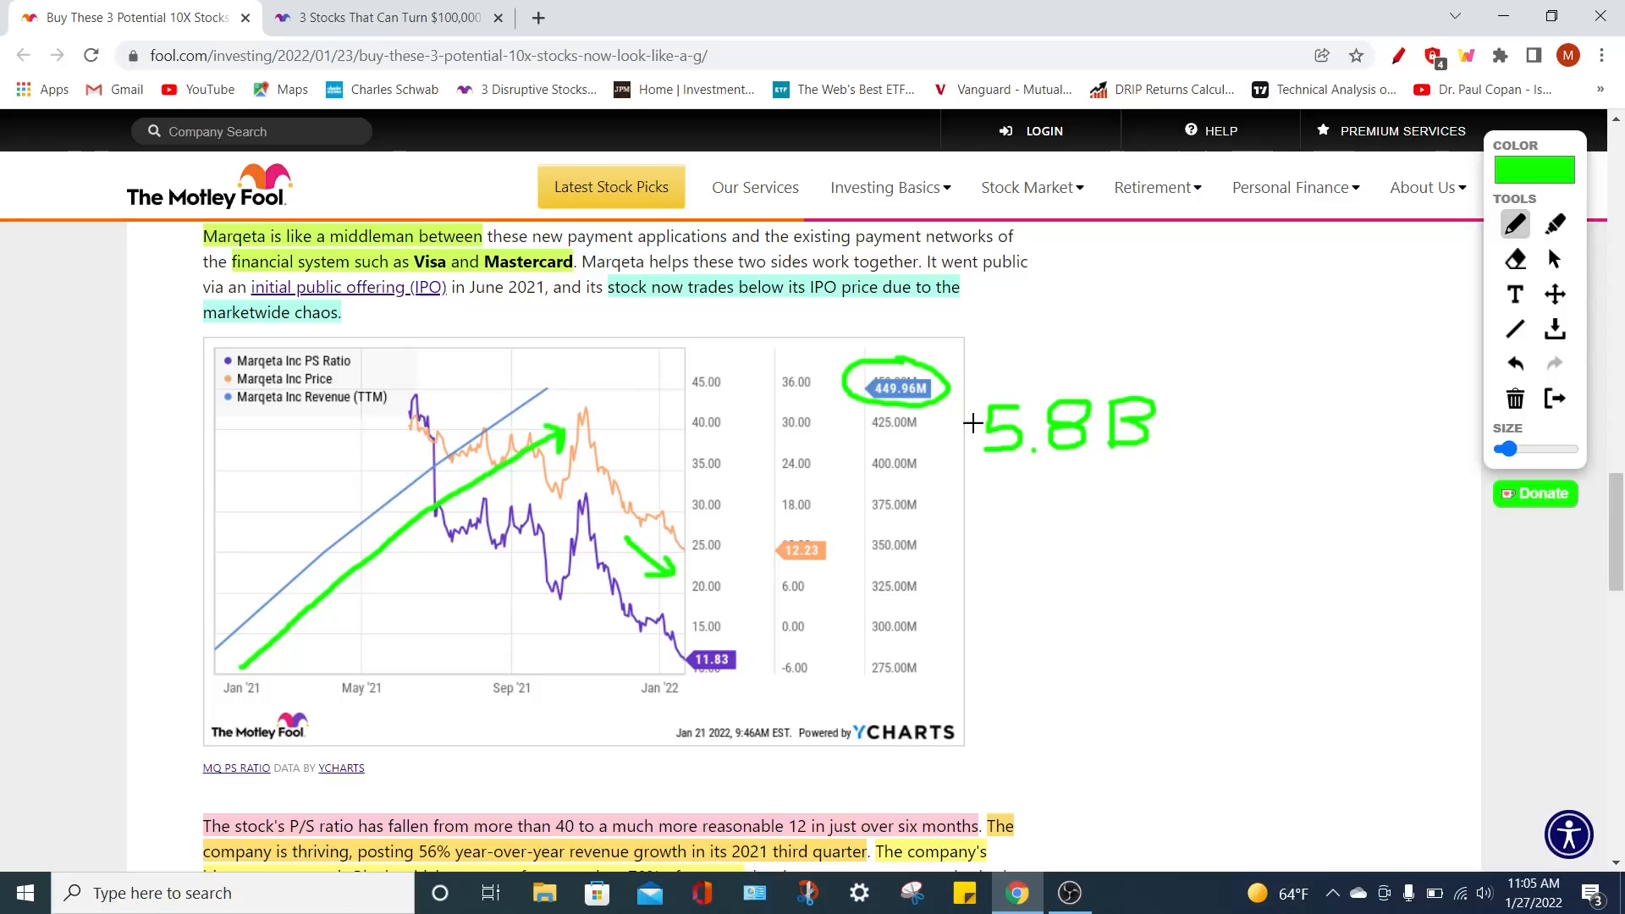
mouse_move(1268, 415)
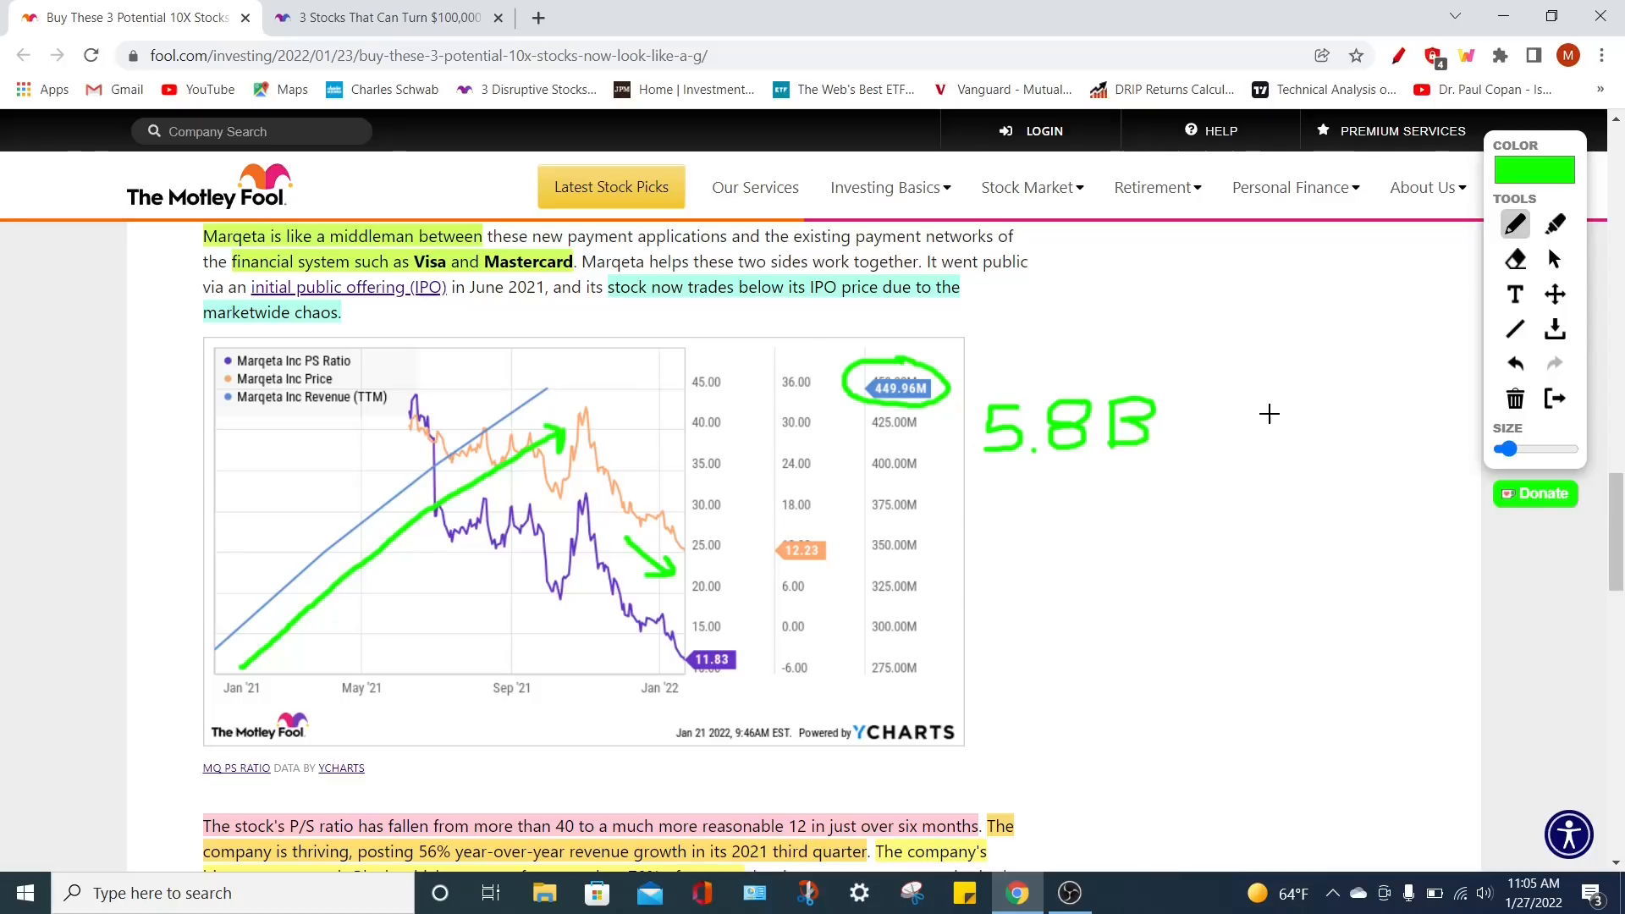
scroll(down, 3)
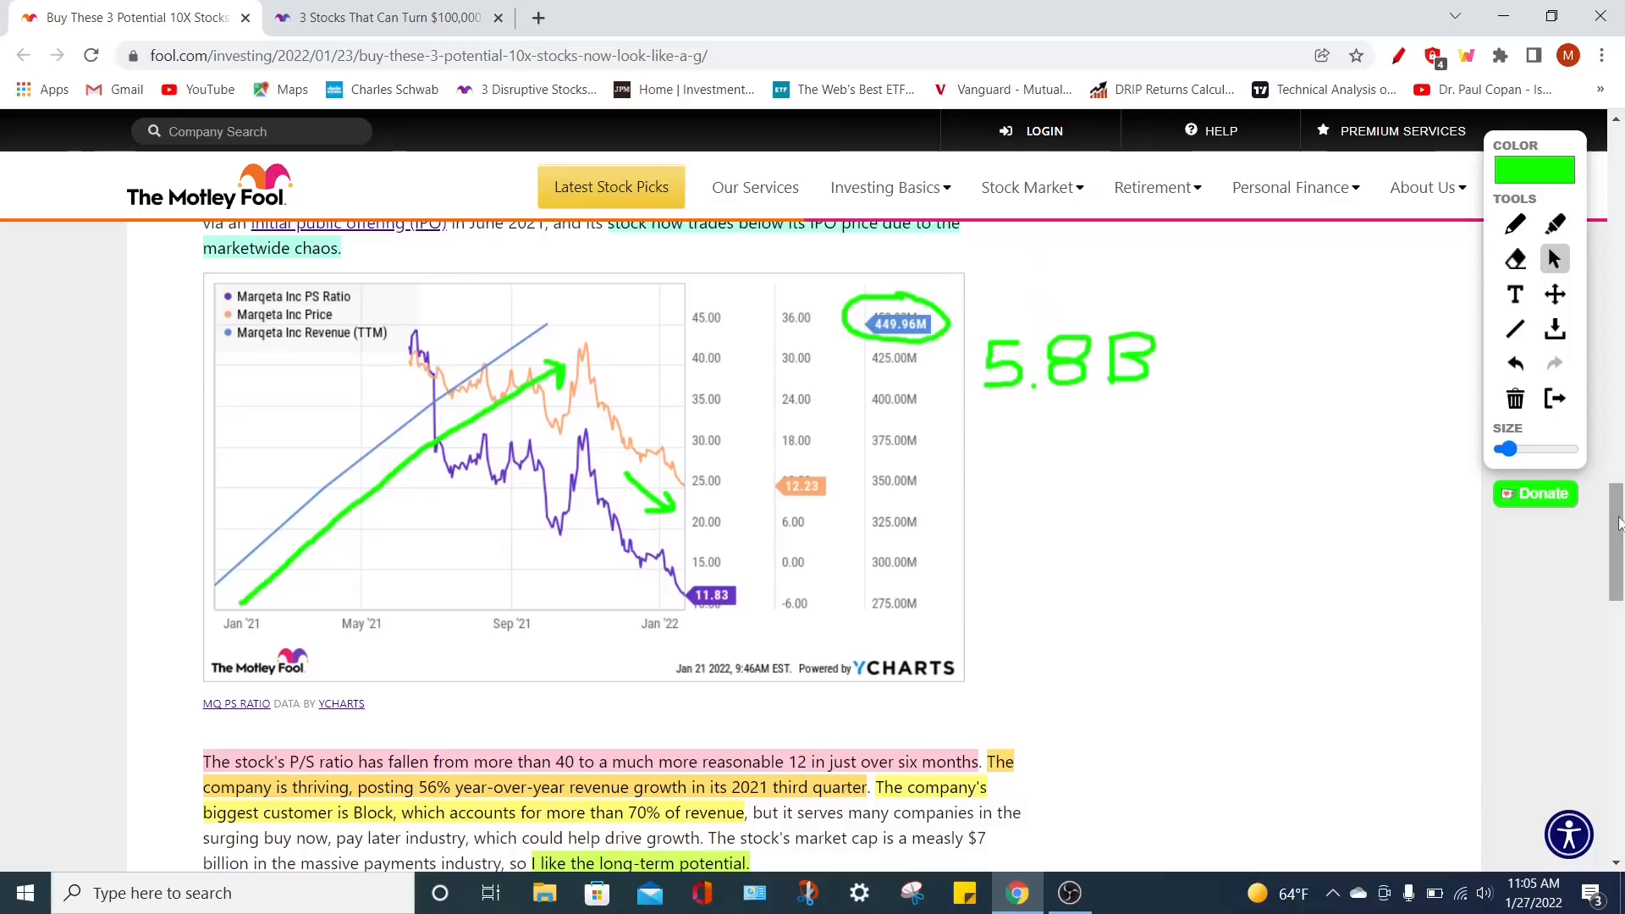
scroll(down, 3)
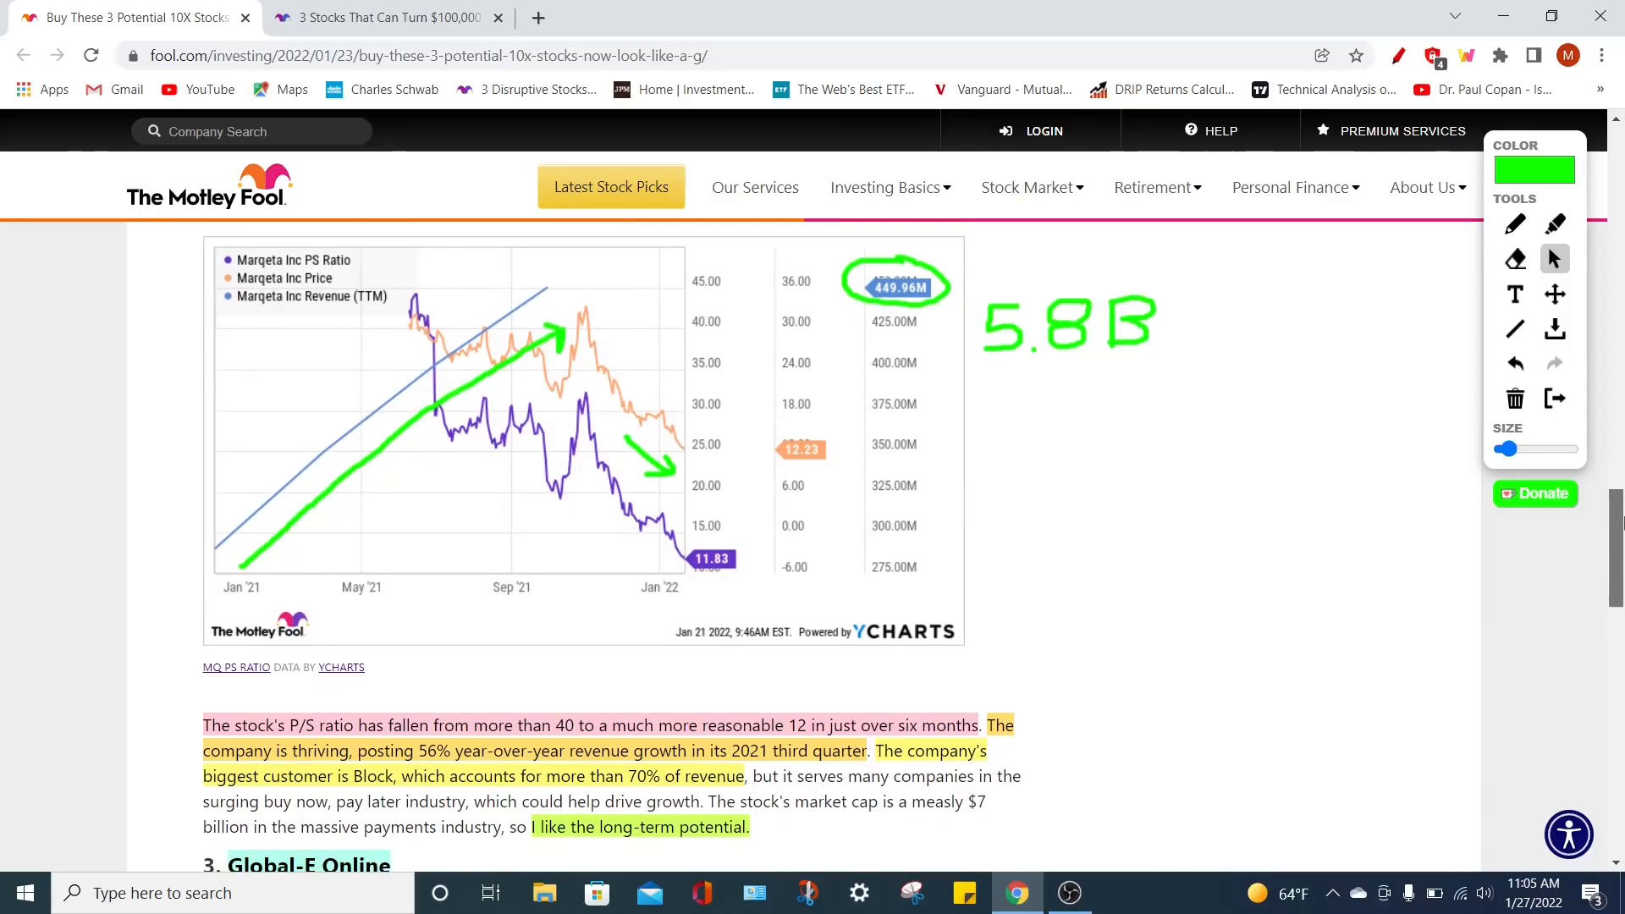
scroll(down, 3)
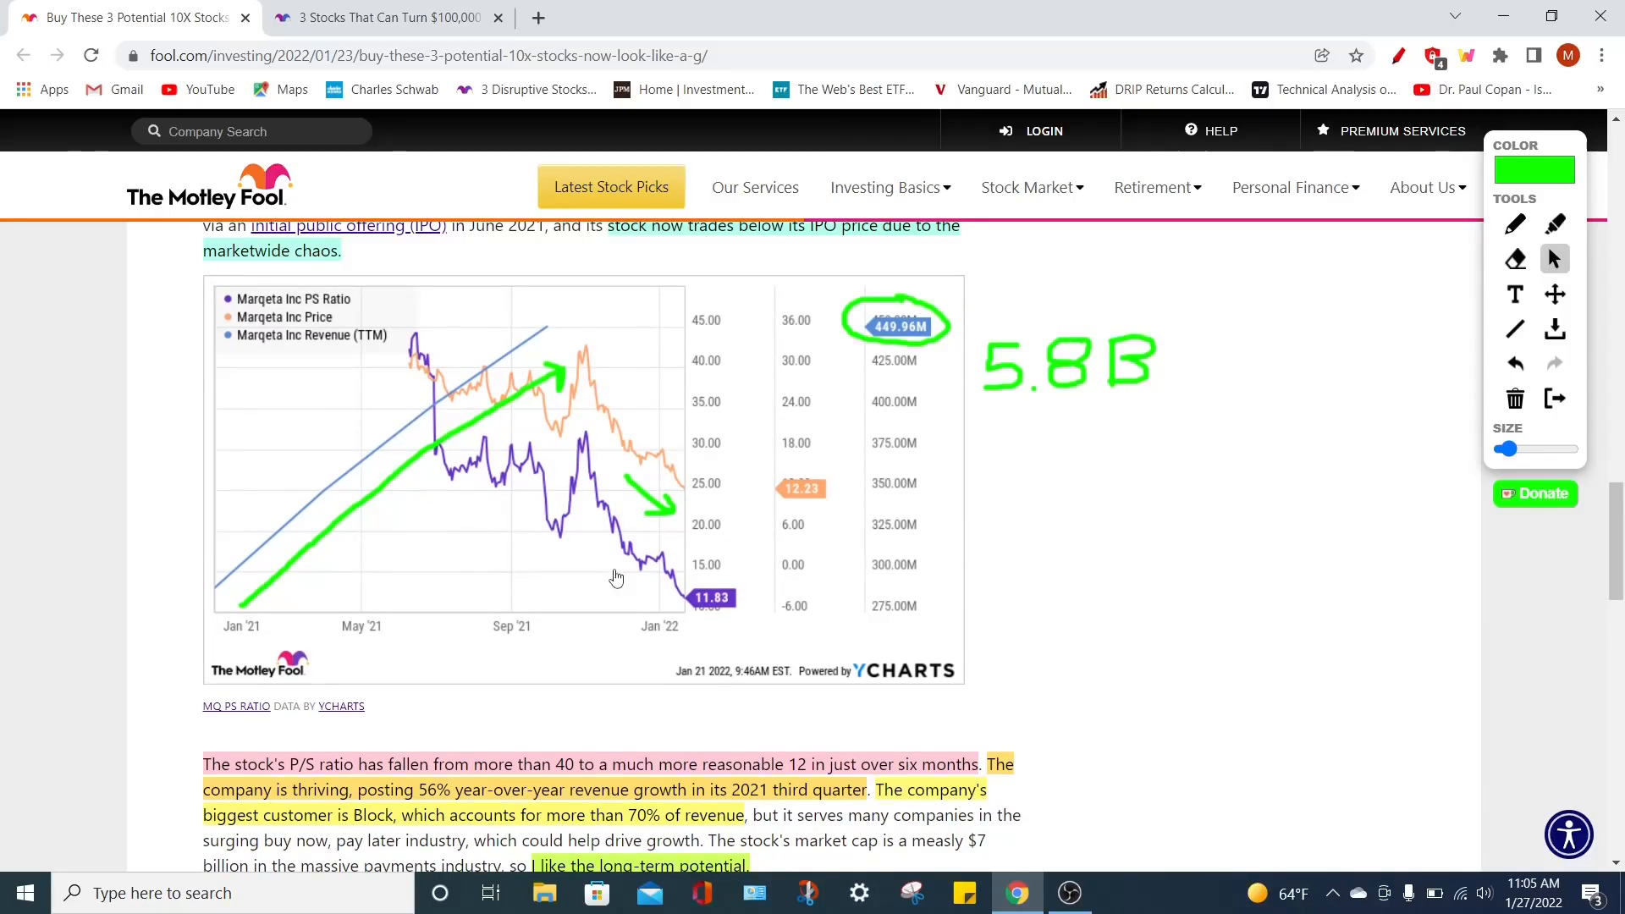
mouse_move(410, 701)
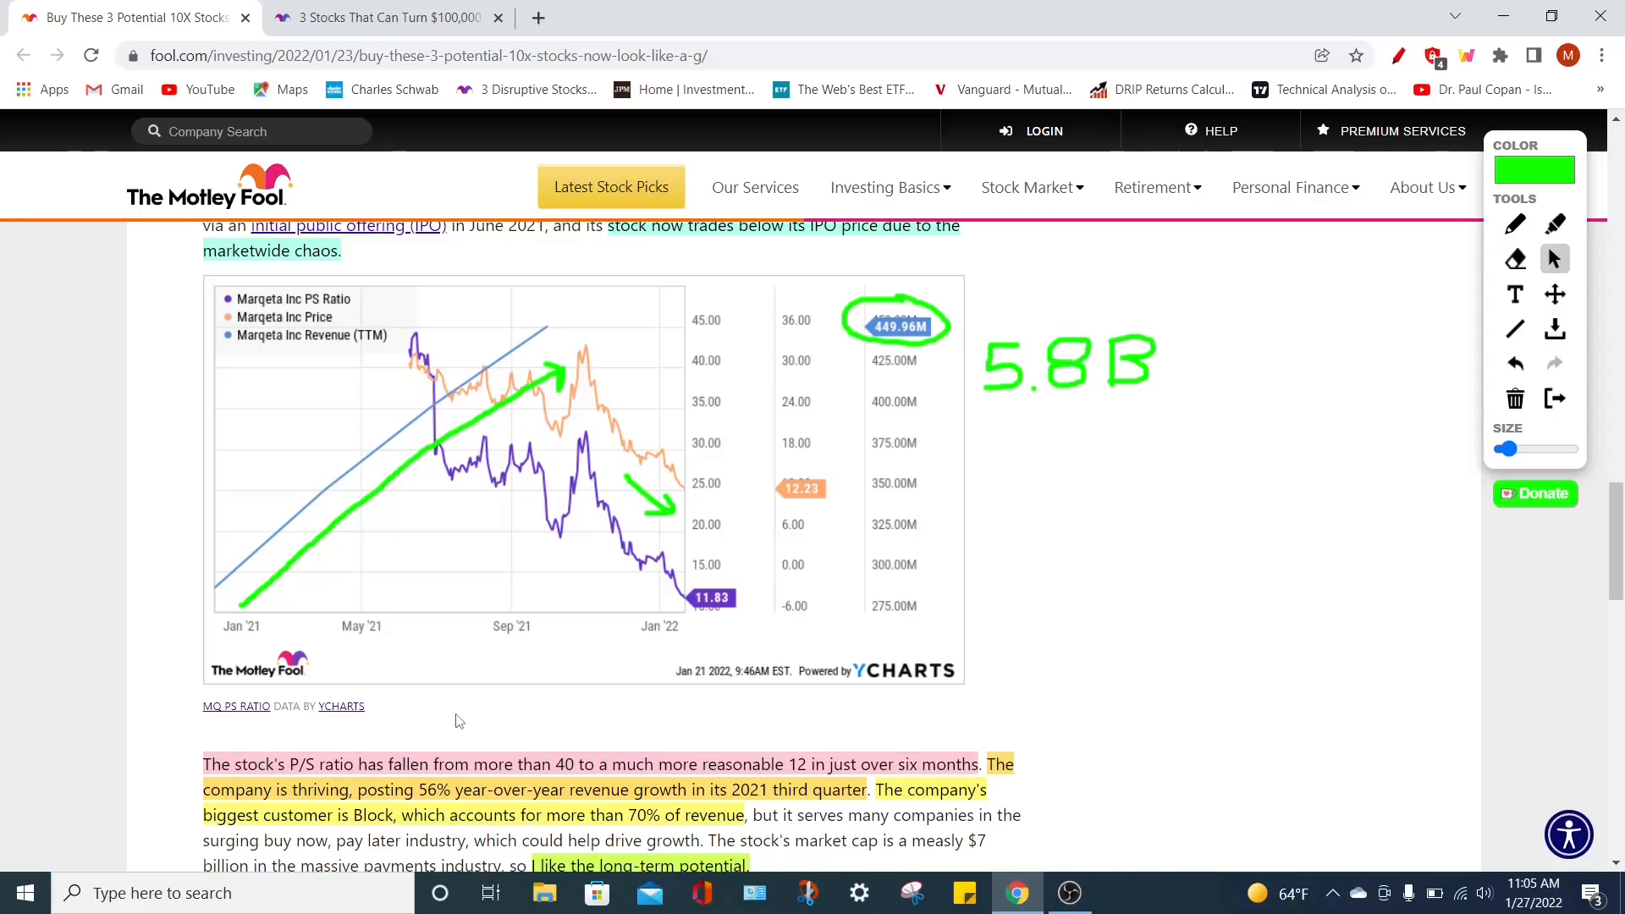
mouse_move(495, 708)
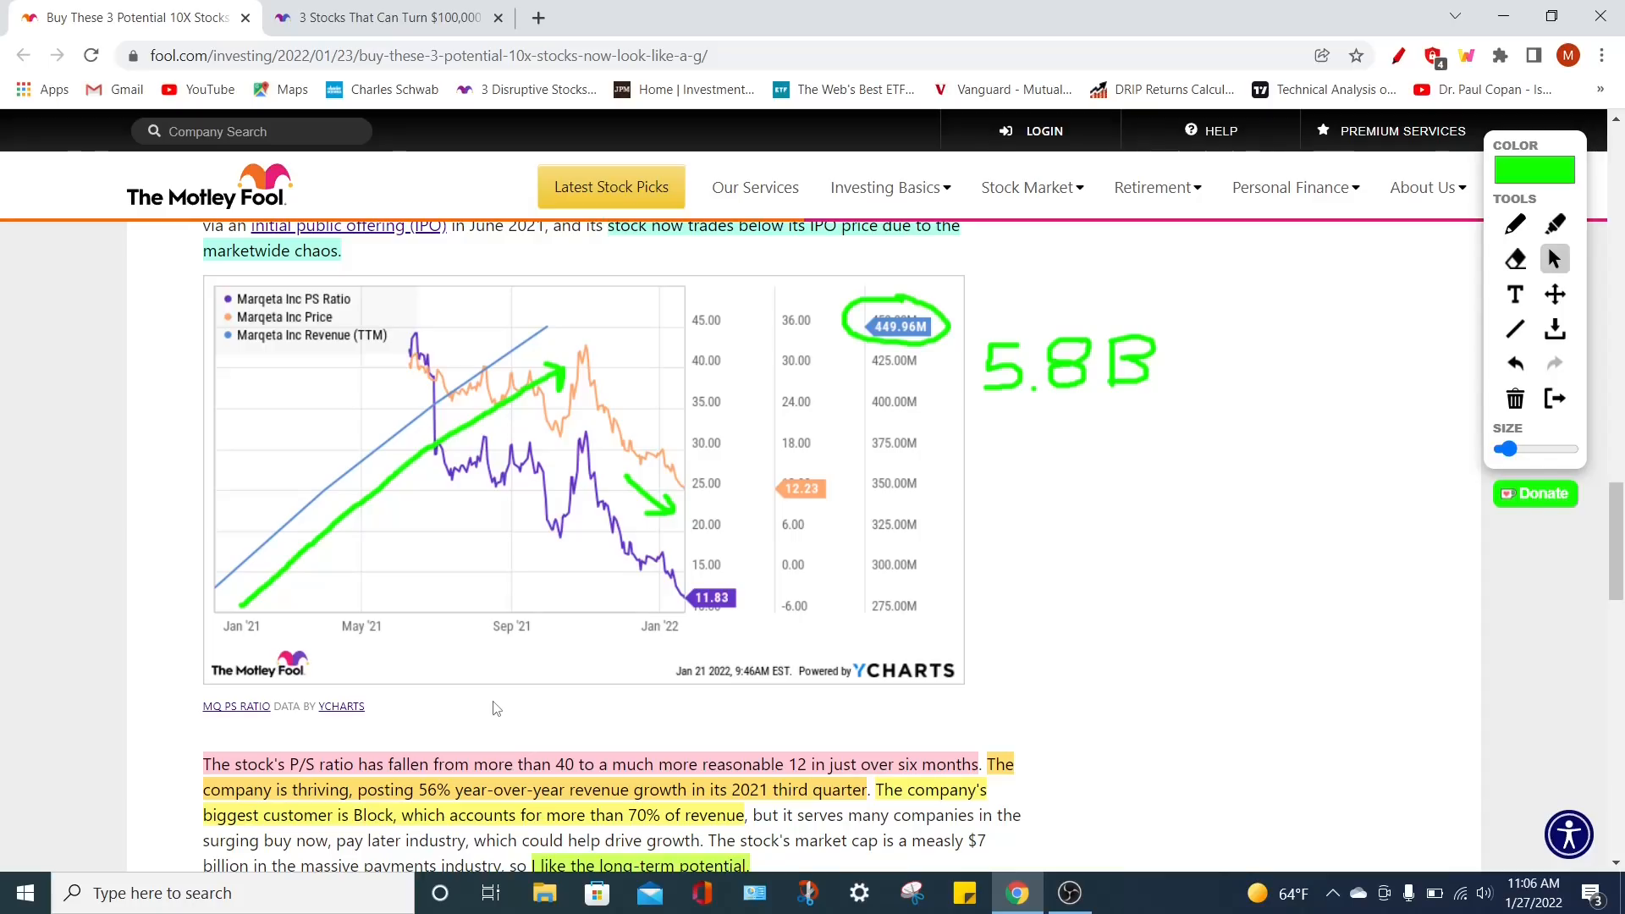
scroll(down, 3)
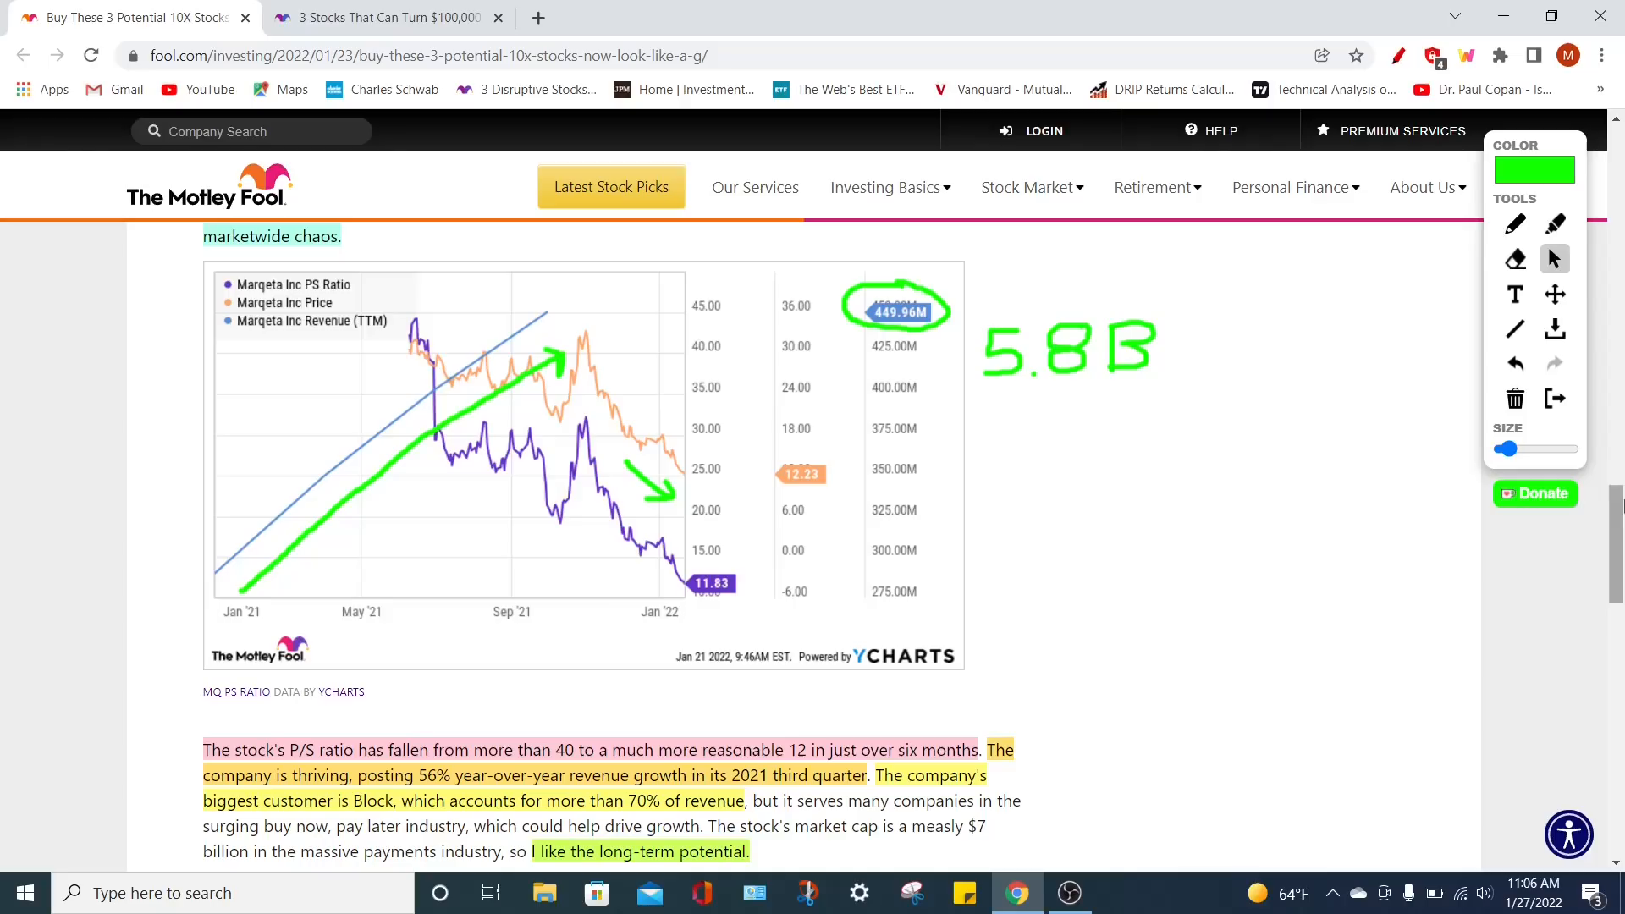
scroll(down, 3)
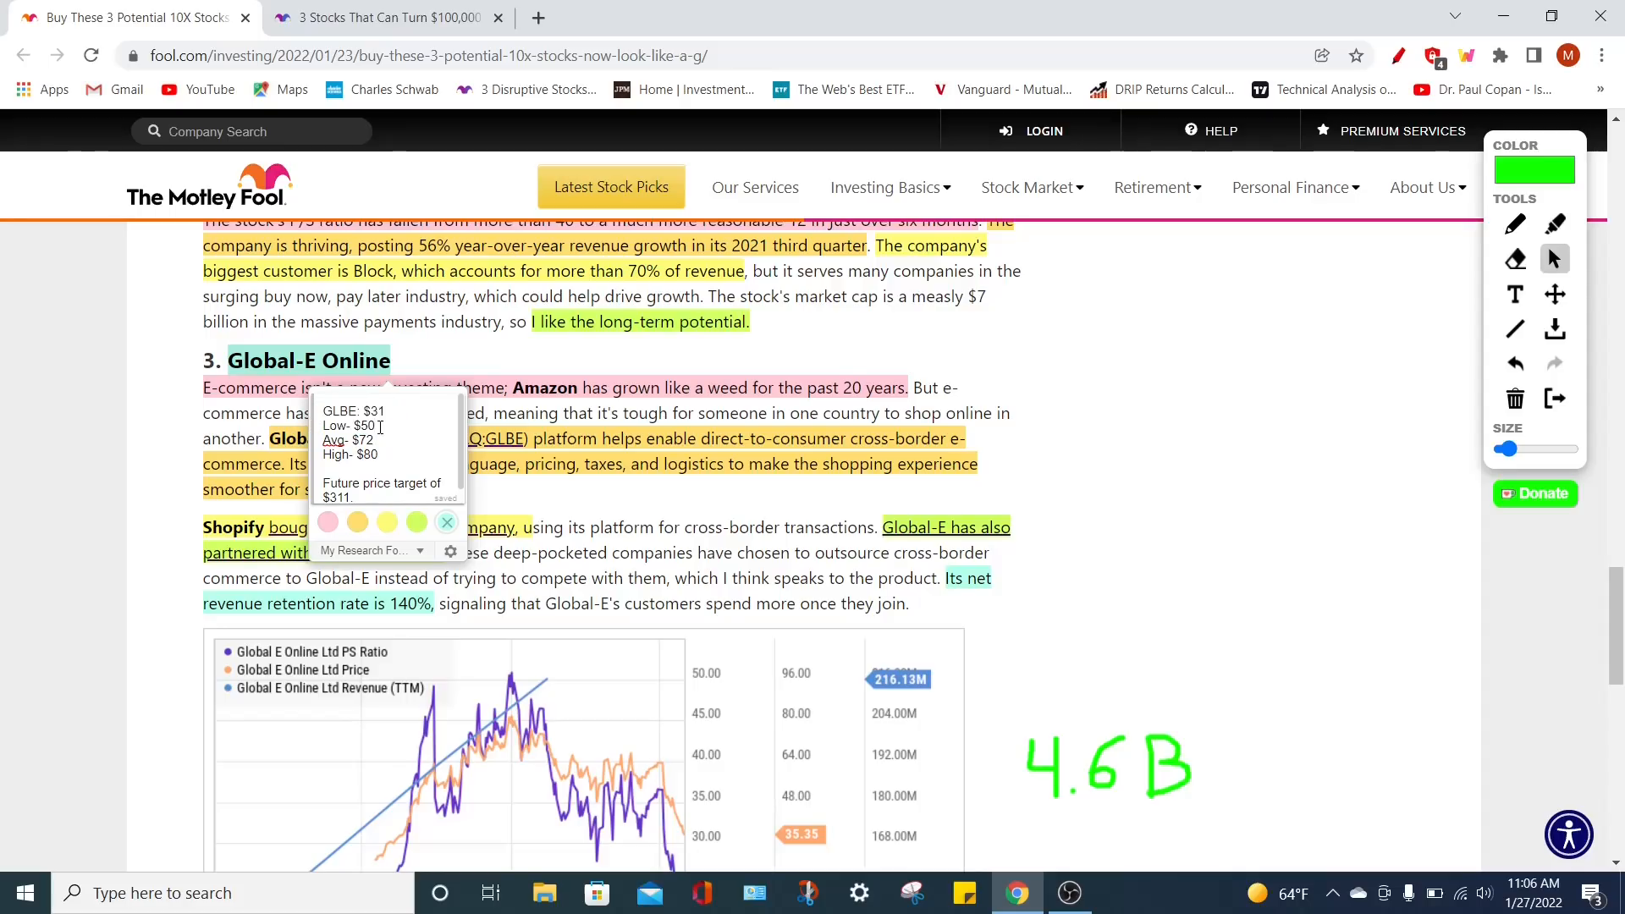
double_click(349, 427)
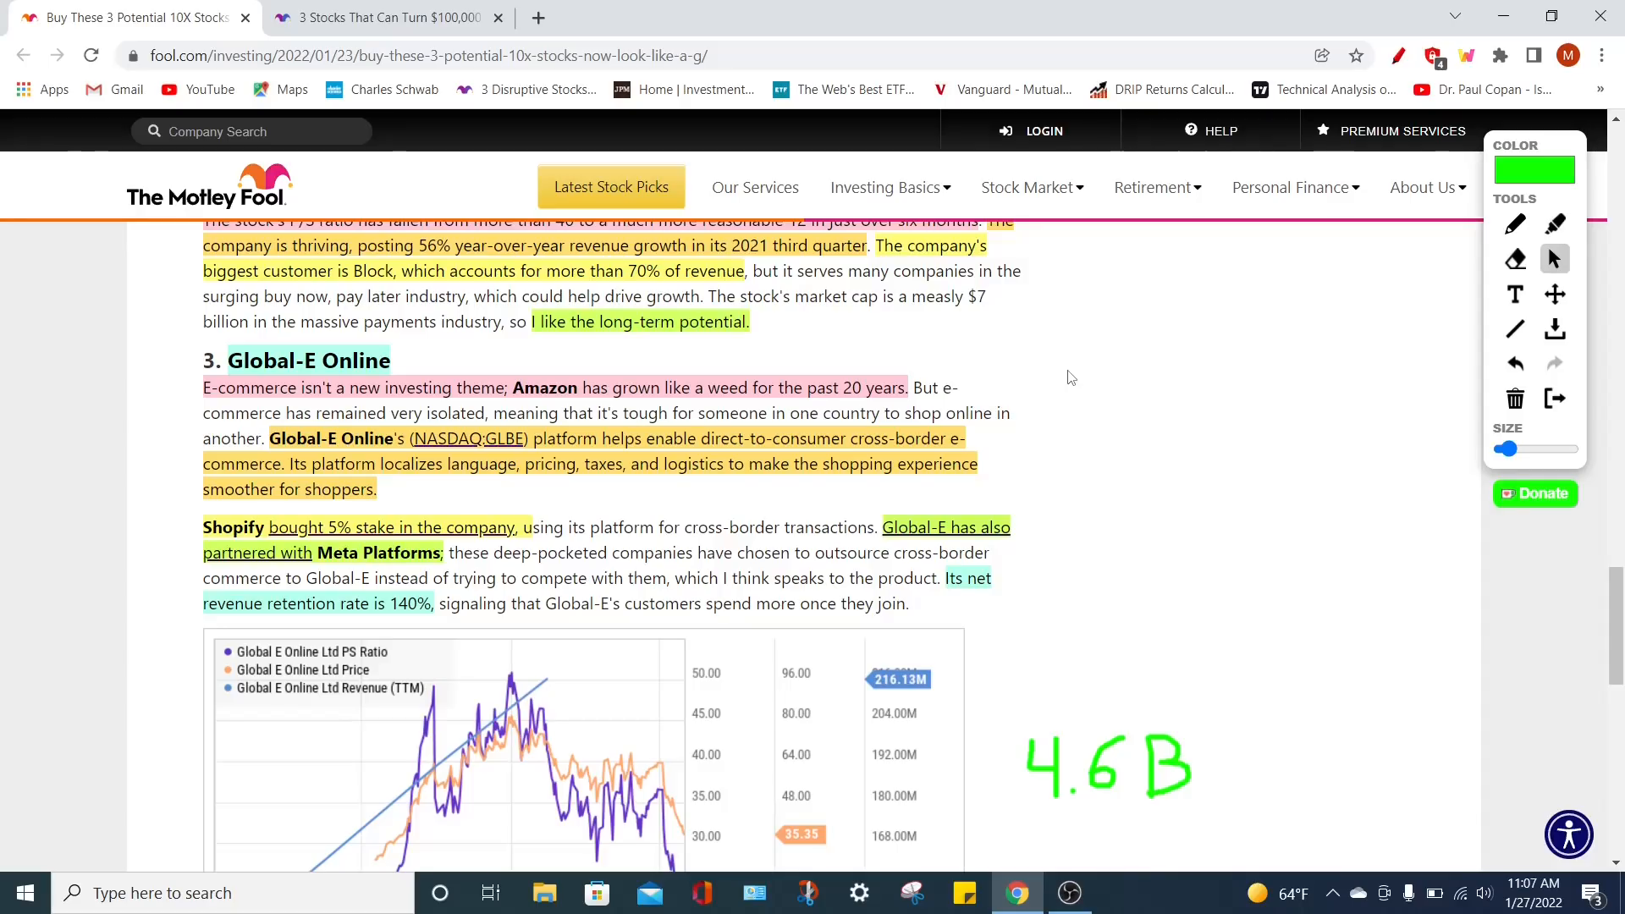
mouse_move(467, 498)
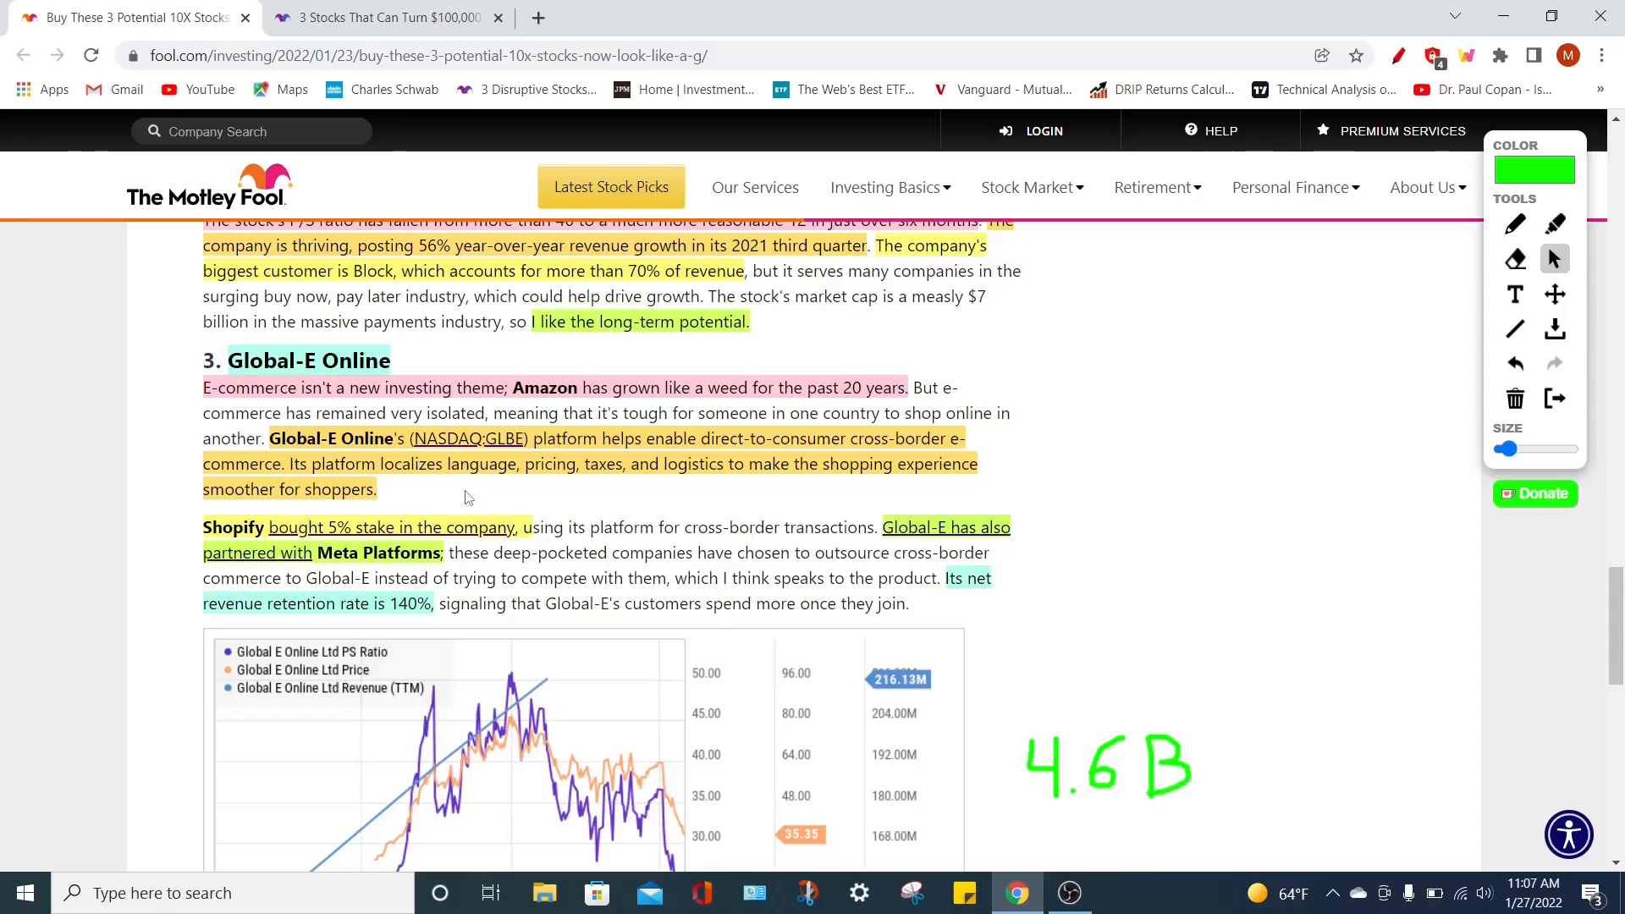
mouse_move(459, 496)
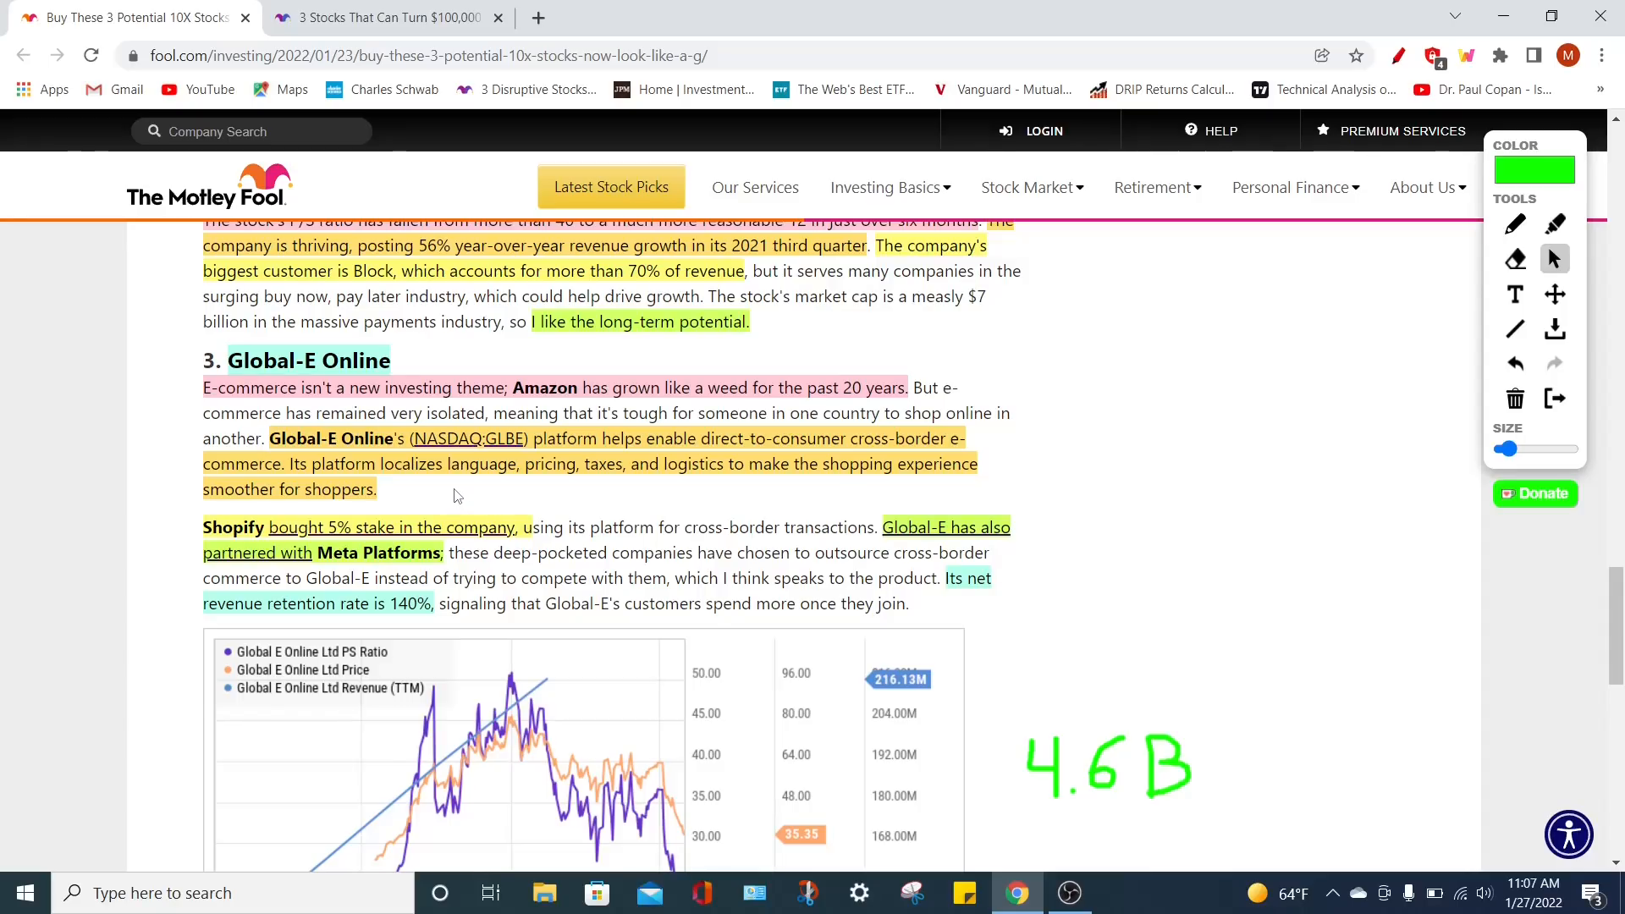
mouse_move(596, 513)
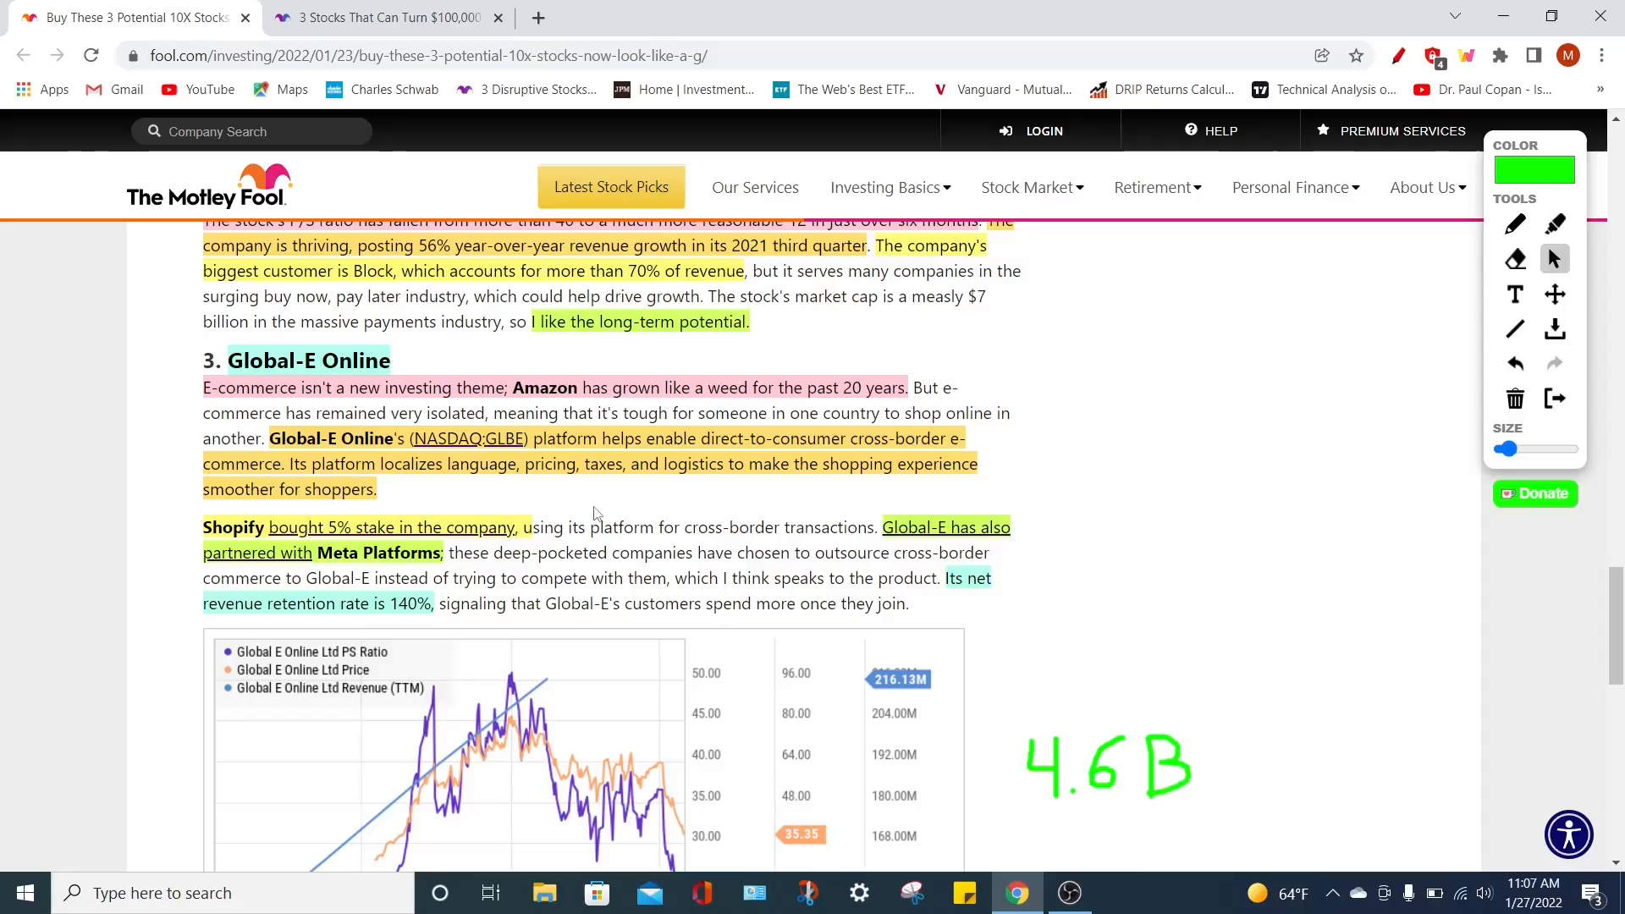
mouse_move(684, 493)
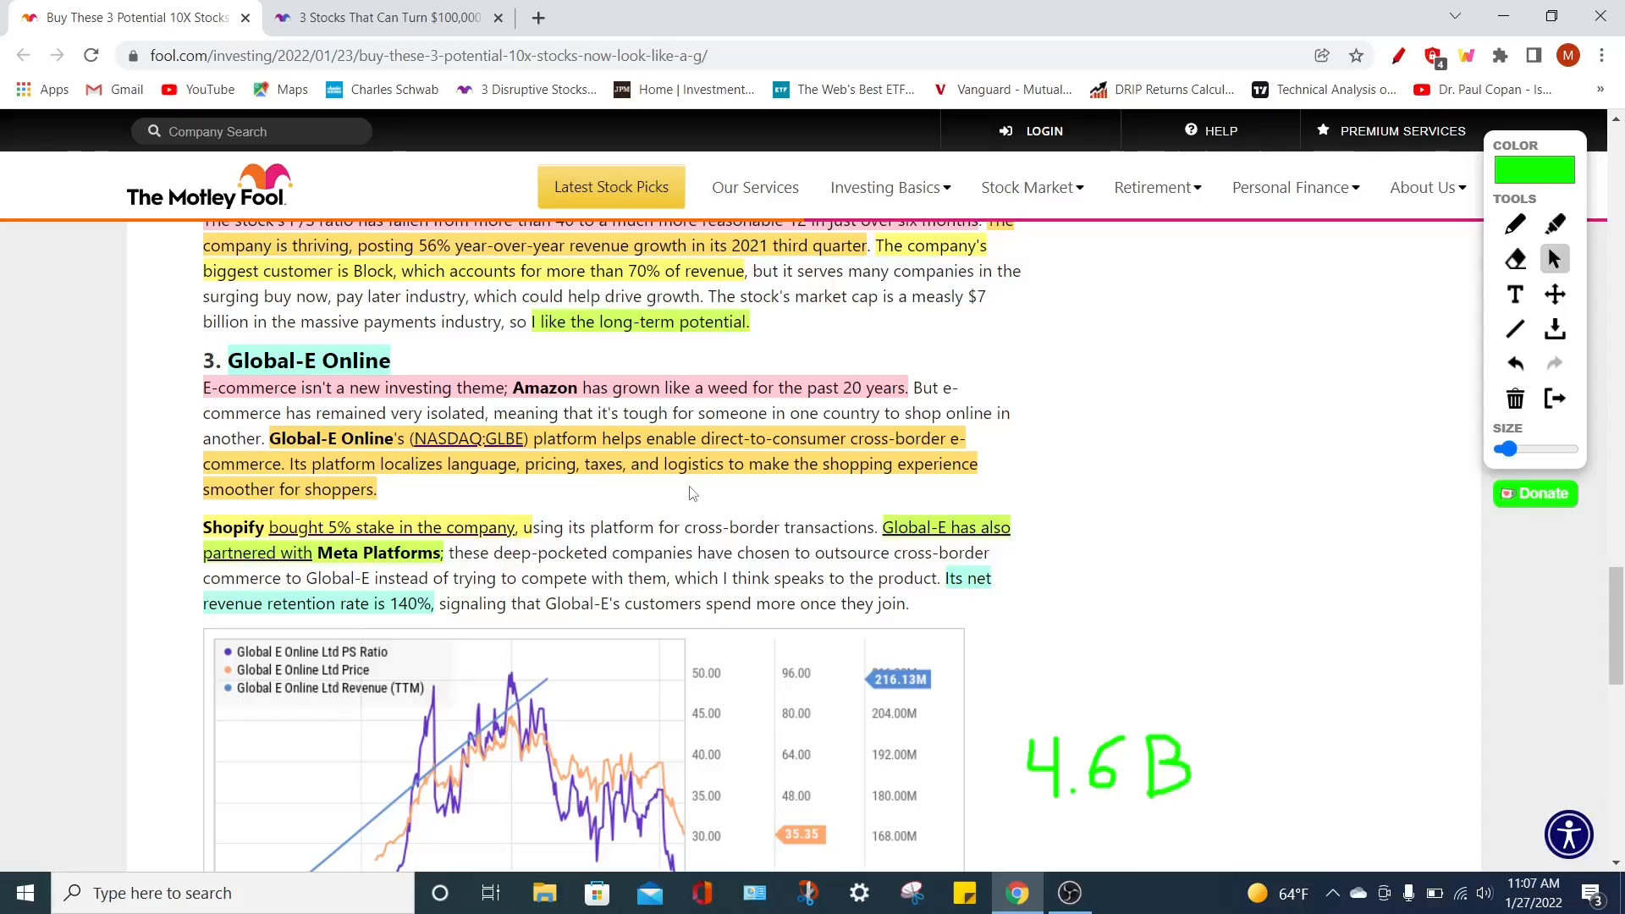
mouse_move(532, 510)
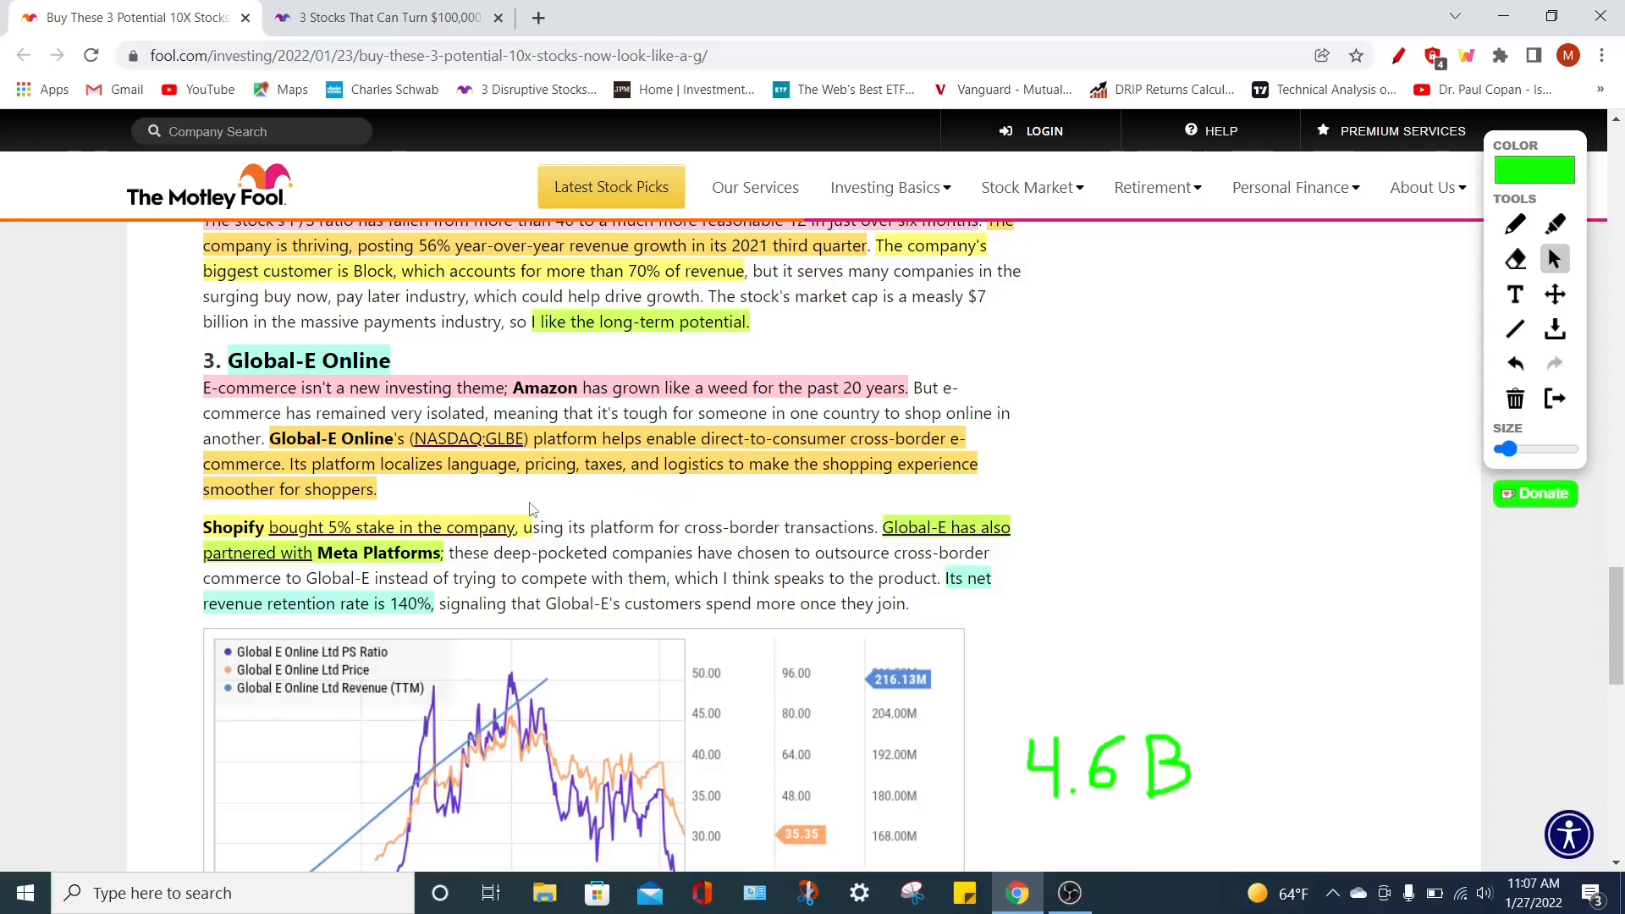
mouse_move(161, 474)
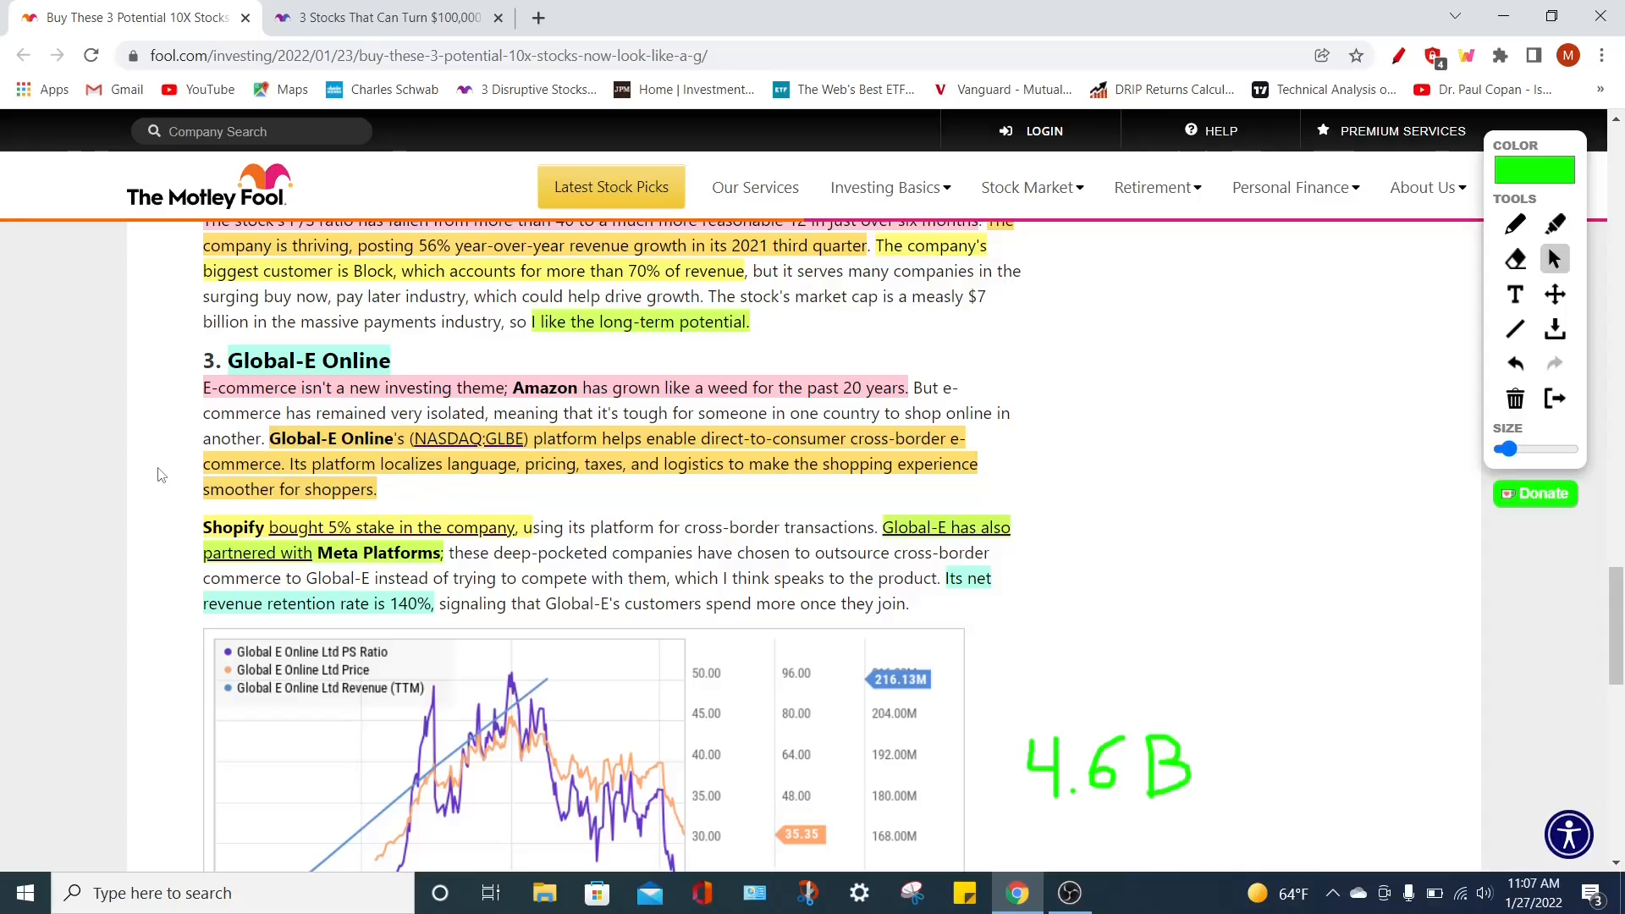
mouse_move(156, 484)
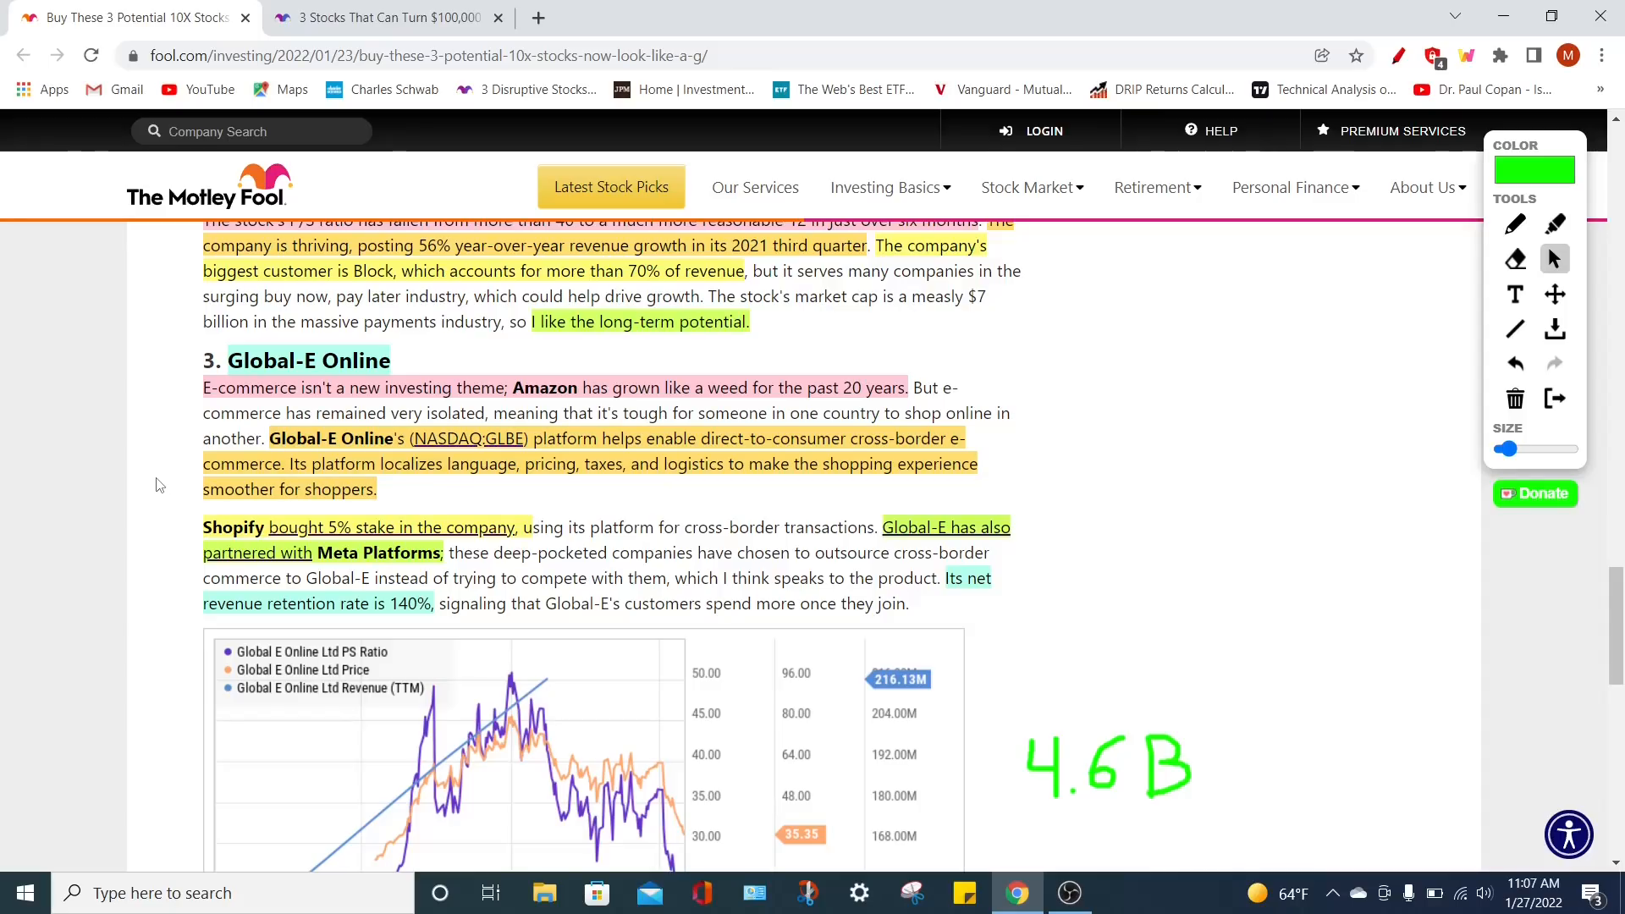
mouse_move(806, 498)
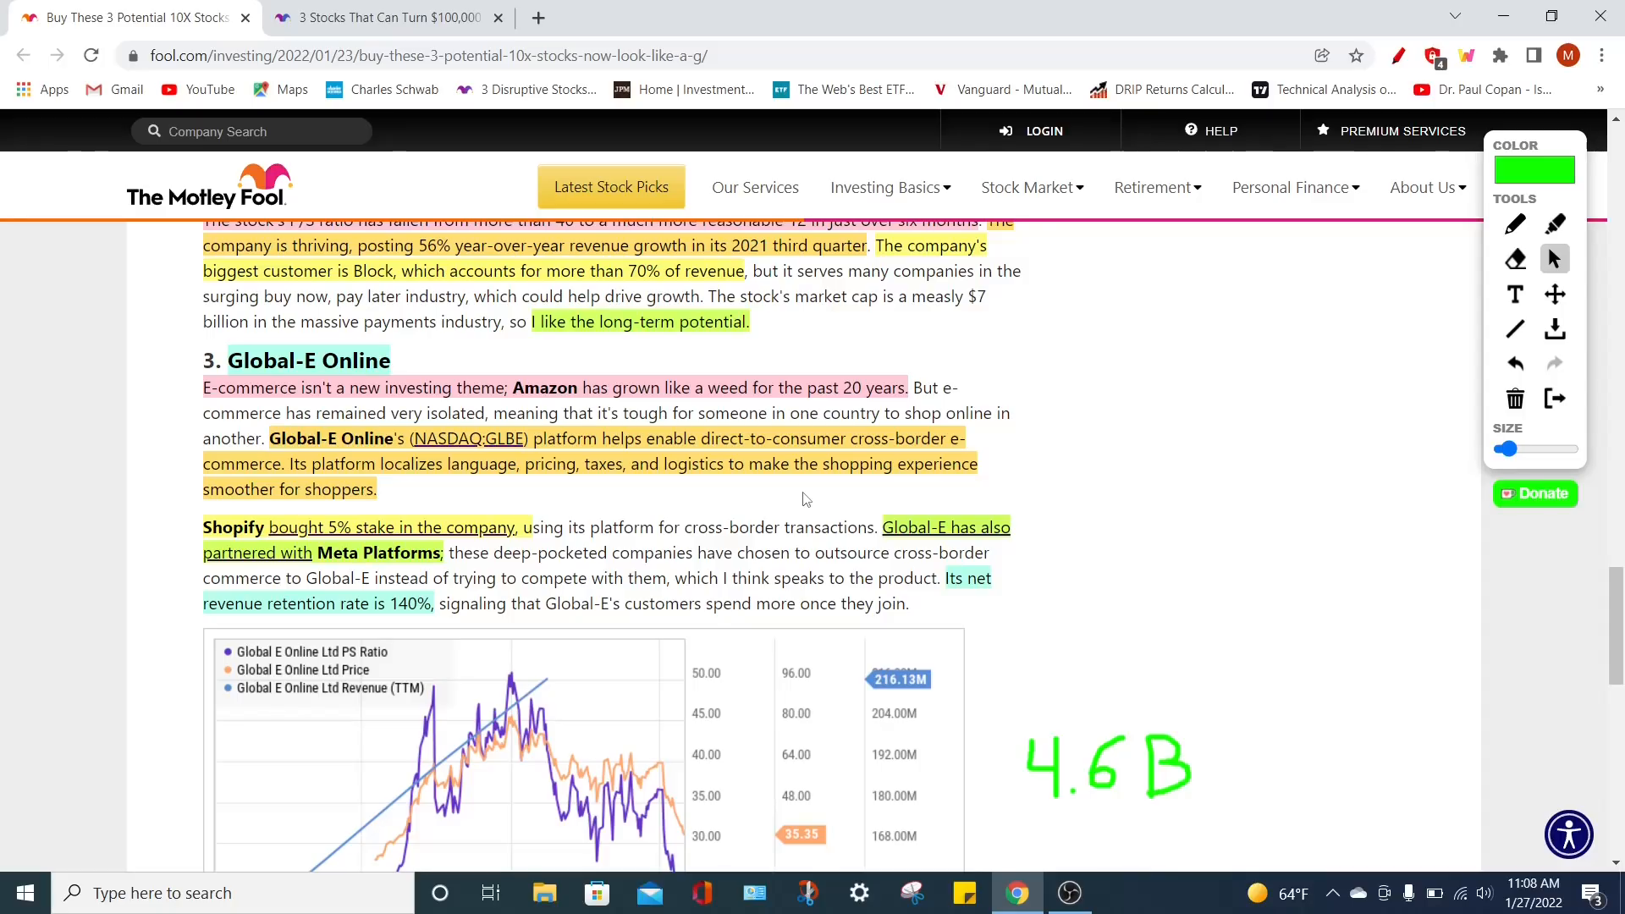
scroll(down, 3)
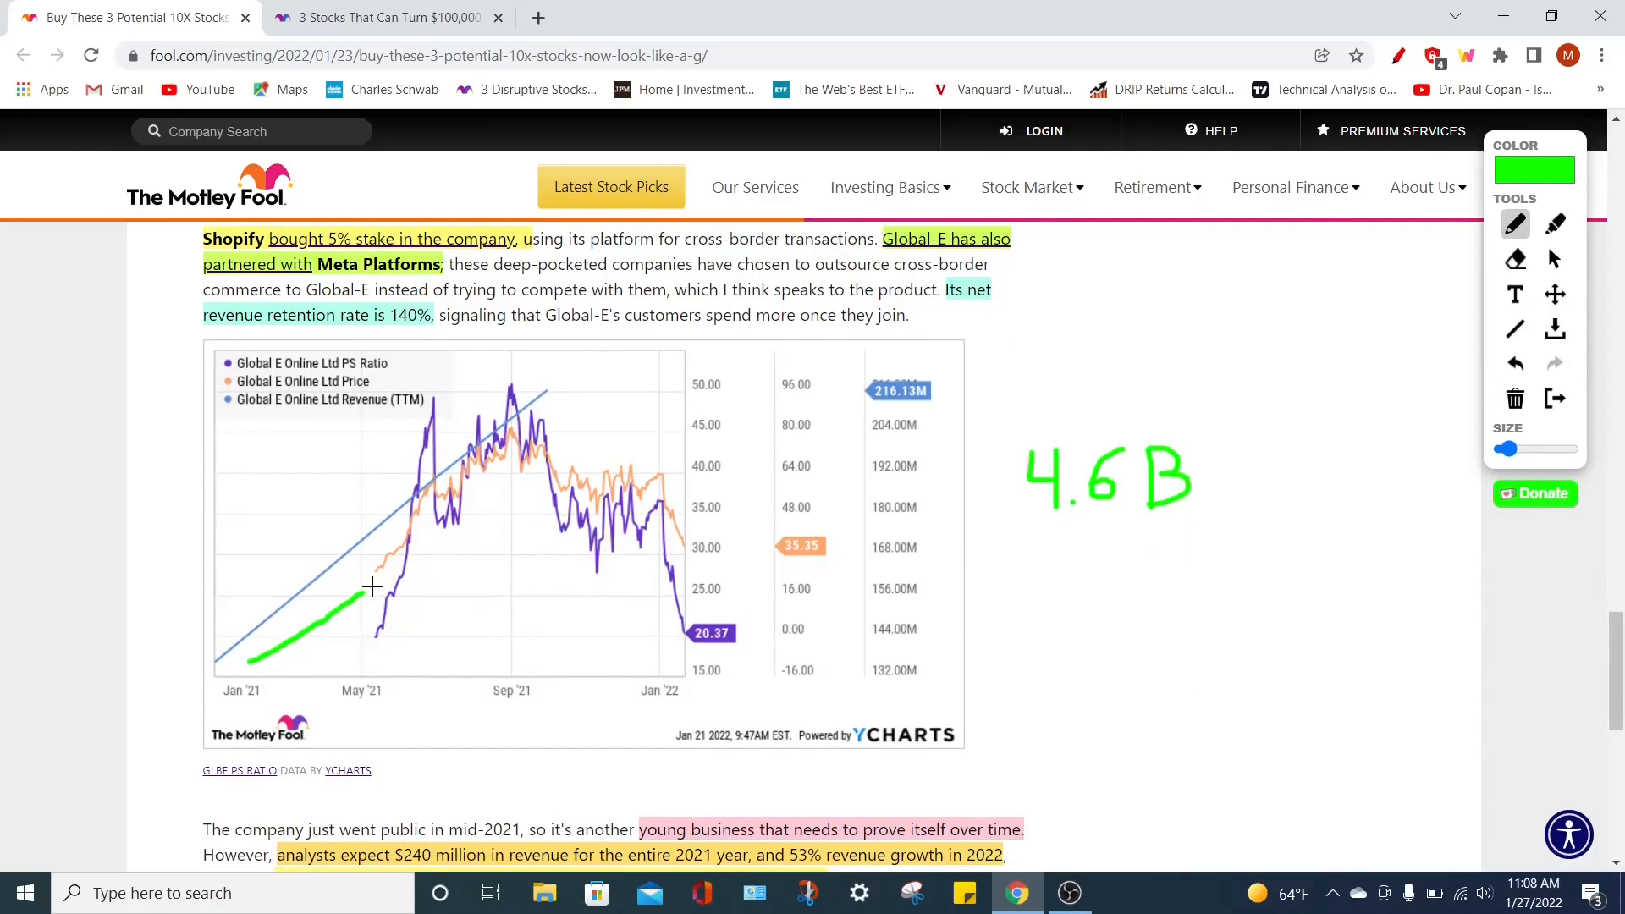
Draw a green rising arrow across the Global-E chart, then return to the select tool
drag(373, 586, 632, 403)
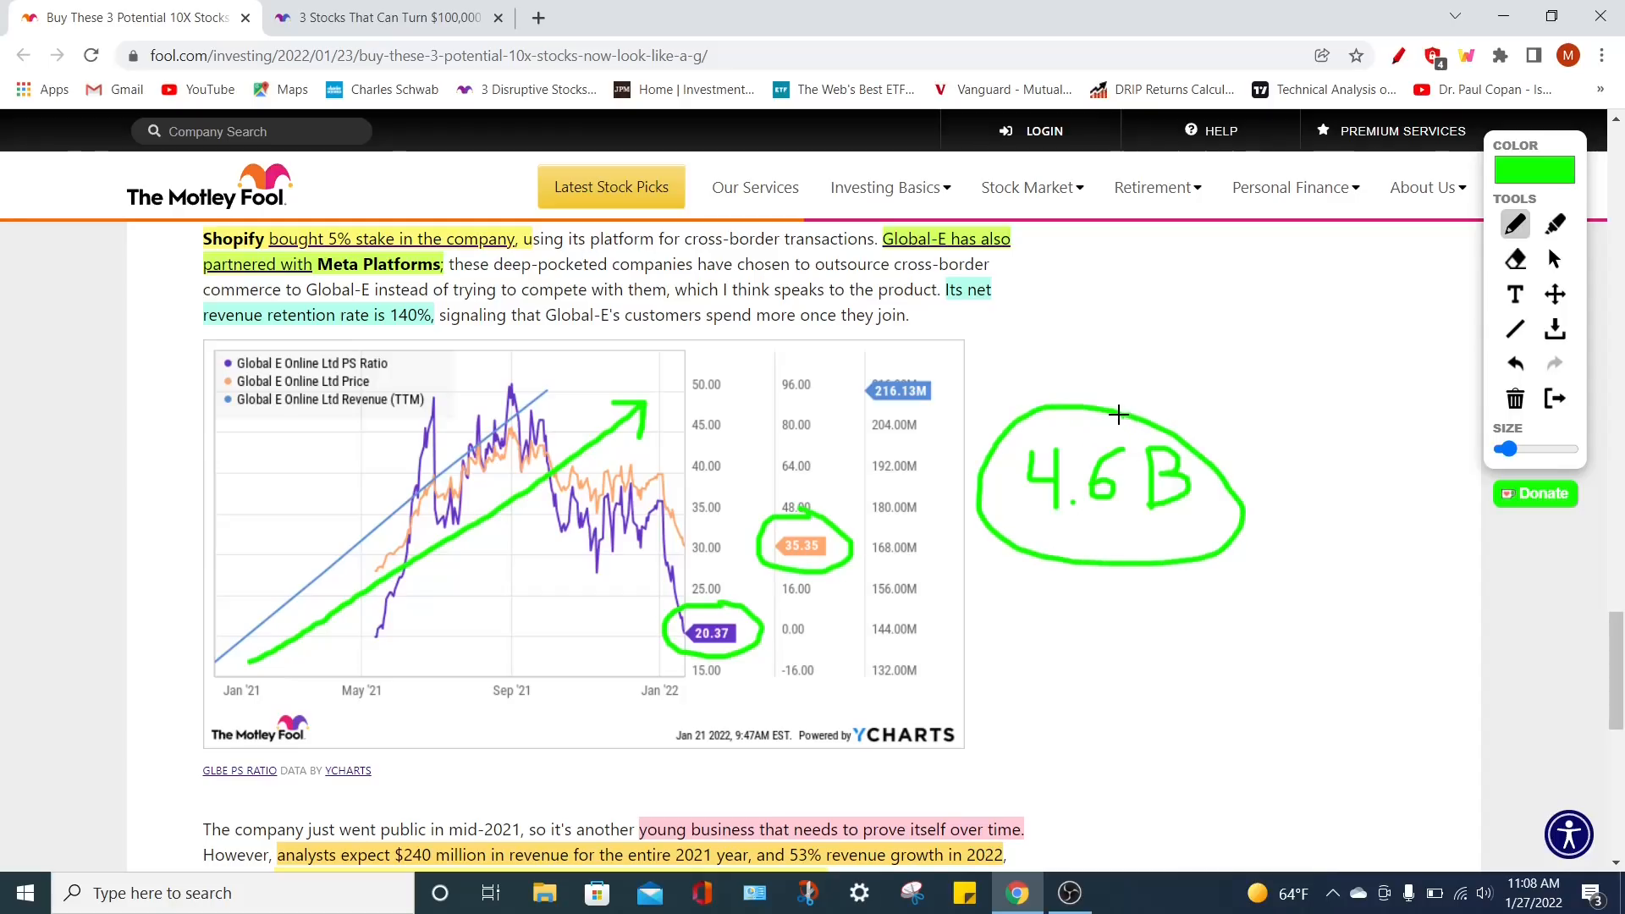
mouse_move(1002, 378)
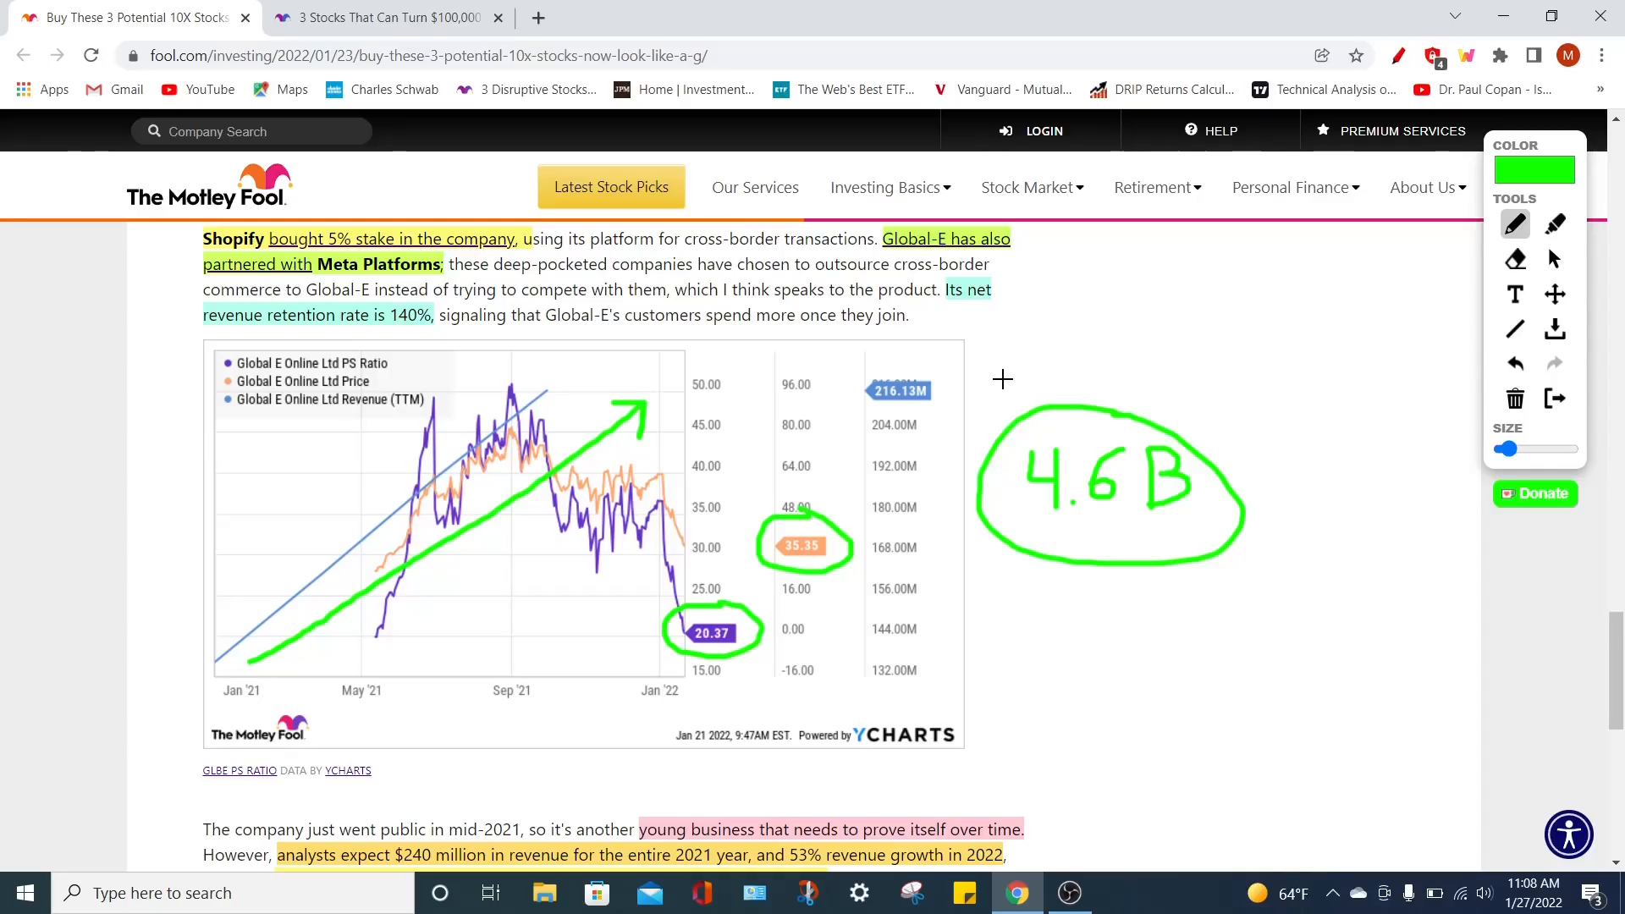
click(1555, 259)
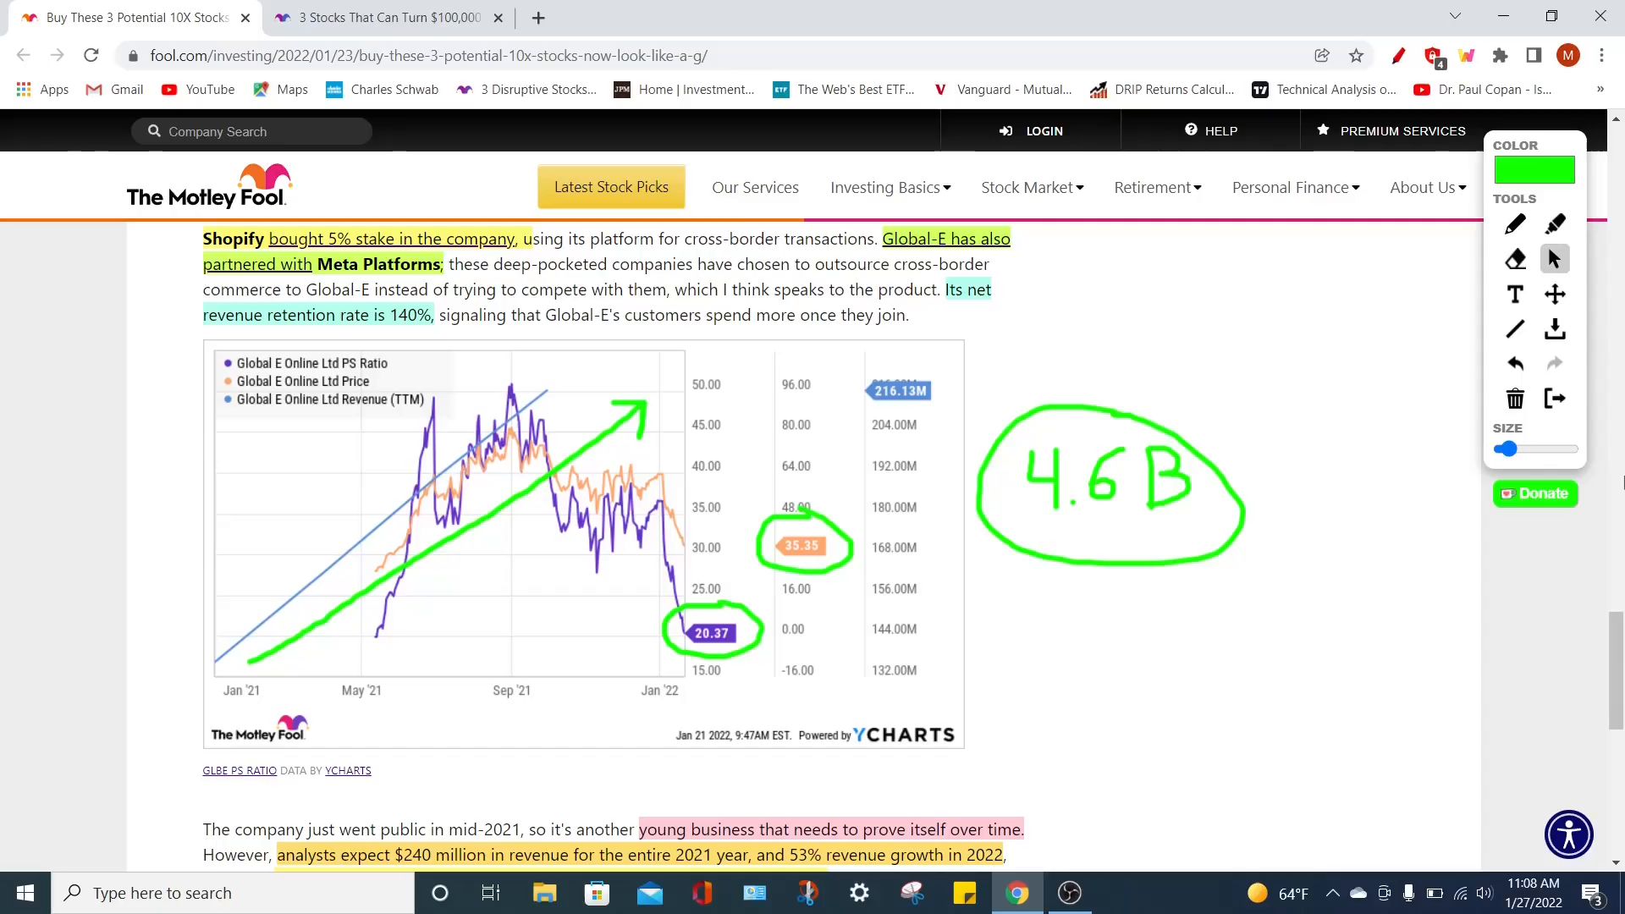
scroll(down, 3)
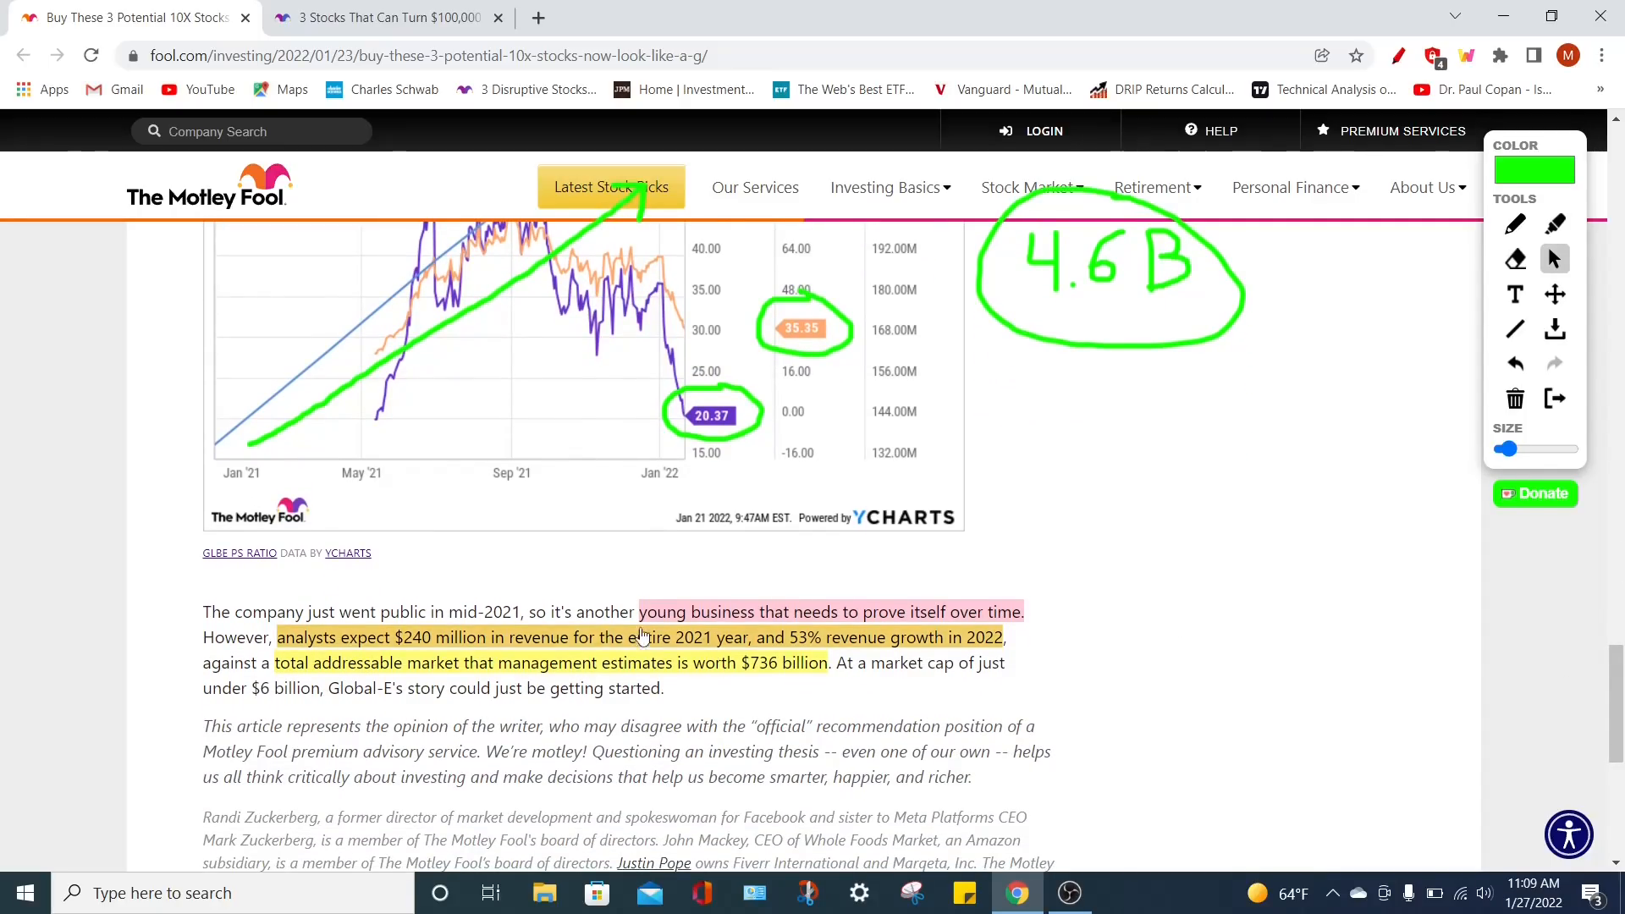
mouse_move(460, 654)
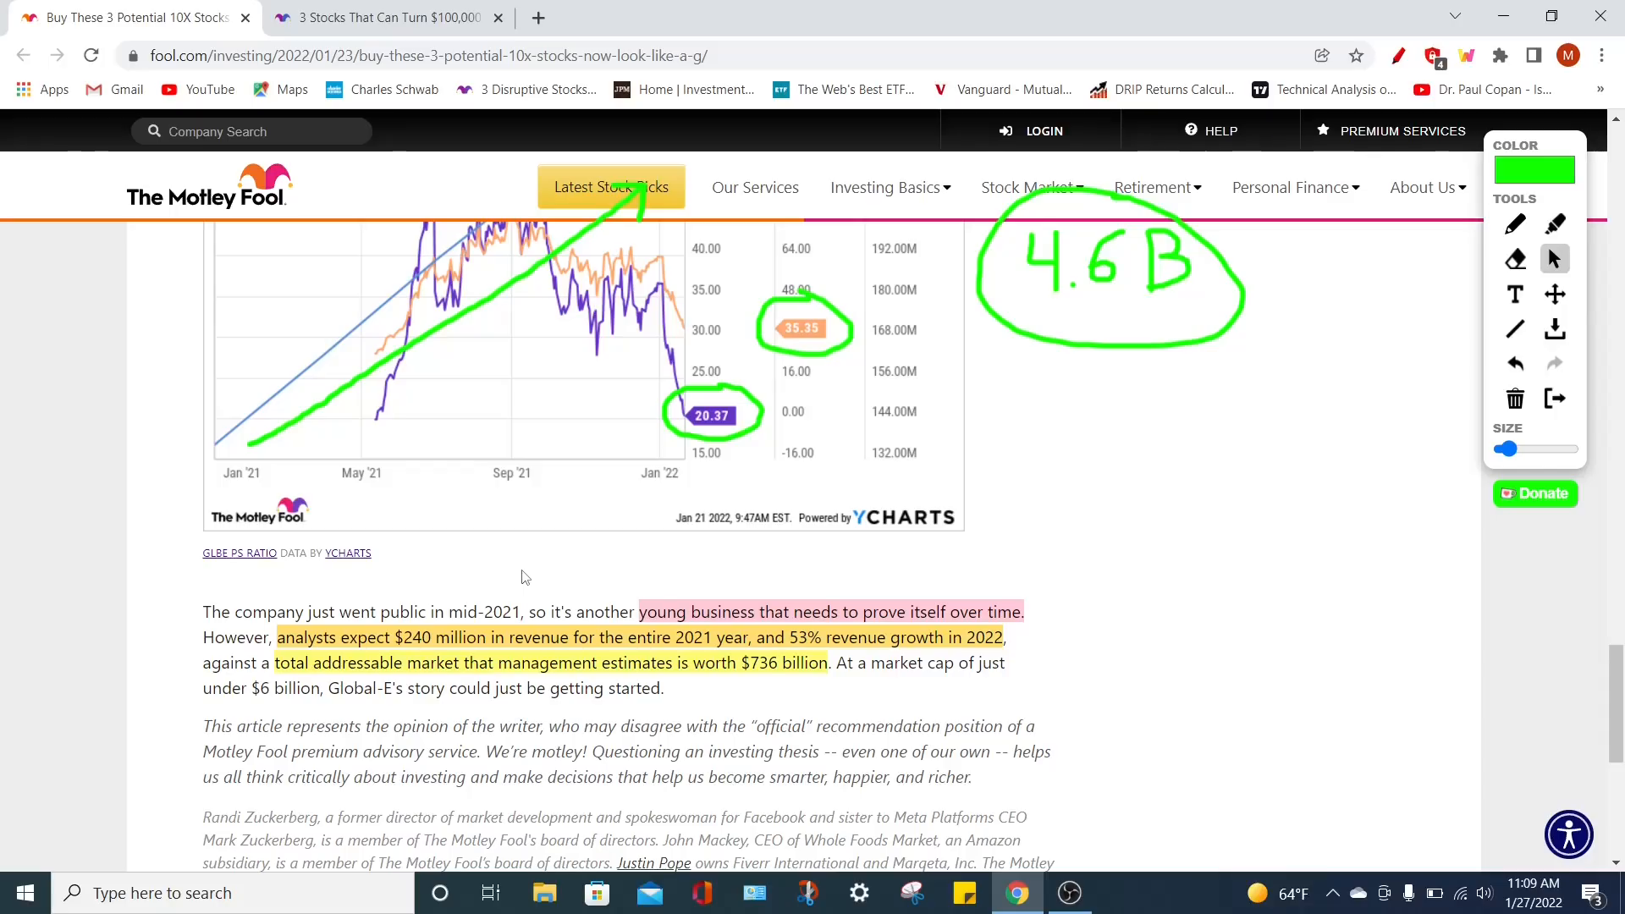
mouse_move(753, 708)
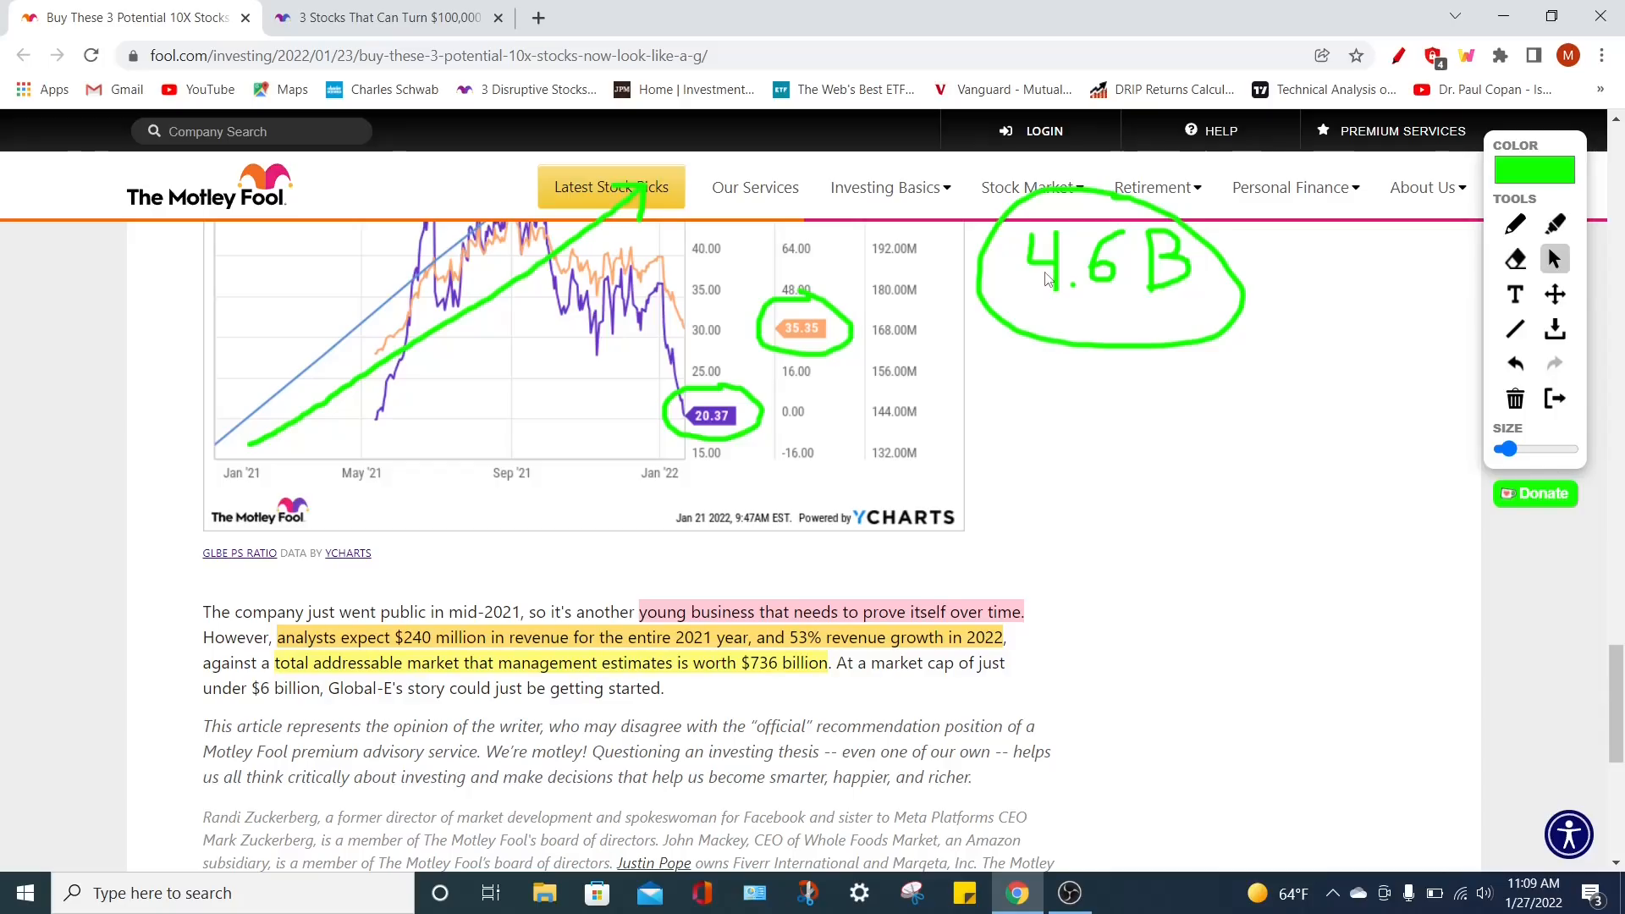
mouse_move(1153, 322)
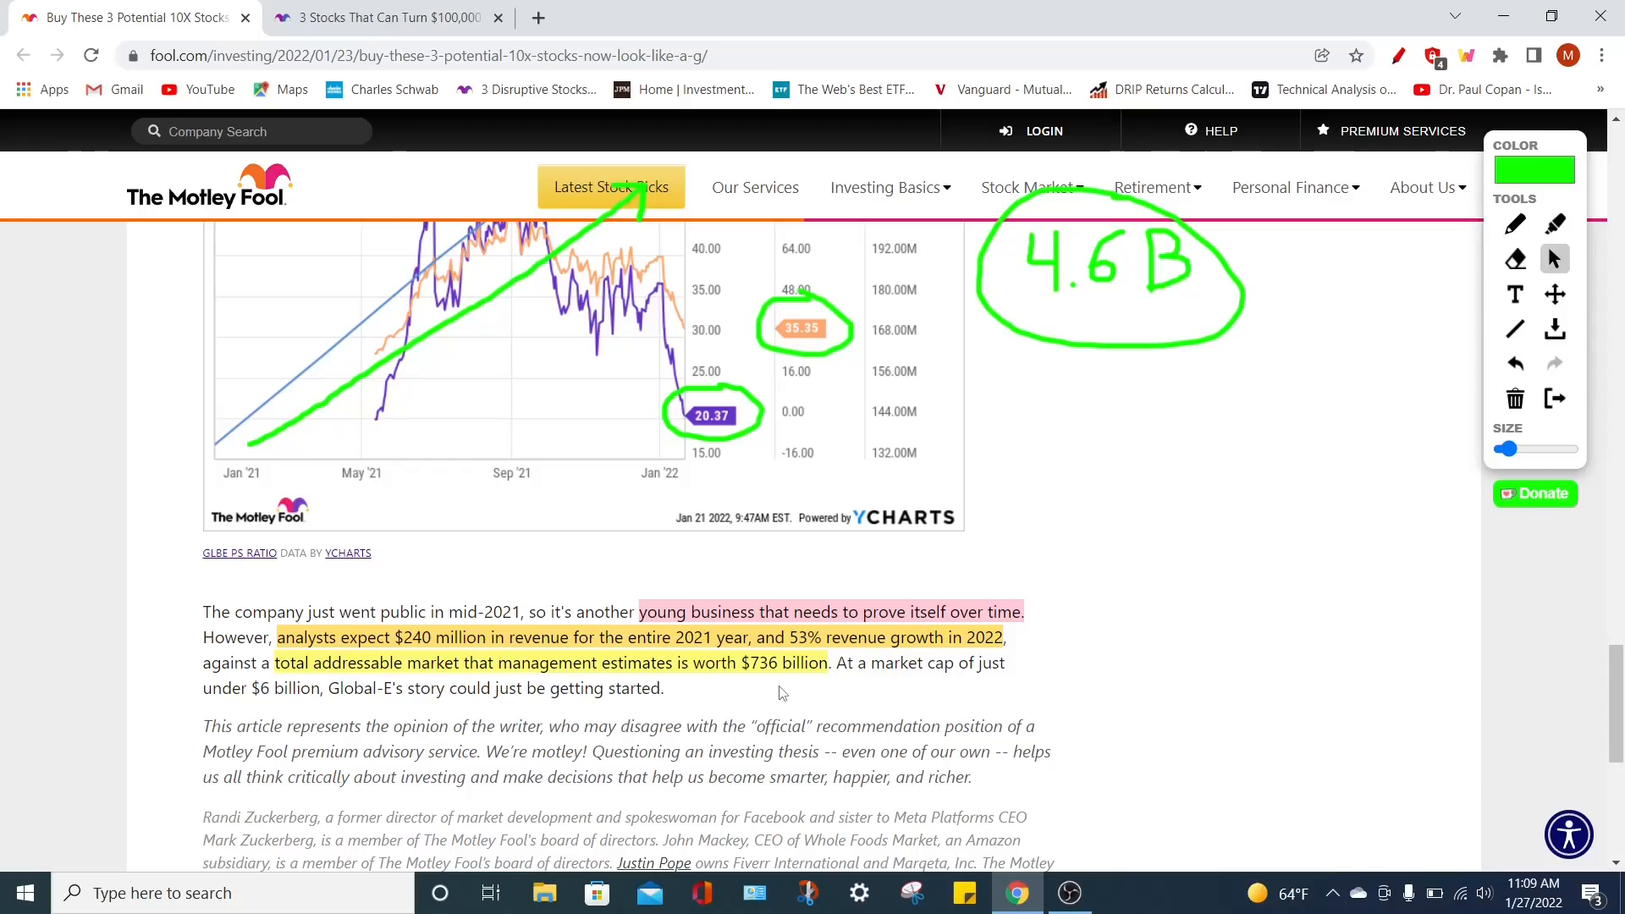
In the MercadoLibre article, edit the MELI note's Avg $1,889 and High $2,200 targets and close it
click(384, 17)
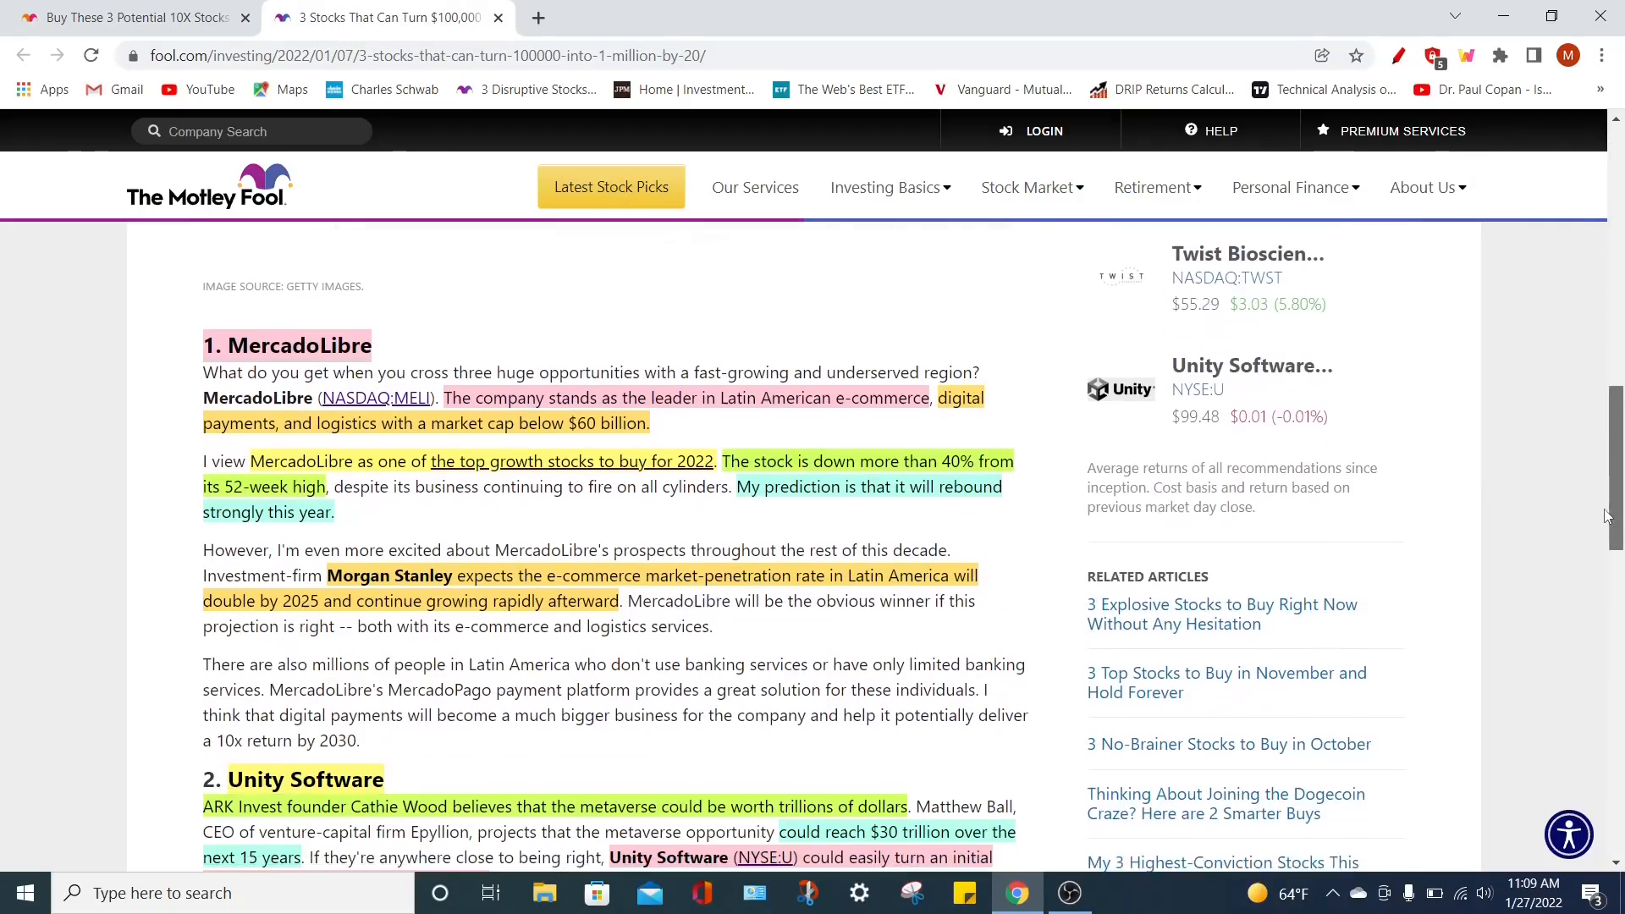
scroll(down, 3)
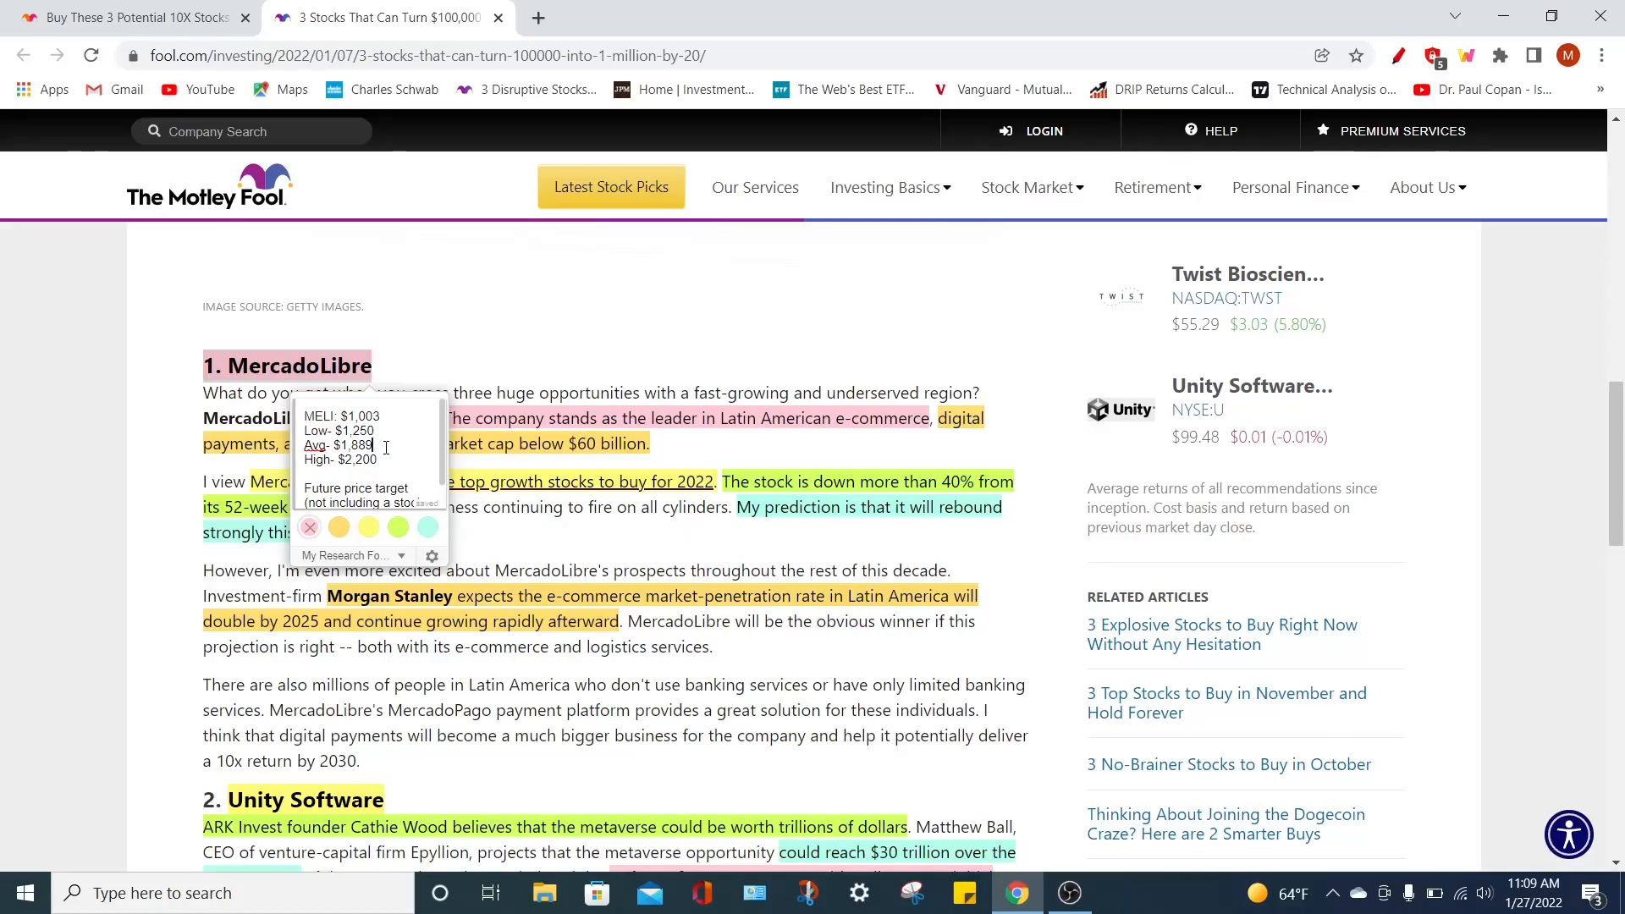
double_click(337, 445)
text(9)
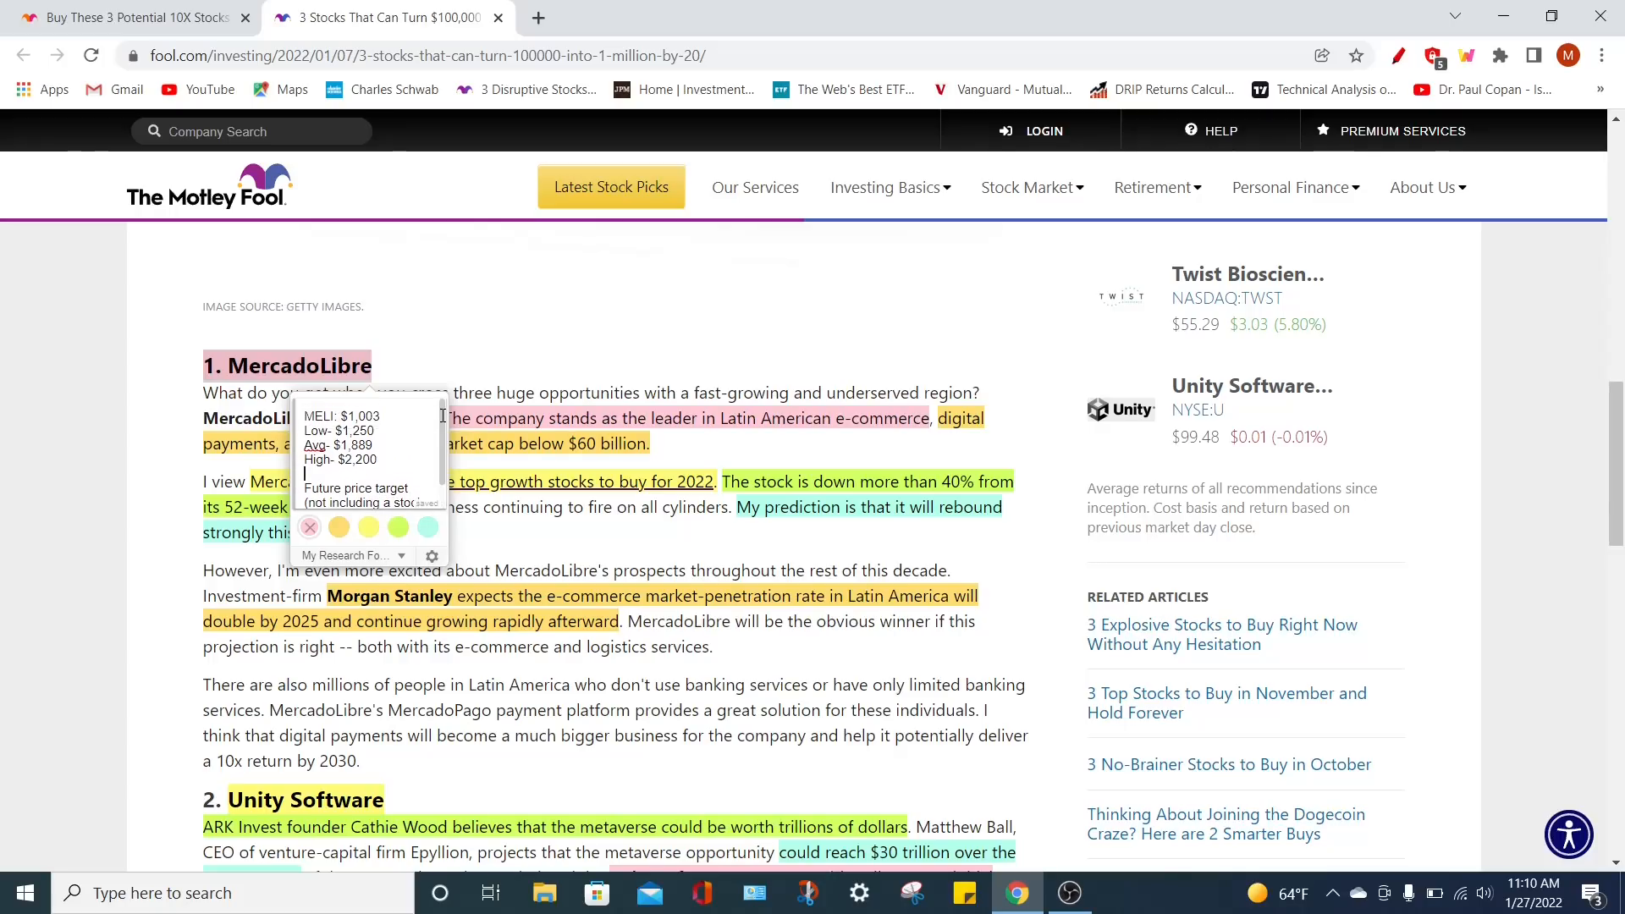
click(557, 358)
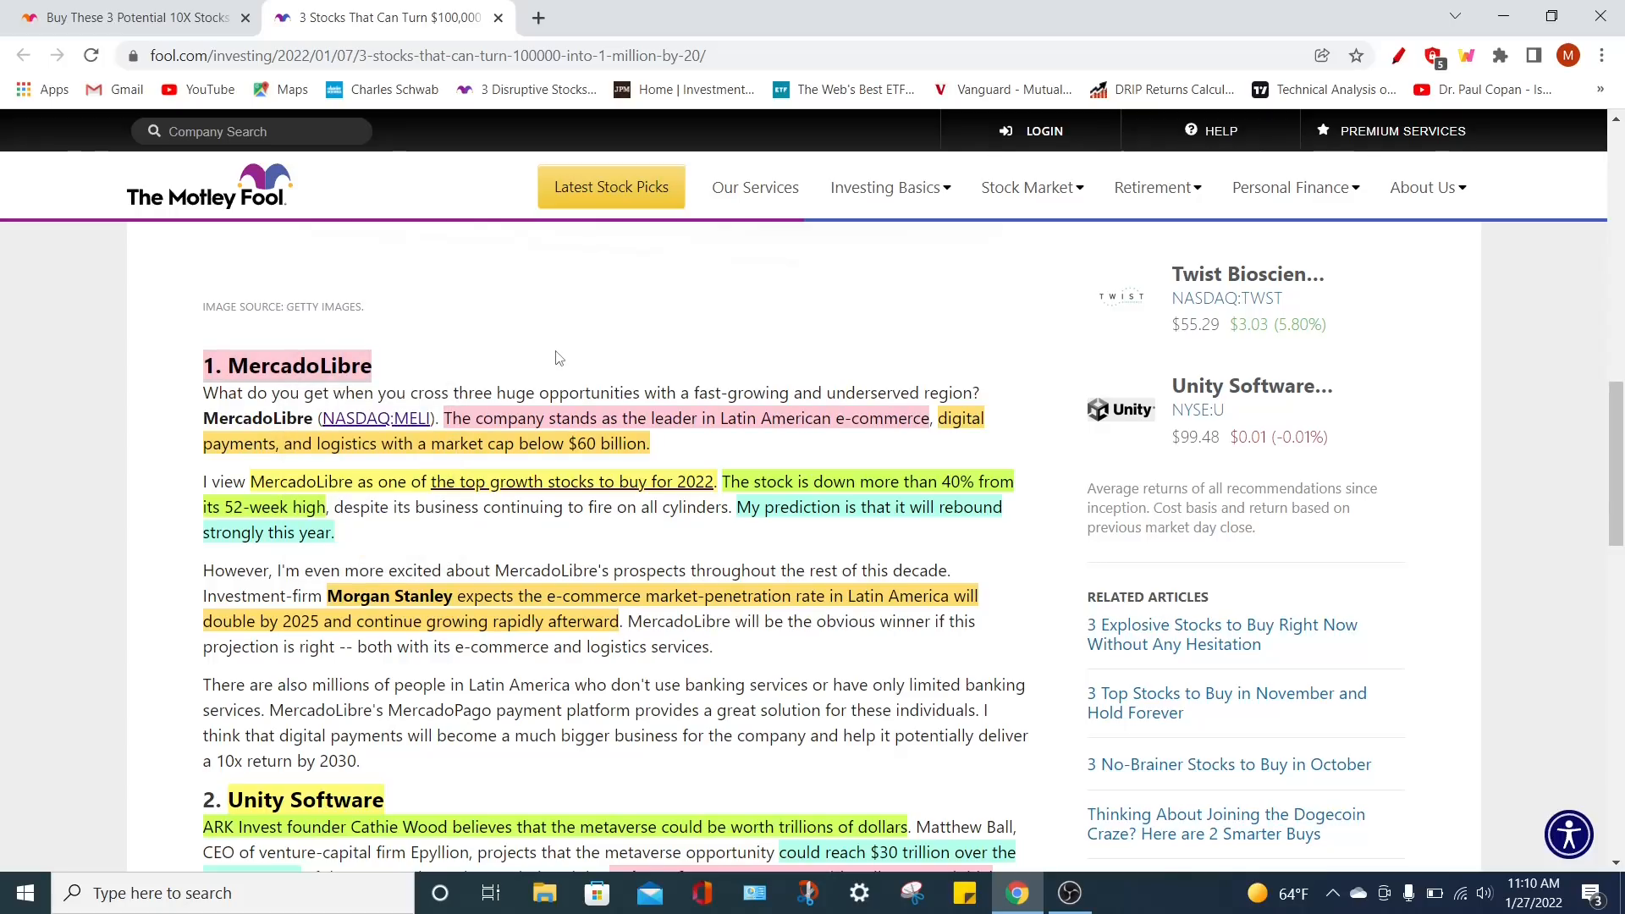
mouse_move(898, 442)
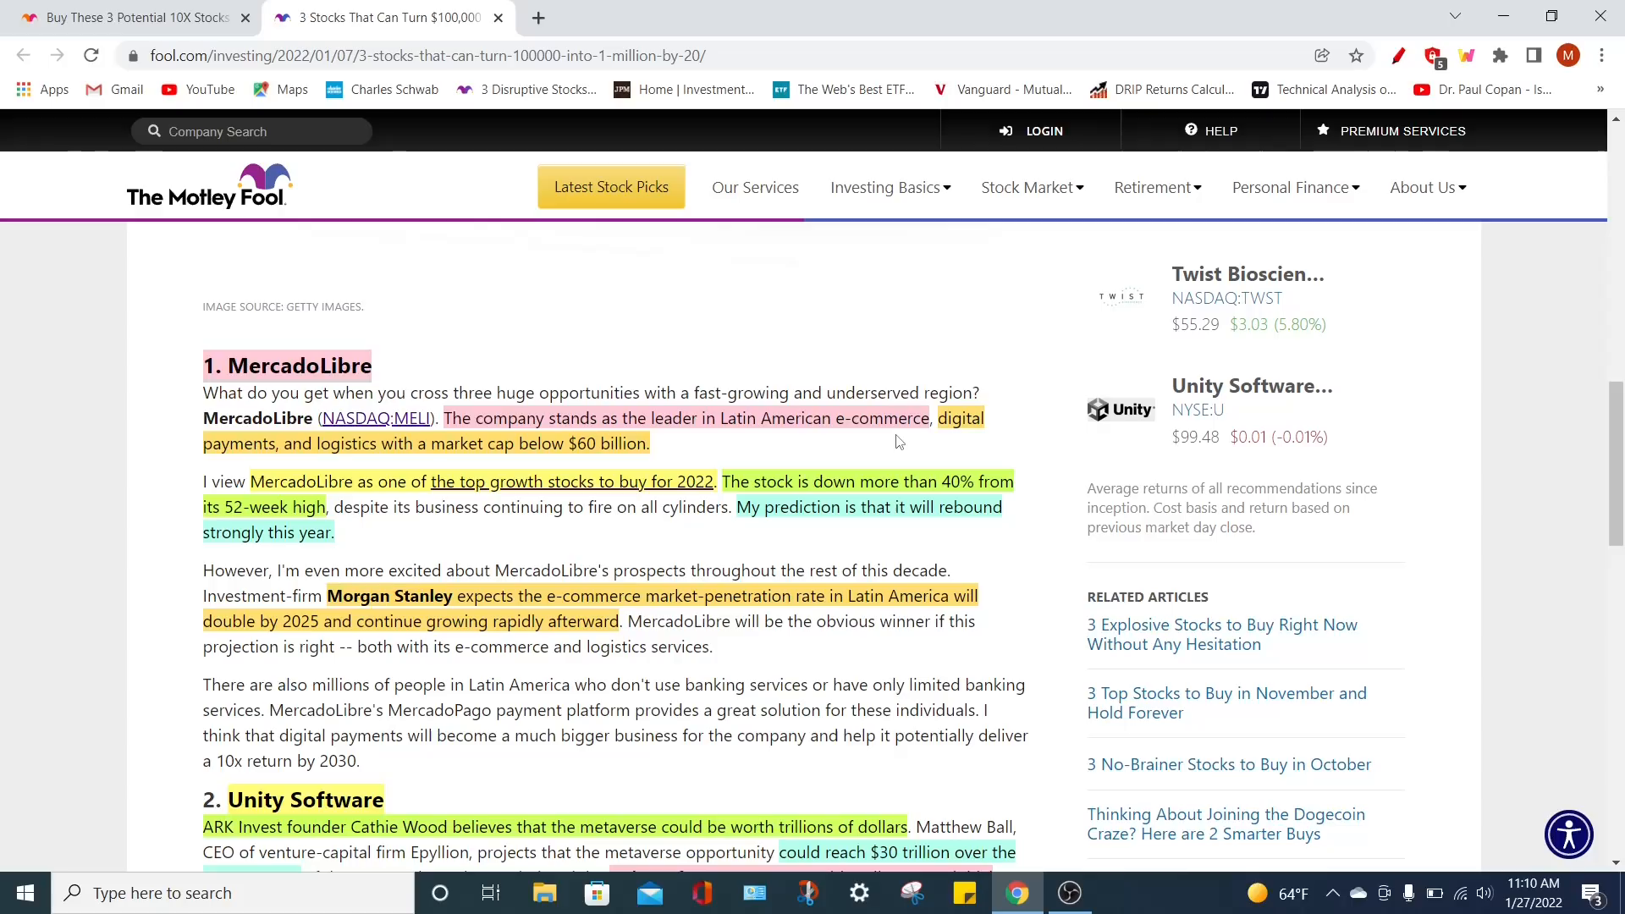
mouse_move(699, 449)
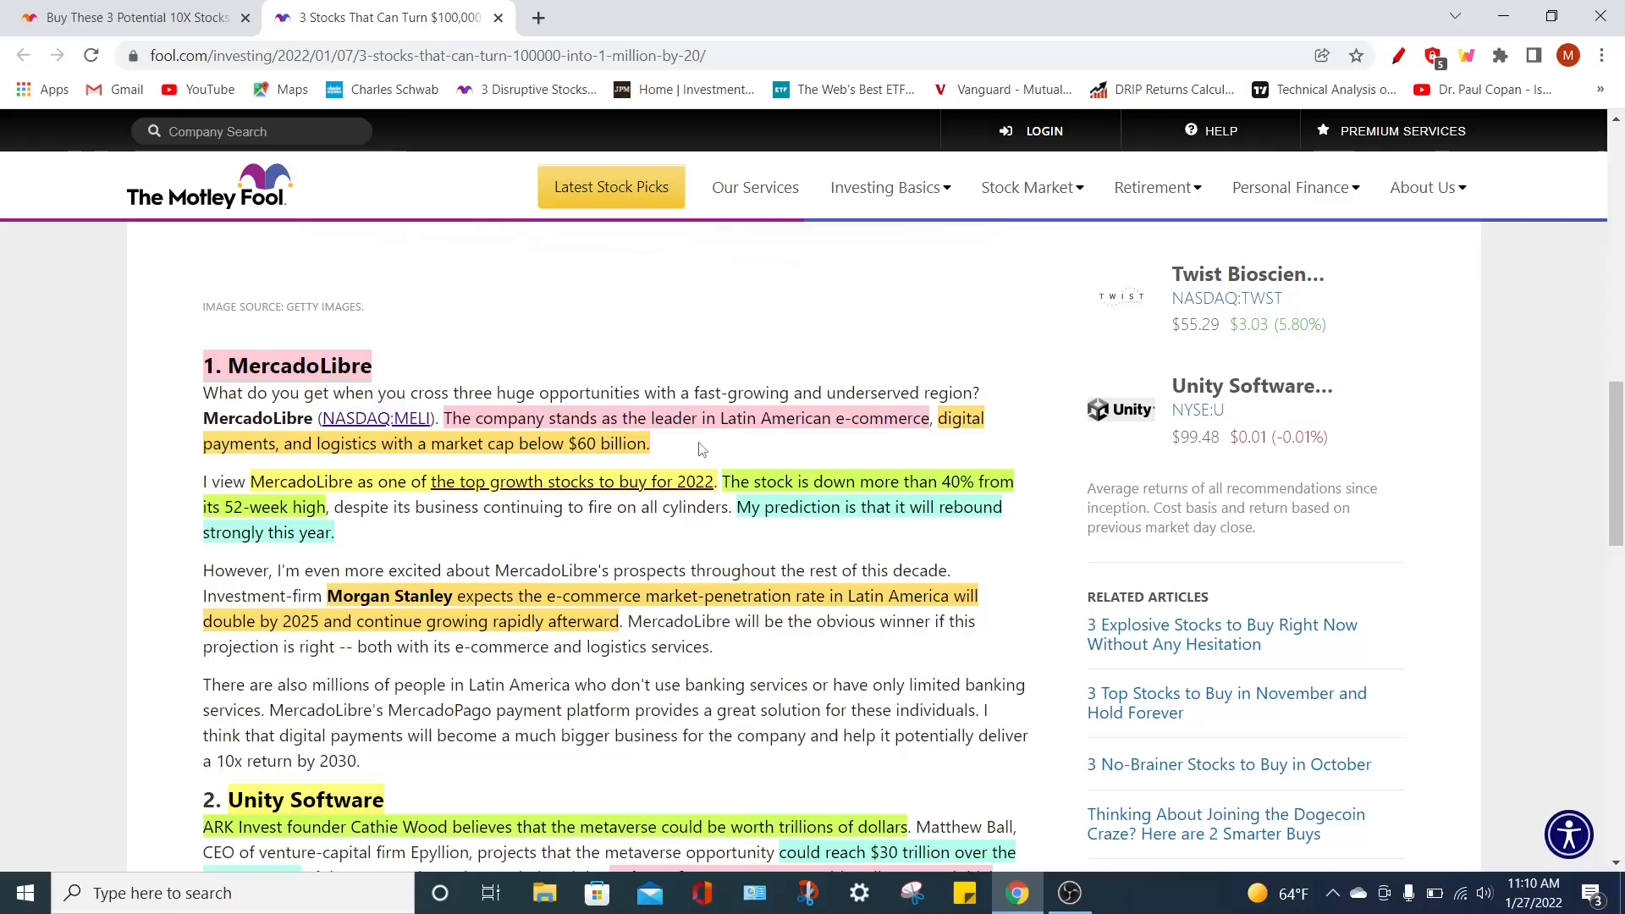
mouse_move(442, 507)
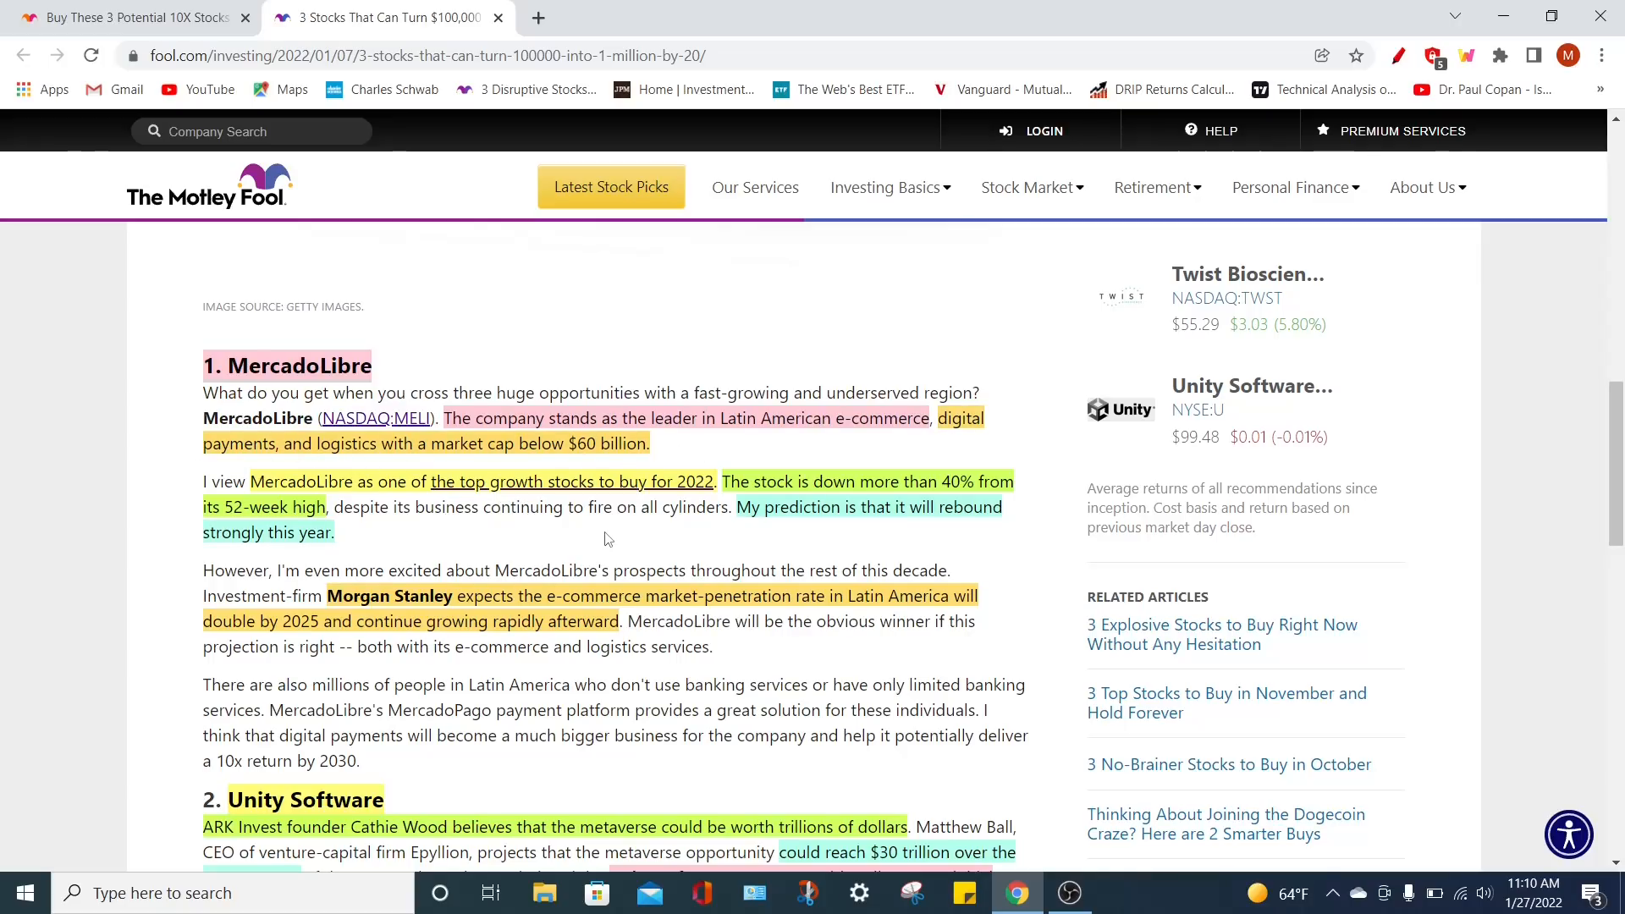
mouse_move(609, 536)
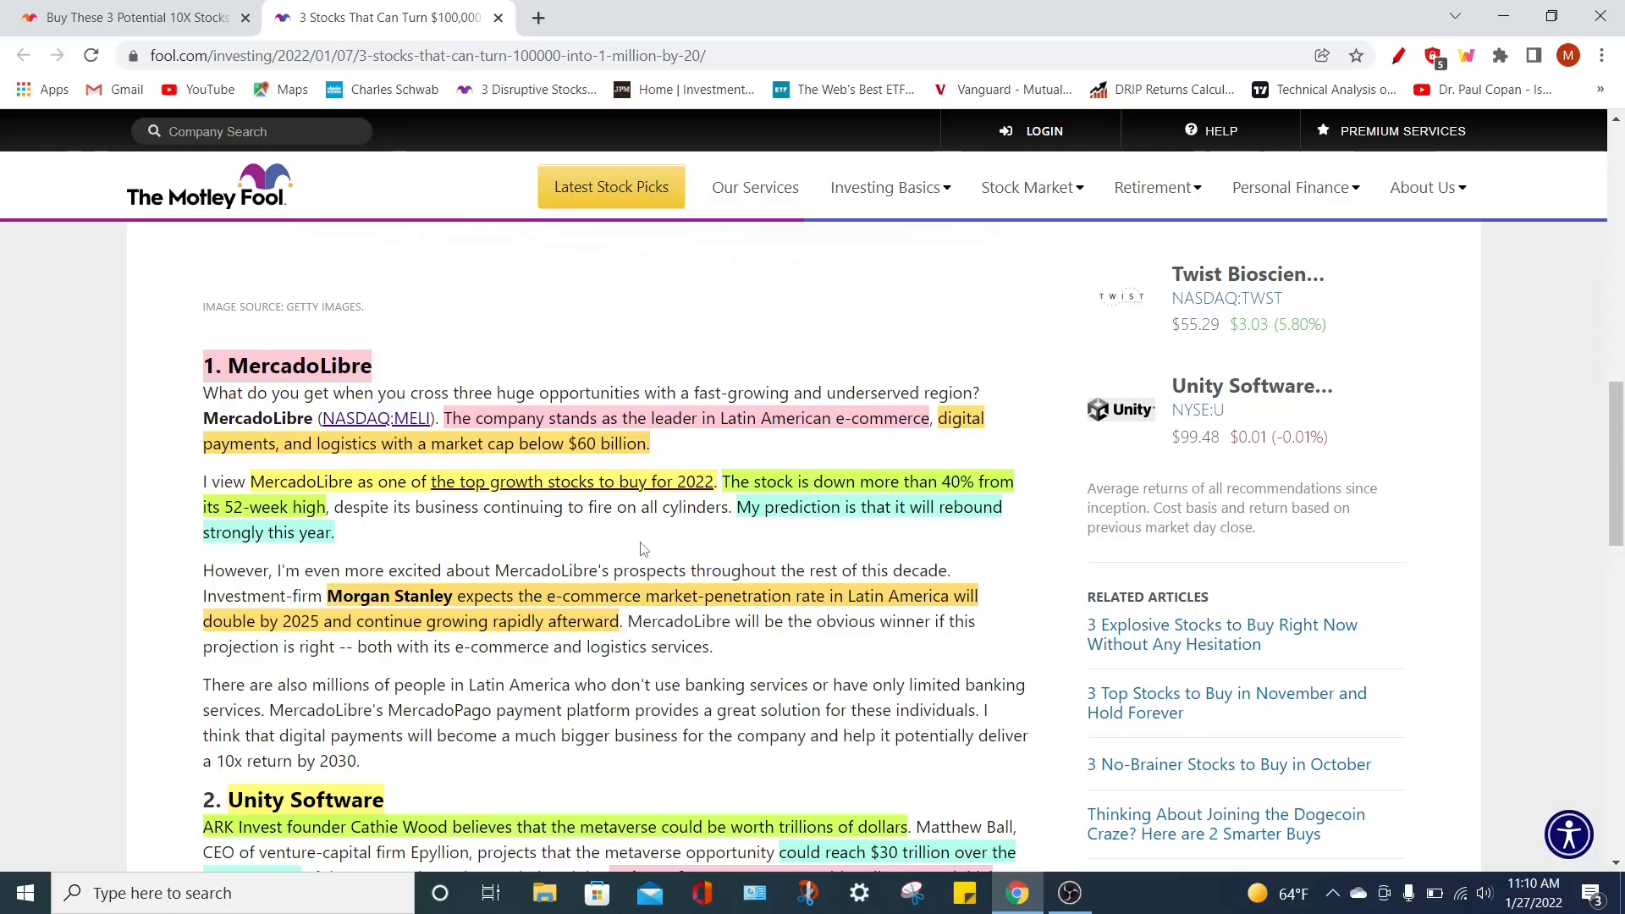
mouse_move(723, 535)
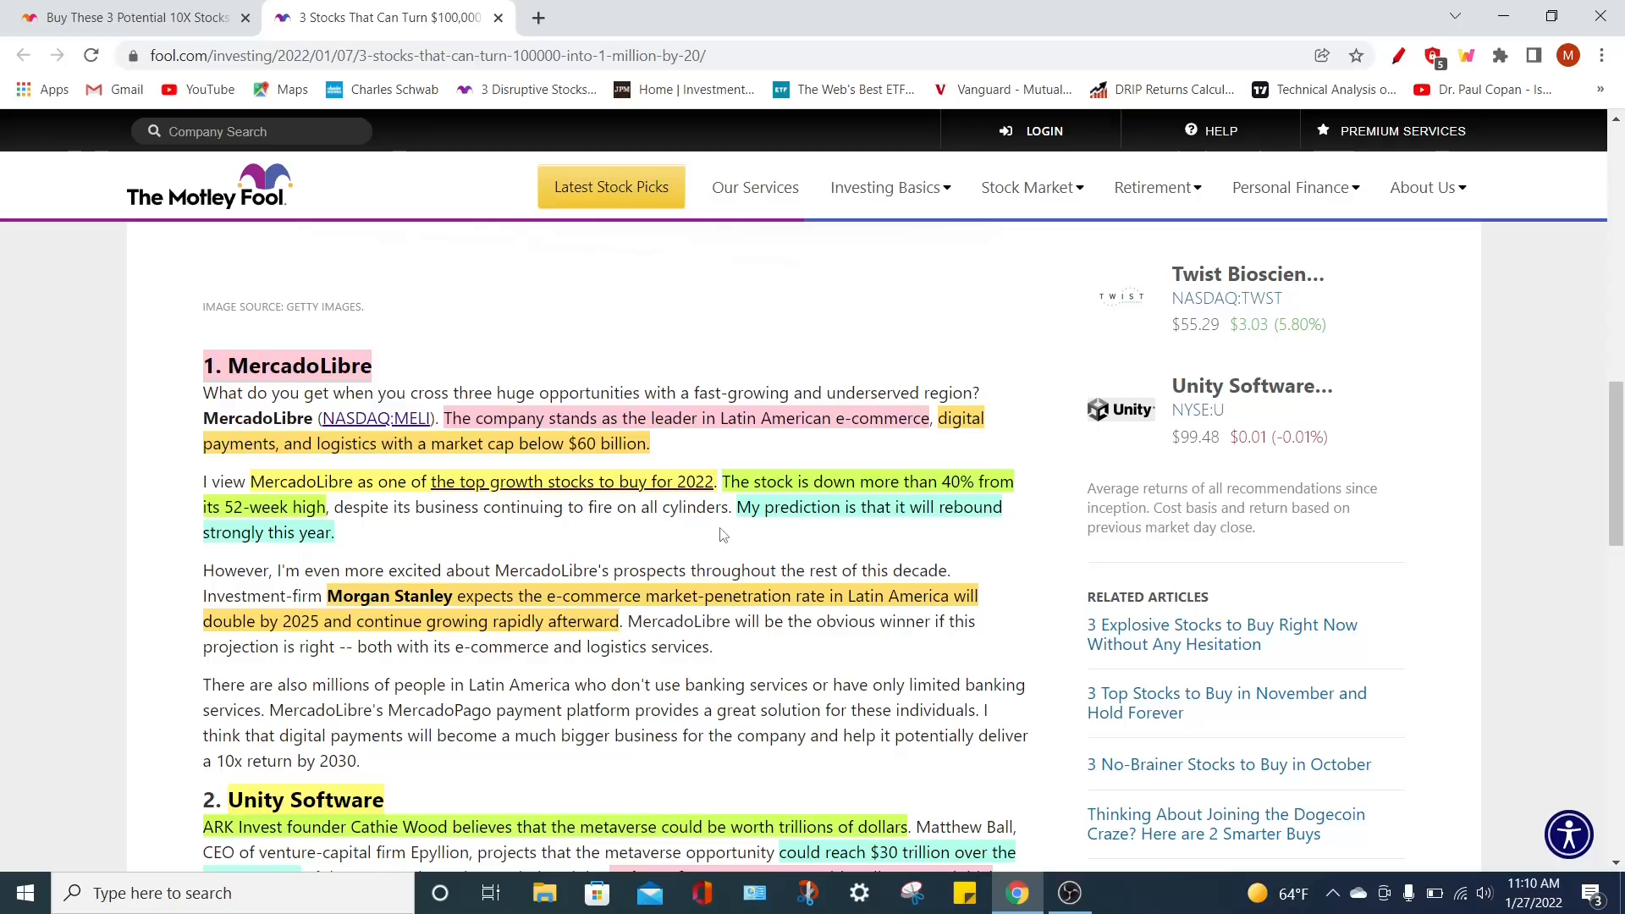
scroll(down, 3)
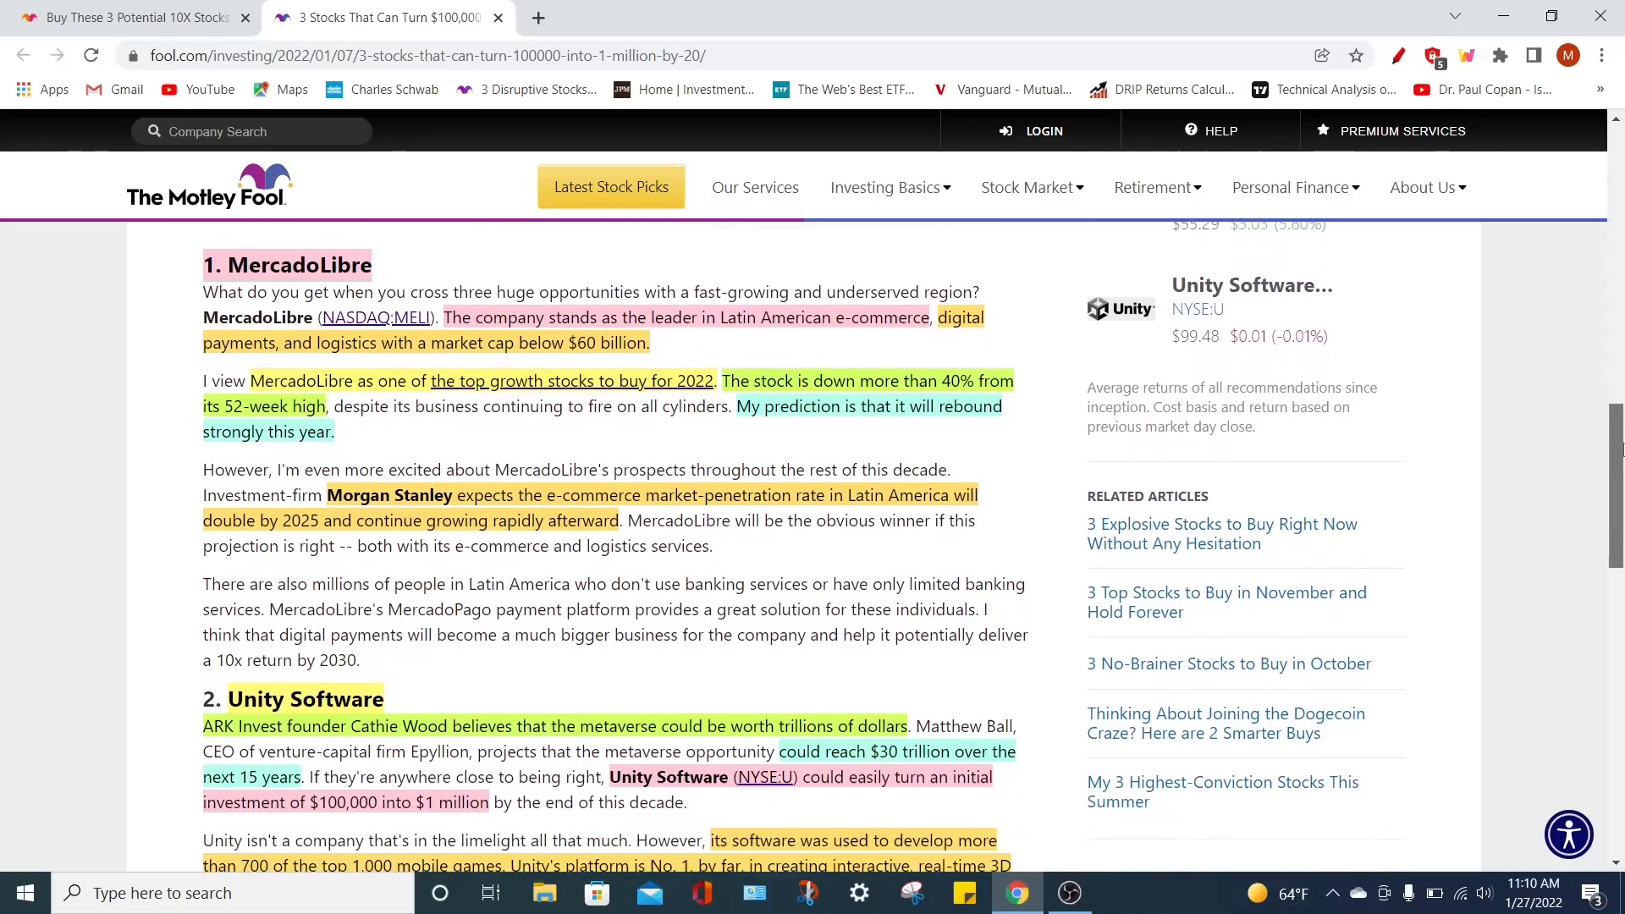
Select the '10x return by 2030' phrase in the Unity Software section and bring up its research note
scroll(down, 3)
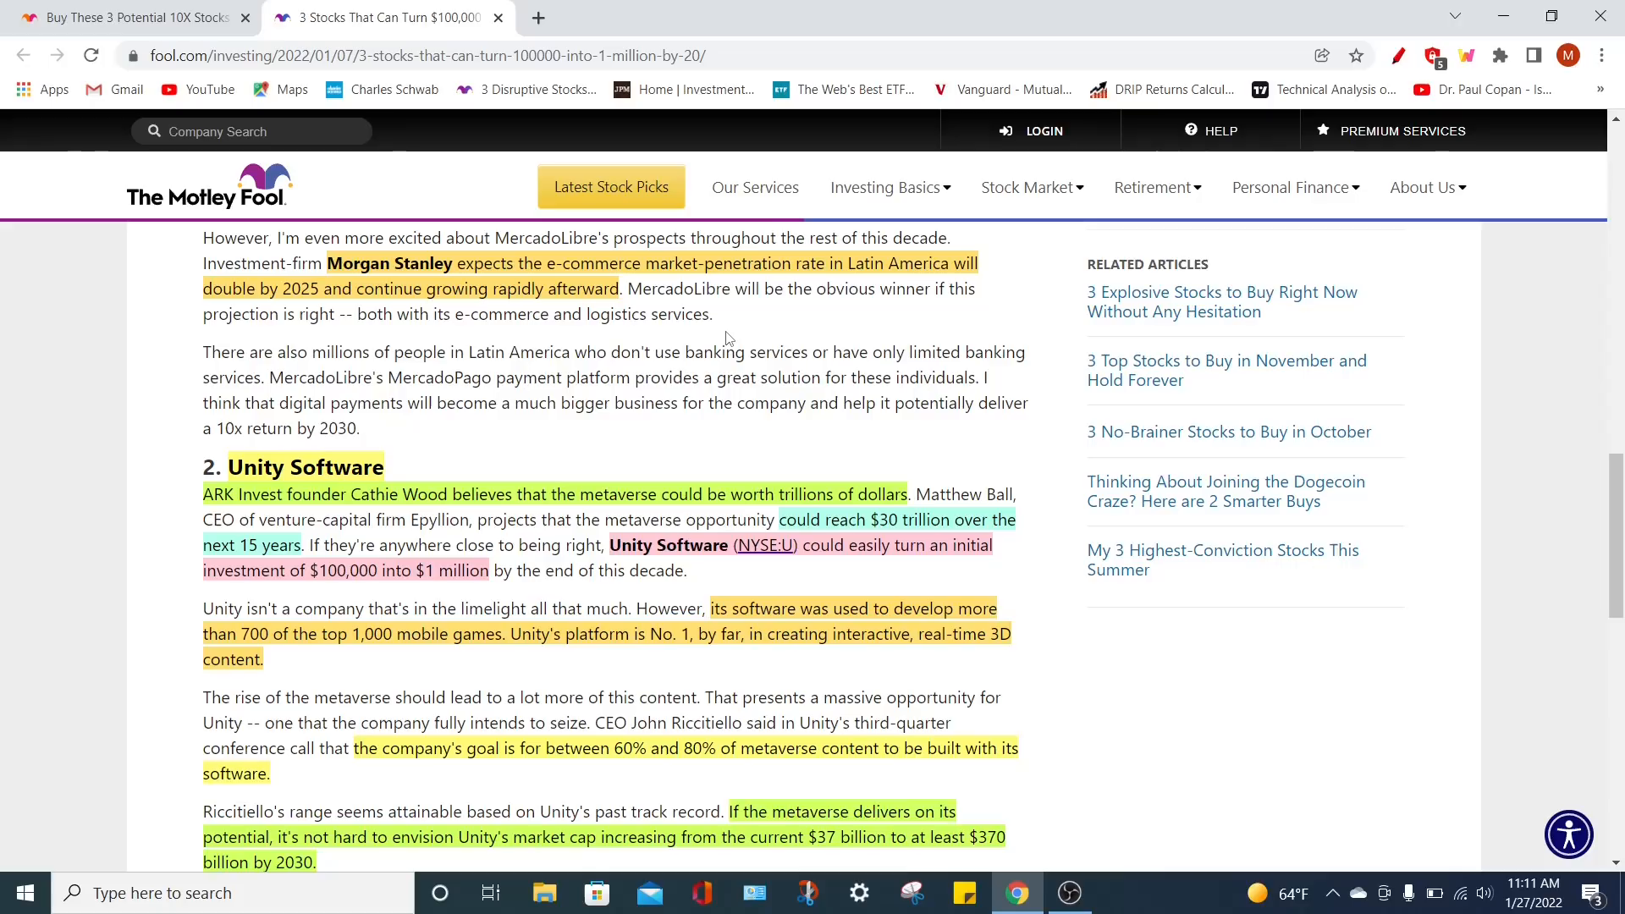
scroll(up, 3)
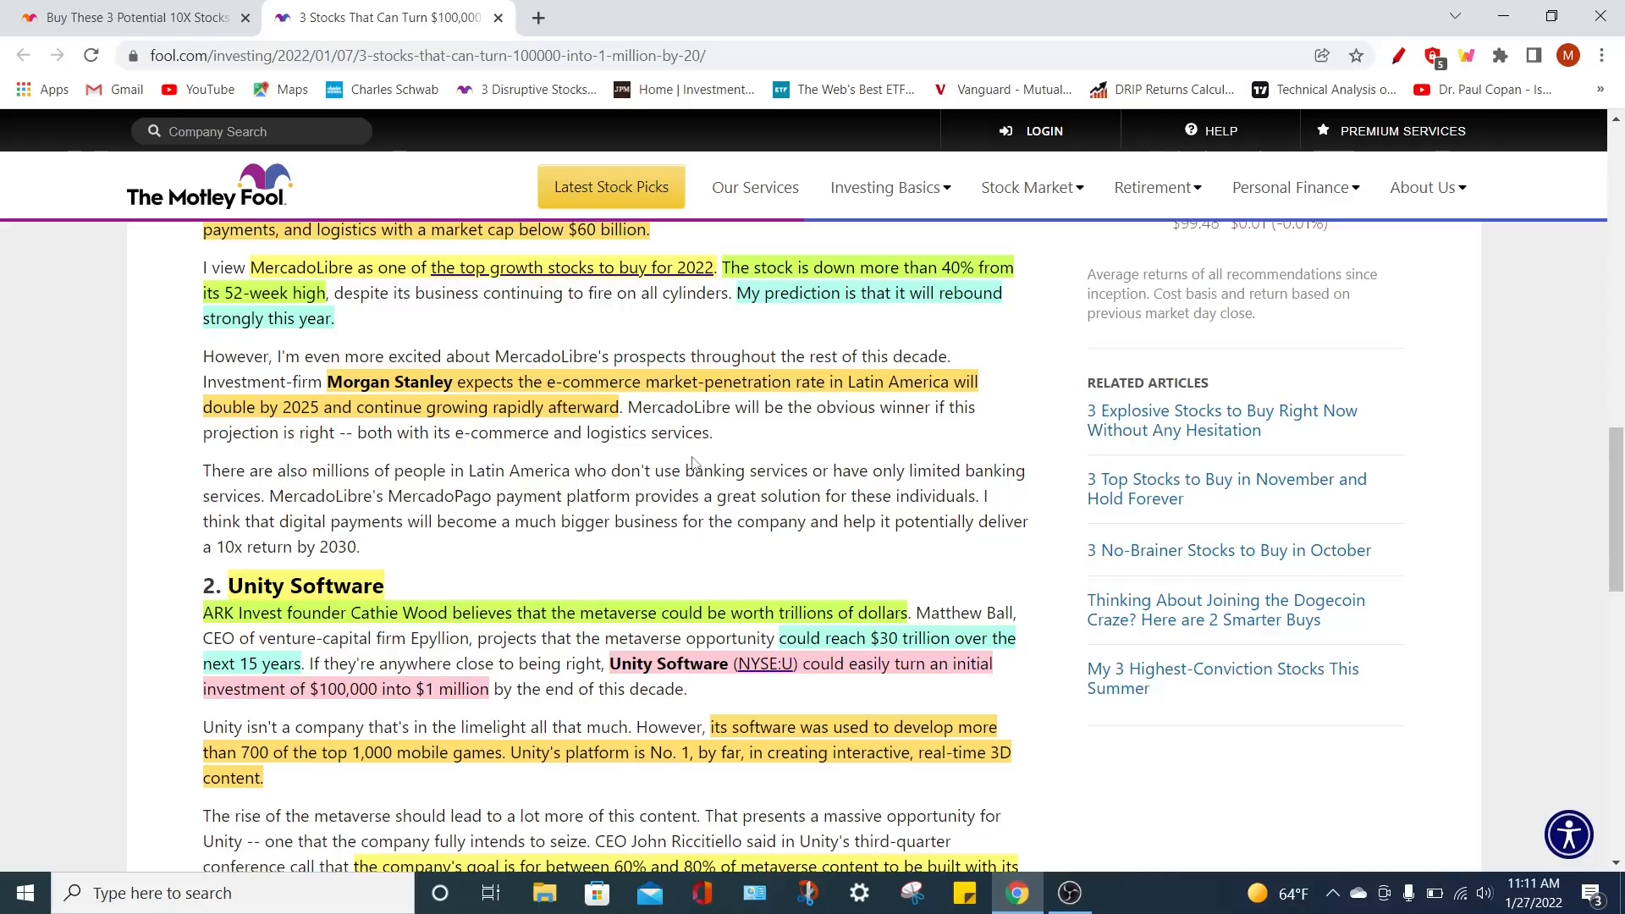
drag(215, 547, 359, 547)
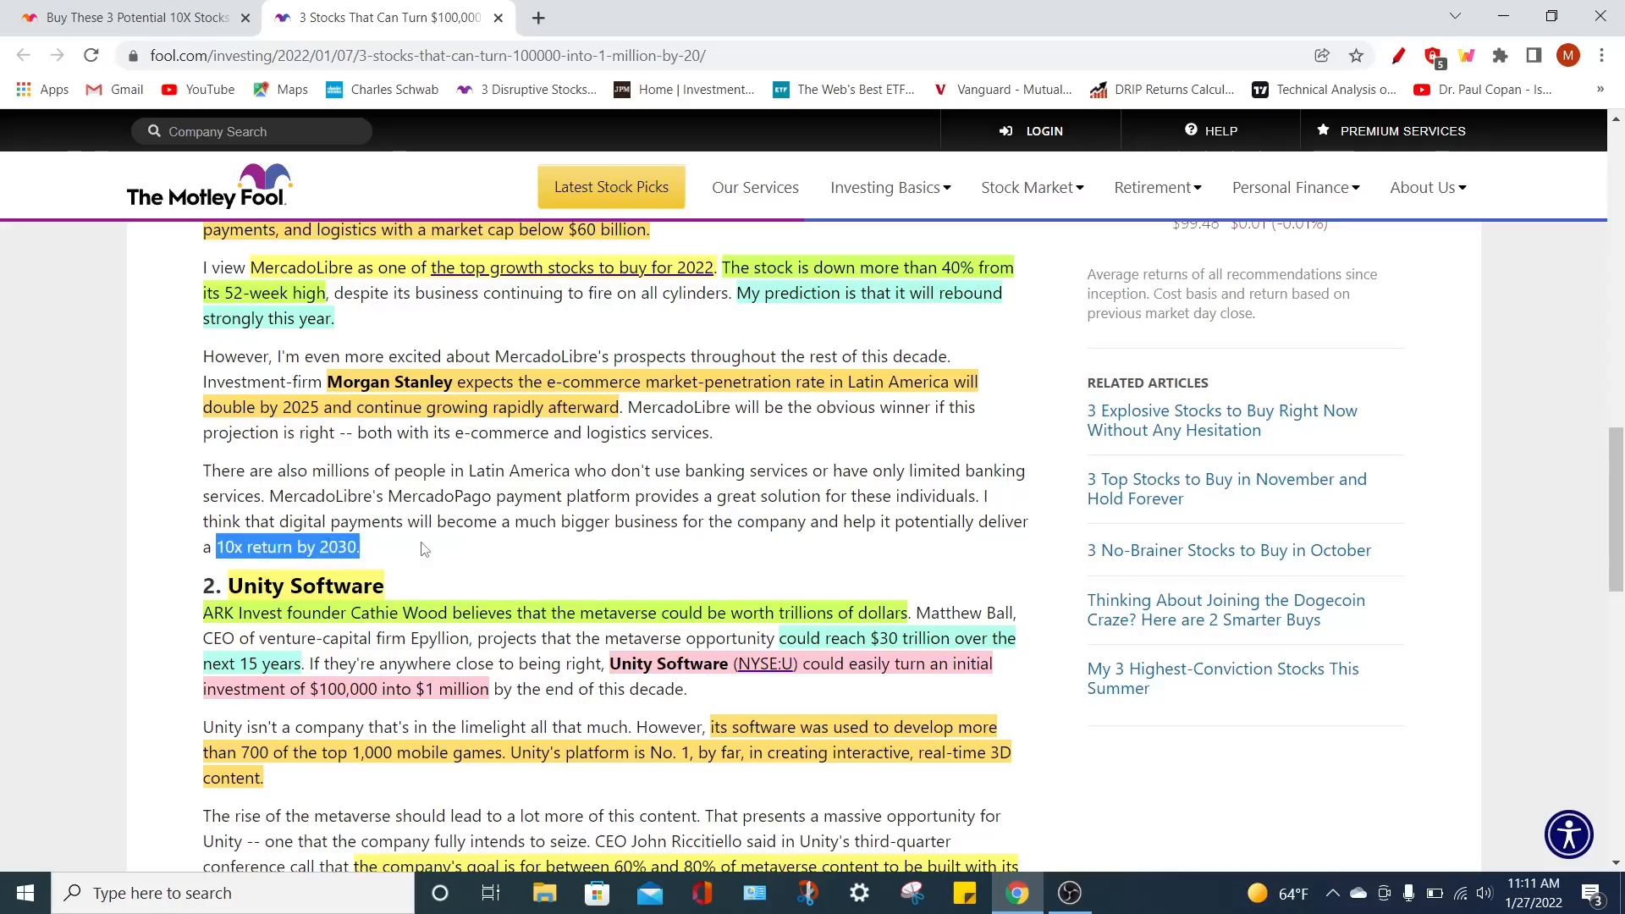
scroll(down, 3)
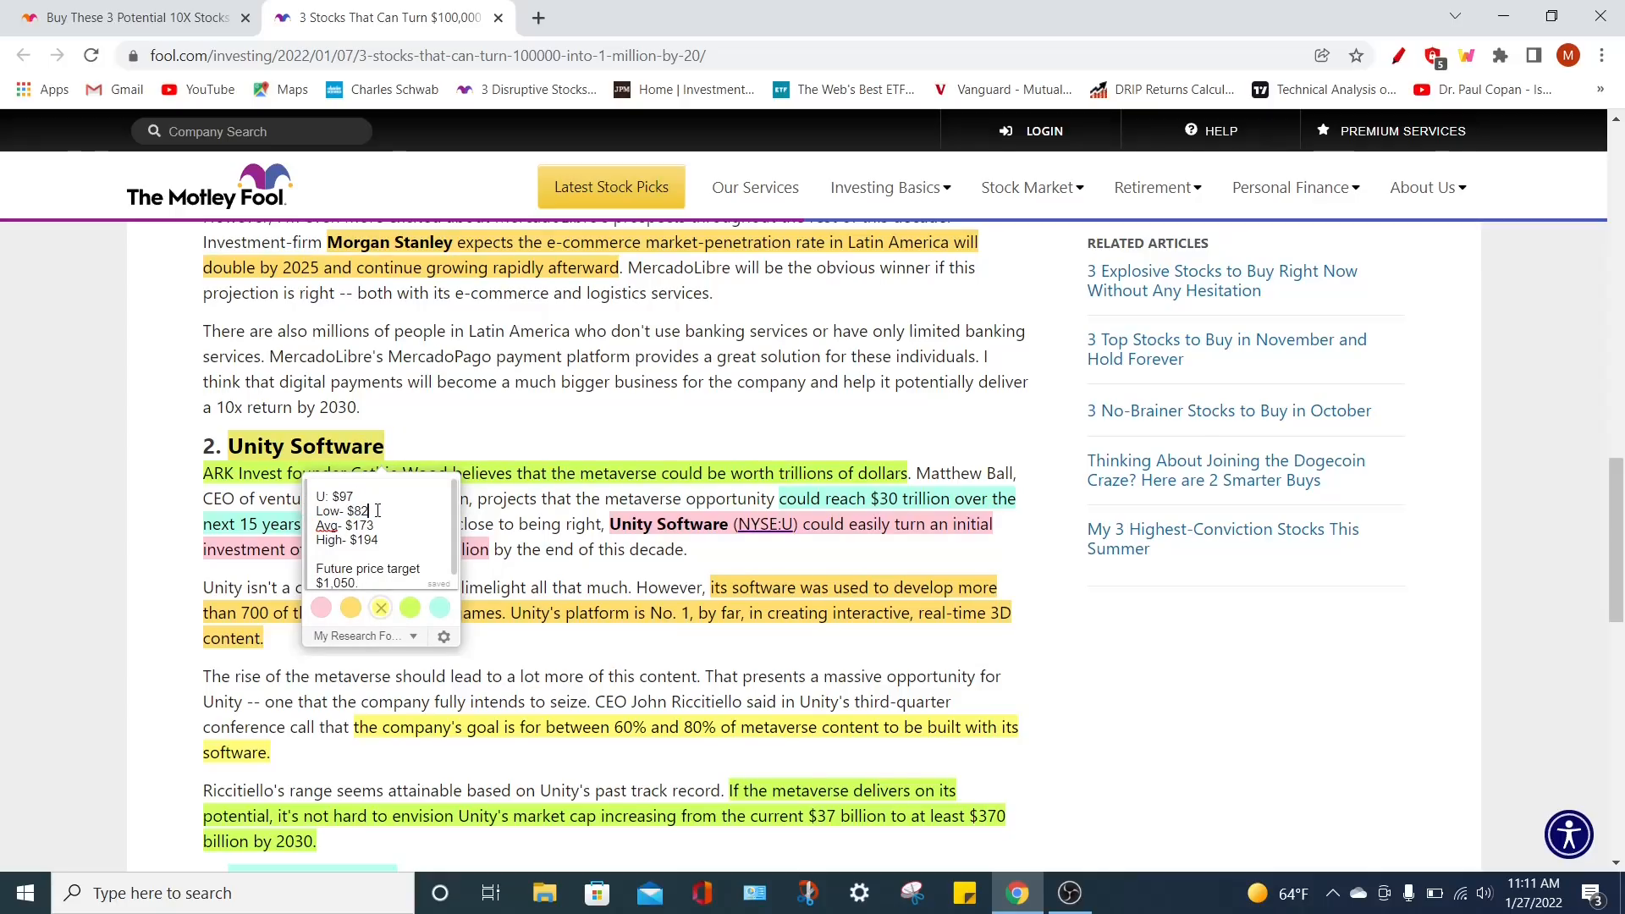
Review the low estimate in the Unity note, then close it to resume reading
double_click(341, 496)
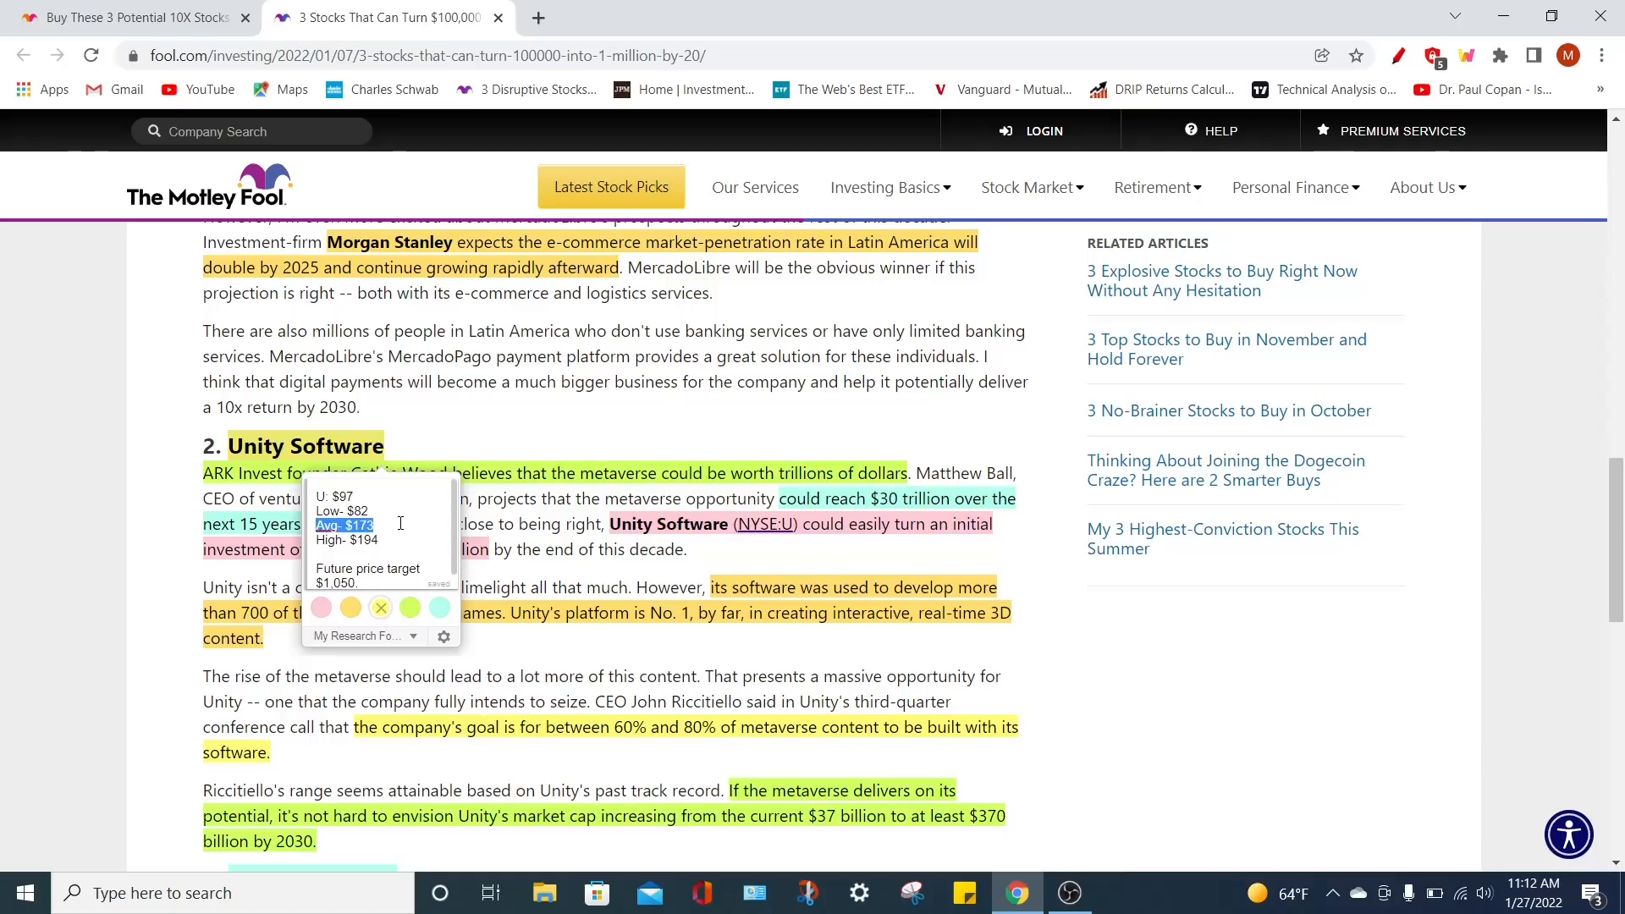
click(345, 538)
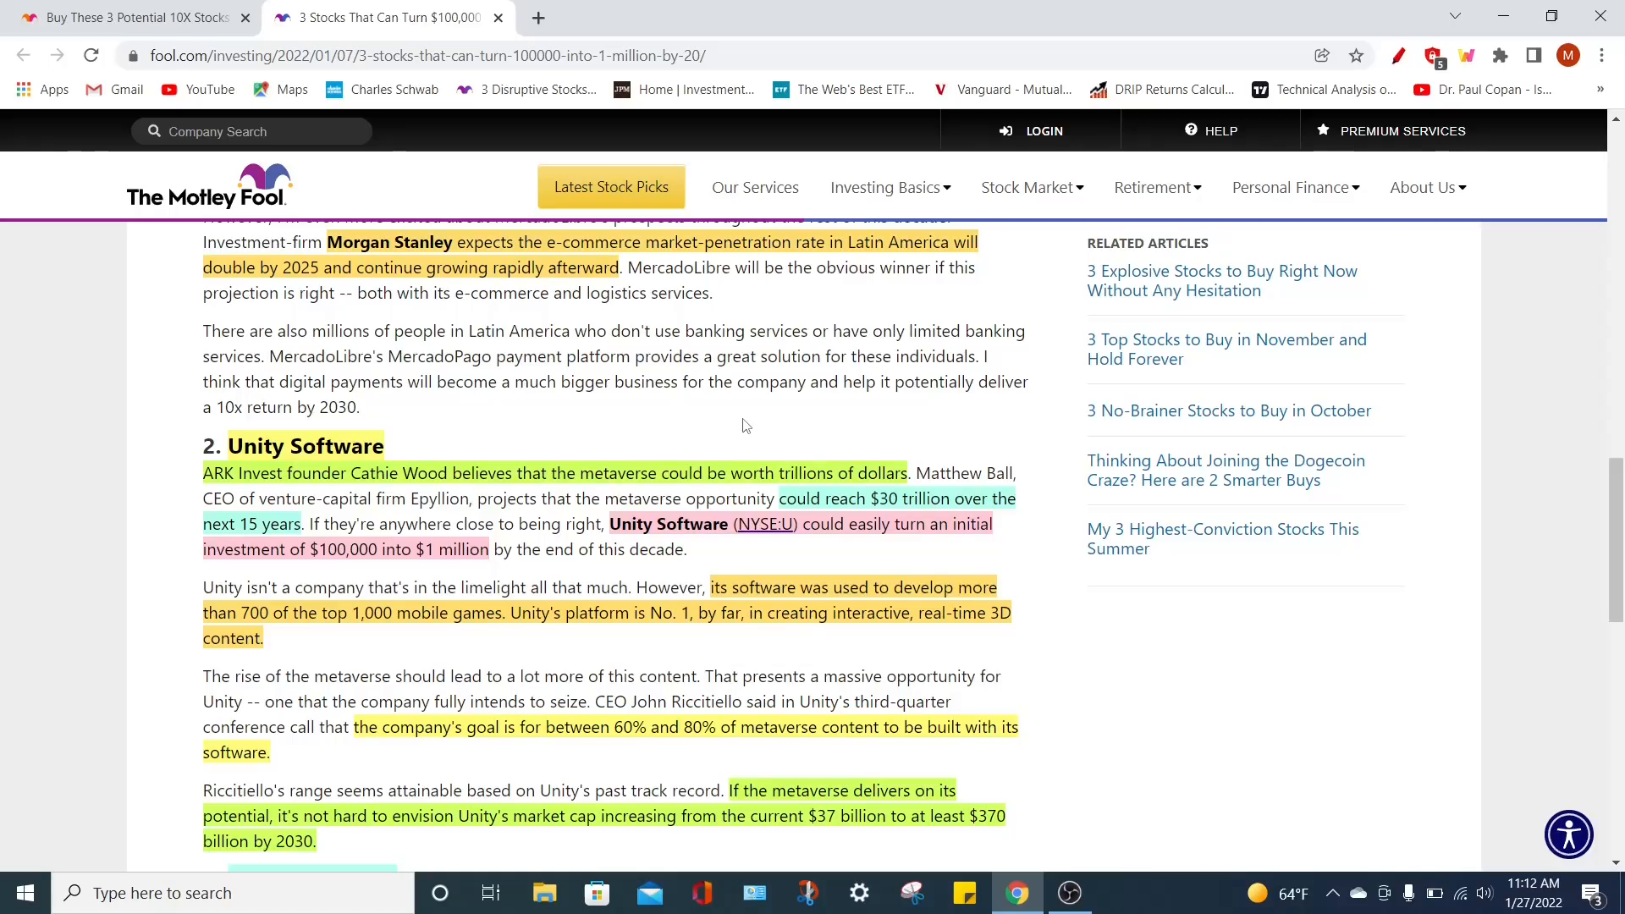
mouse_move(750, 415)
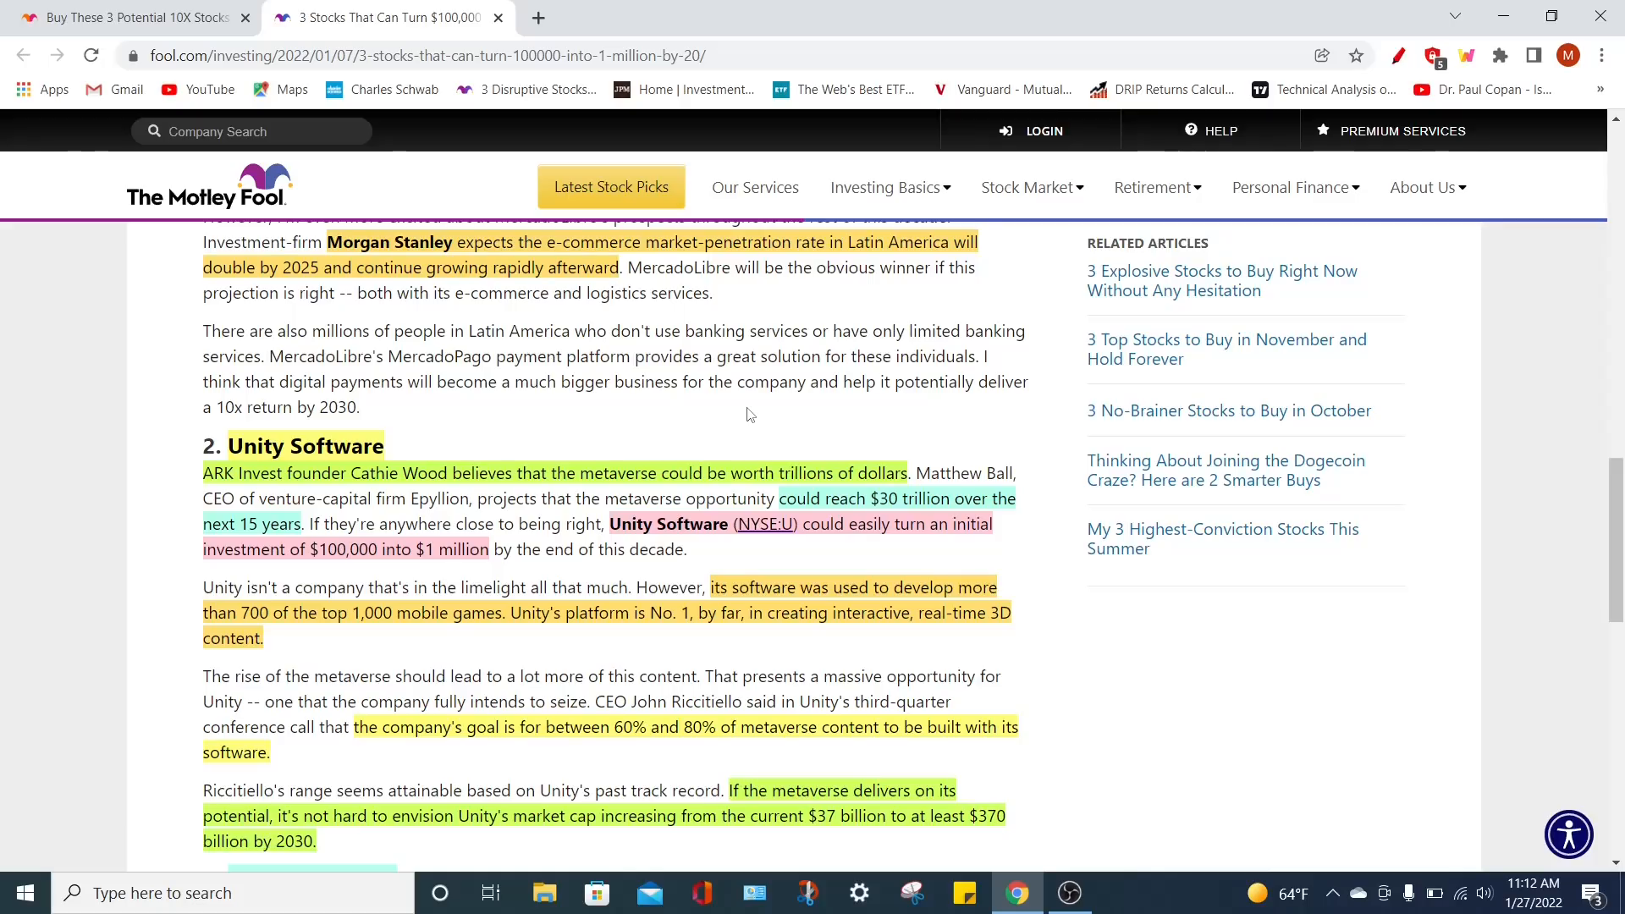
mouse_move(666, 542)
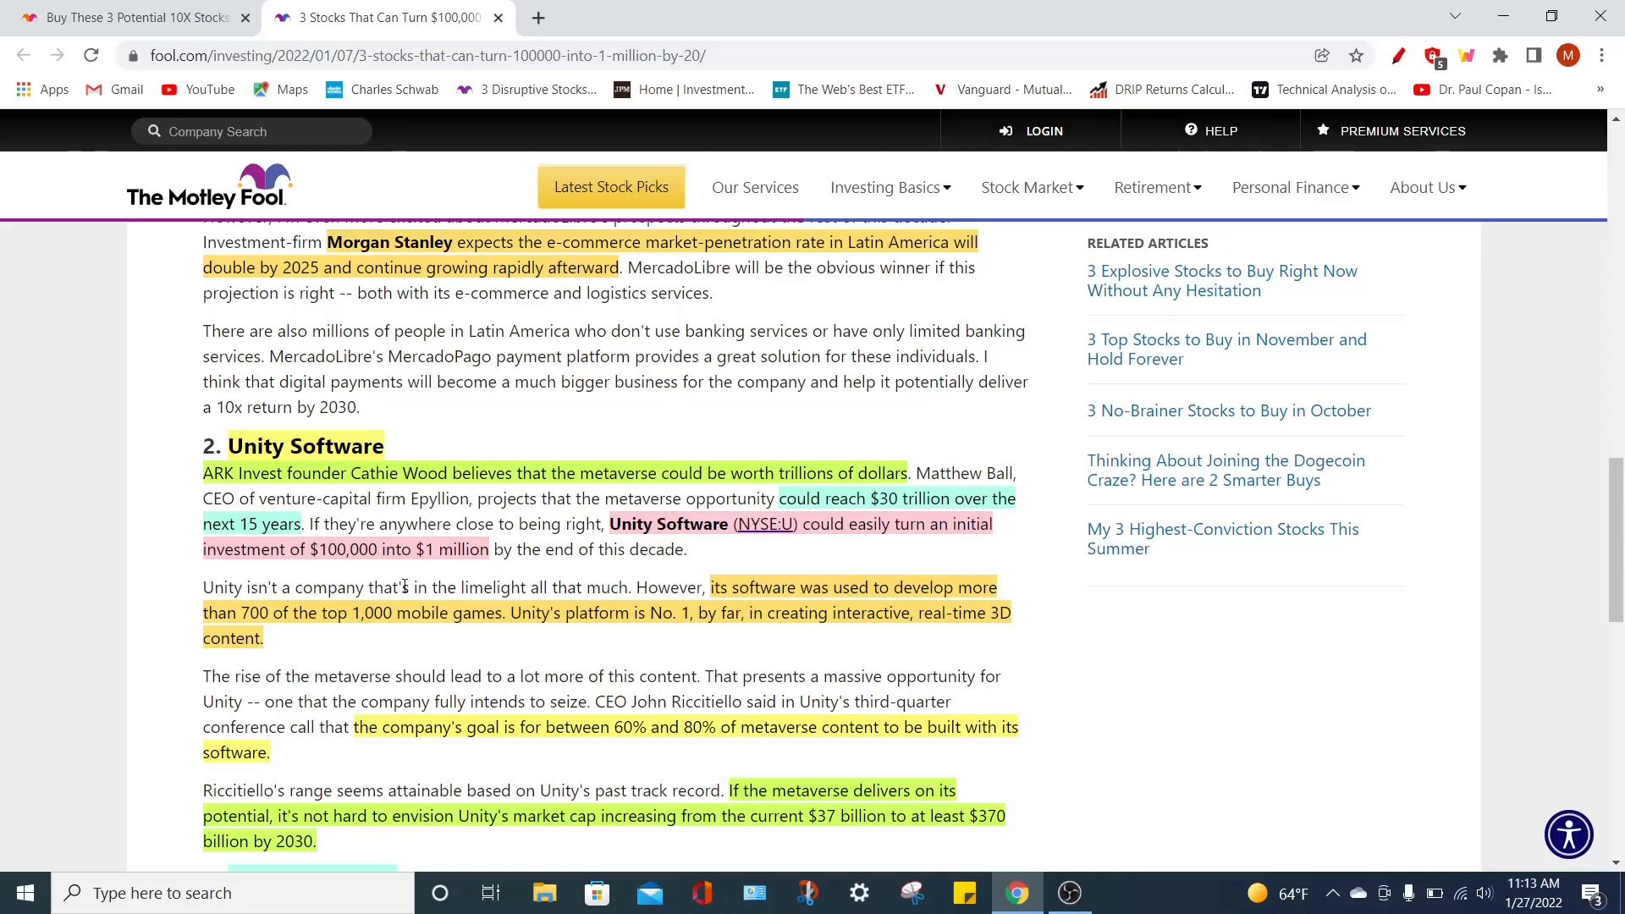
mouse_move(562, 556)
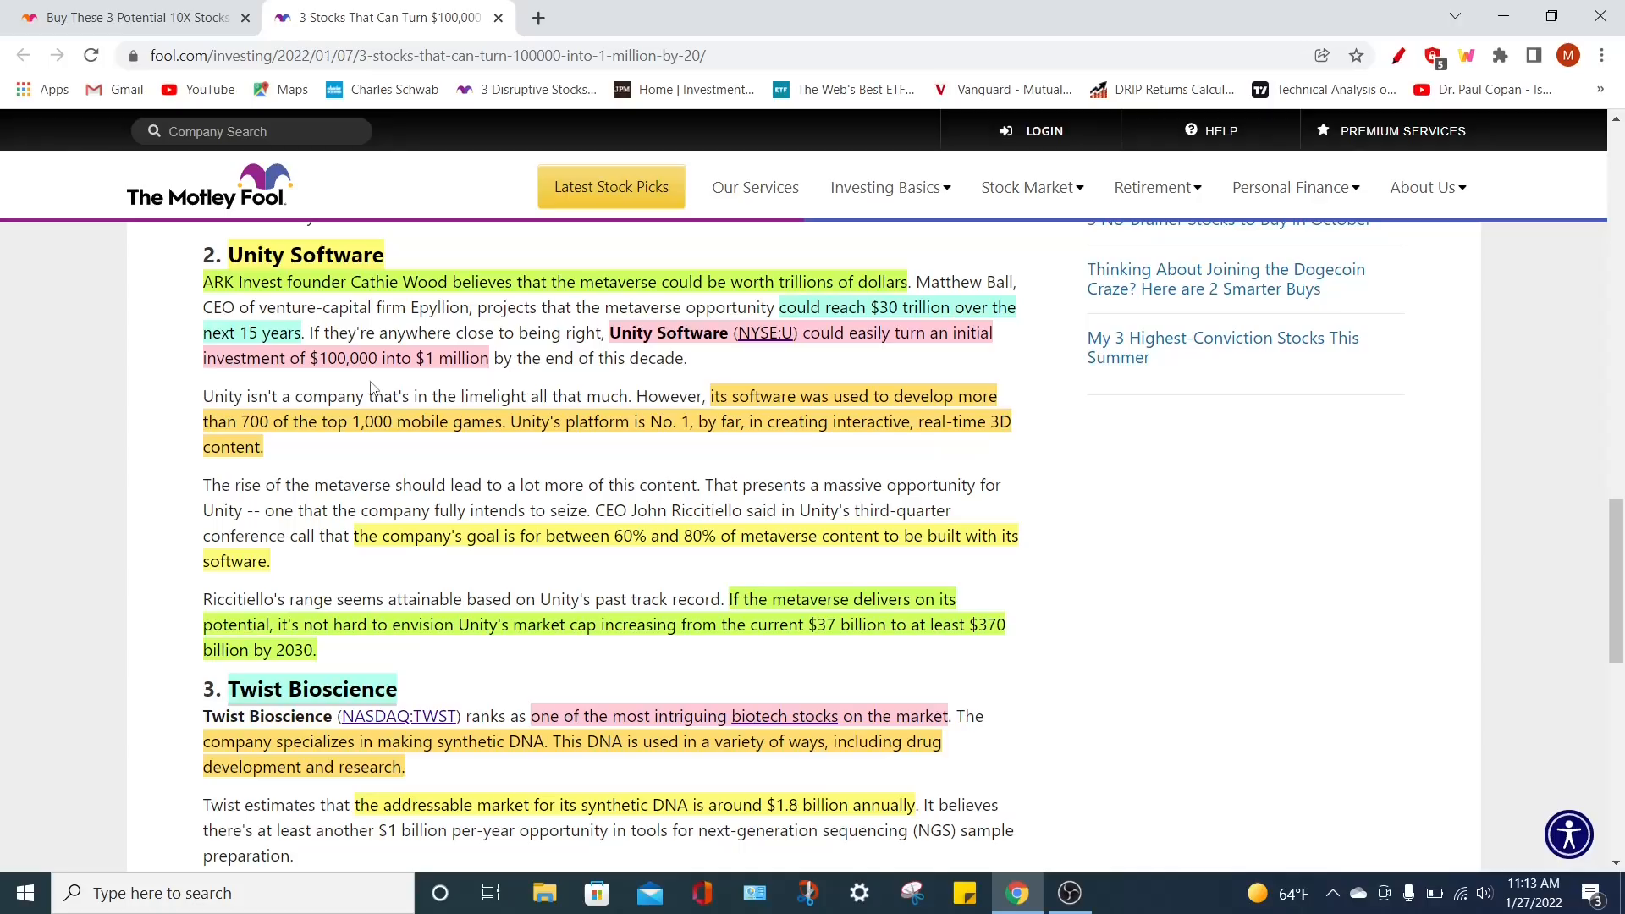
mouse_move(745, 462)
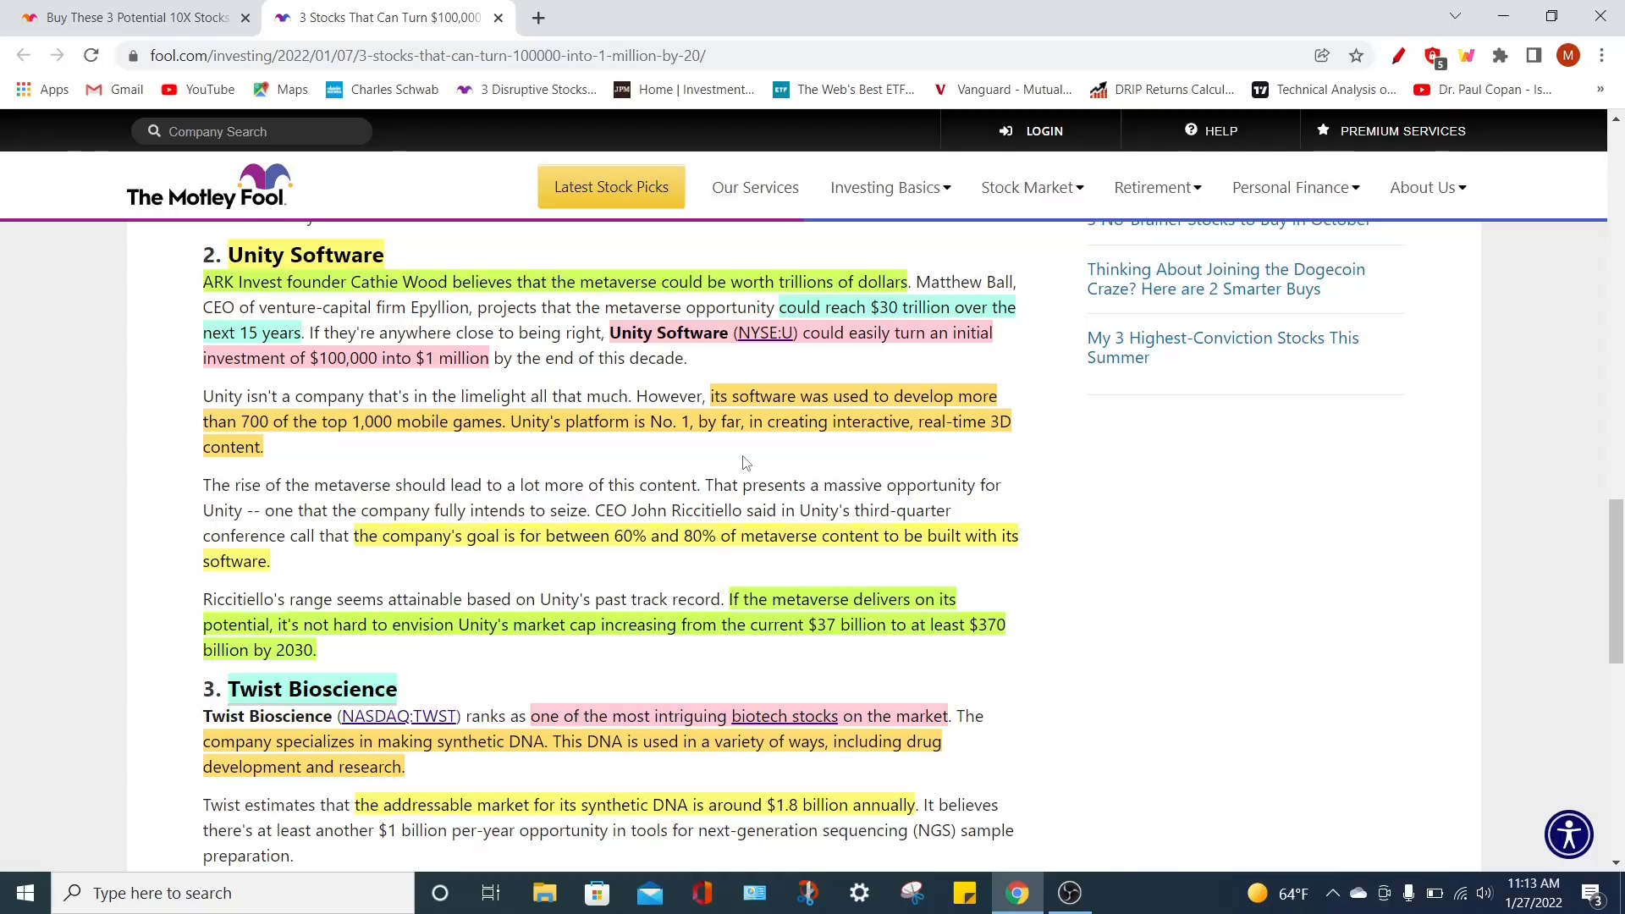
mouse_move(422, 440)
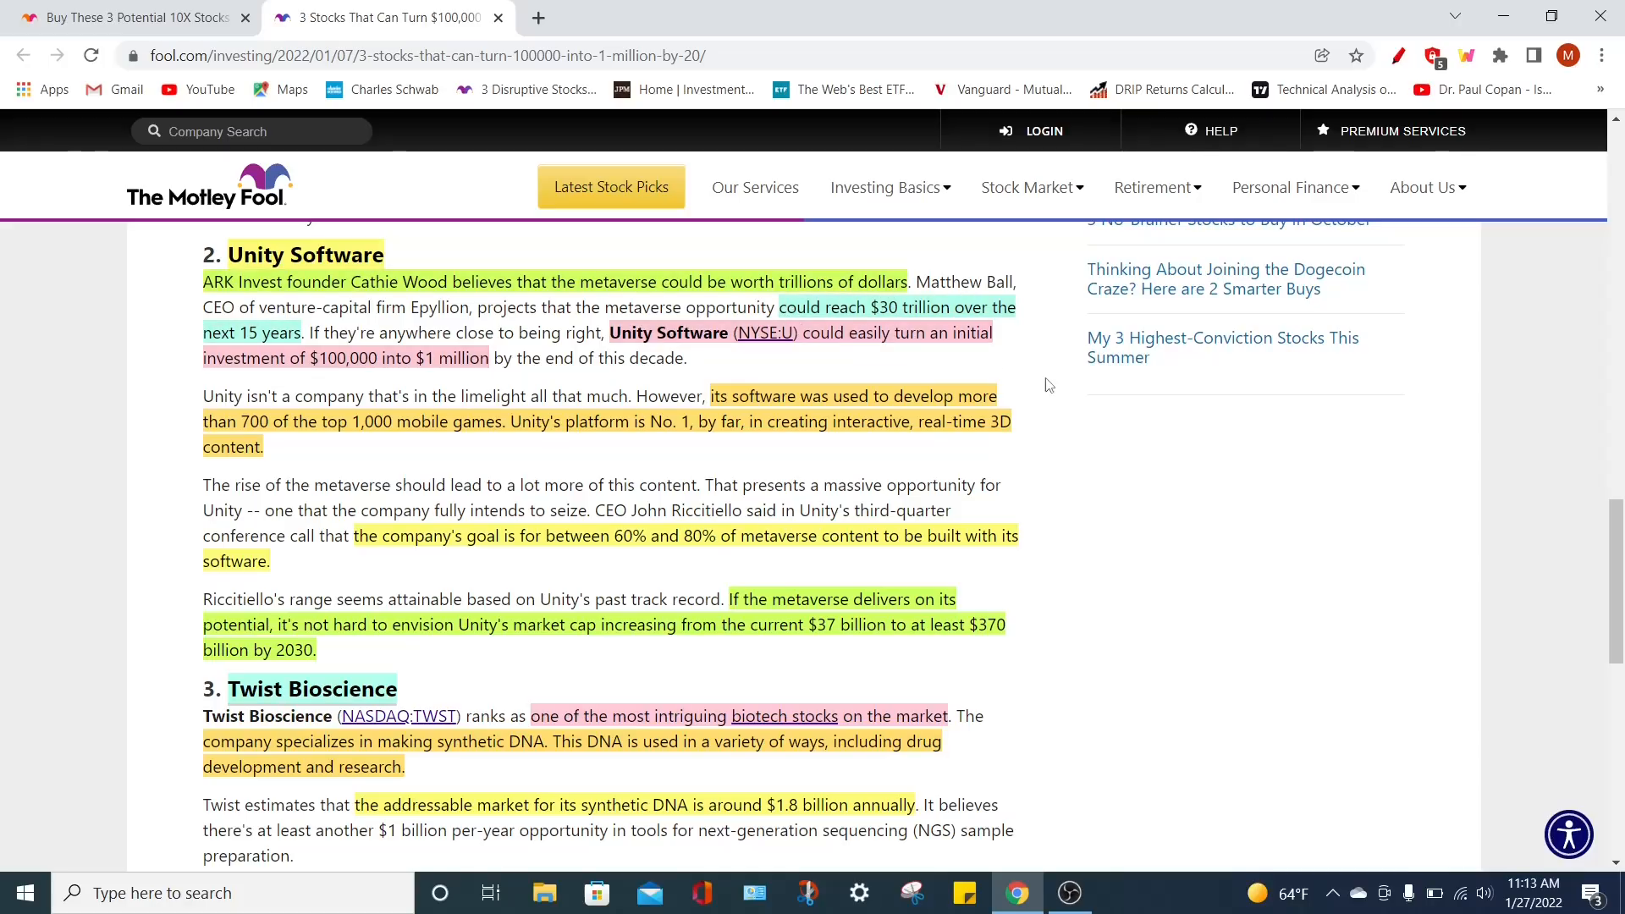
mouse_move(1046, 472)
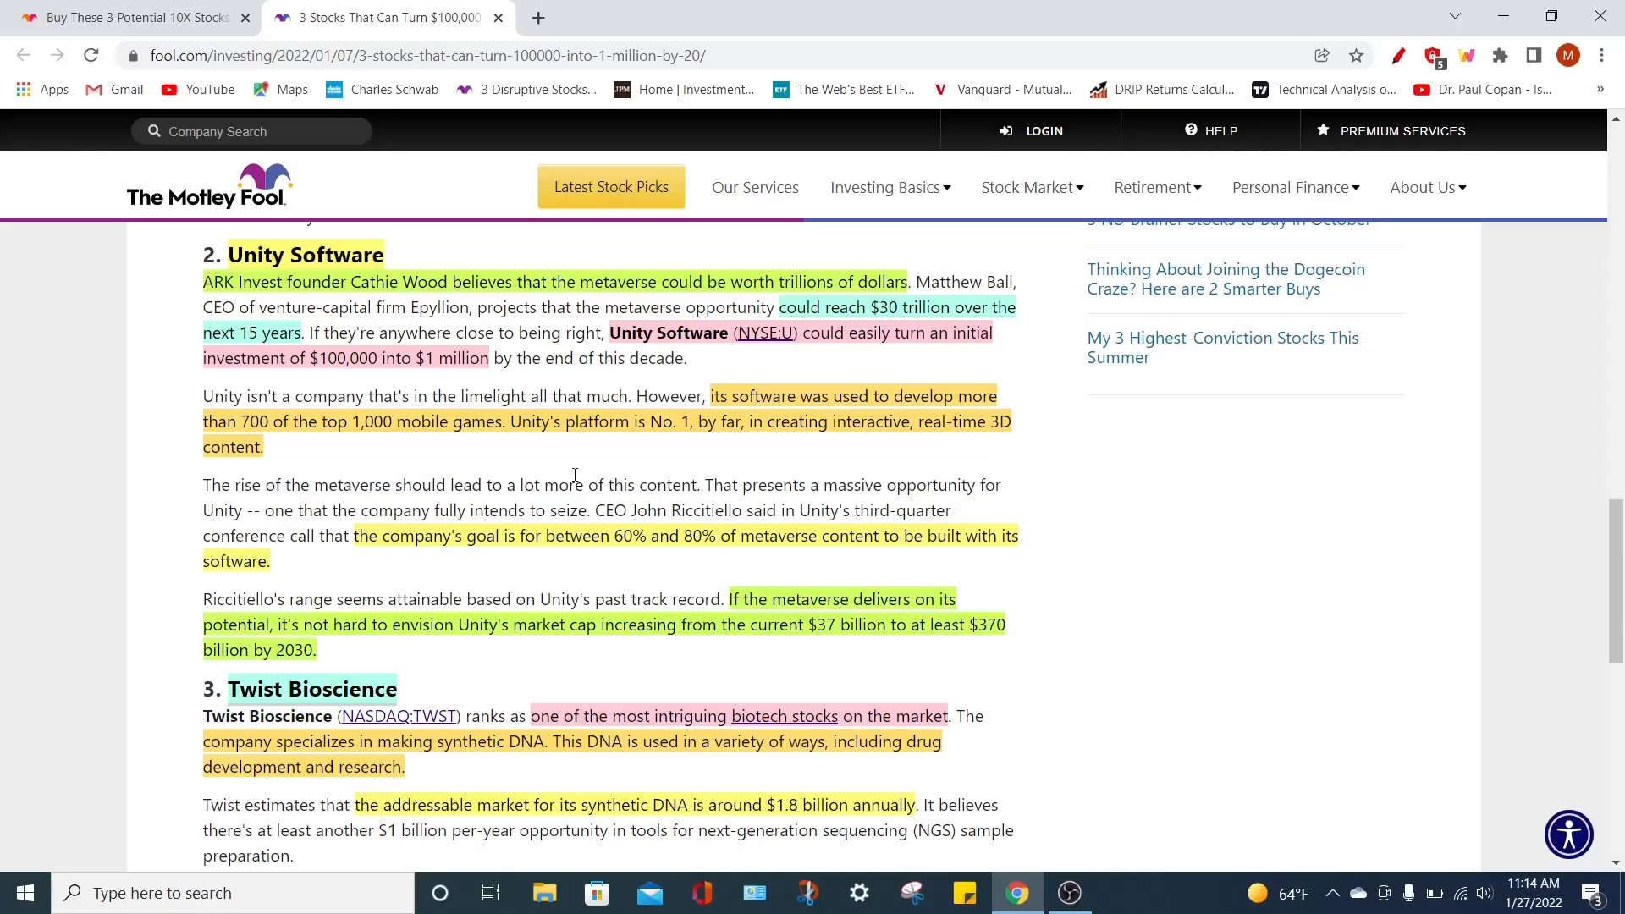
mouse_move(608, 571)
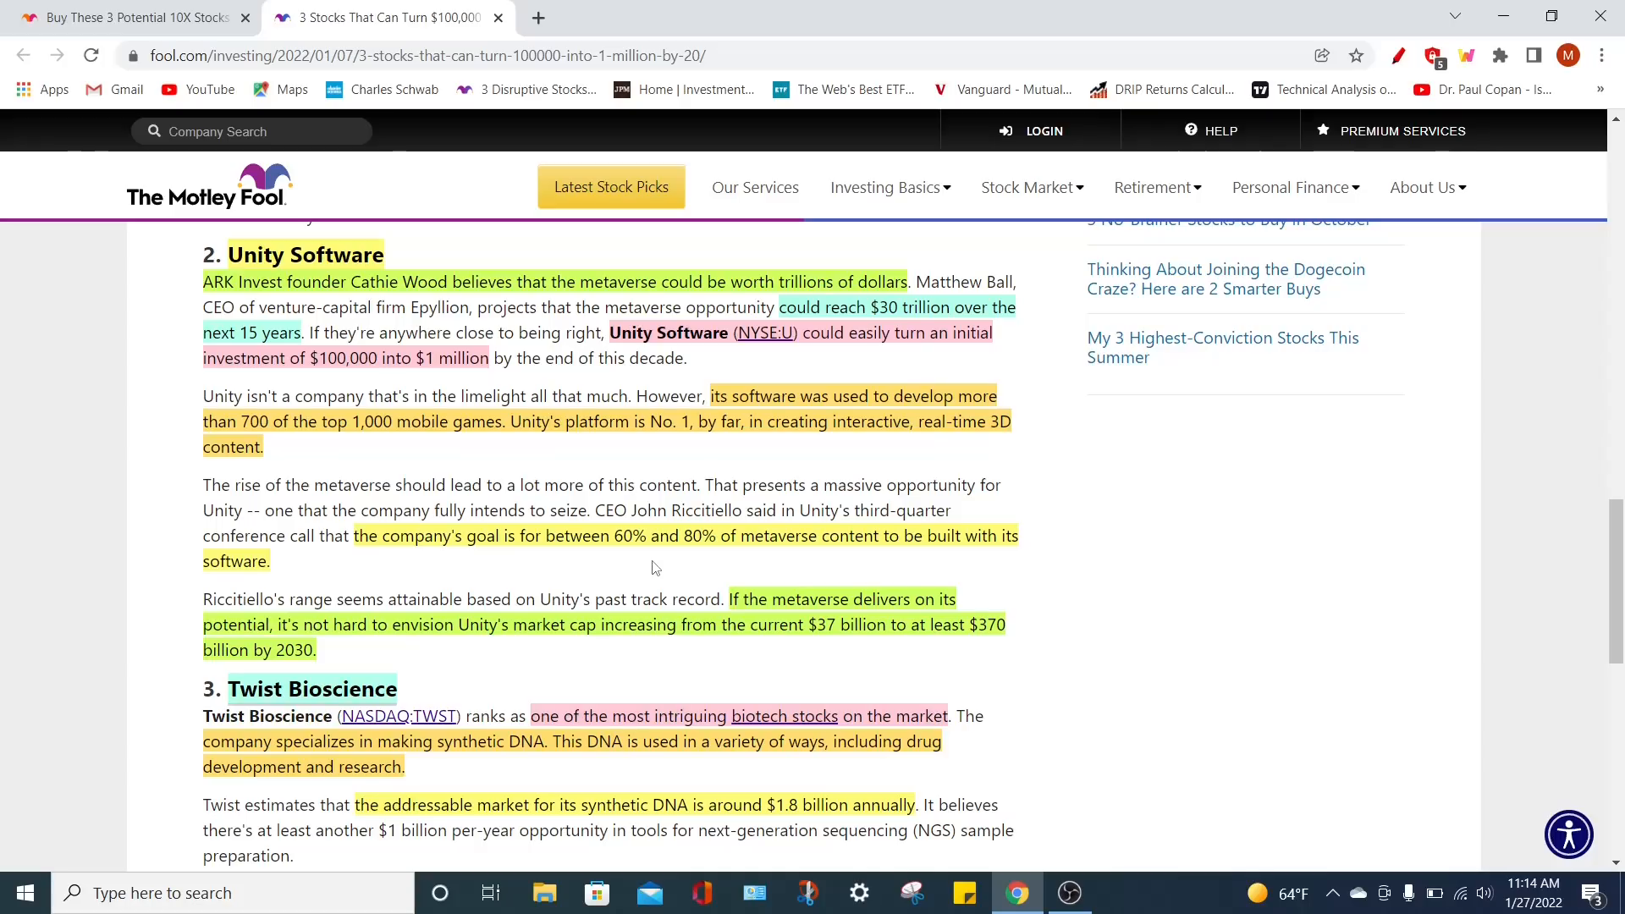
mouse_move(644, 569)
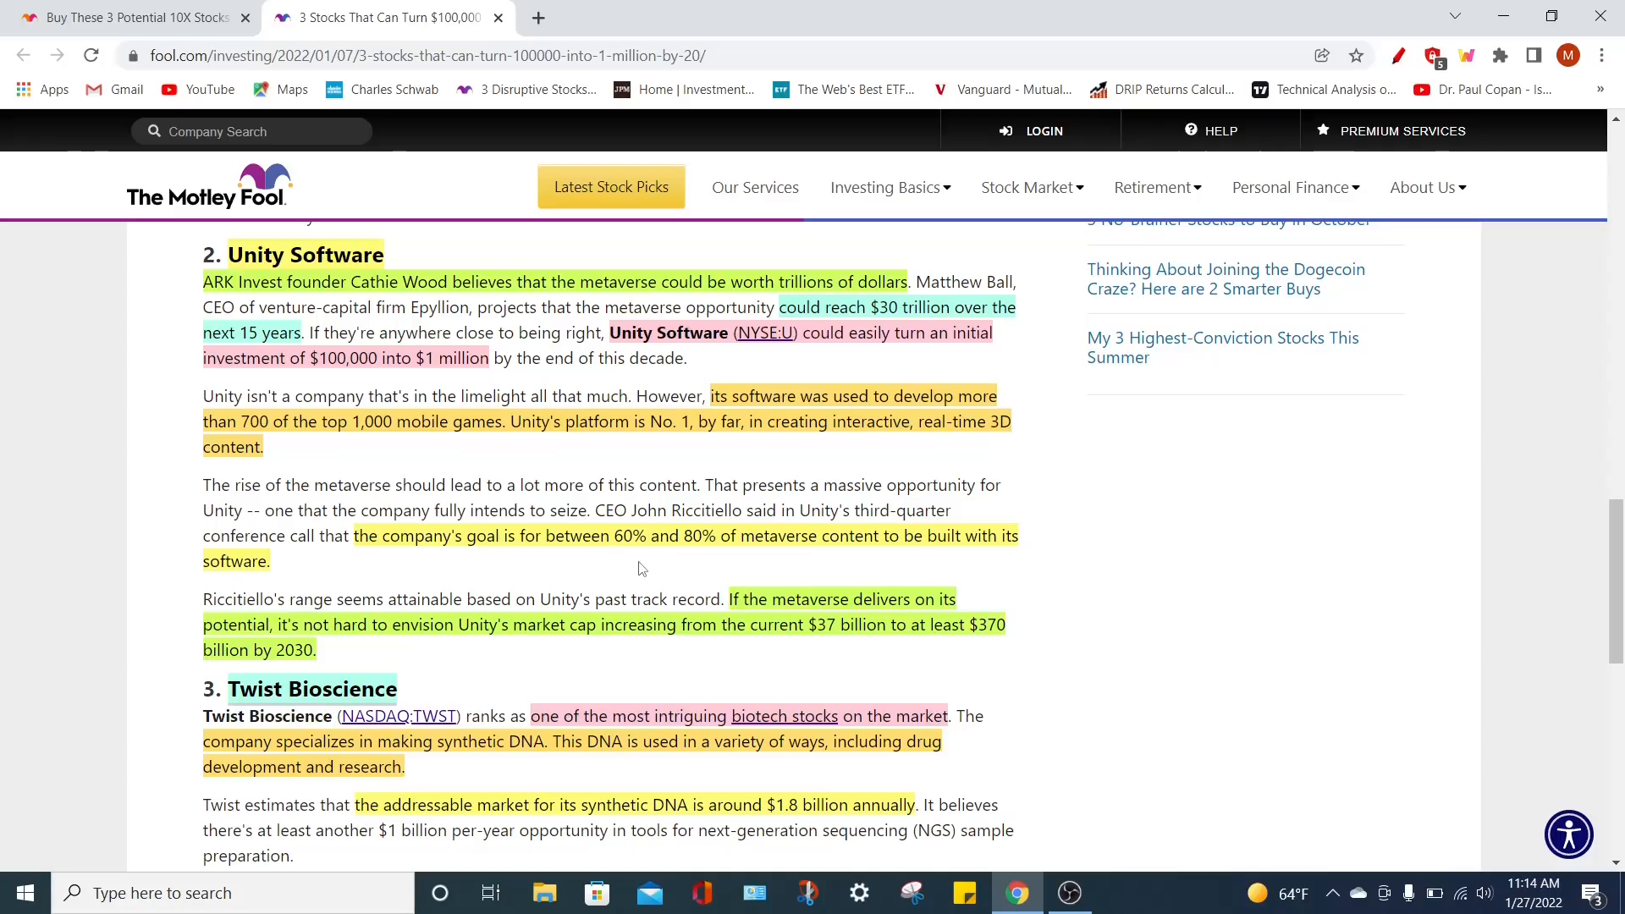
mouse_move(699, 569)
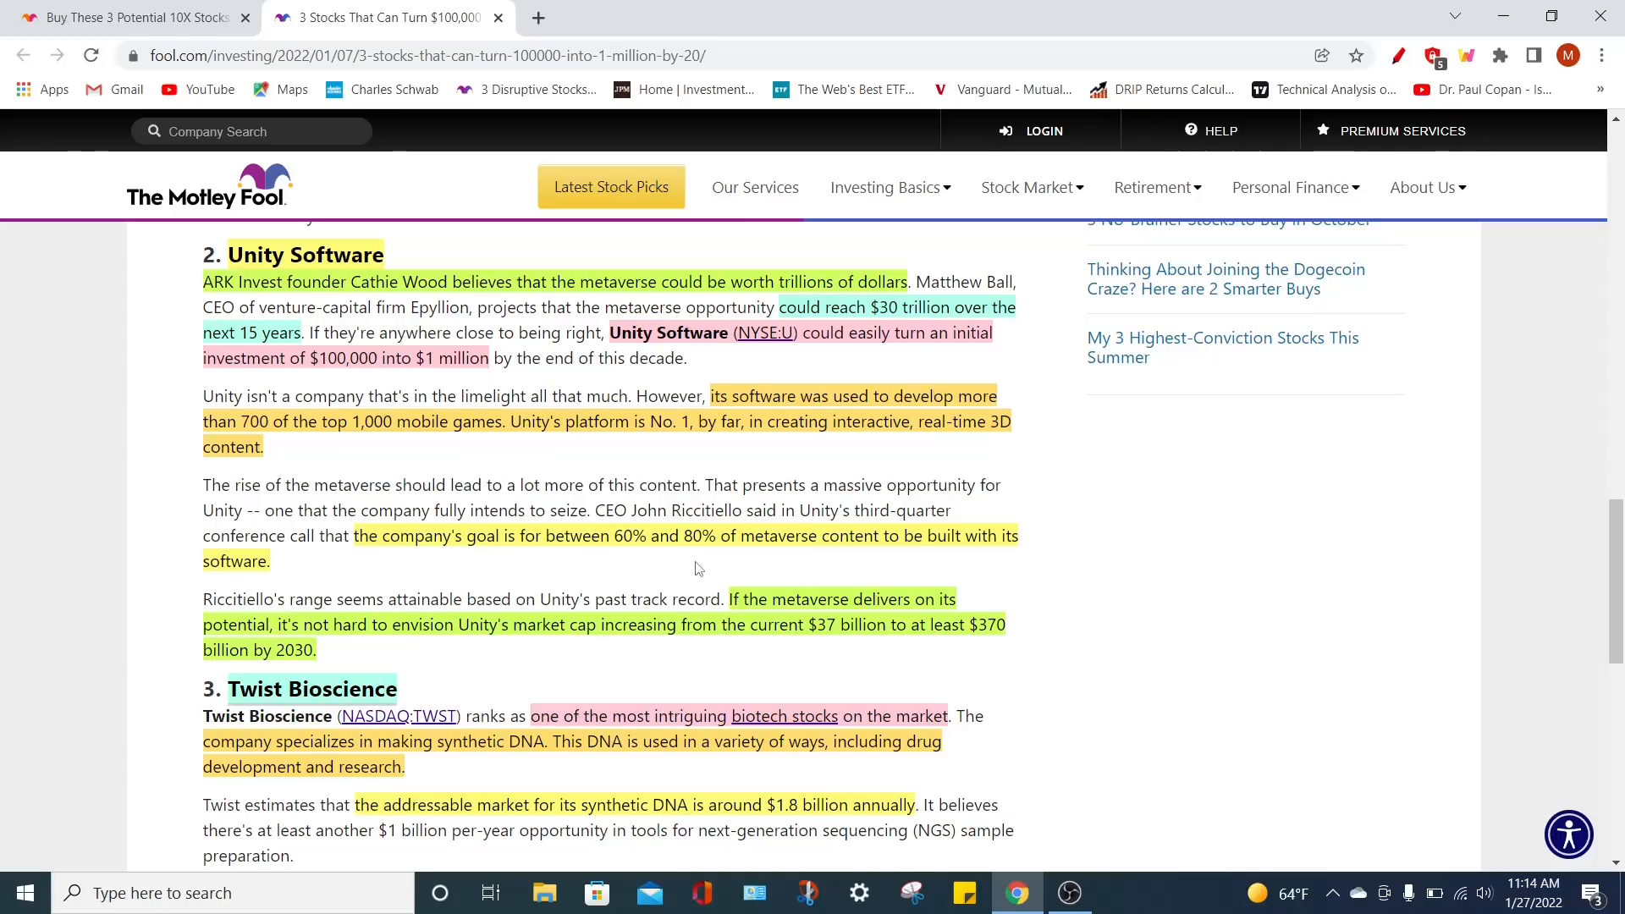
mouse_move(723, 474)
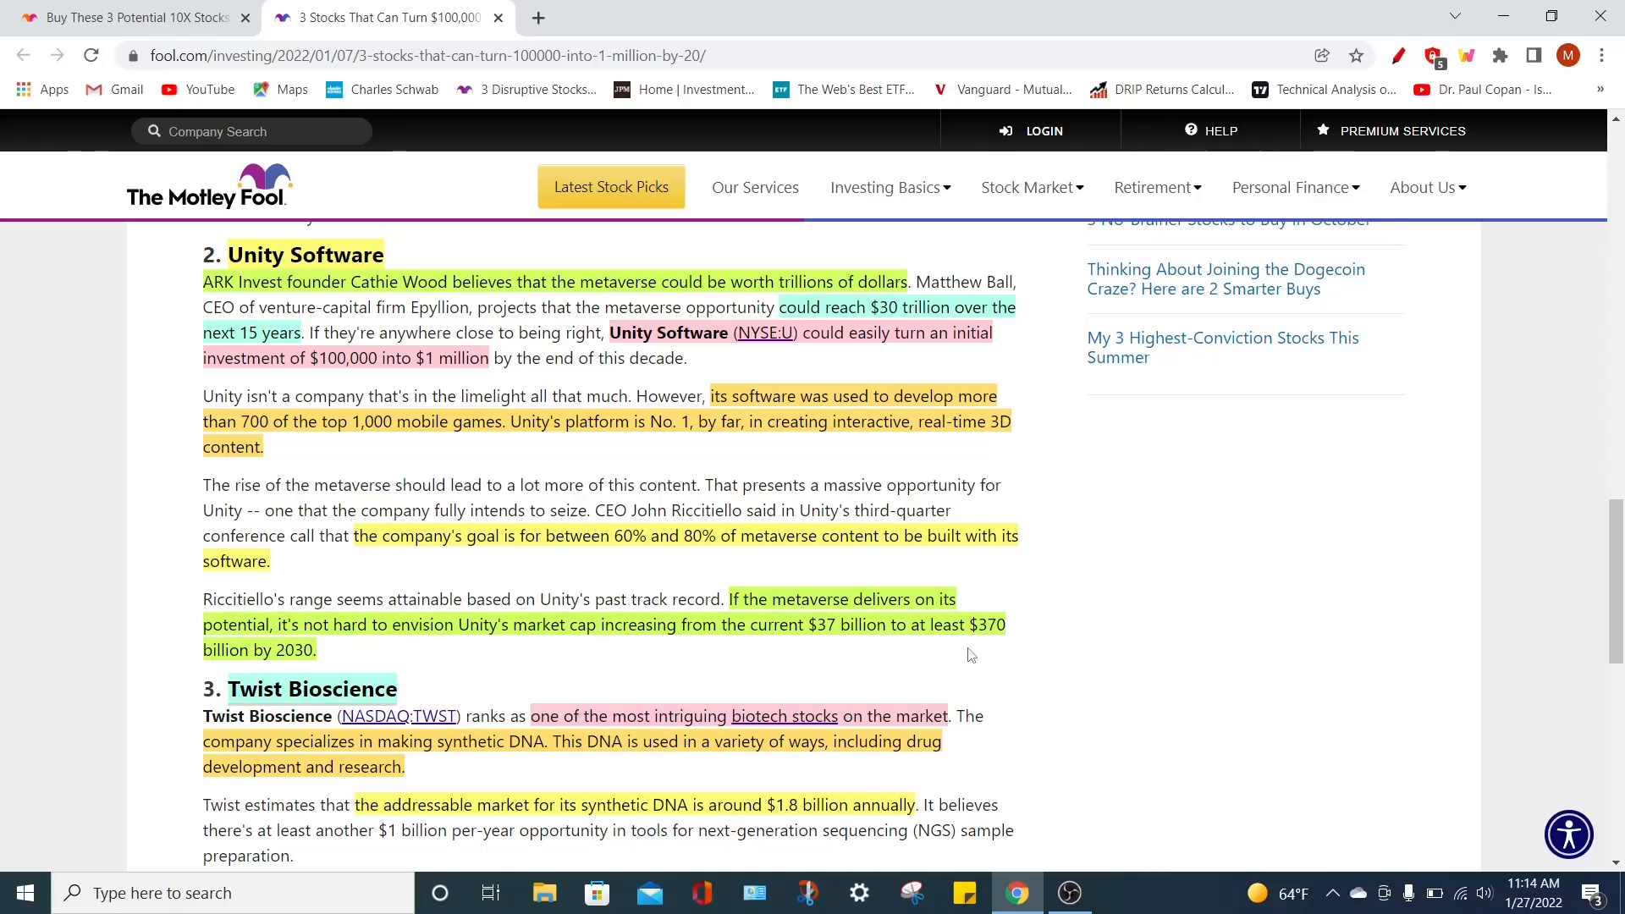
mouse_move(1037, 634)
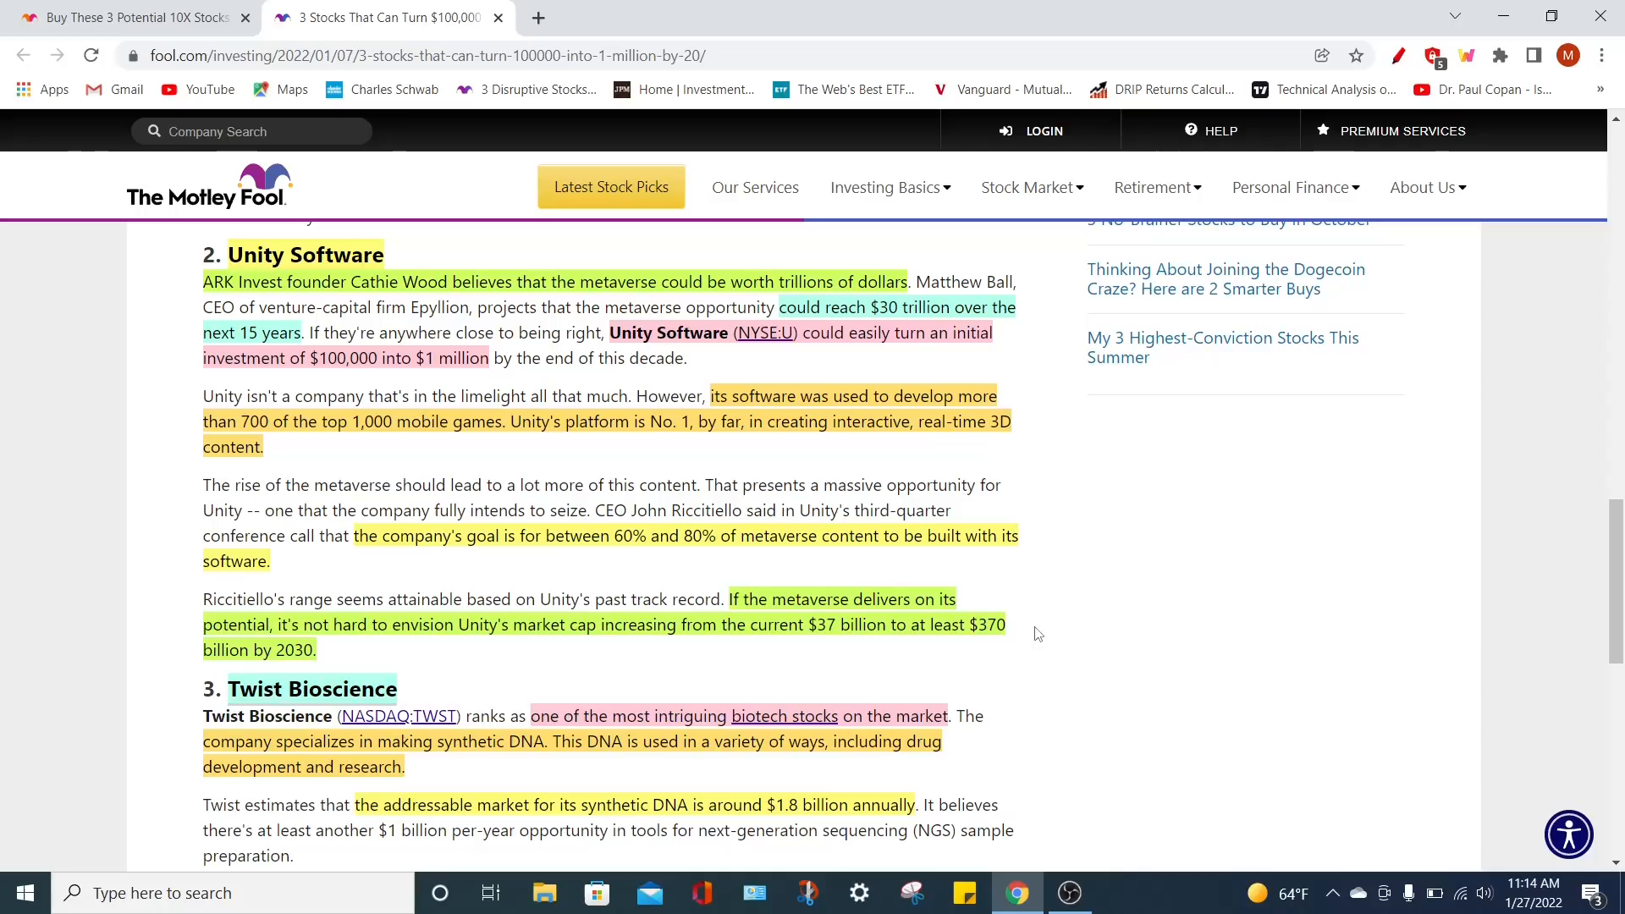
mouse_move(523, 645)
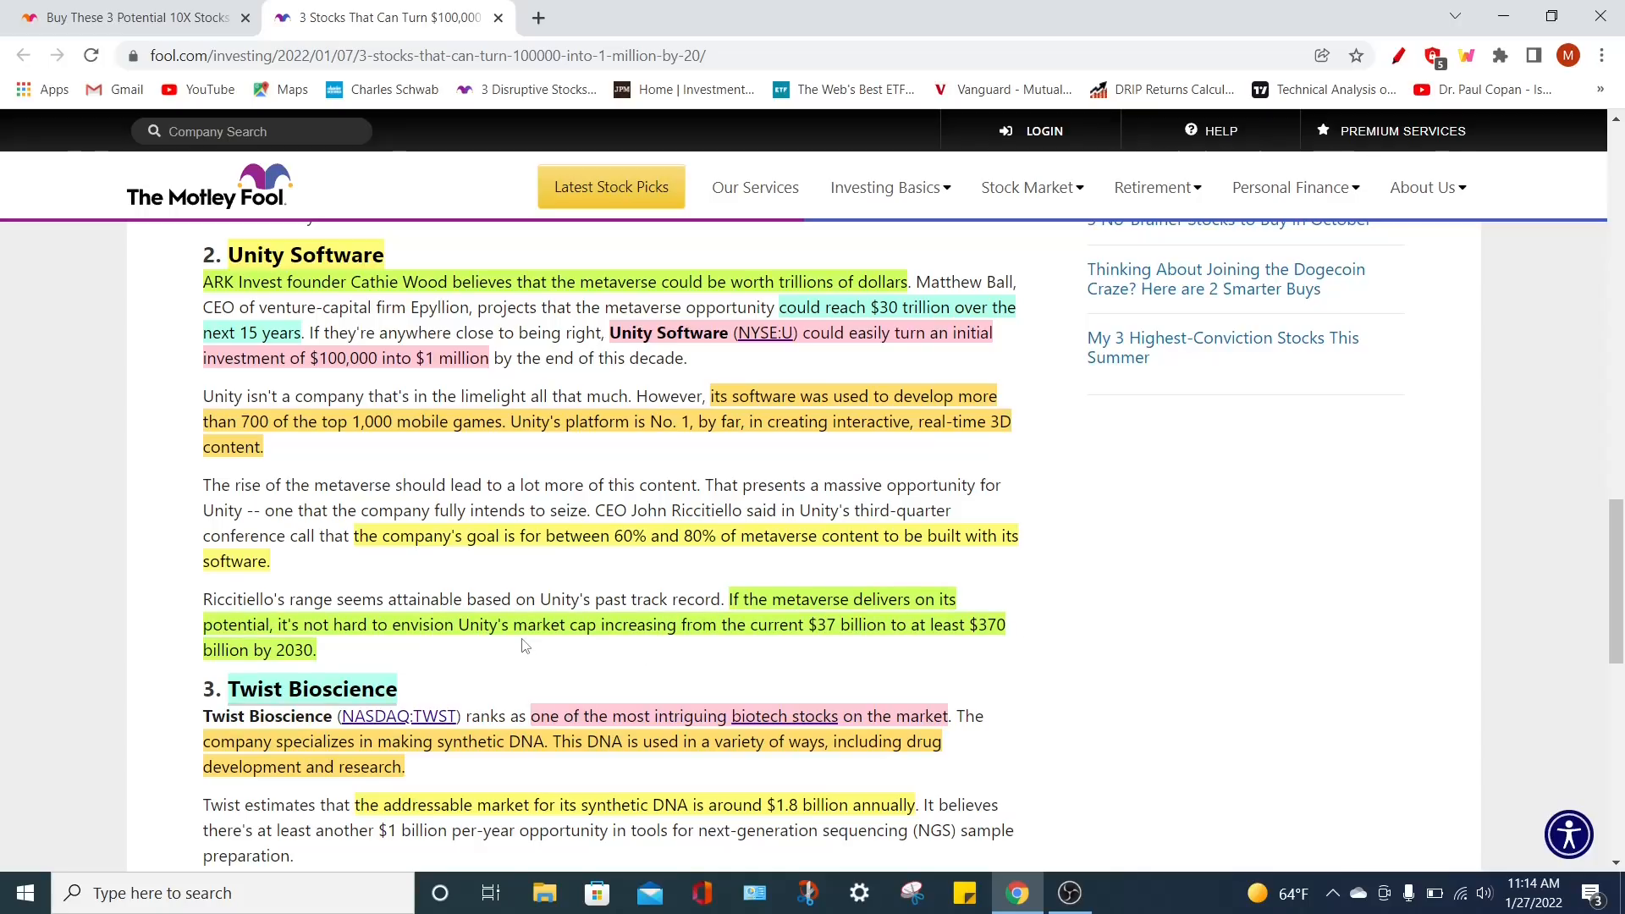
mouse_move(587, 645)
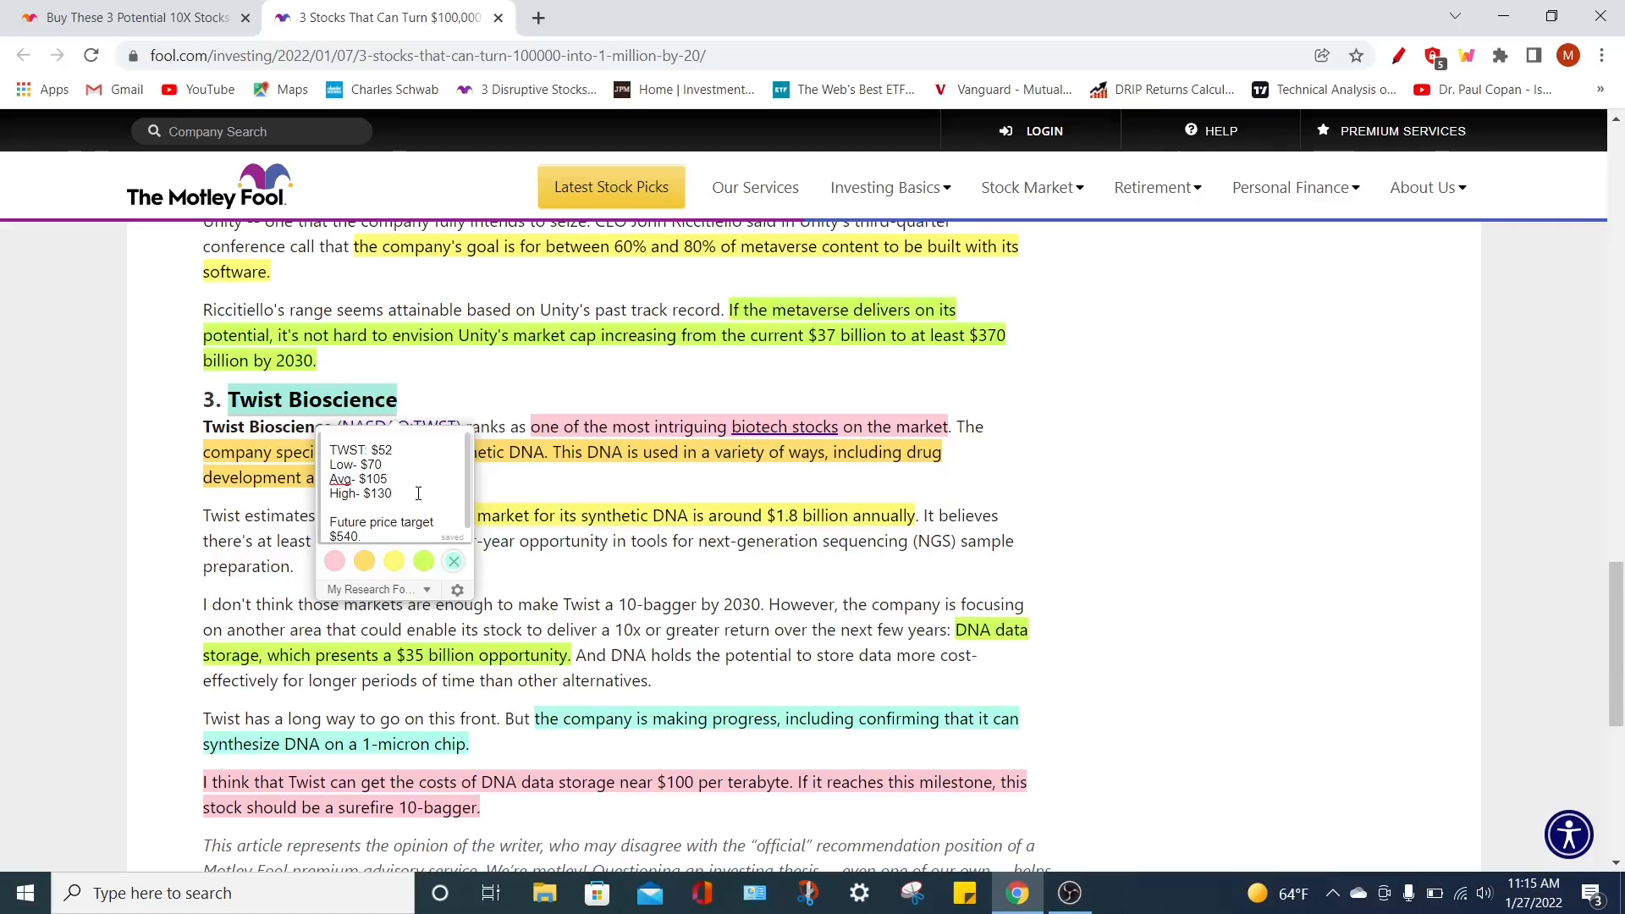
mouse_move(451, 475)
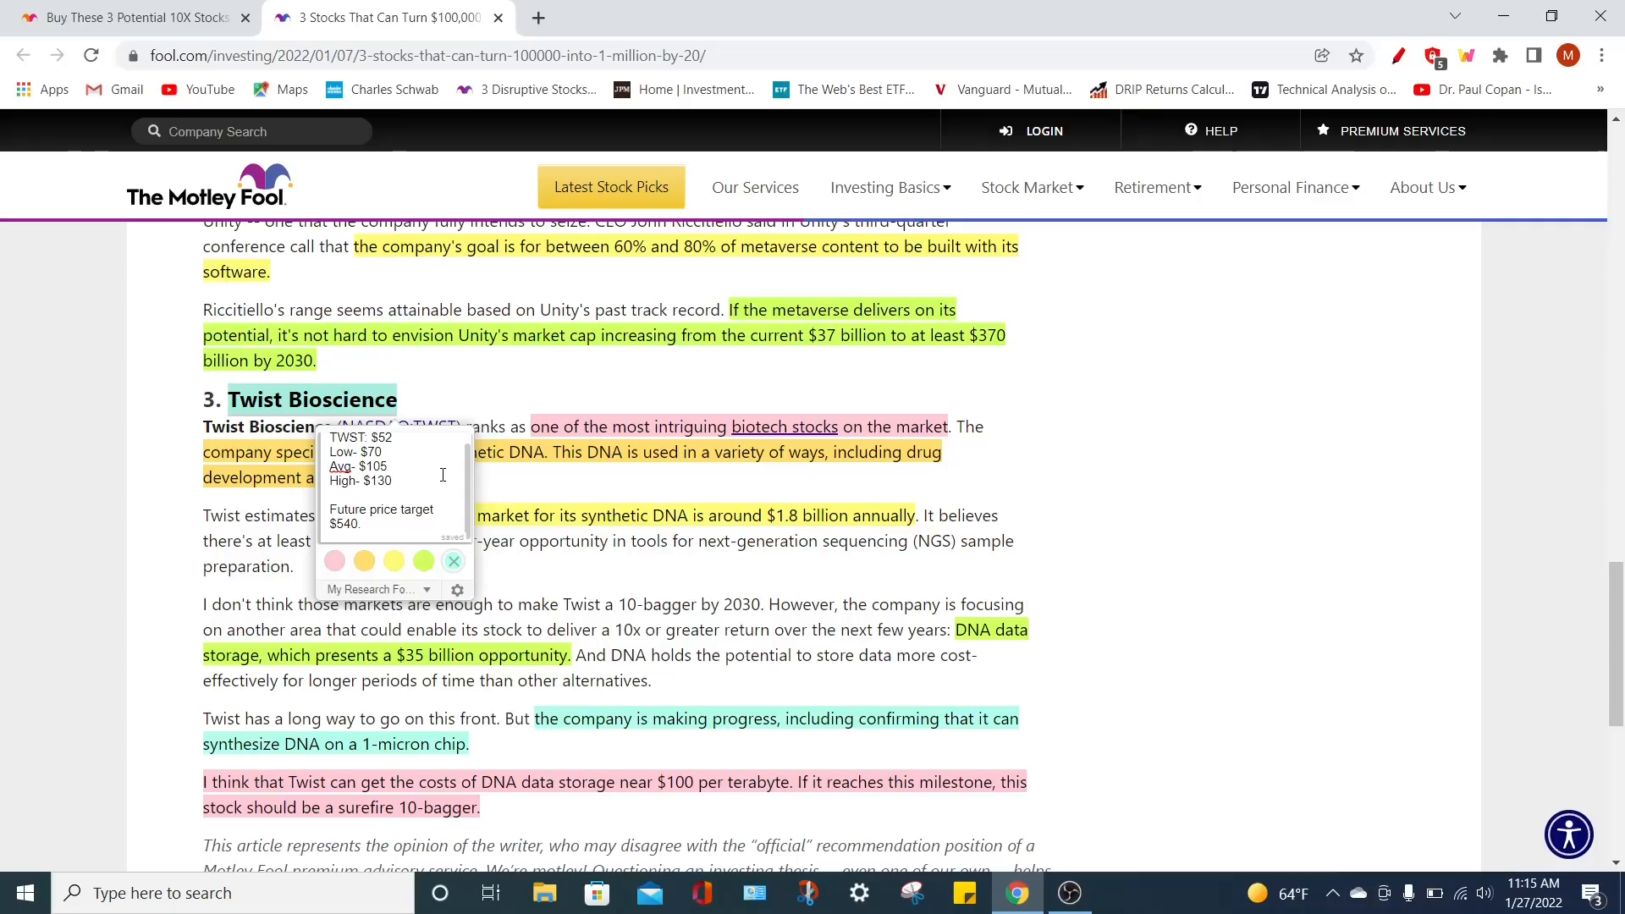
Close the Twist Bioscience note with its $105 average estimate and $540 future target
click(454, 560)
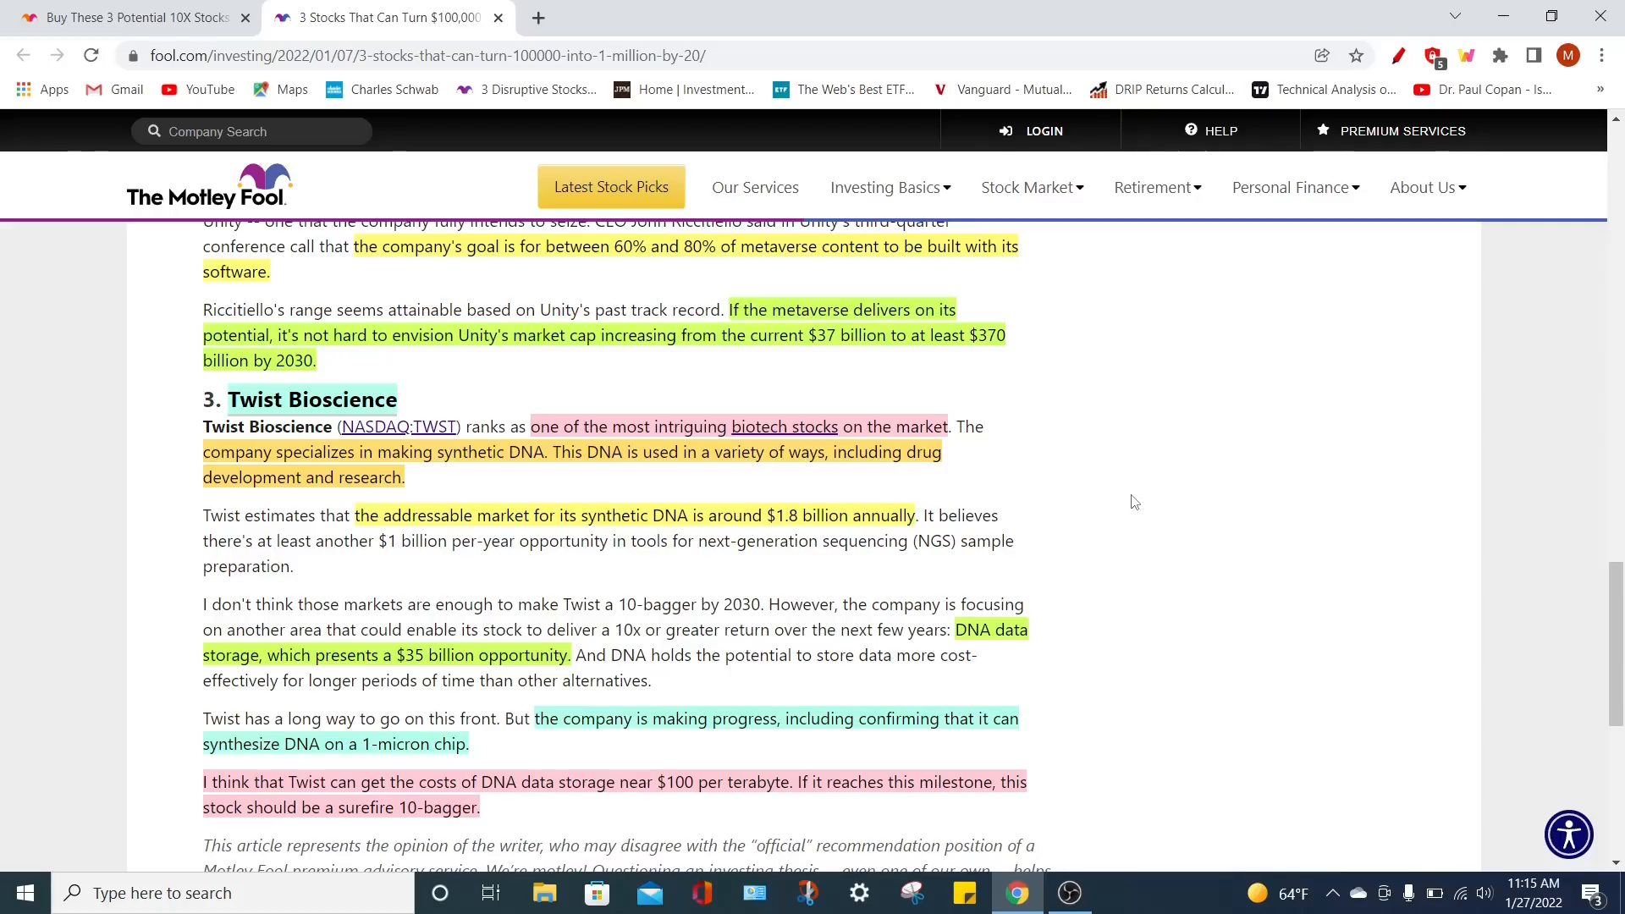
mouse_move(722, 581)
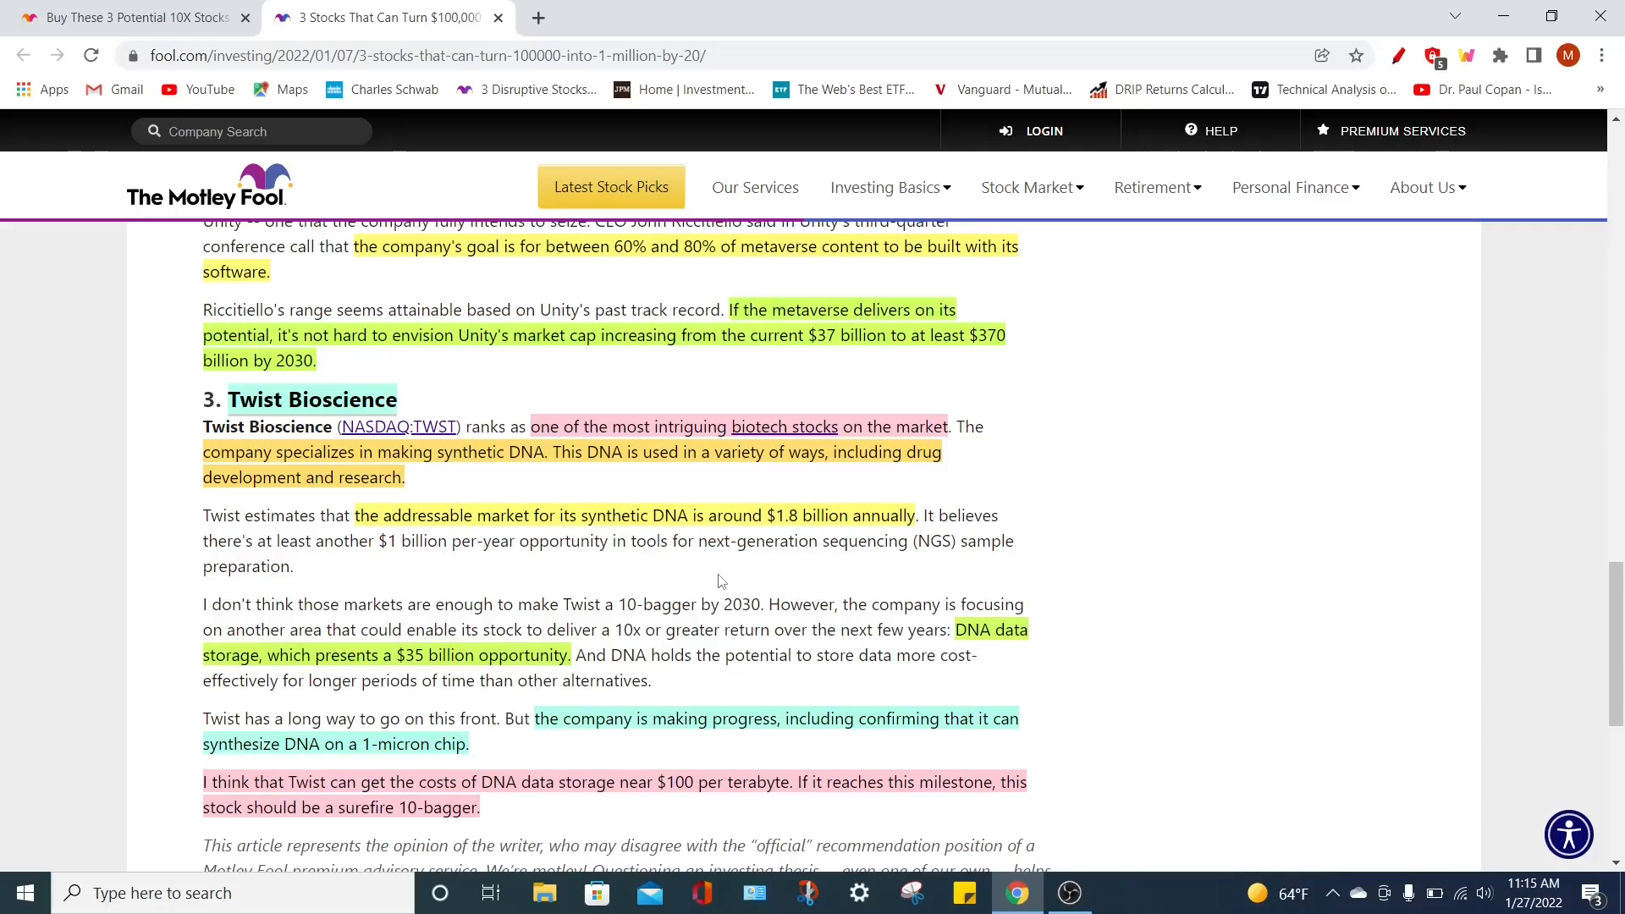
mouse_move(584, 536)
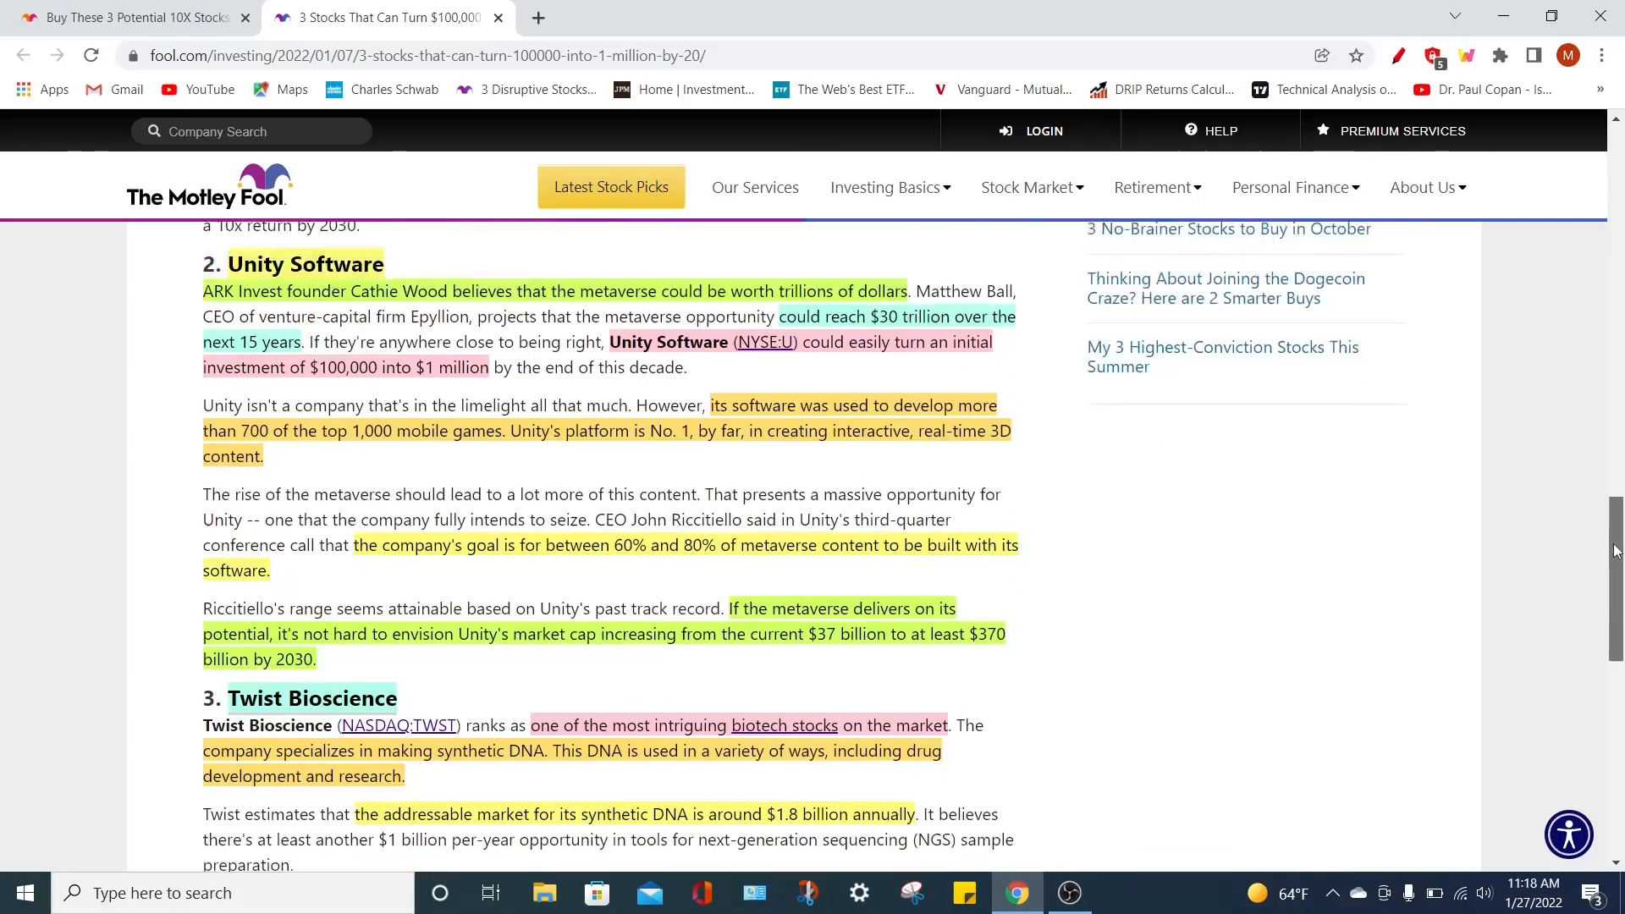
scroll(down, 3)
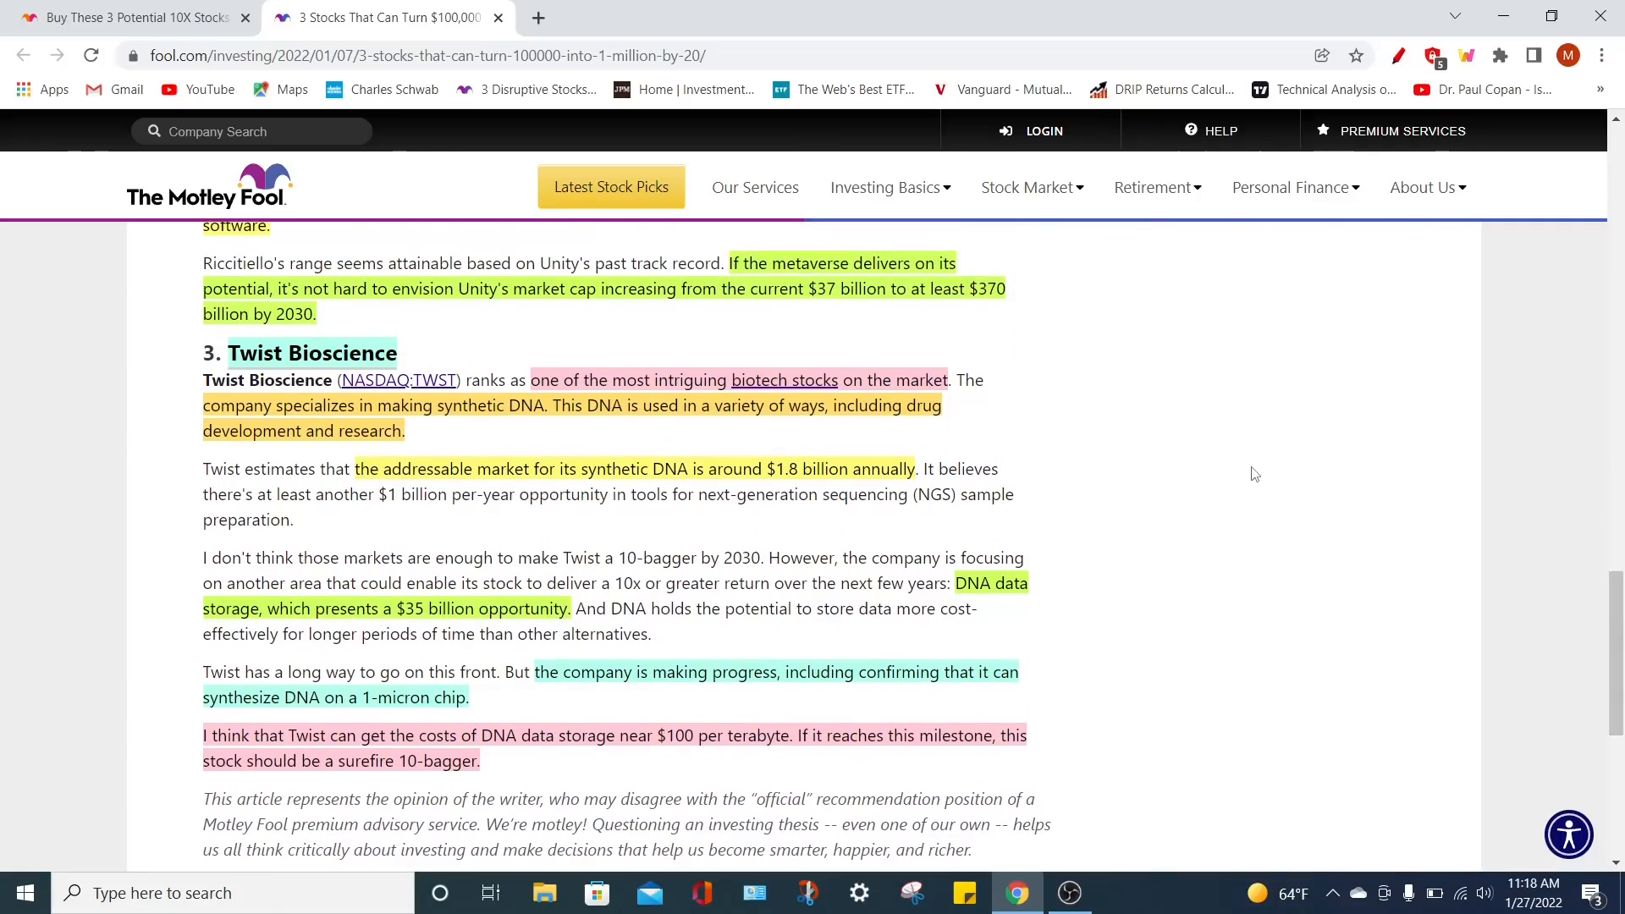